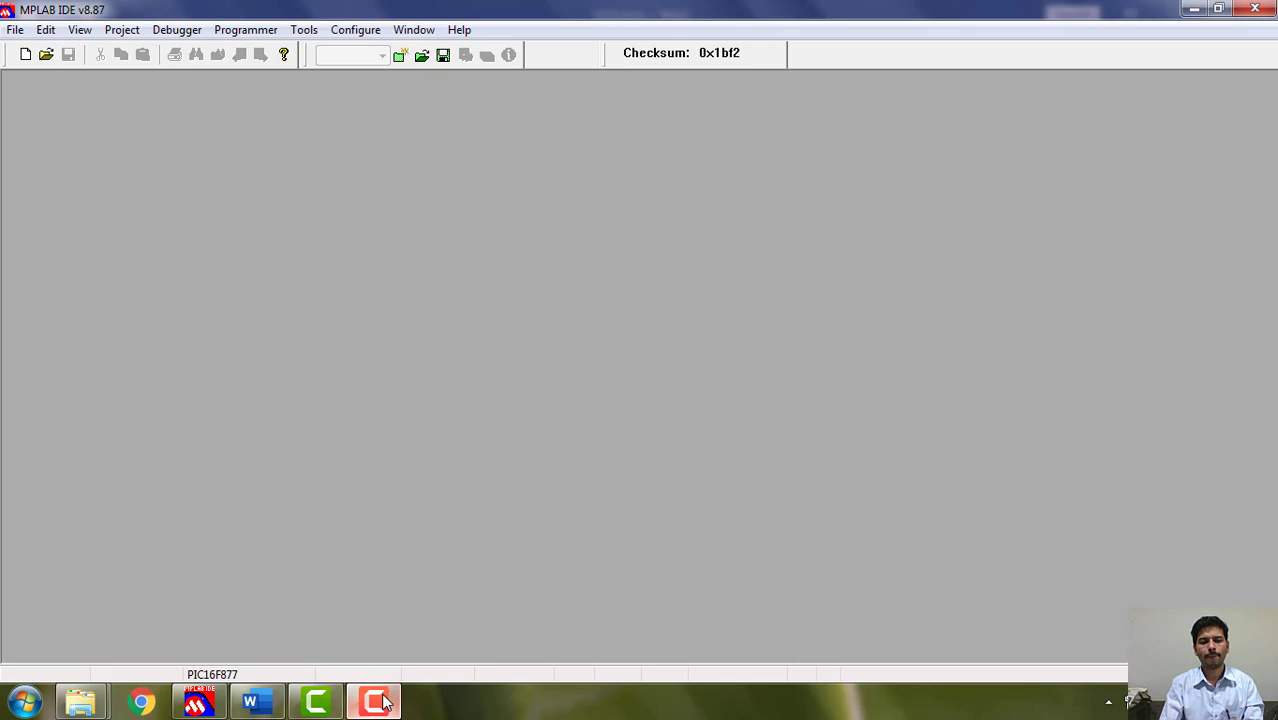
mouse_move(676, 704)
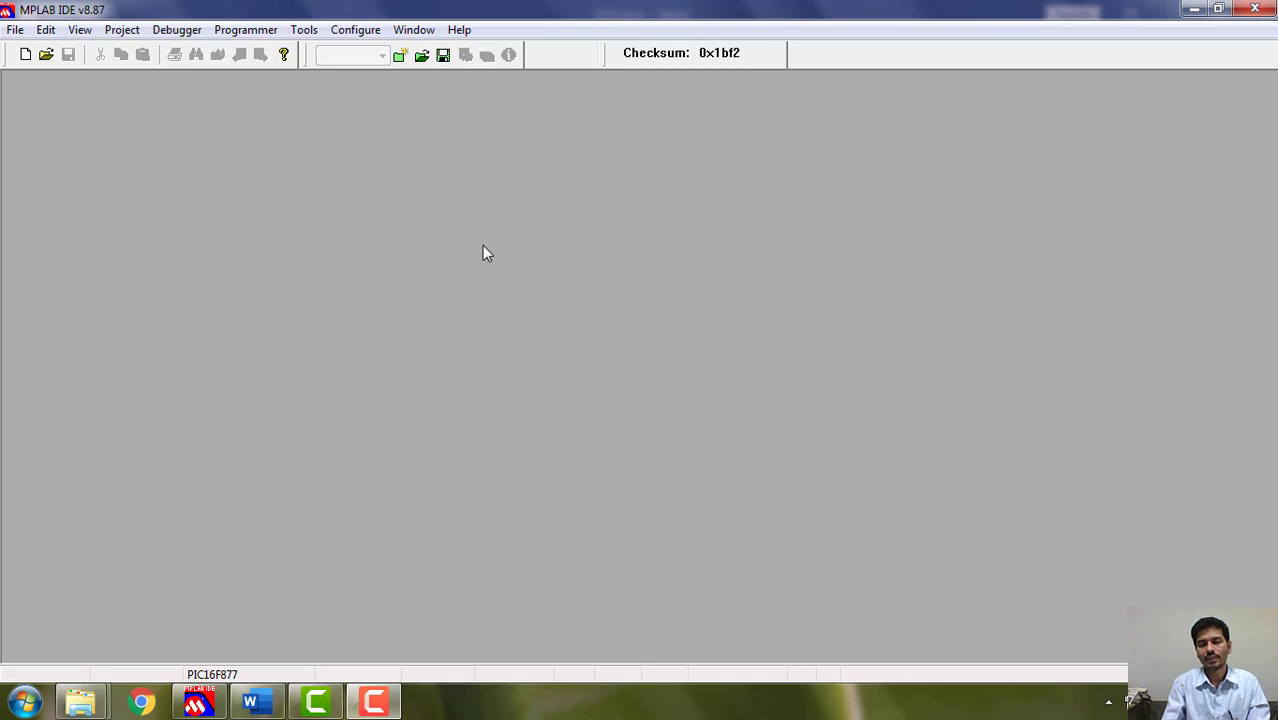
mouse_move(752, 370)
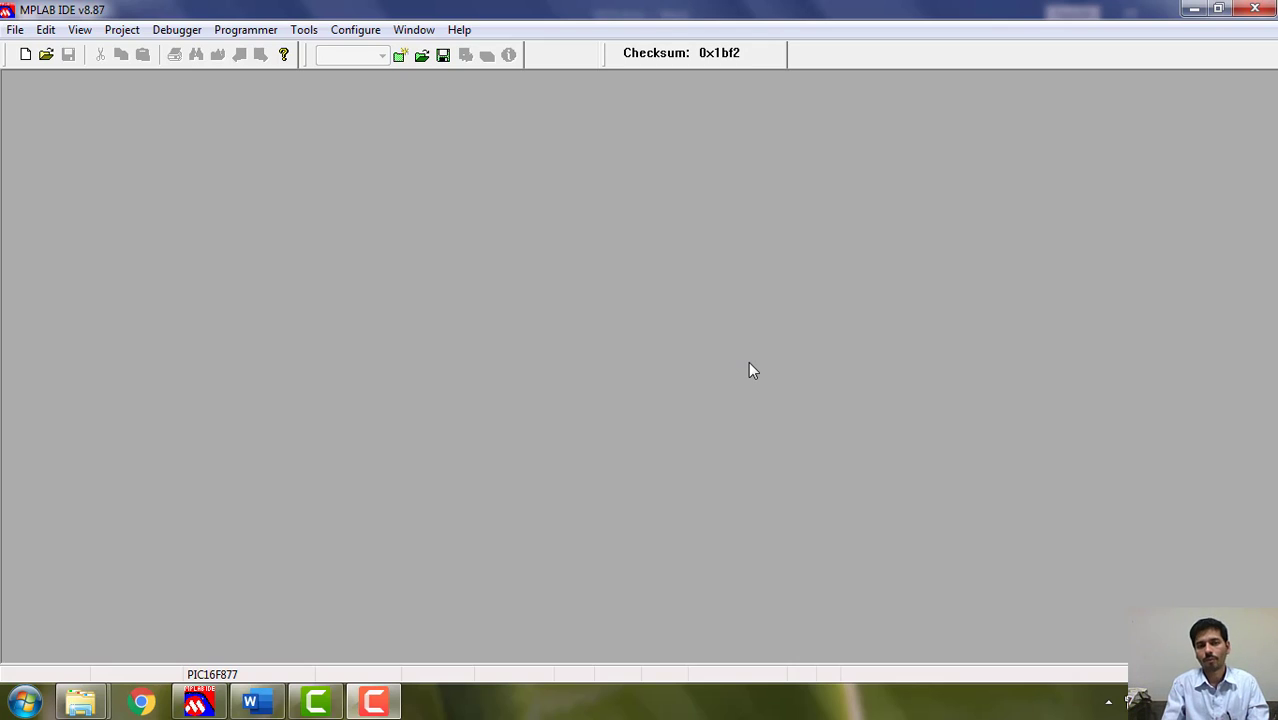
mouse_move(676, 376)
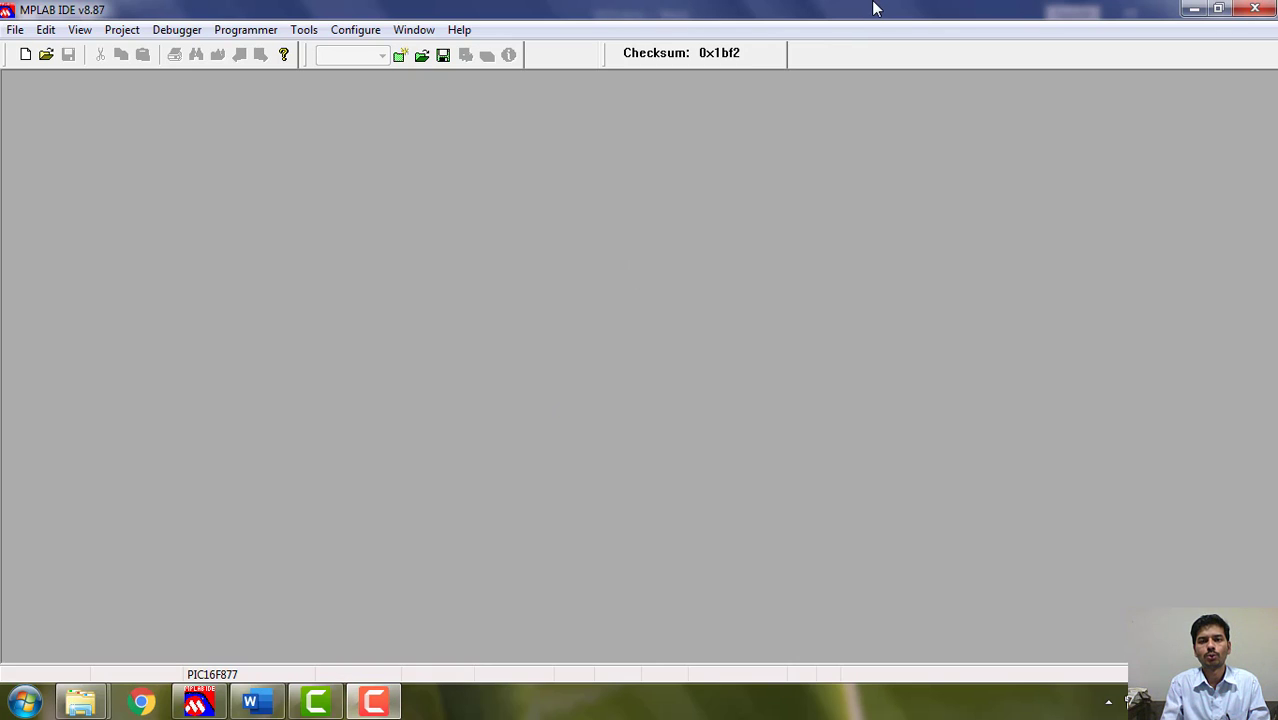
mouse_move(880, 20)
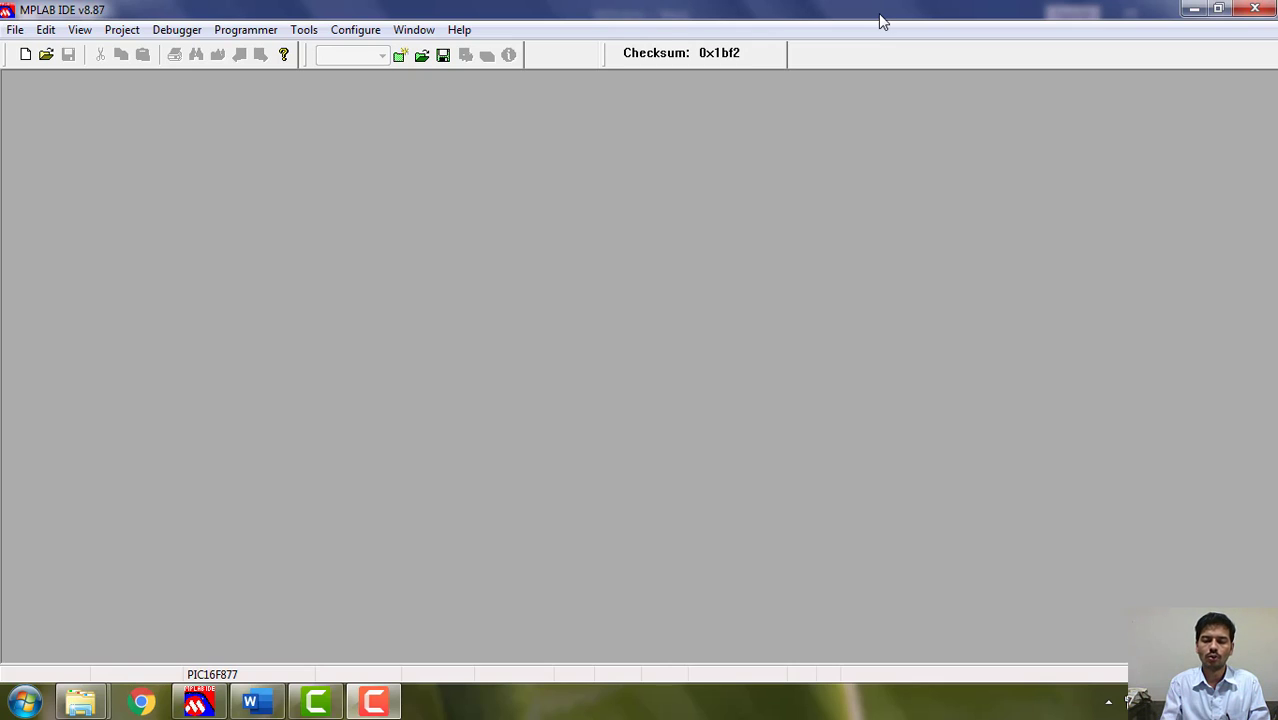
mouse_move(858, 210)
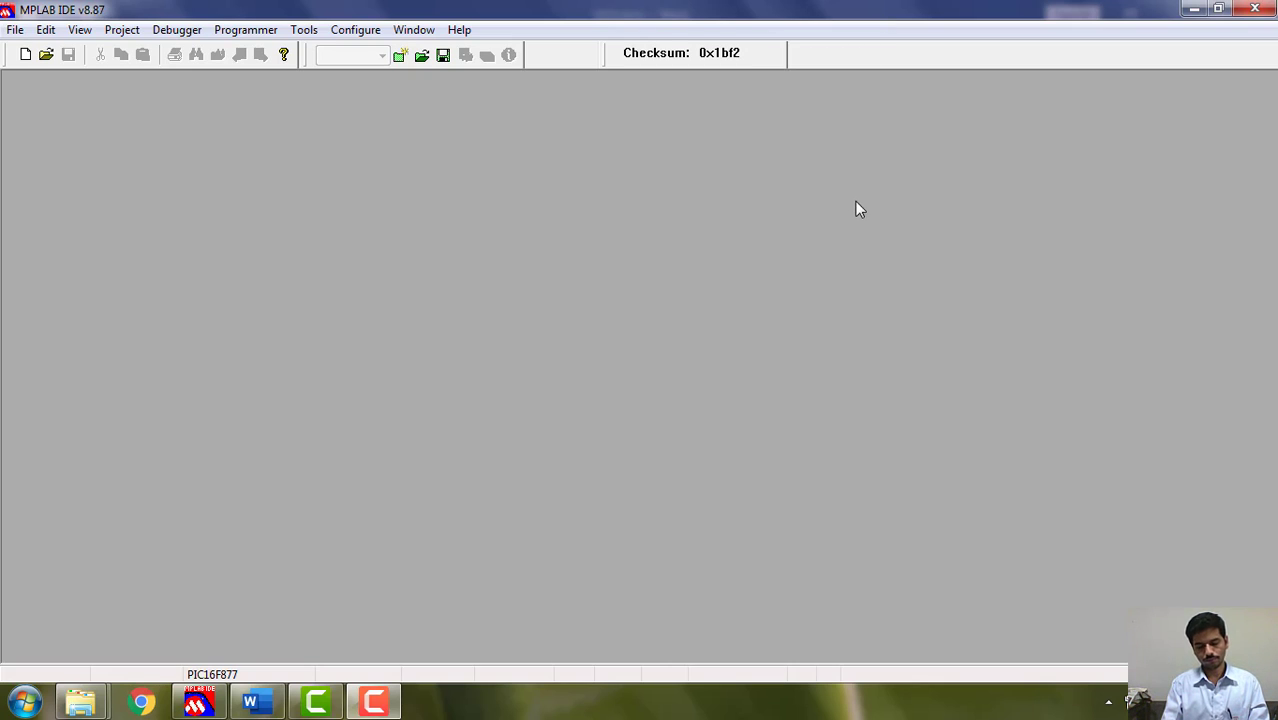
mouse_move(82, 218)
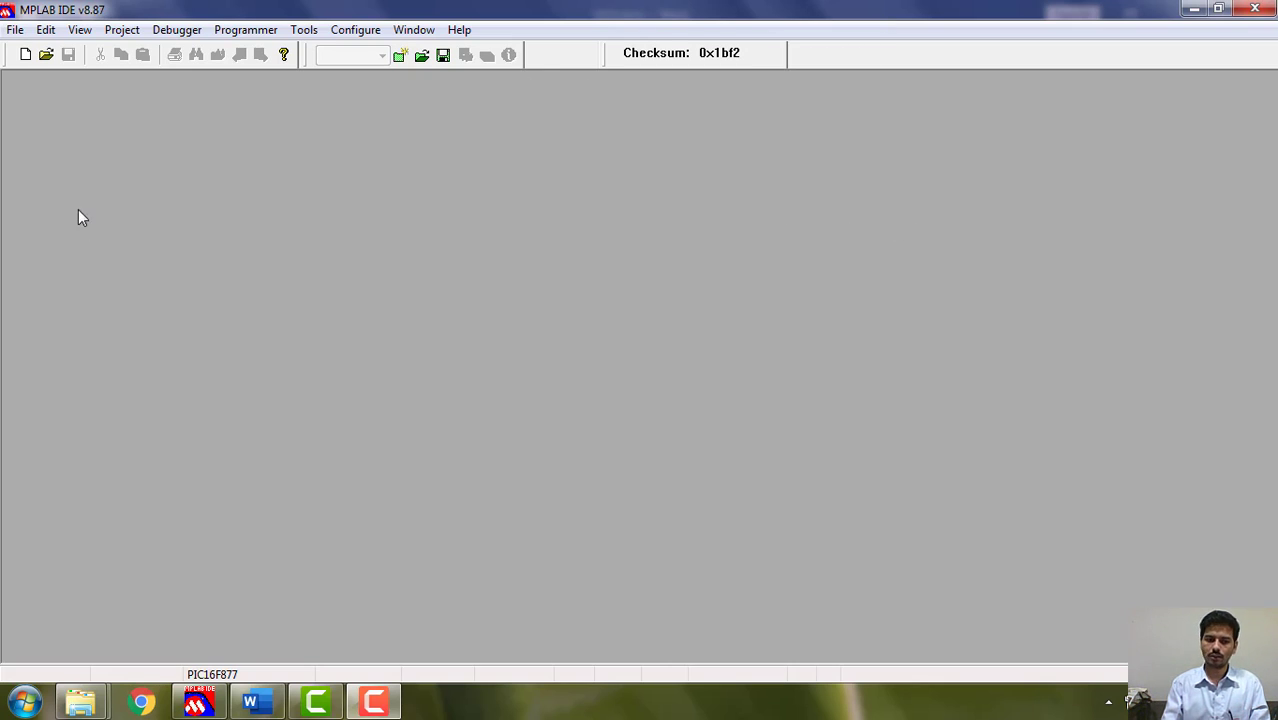
mouse_move(188, 192)
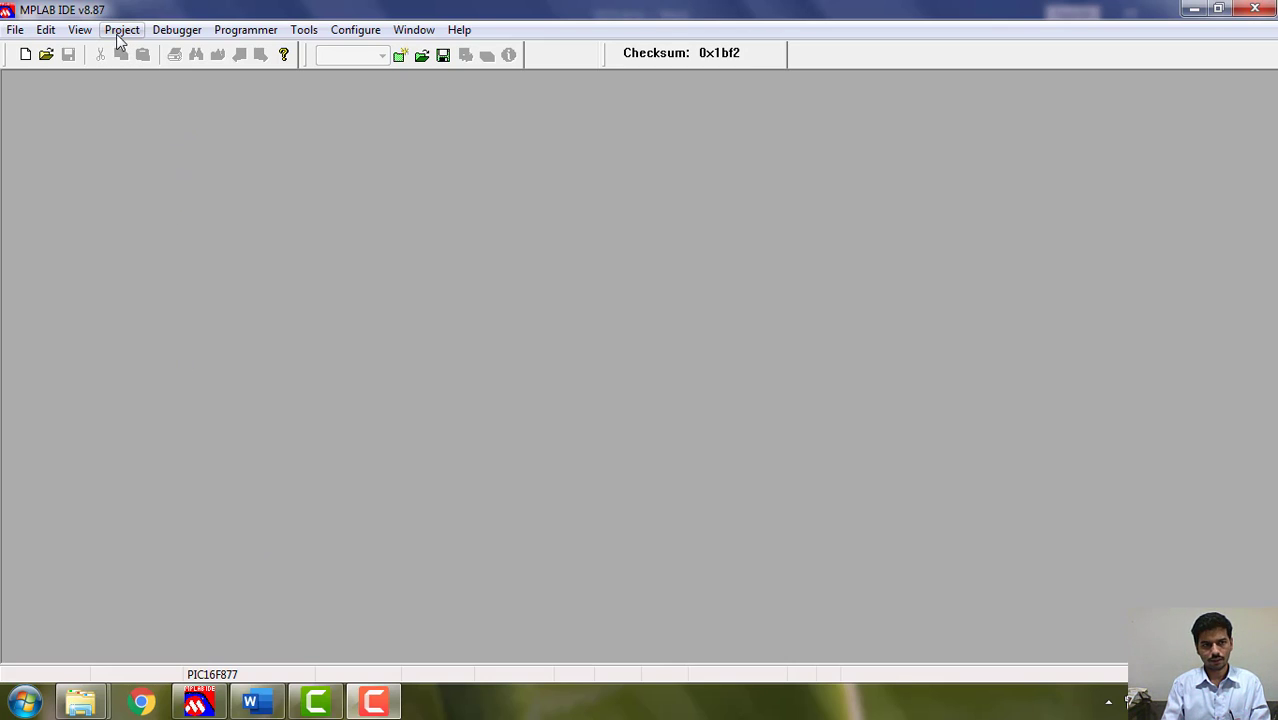
Run the Project Wizard, accepting the PIC16F877 device and the Microchip MPASM toolsuite.
click(122, 30)
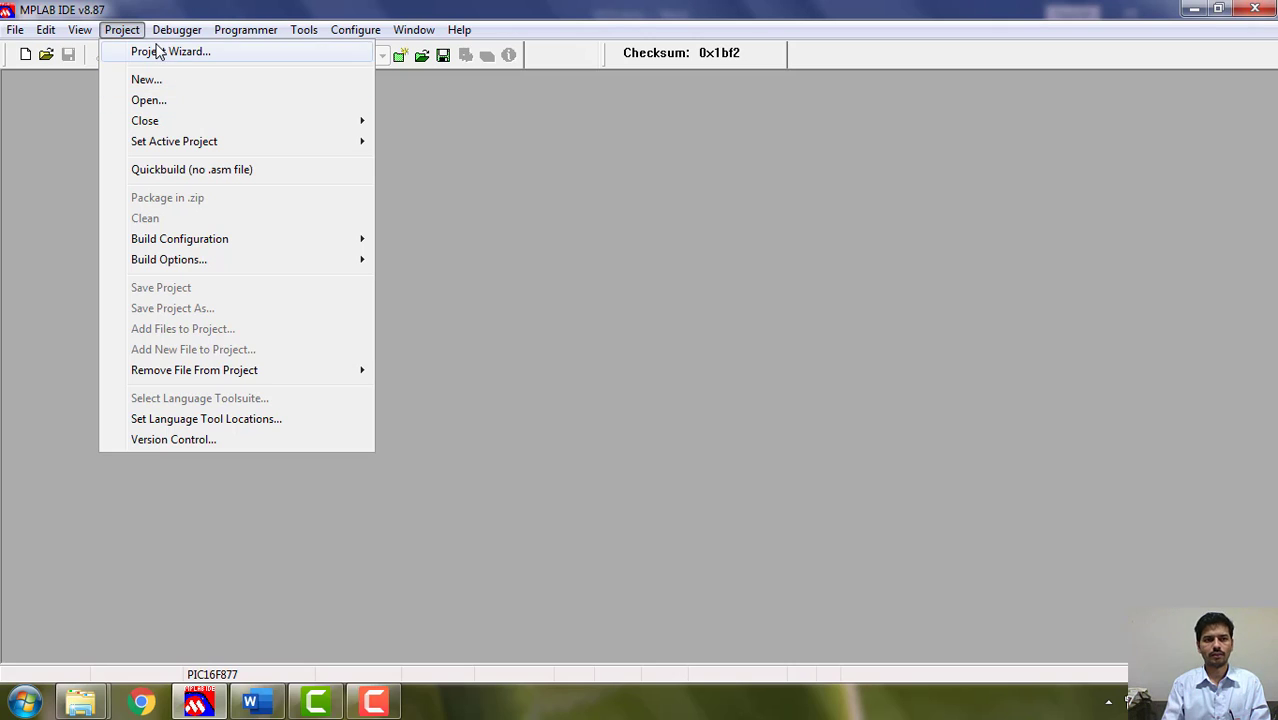
click(170, 52)
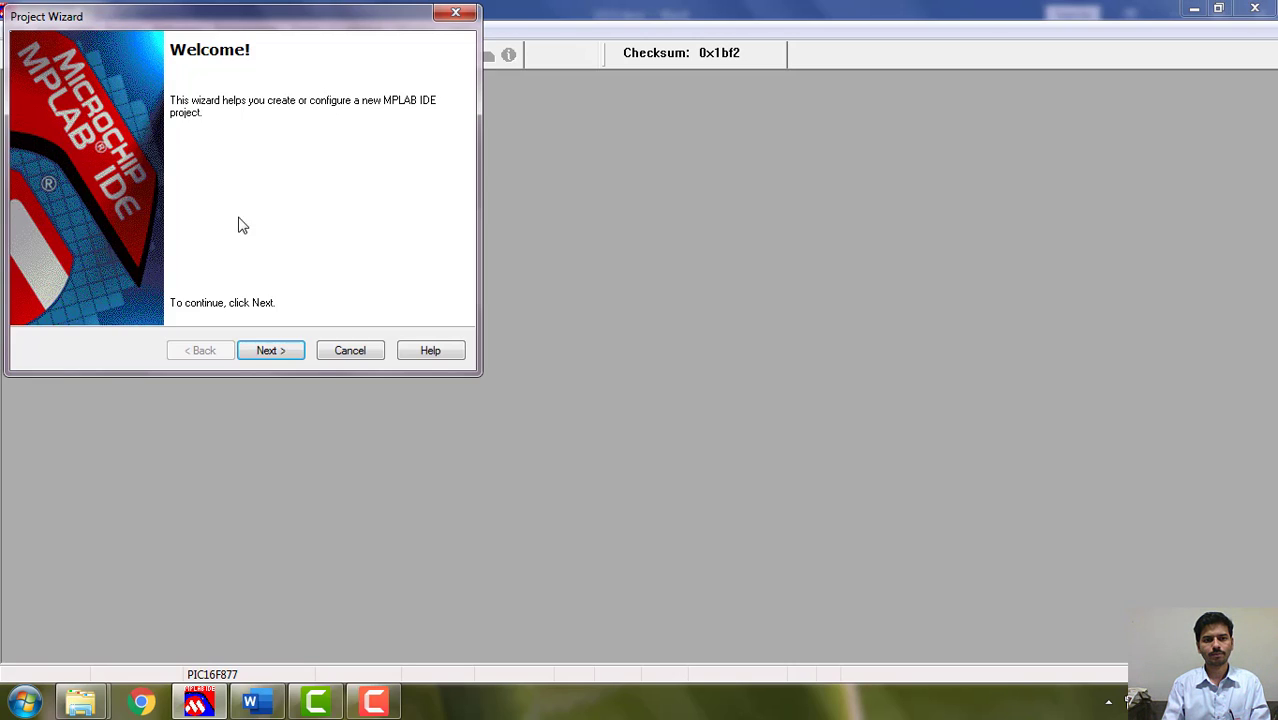
click(270, 350)
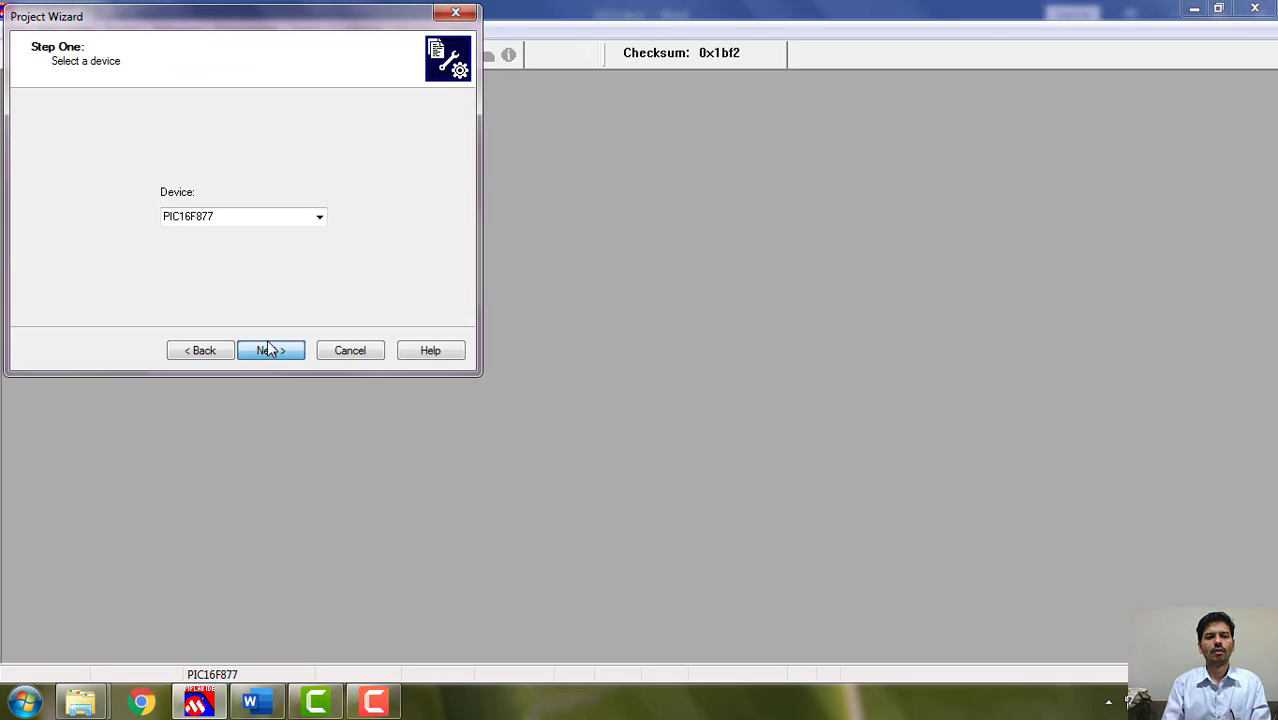
click(270, 350)
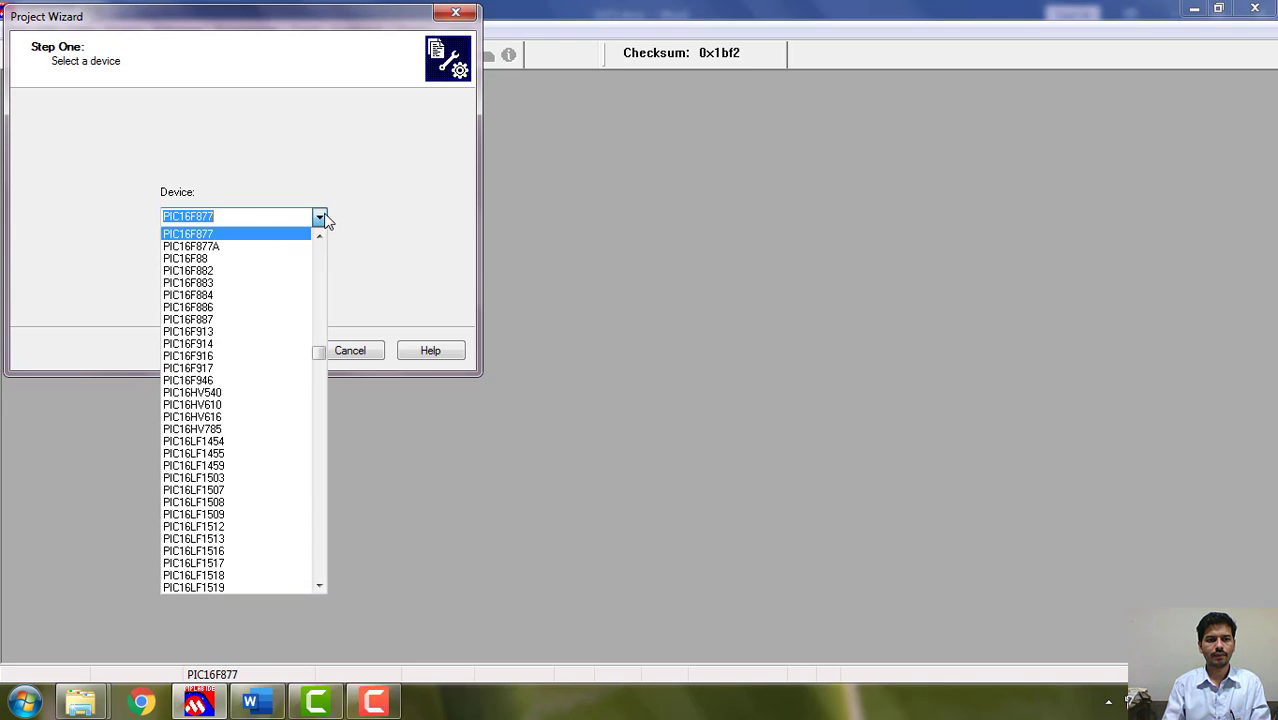
click(270, 350)
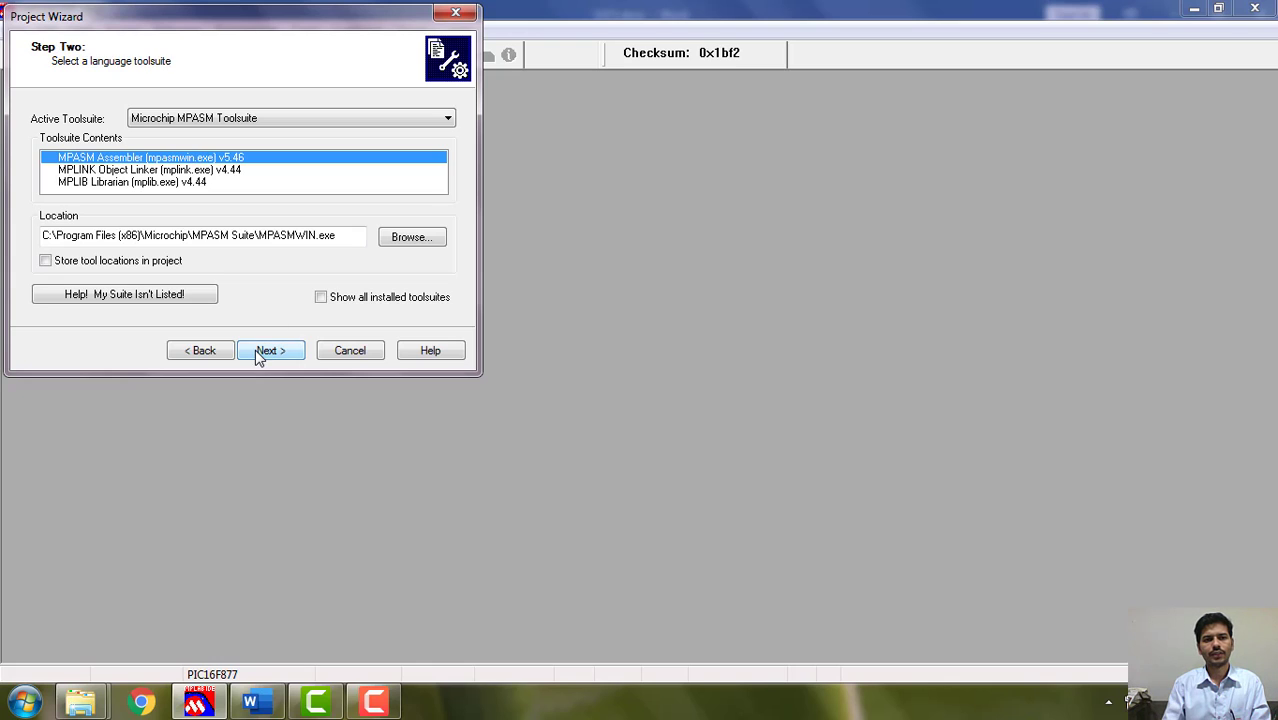
click(270, 350)
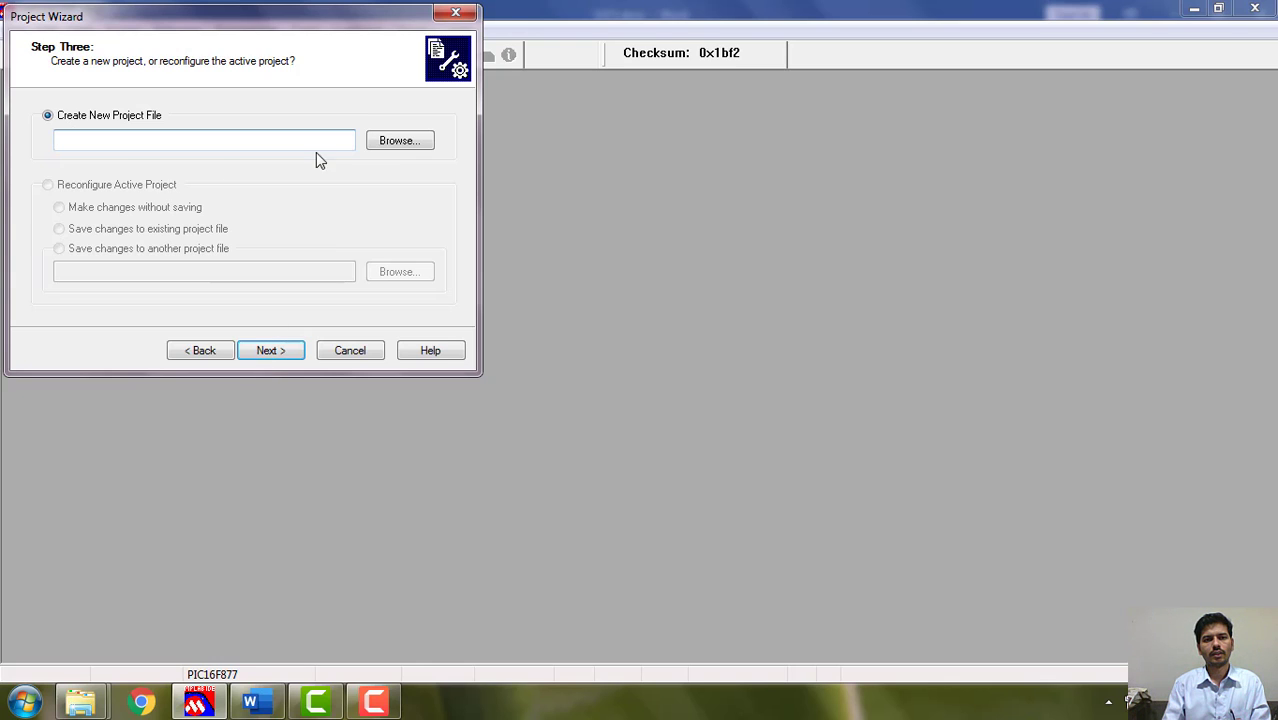
Browse to MPM_Demo PIC expts under Lab videos N writeup and create an 'ADC expt' folder.
click(400, 140)
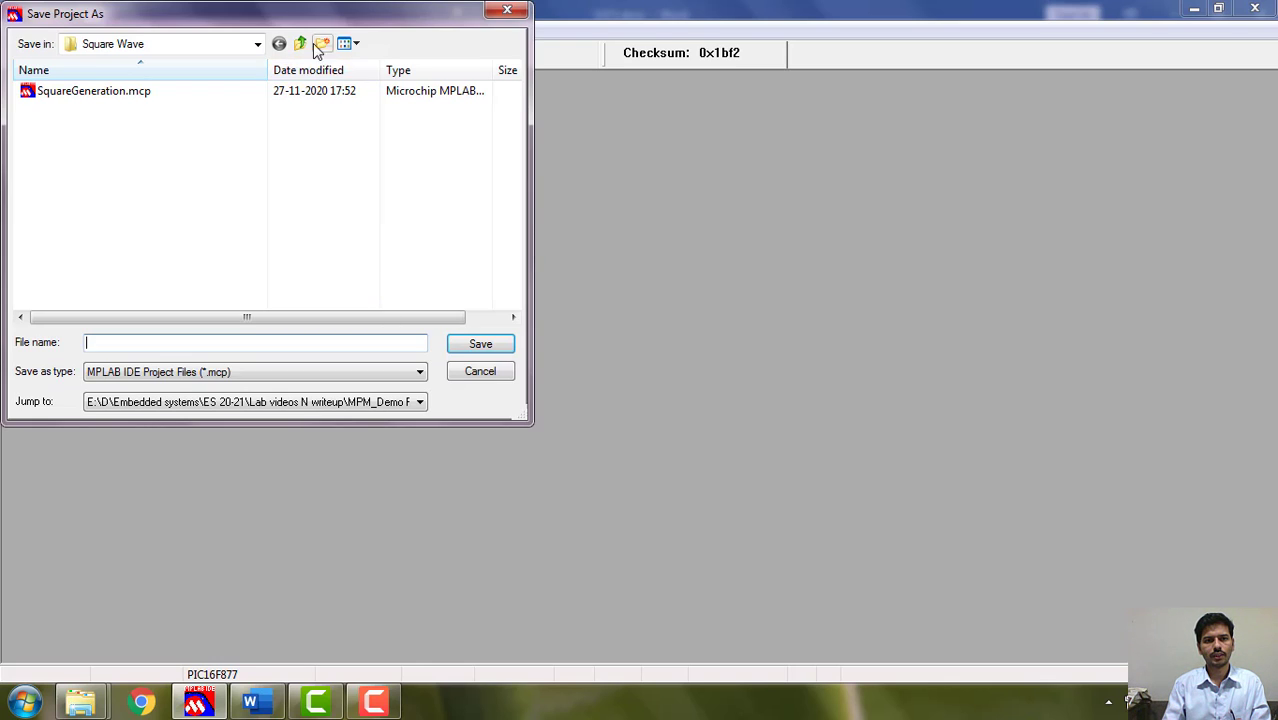
click(300, 44)
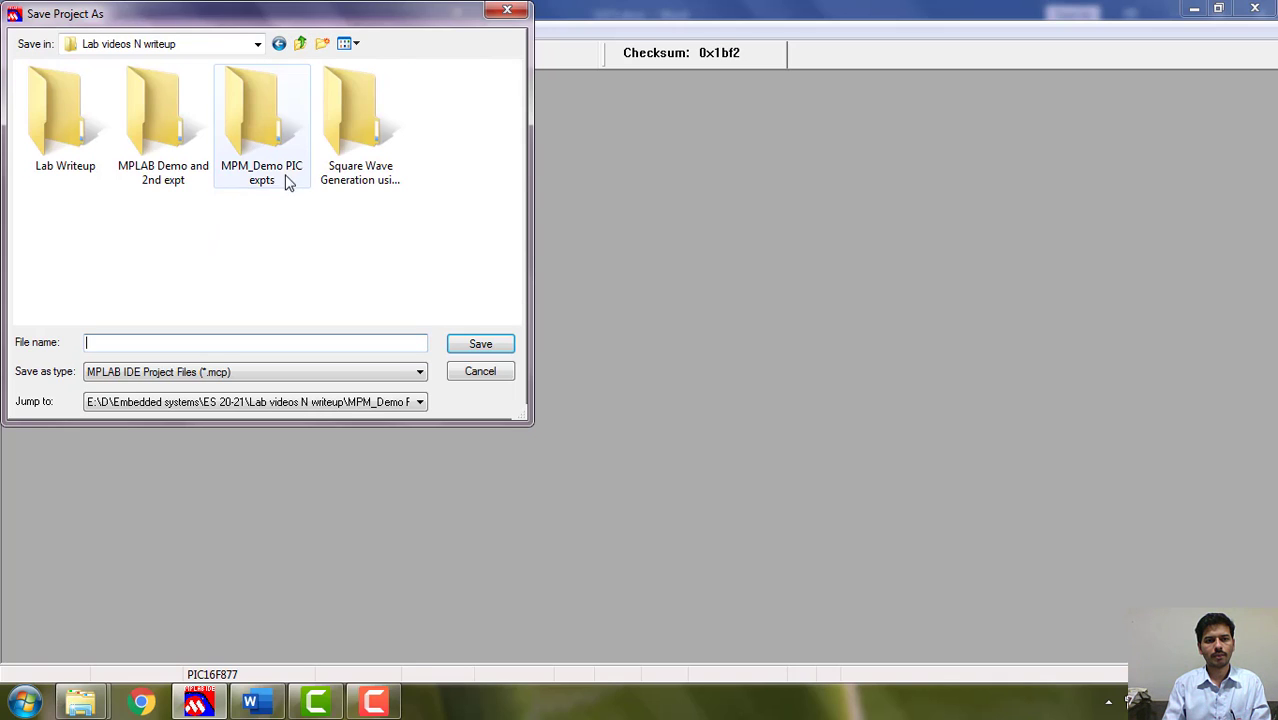
click(260, 114)
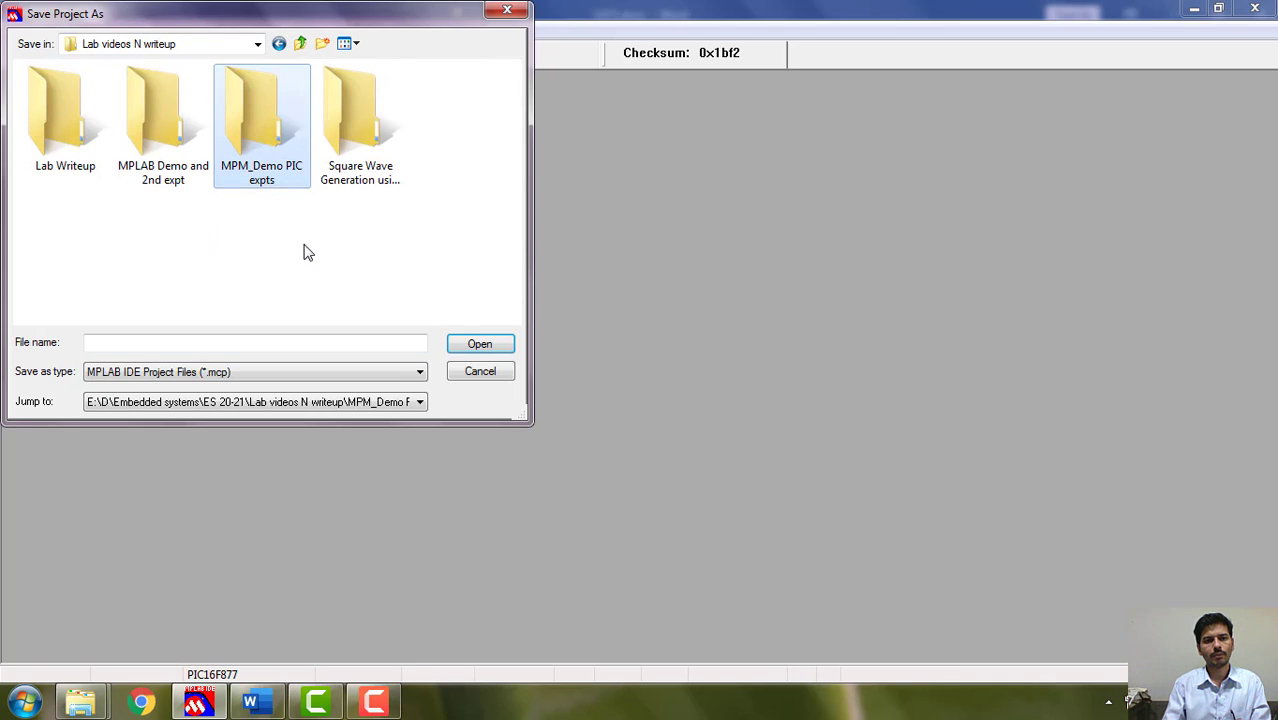
double_click(260, 110)
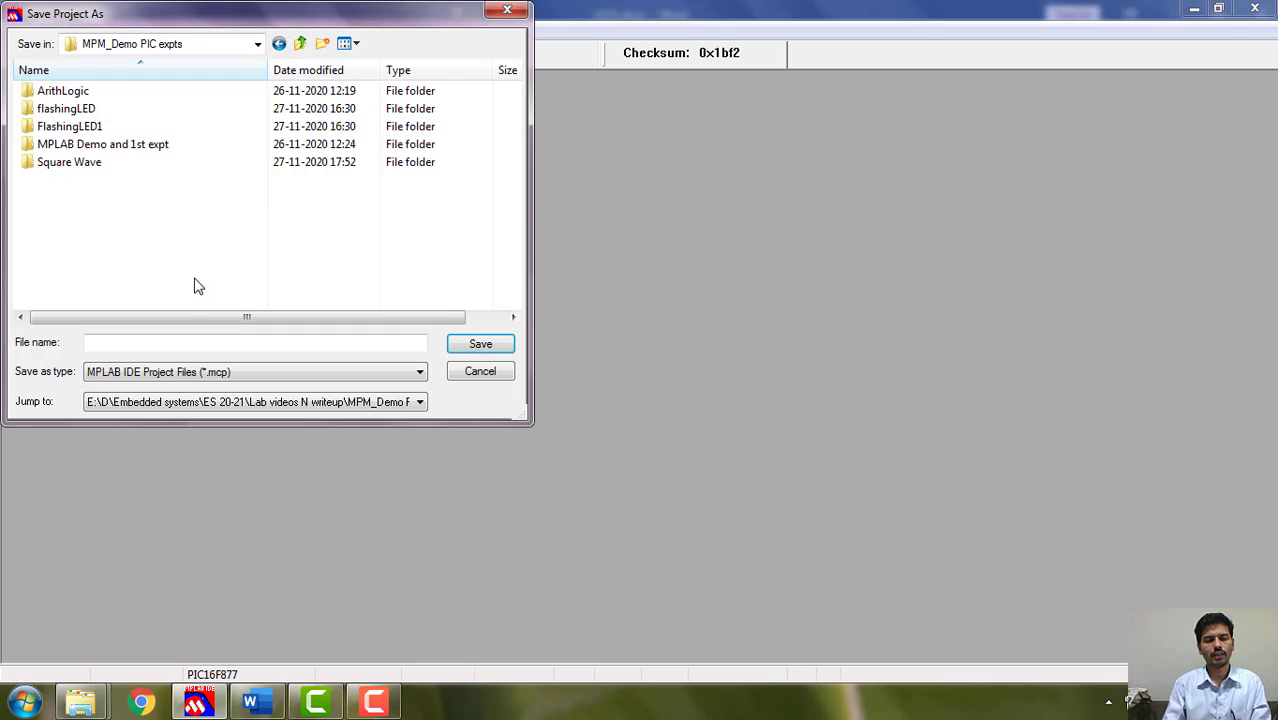
mouse_move(144, 246)
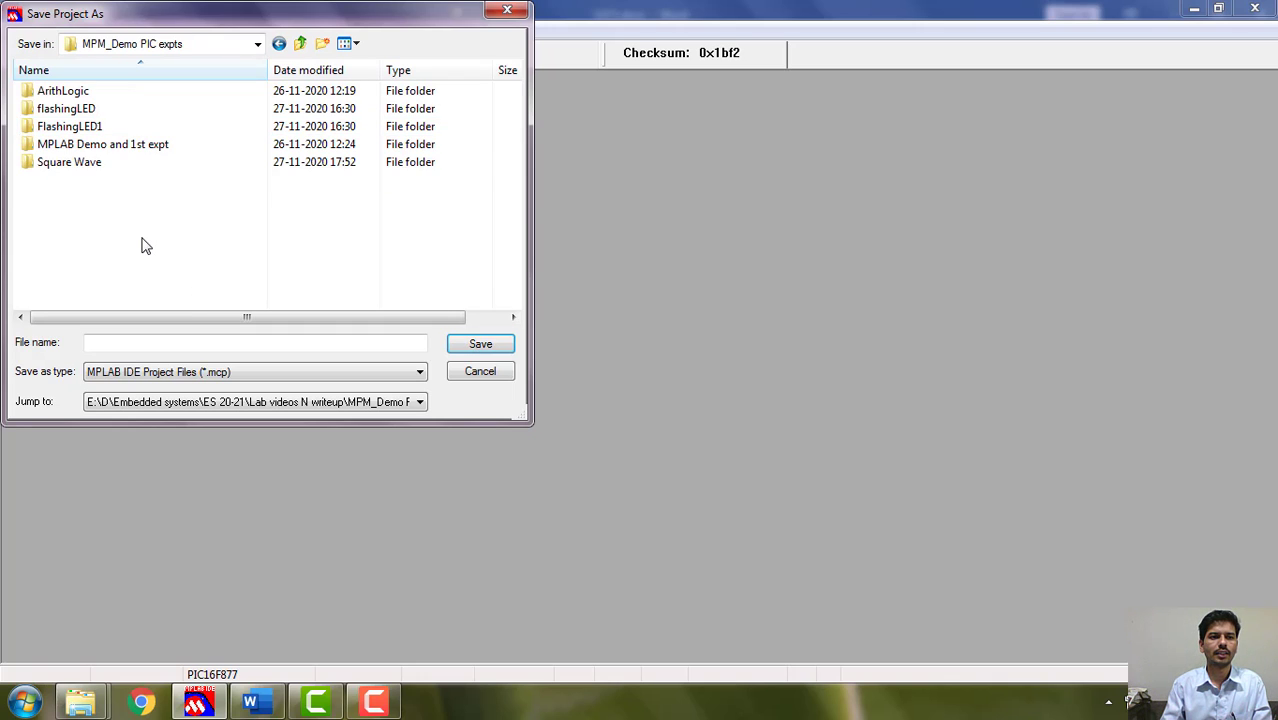
click(322, 44)
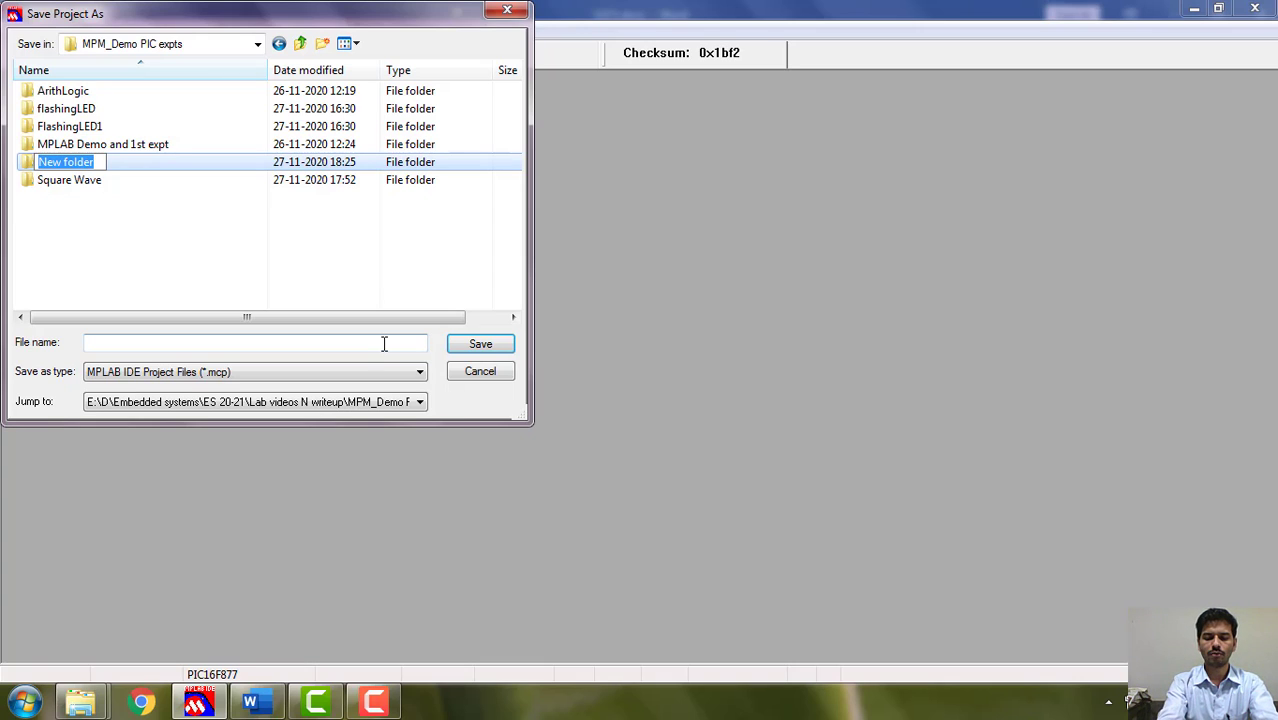
text(A)
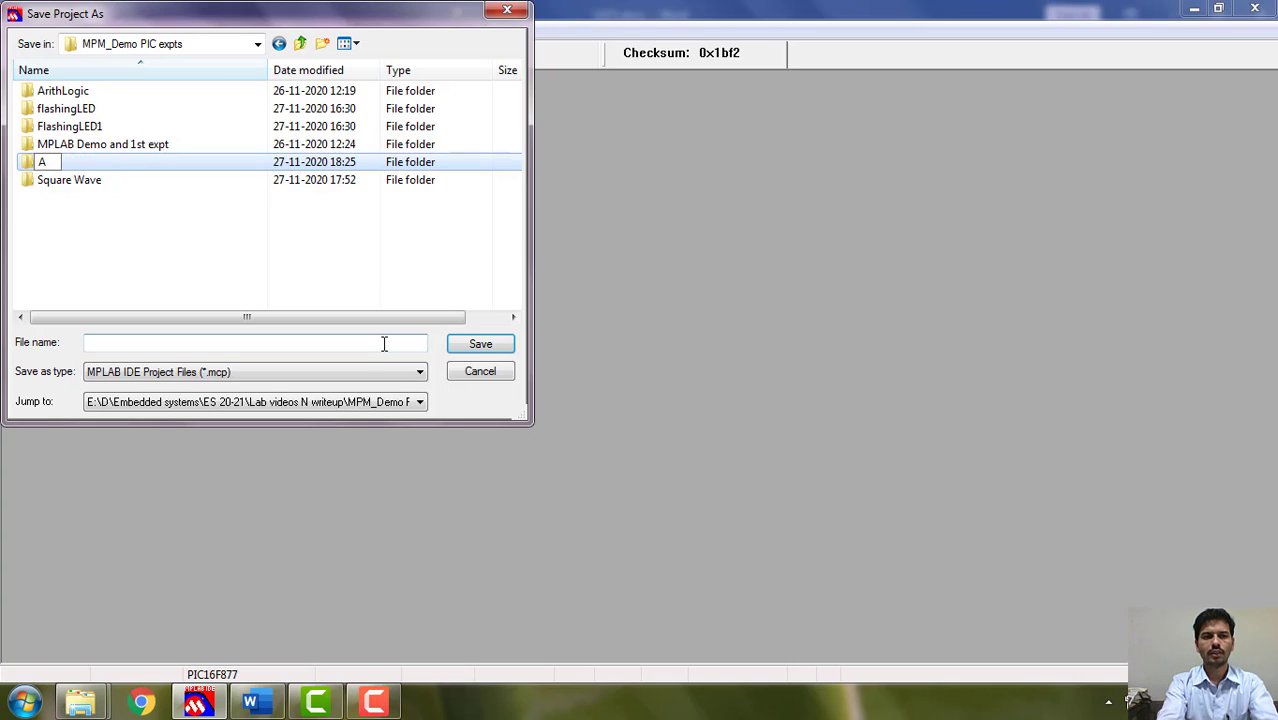
text(DC)
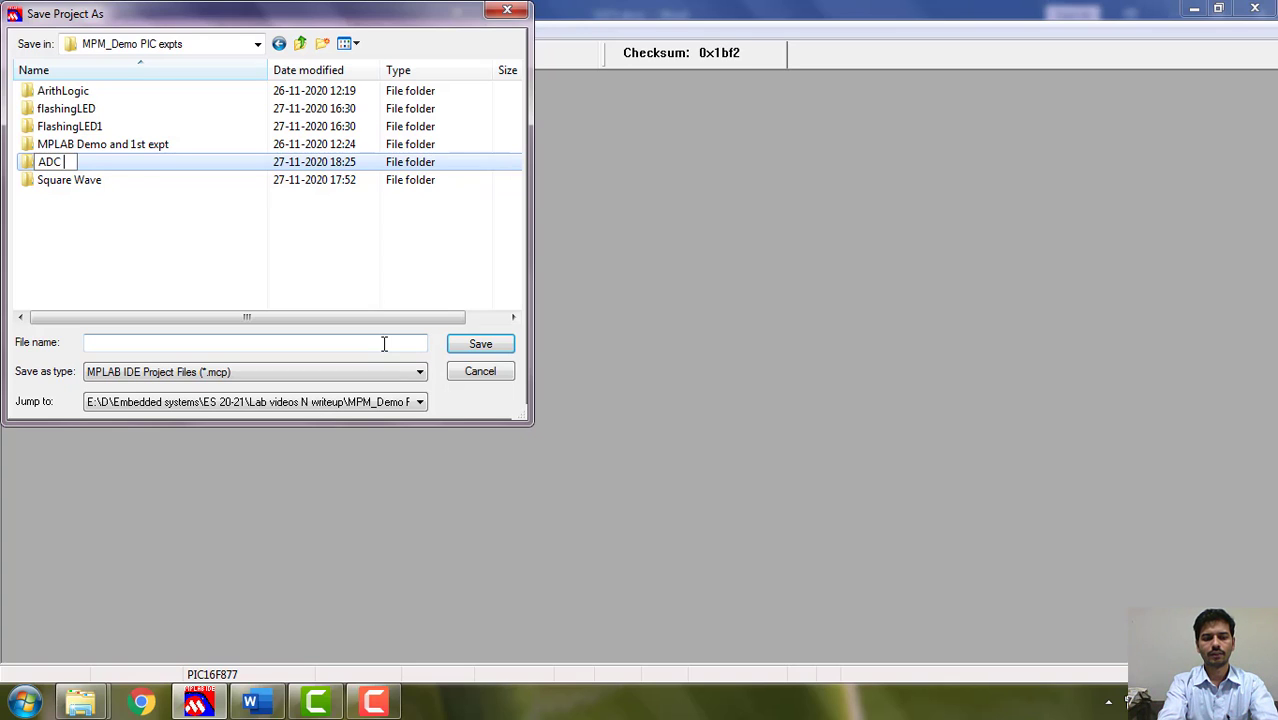
text(expt)
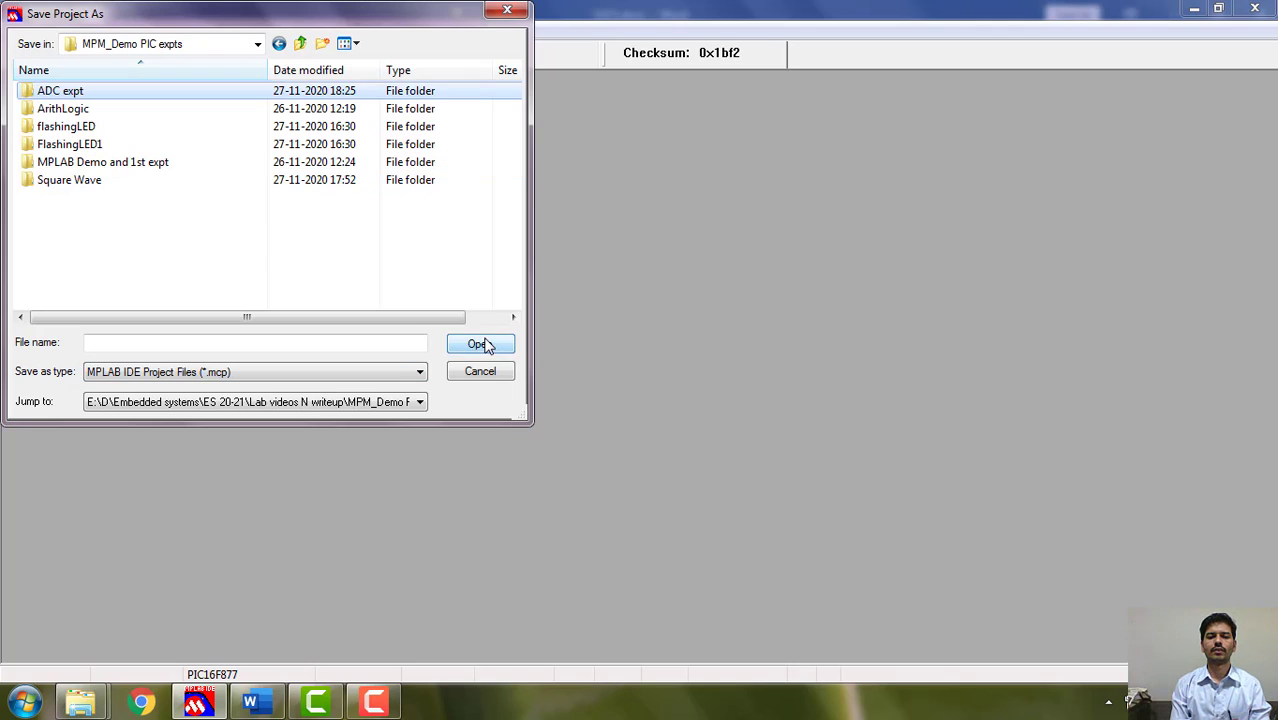
Inside the new ADC expt folder, enter ADCexpt as the project file name.
double_click(60, 90)
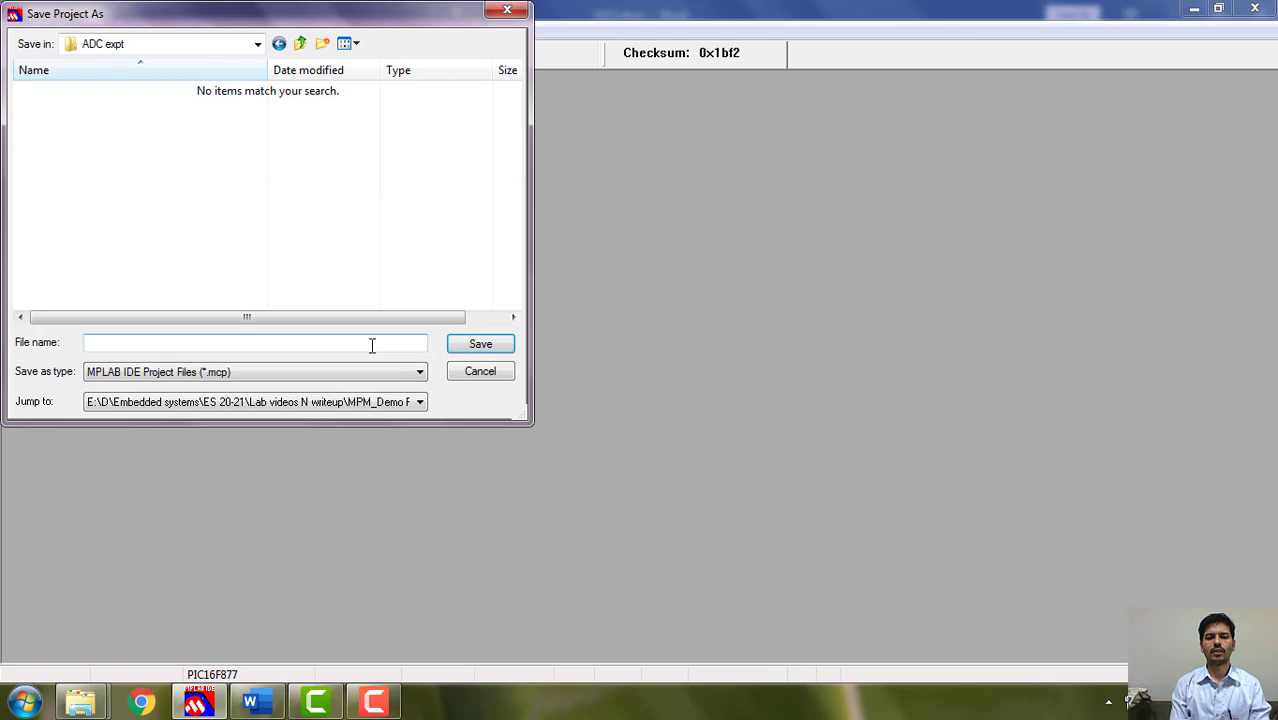
mouse_move(332, 344)
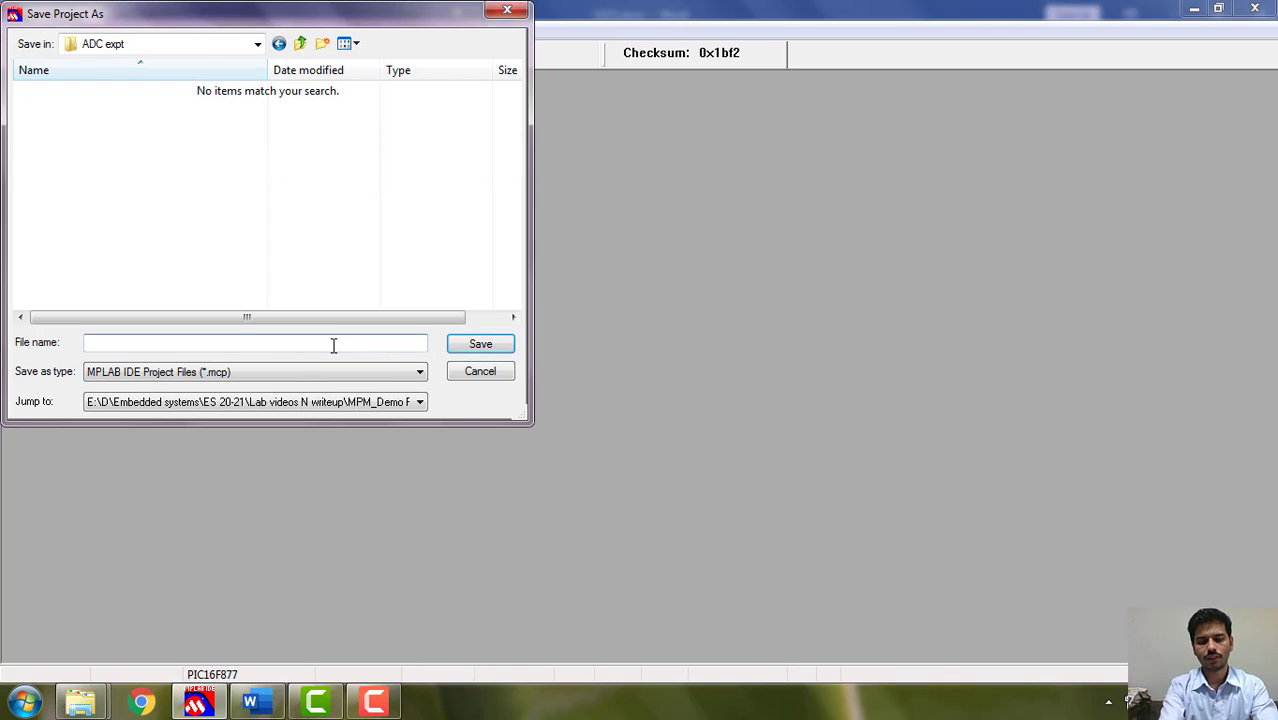
text(PIC)
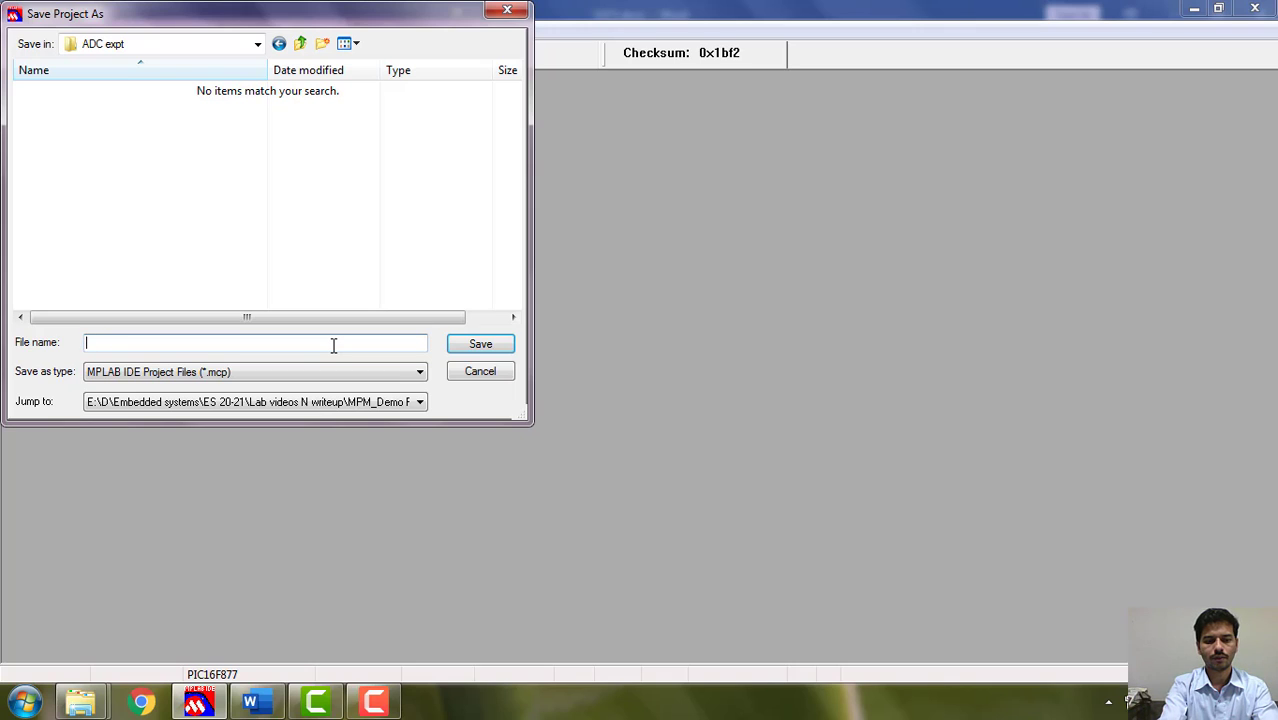
text(A)
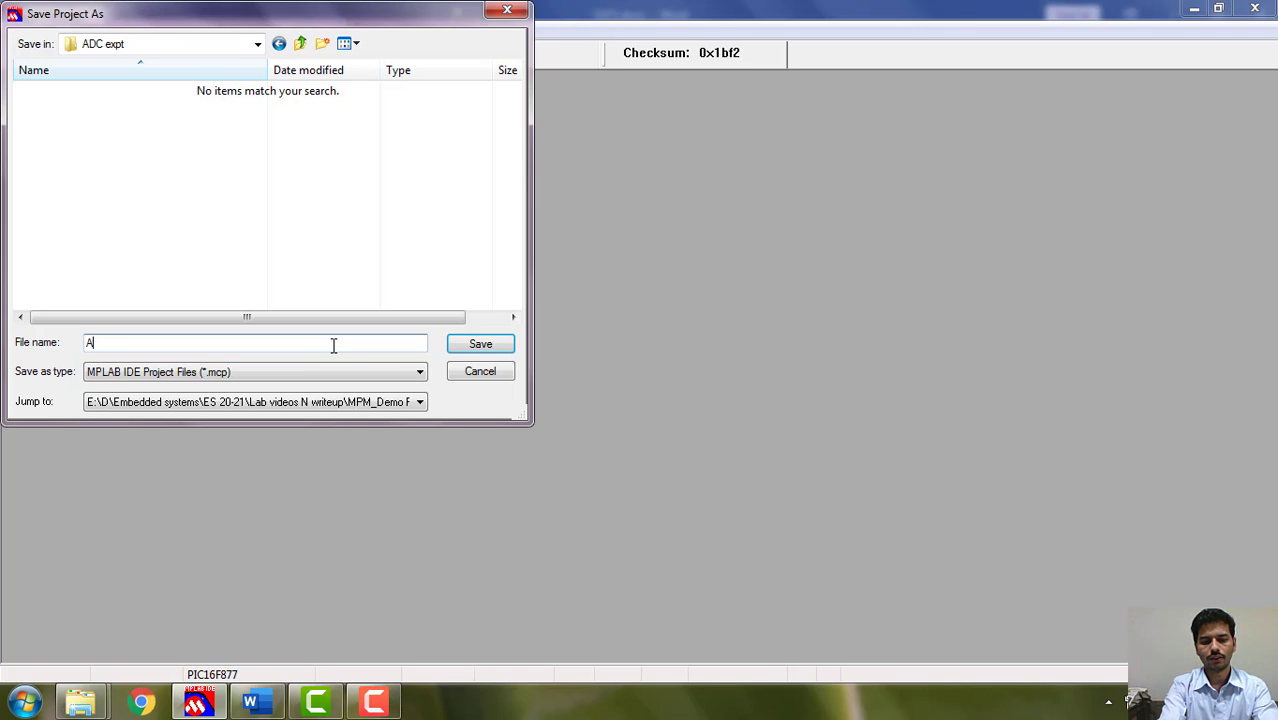
text(DCe)
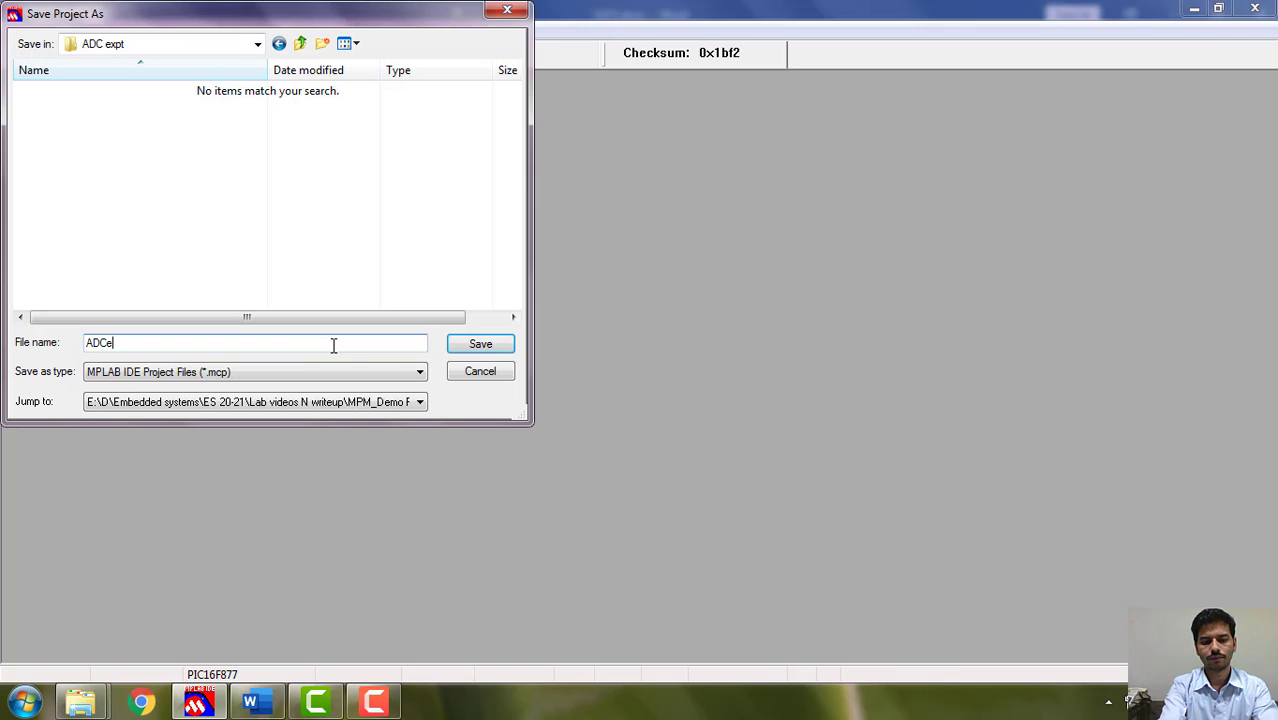
text(xpt)
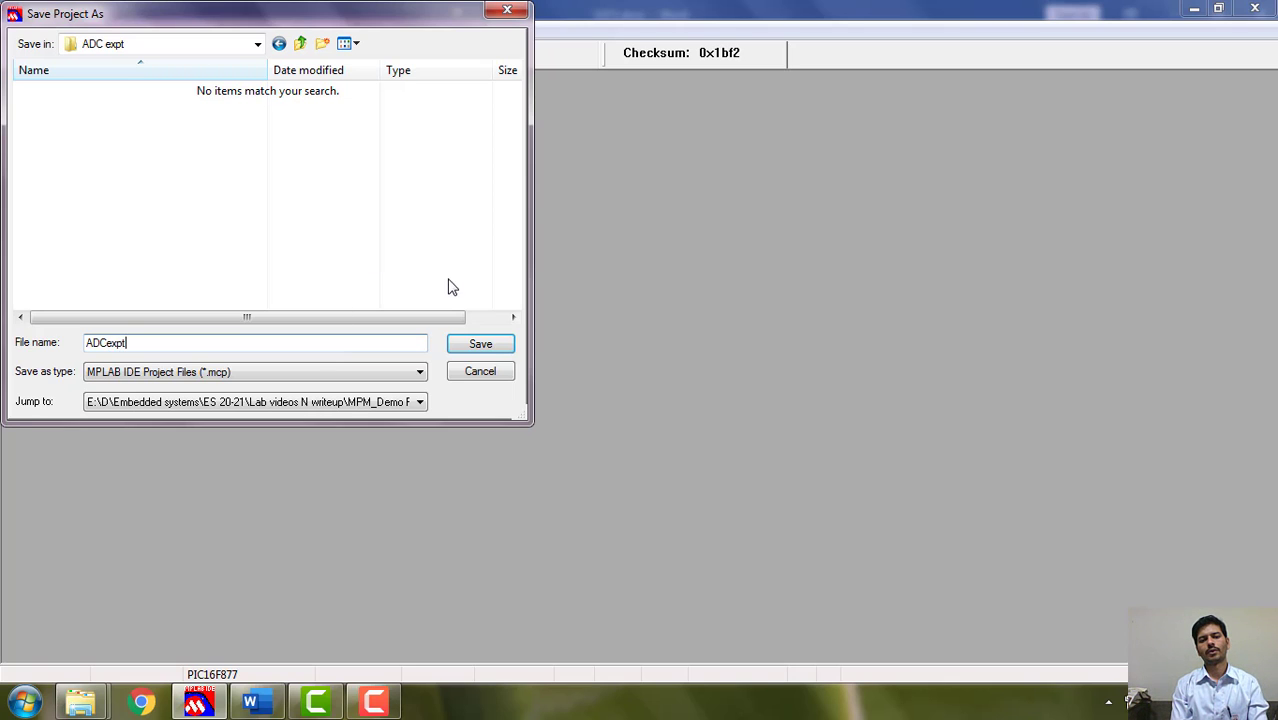
Confirm the ADCexpt project file path and advance to the add-existing-files step.
click(480, 344)
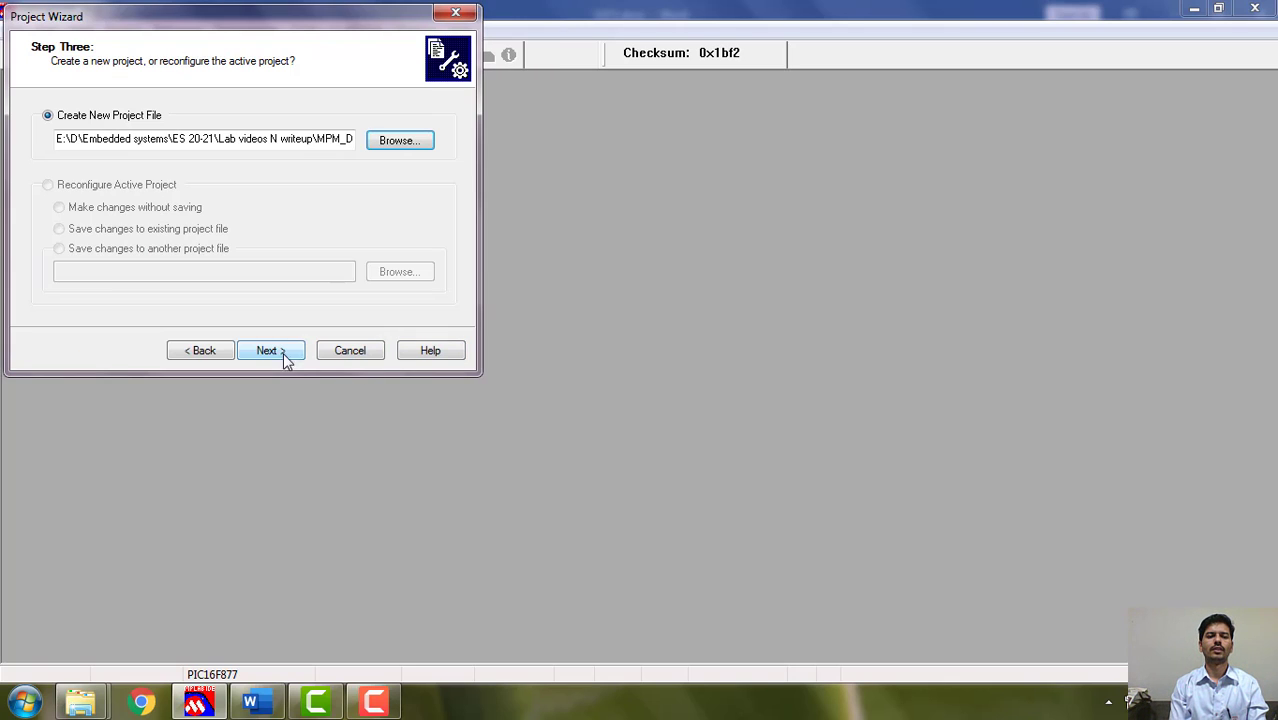
click(268, 350)
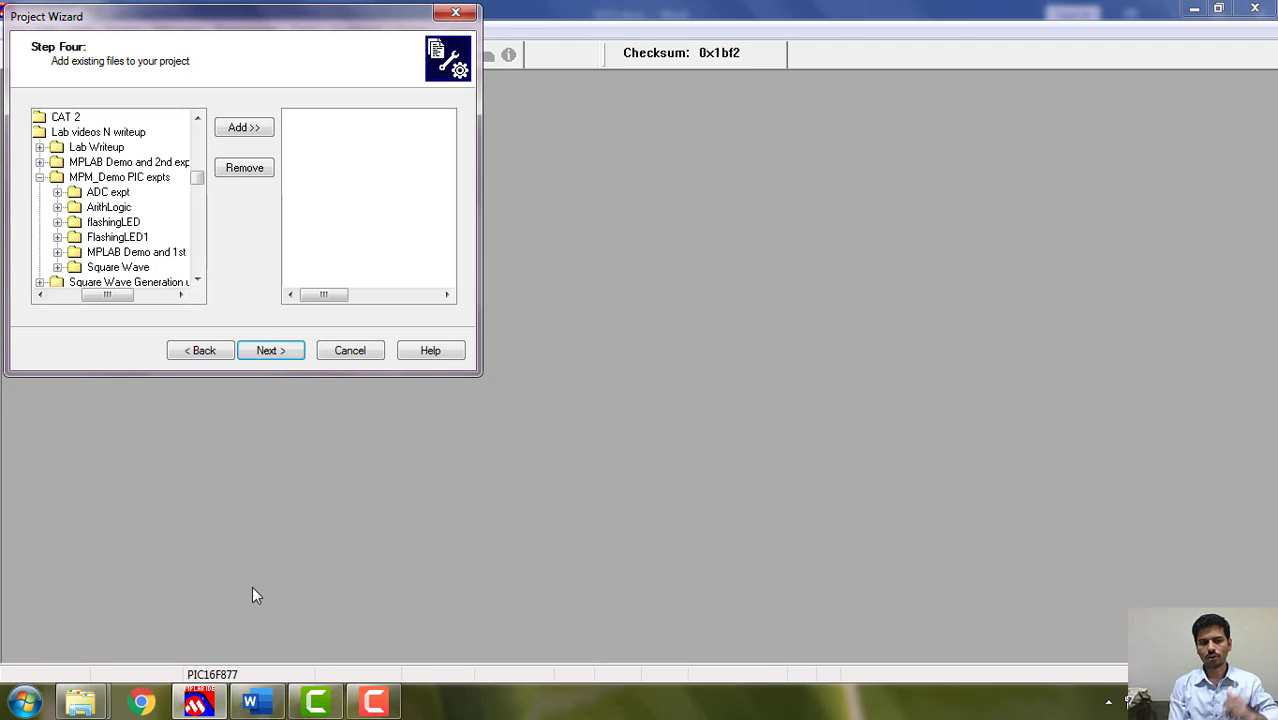
Switch to the Word write-up and scroll to the ADRESH/ADRESL resolution and 2.5 V calculation.
click(256, 700)
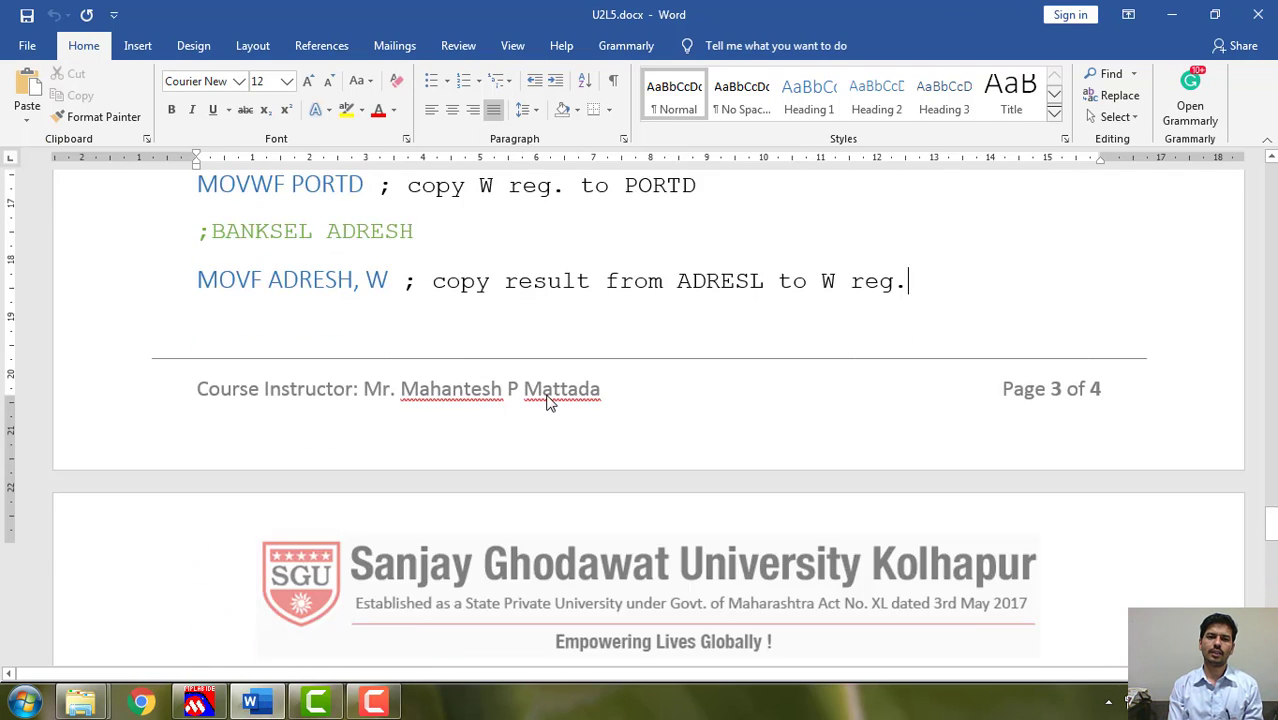
scroll(down, 3)
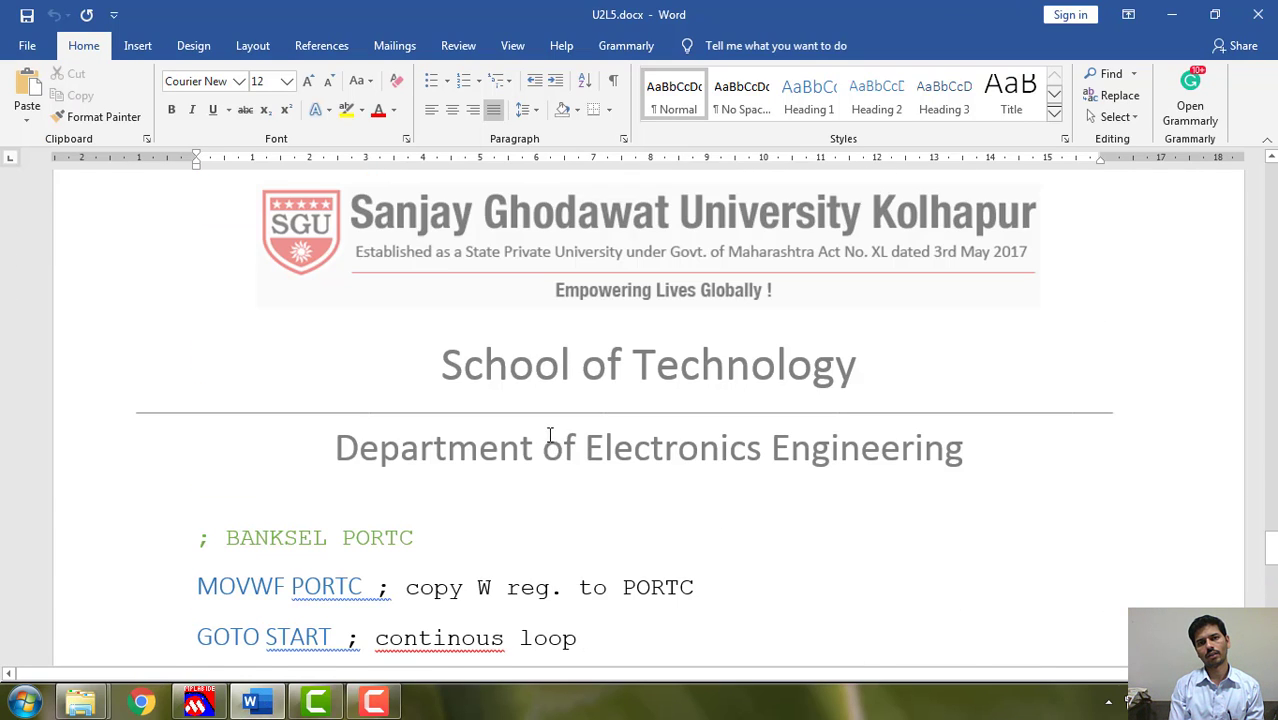
scroll(down, 3)
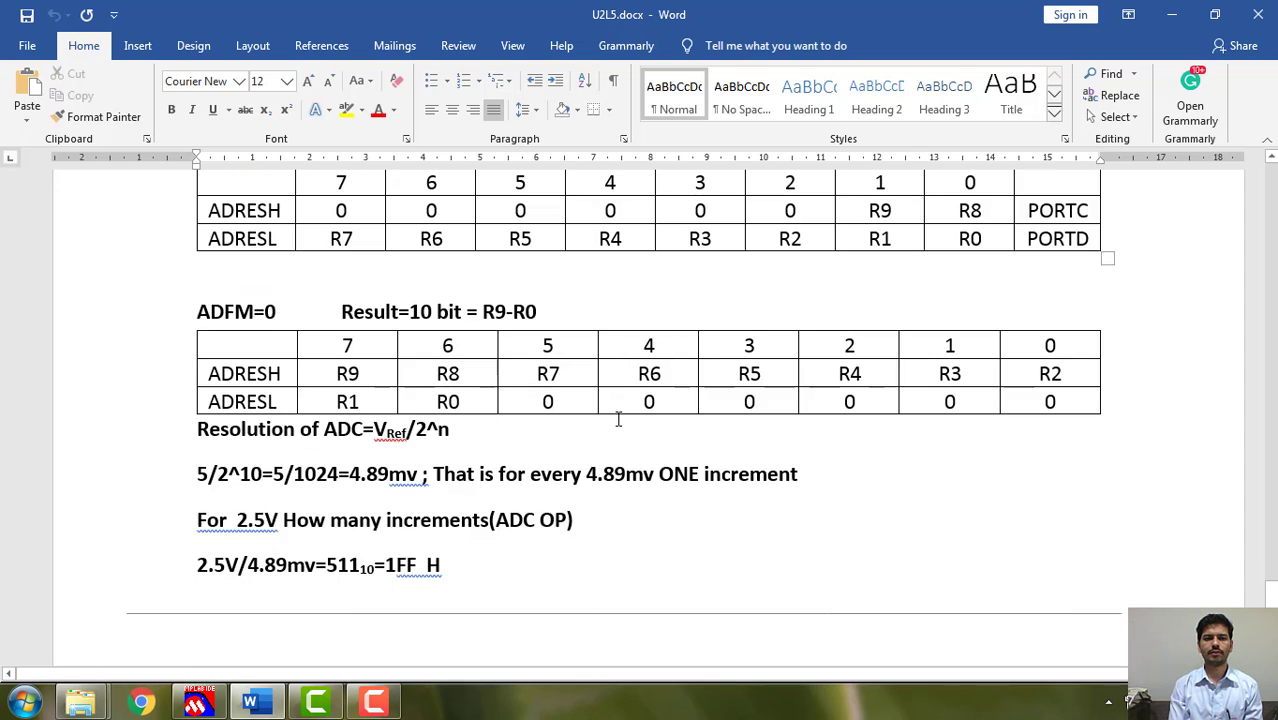
scroll(down, 3)
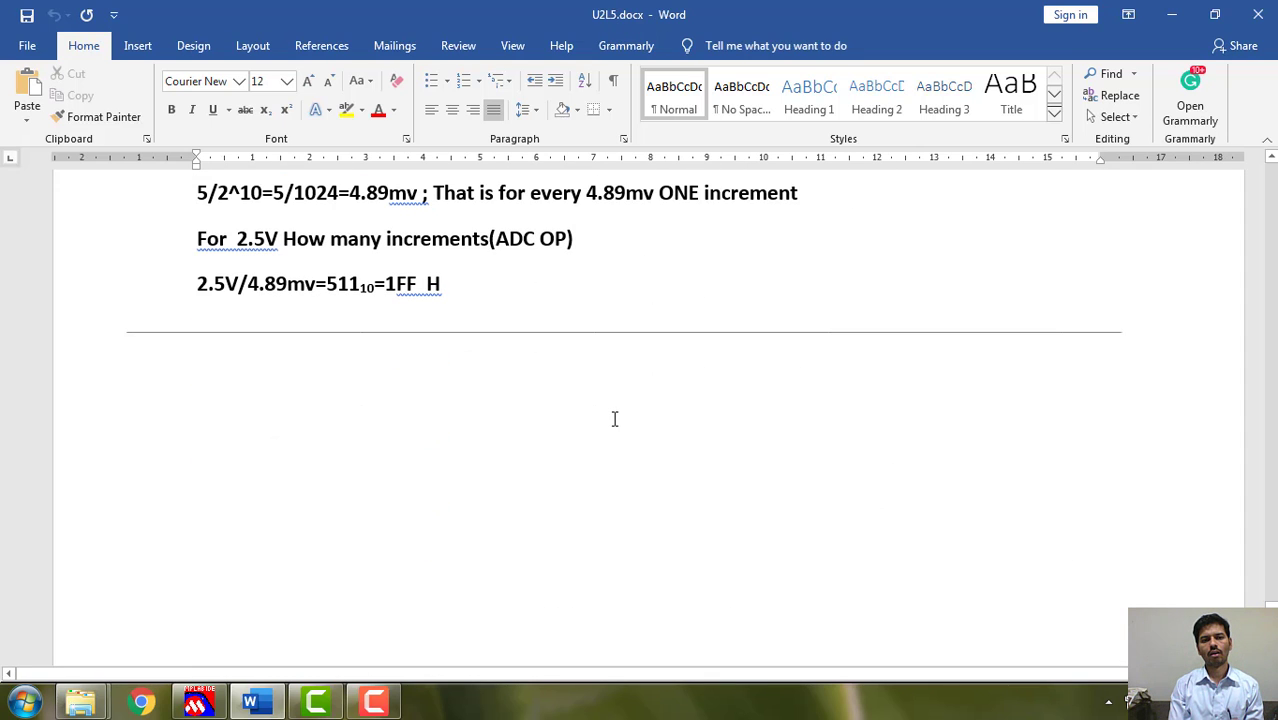
scroll(up, 3)
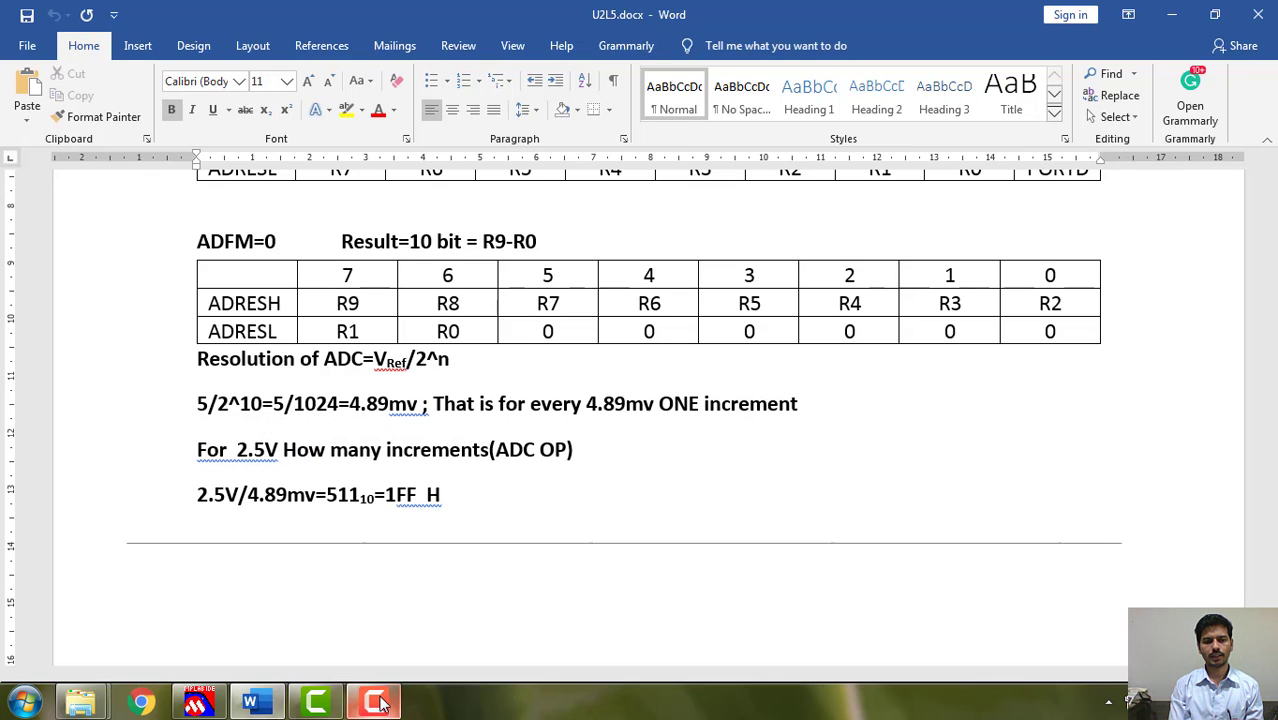
mouse_move(372, 700)
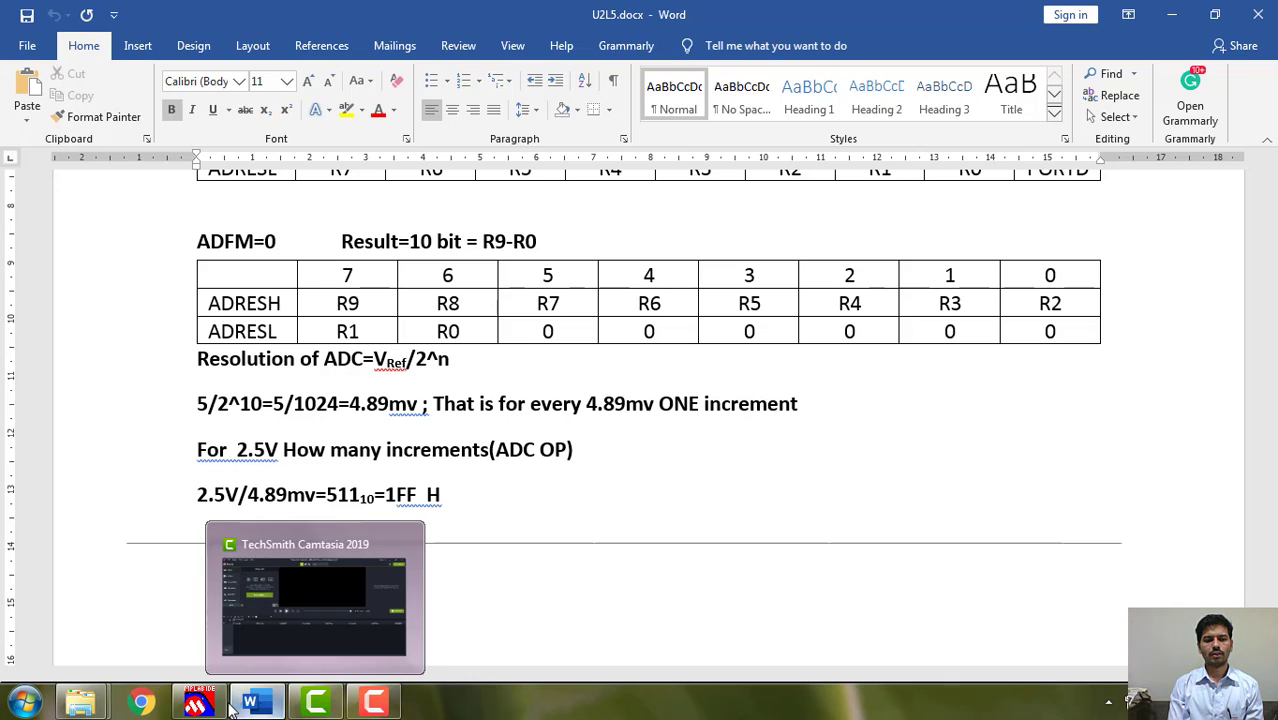
mouse_move(198, 700)
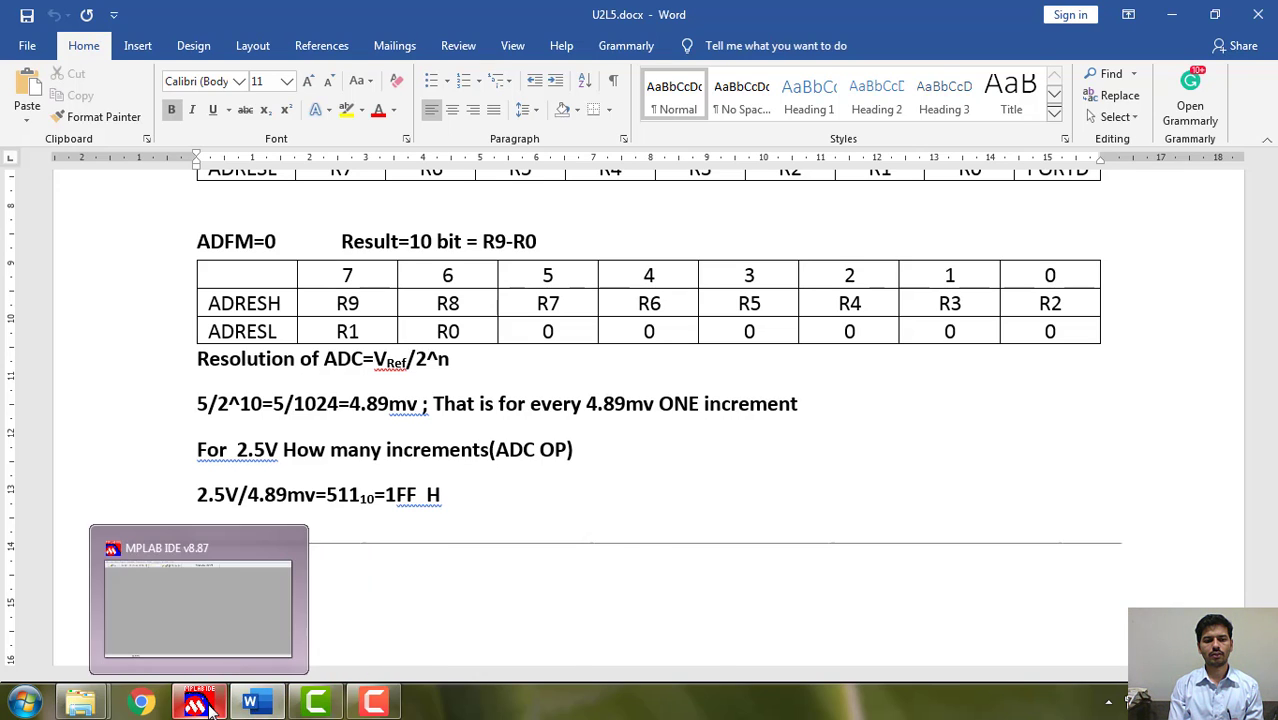
Return to MPLAB, finish the wizard so the empty ADCexpt project is open.
click(198, 700)
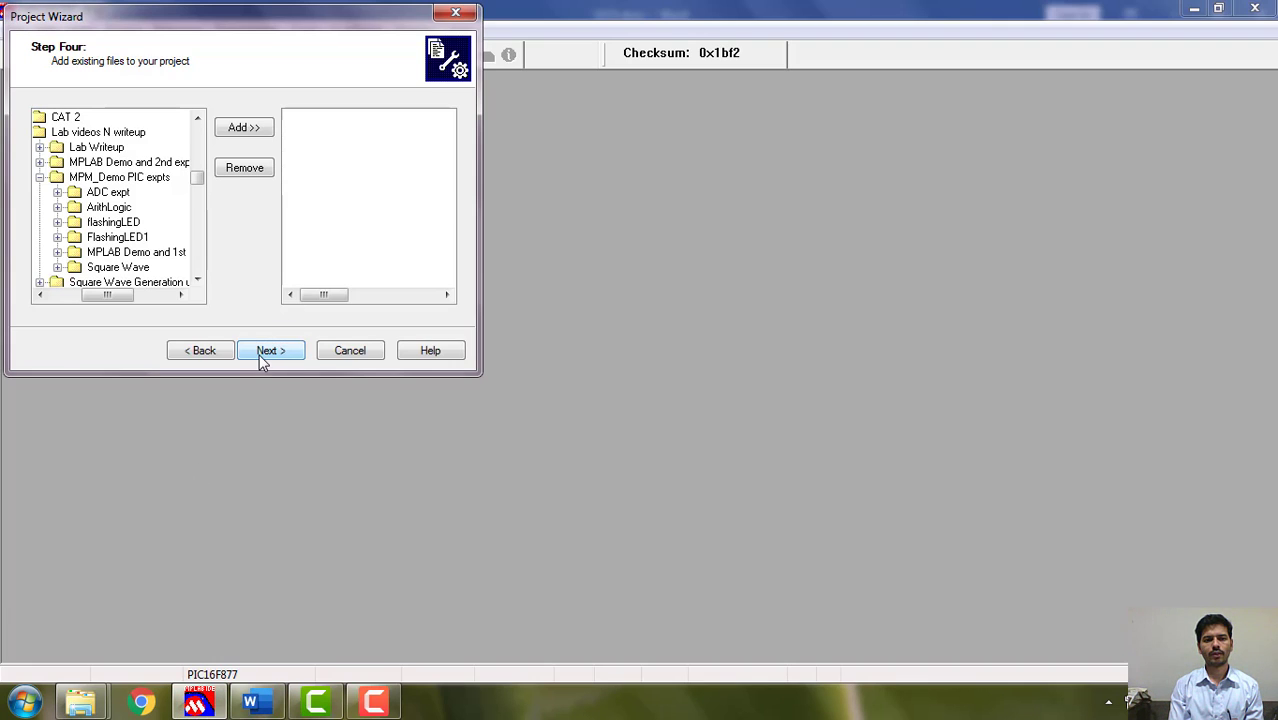
click(270, 350)
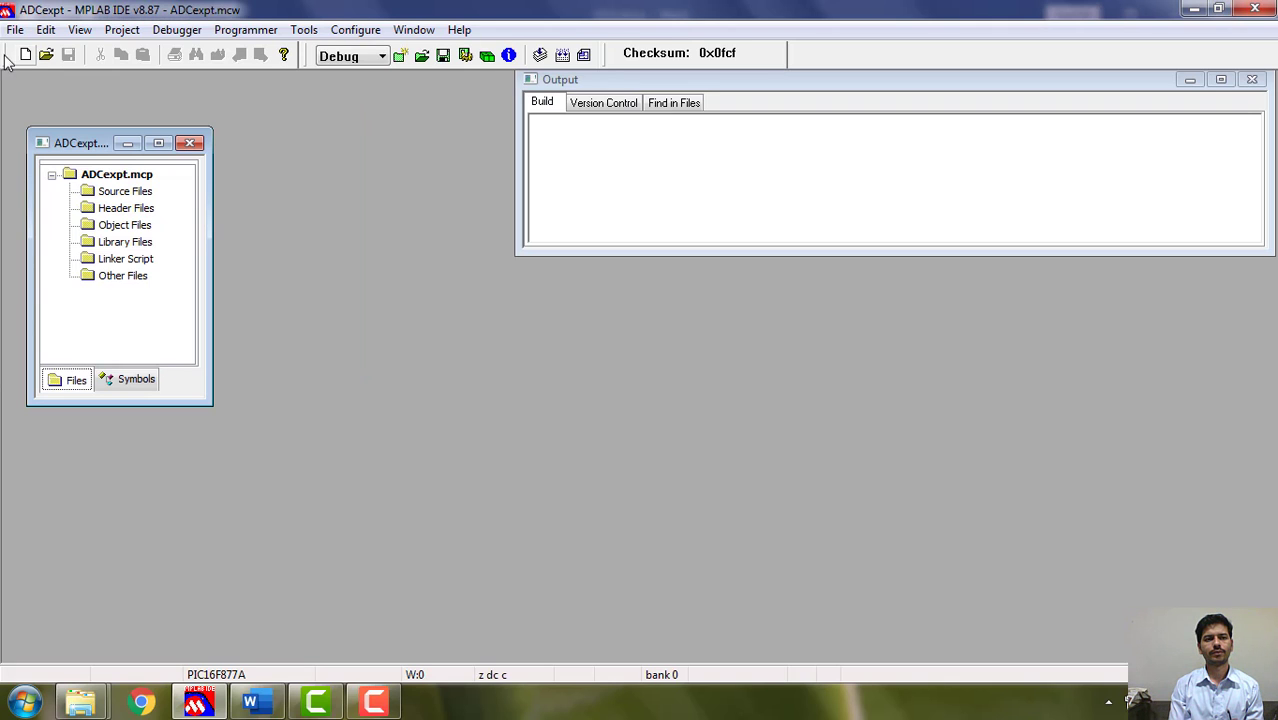
click(16, 30)
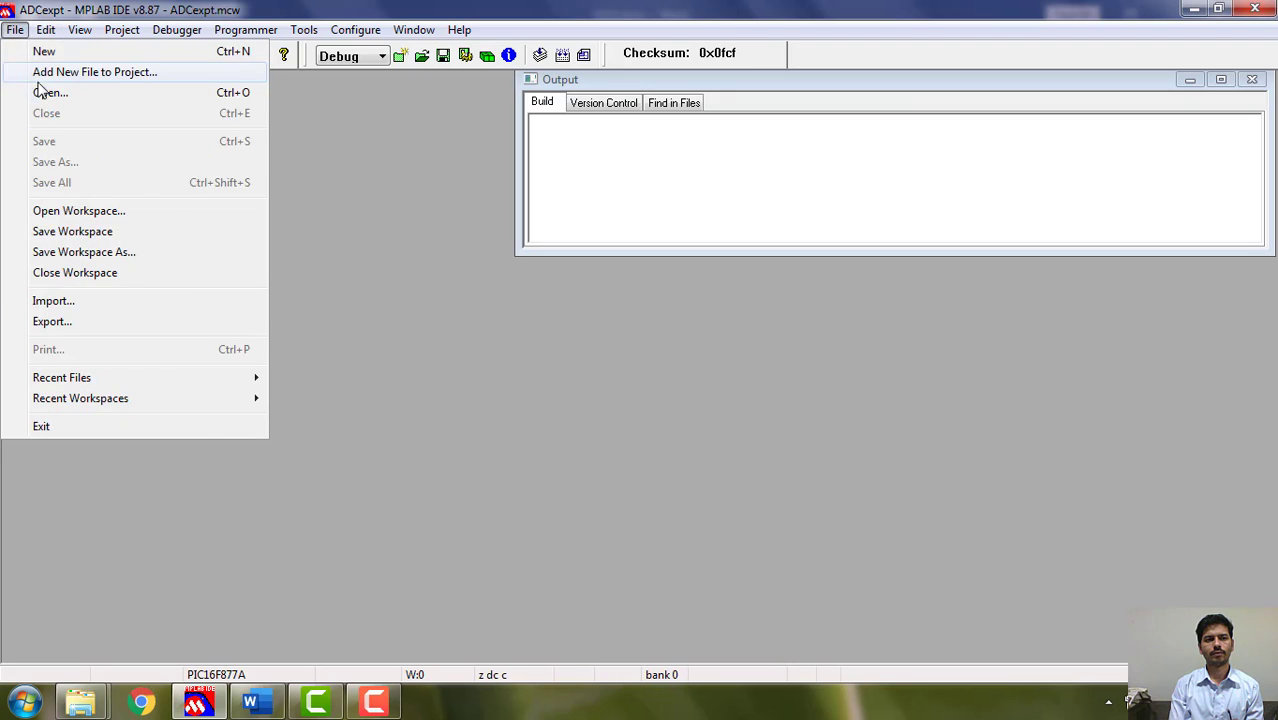
Browse the Open dialog to Microchip's MPASM Suite Template Code folder and start entering 16F877ATEMP.ASM.
click(52, 92)
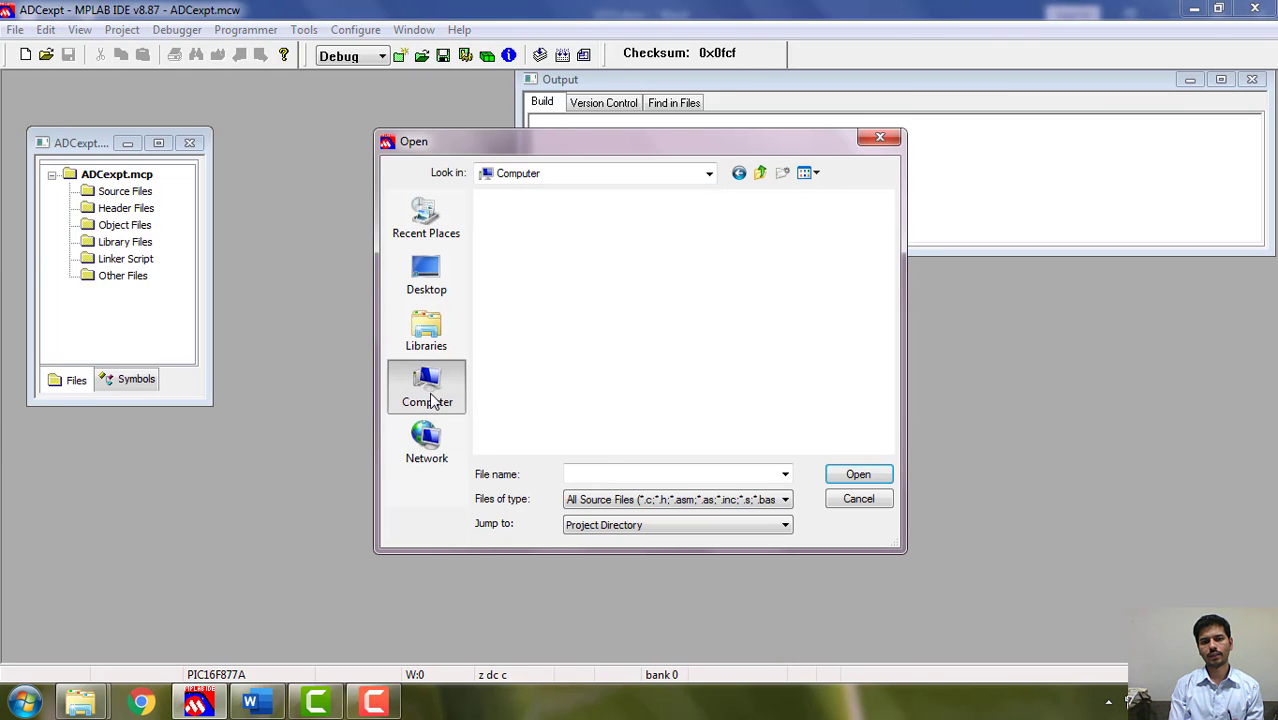
double_click(426, 388)
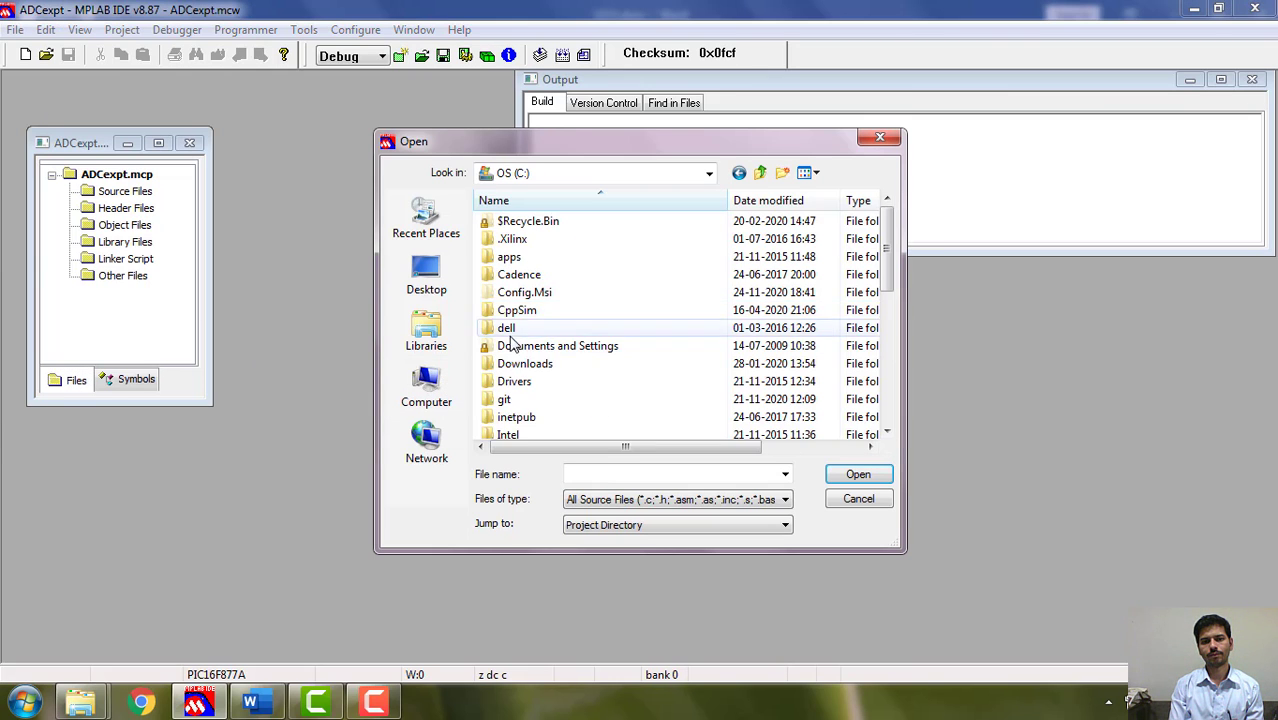
scroll(down, 3)
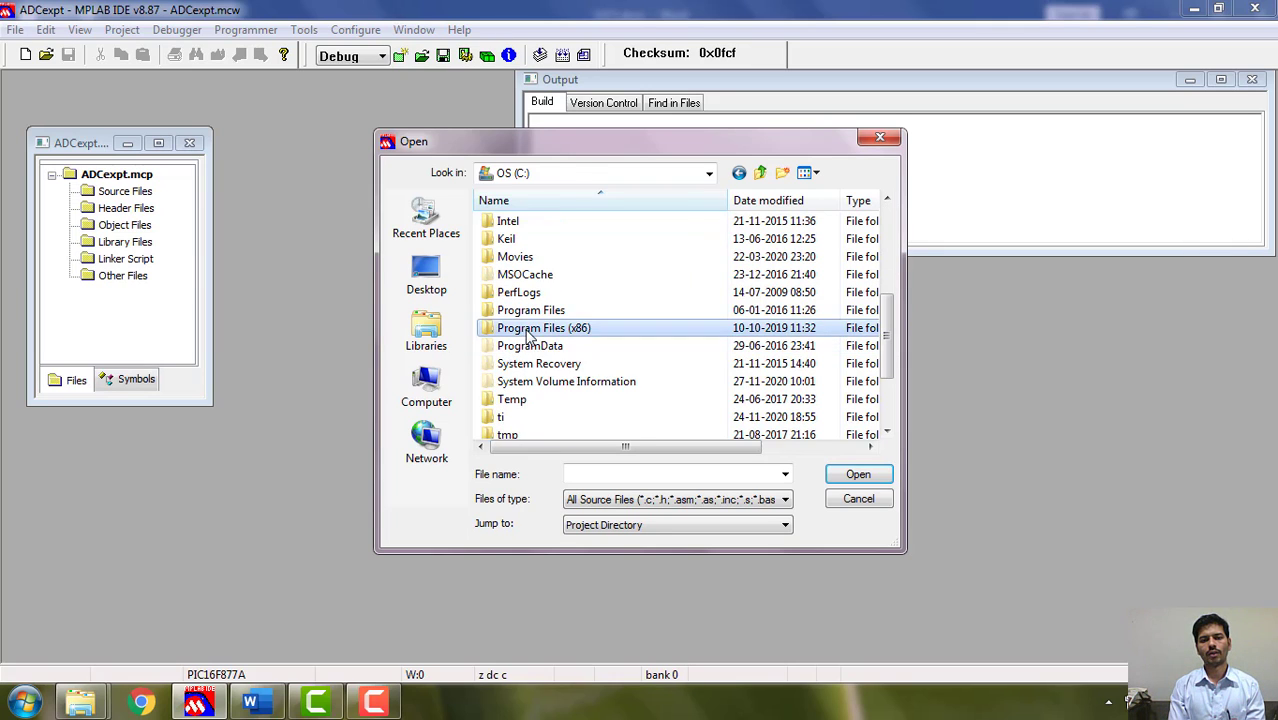
double_click(544, 328)
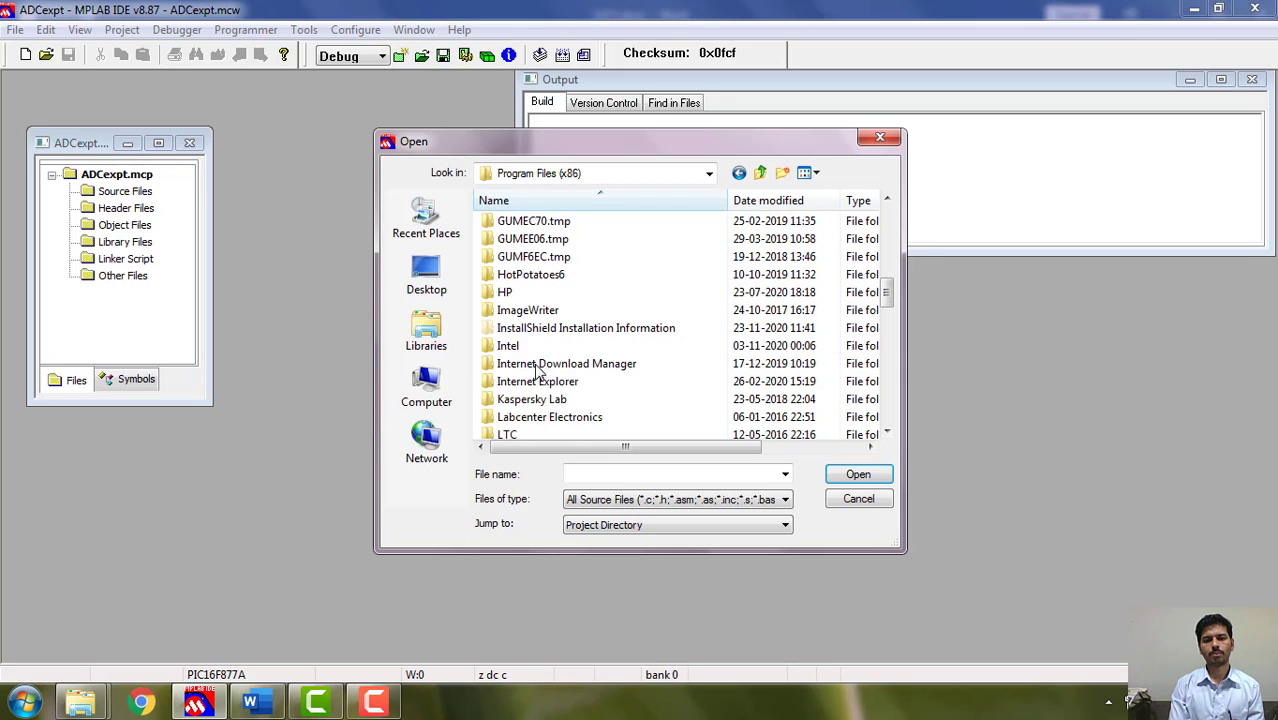
scroll(down, 3)
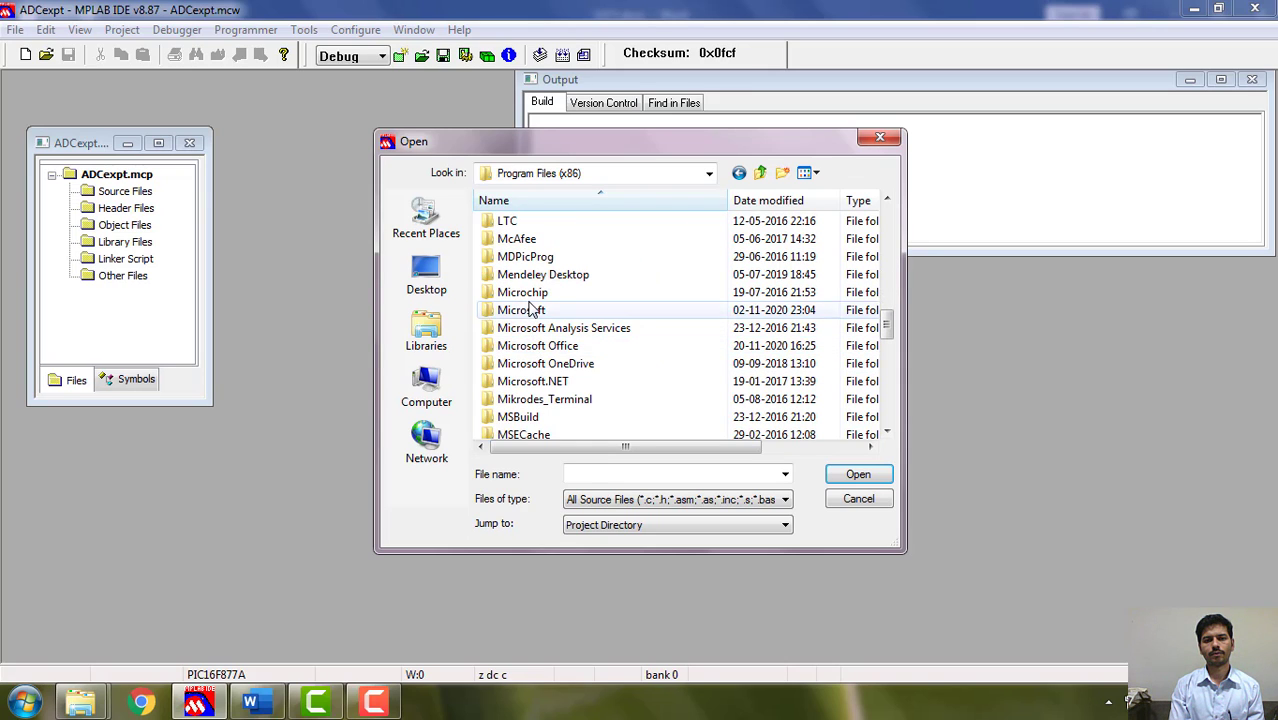
double_click(522, 292)
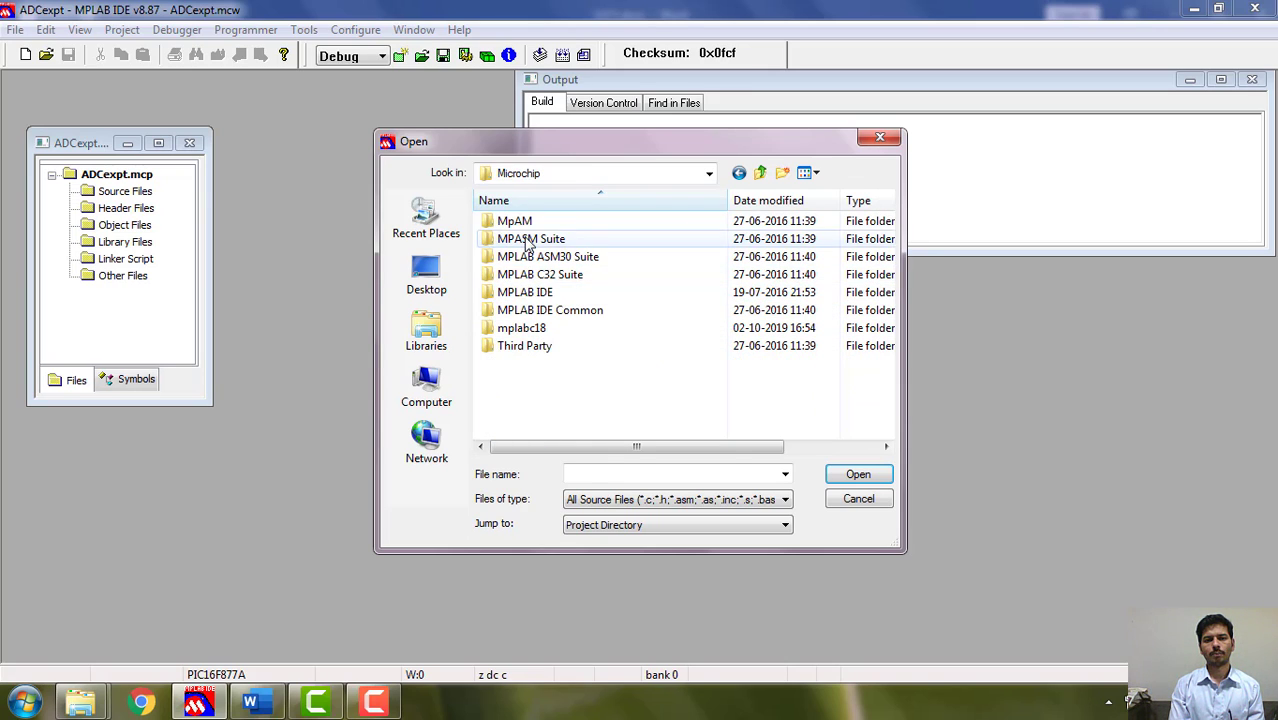
double_click(532, 238)
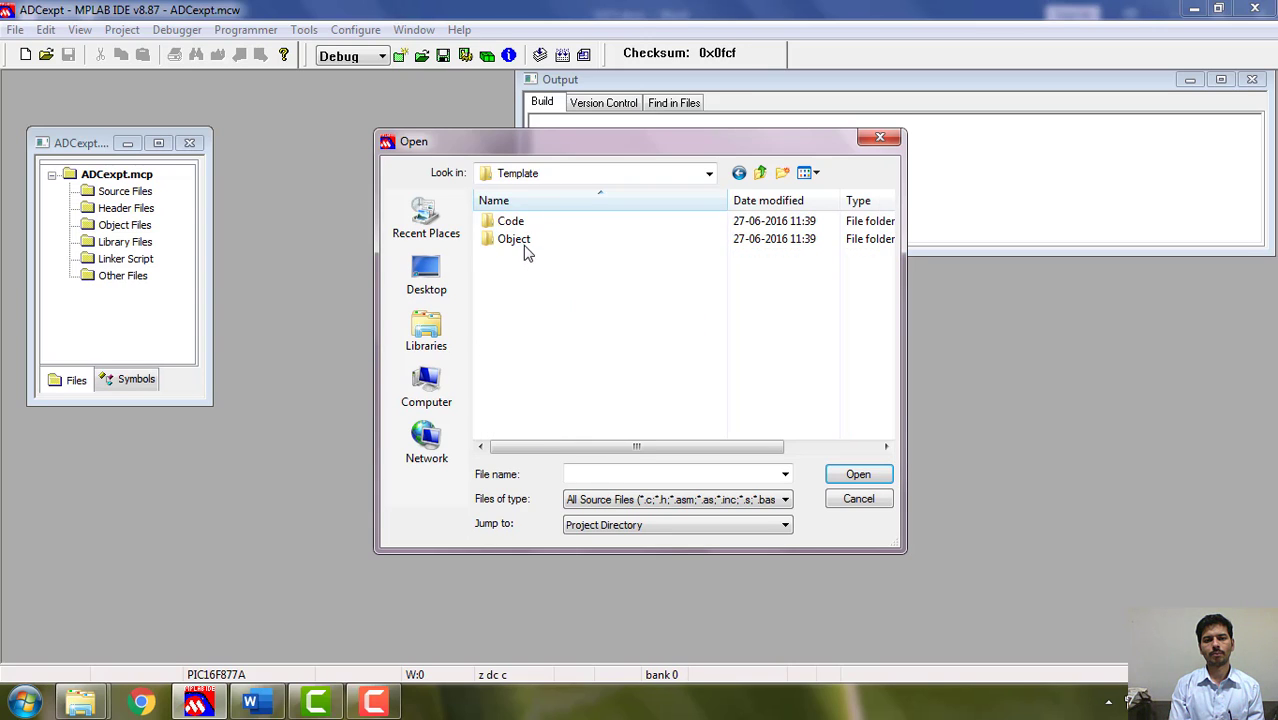
double_click(510, 220)
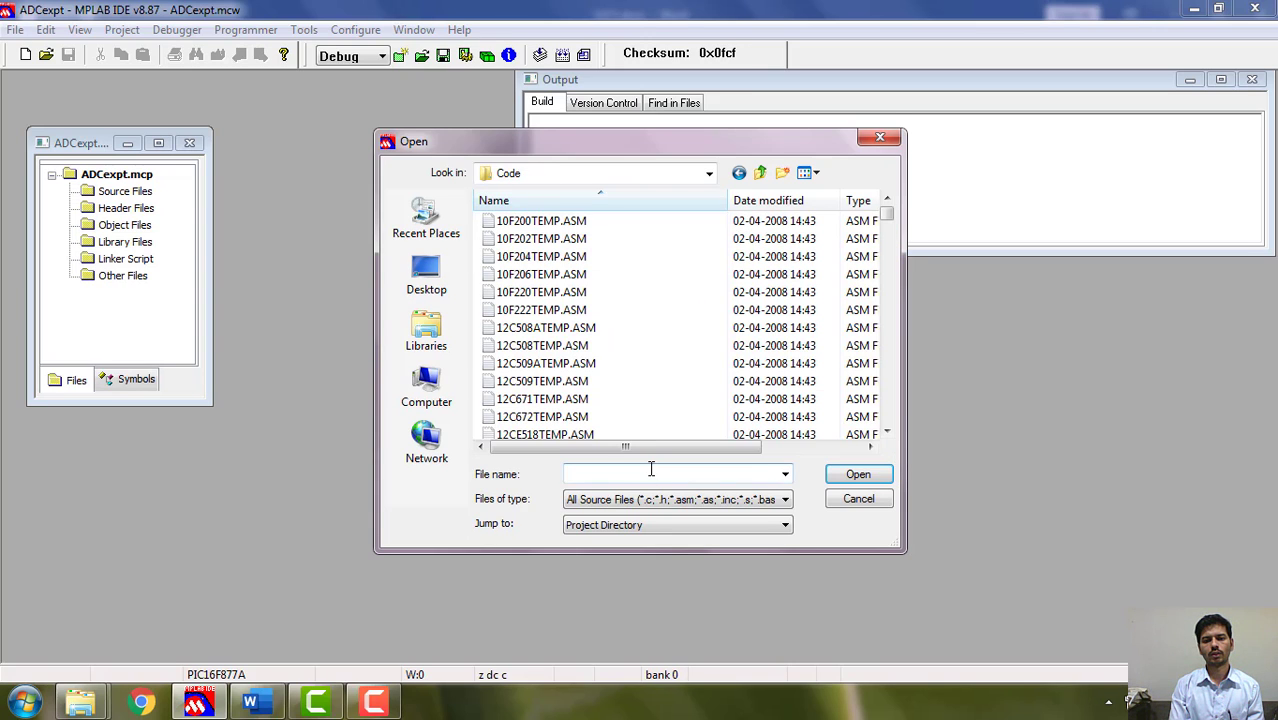
text(16F877ATEMP.ASM)
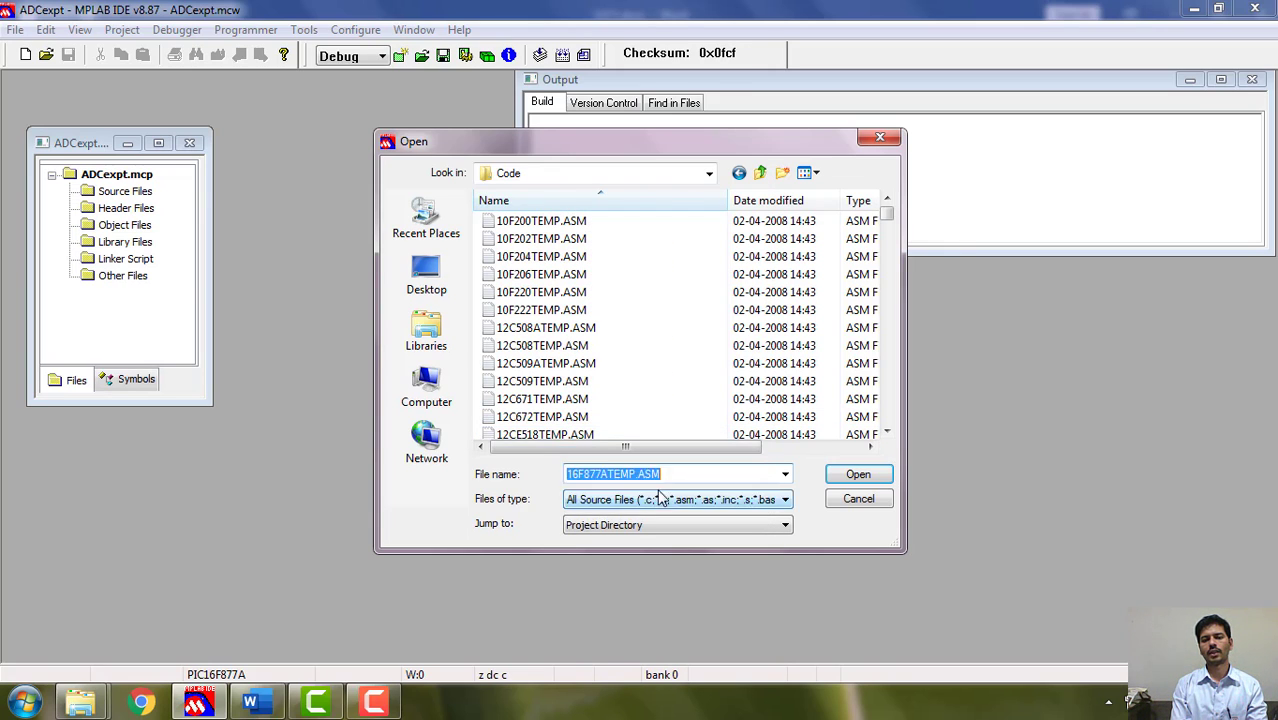
Open the PIC16F877A template and browse Save As to the ES 20-21 folder on the work drive.
click(856, 472)
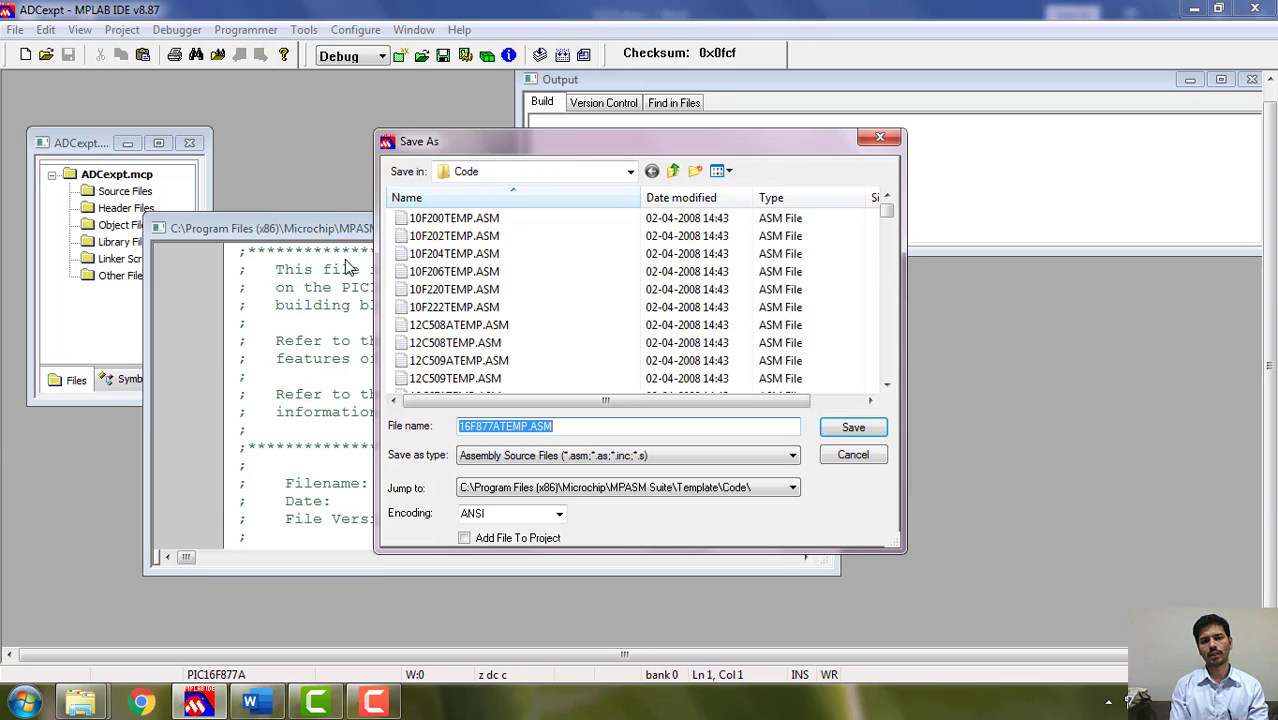
click(630, 172)
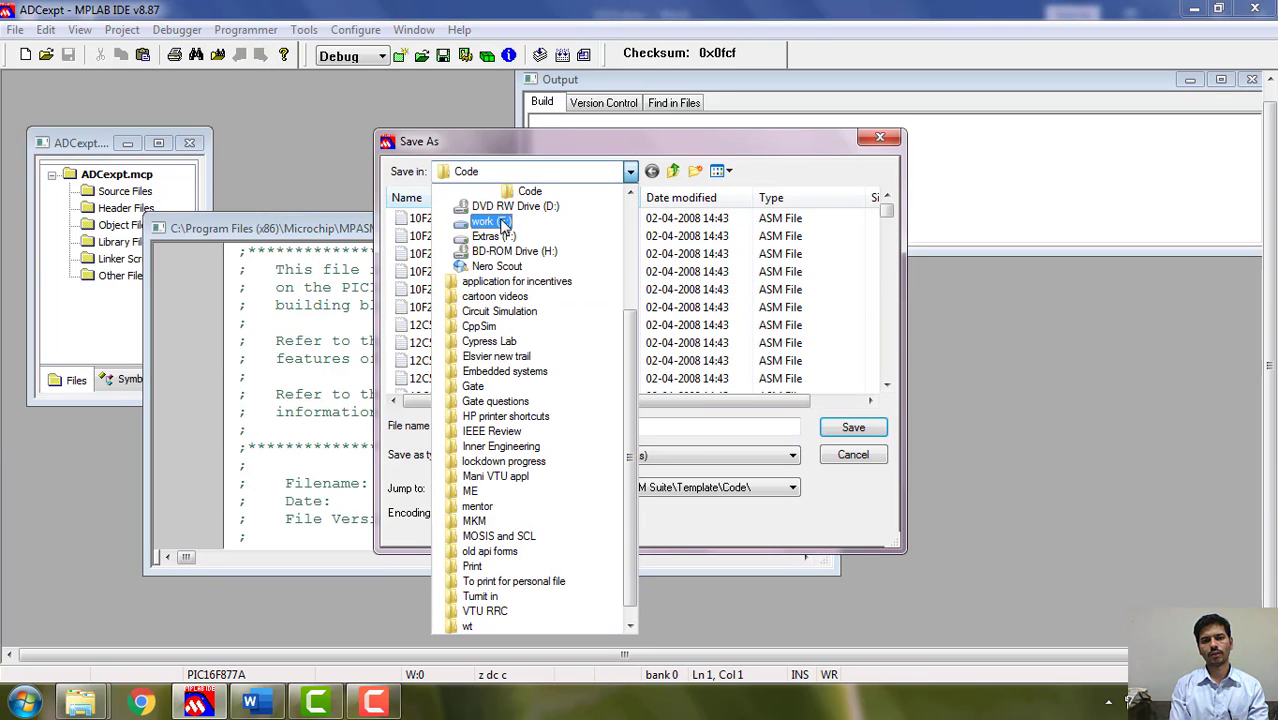
click(484, 220)
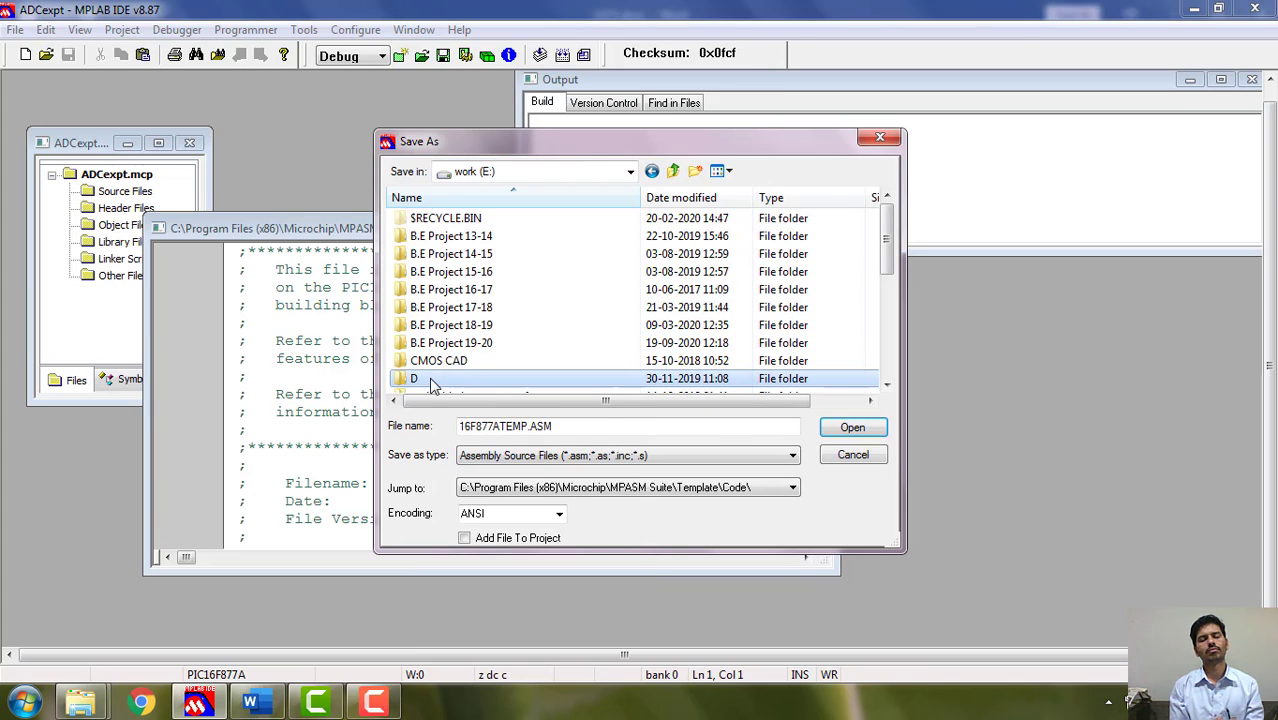
mouse_move(430, 378)
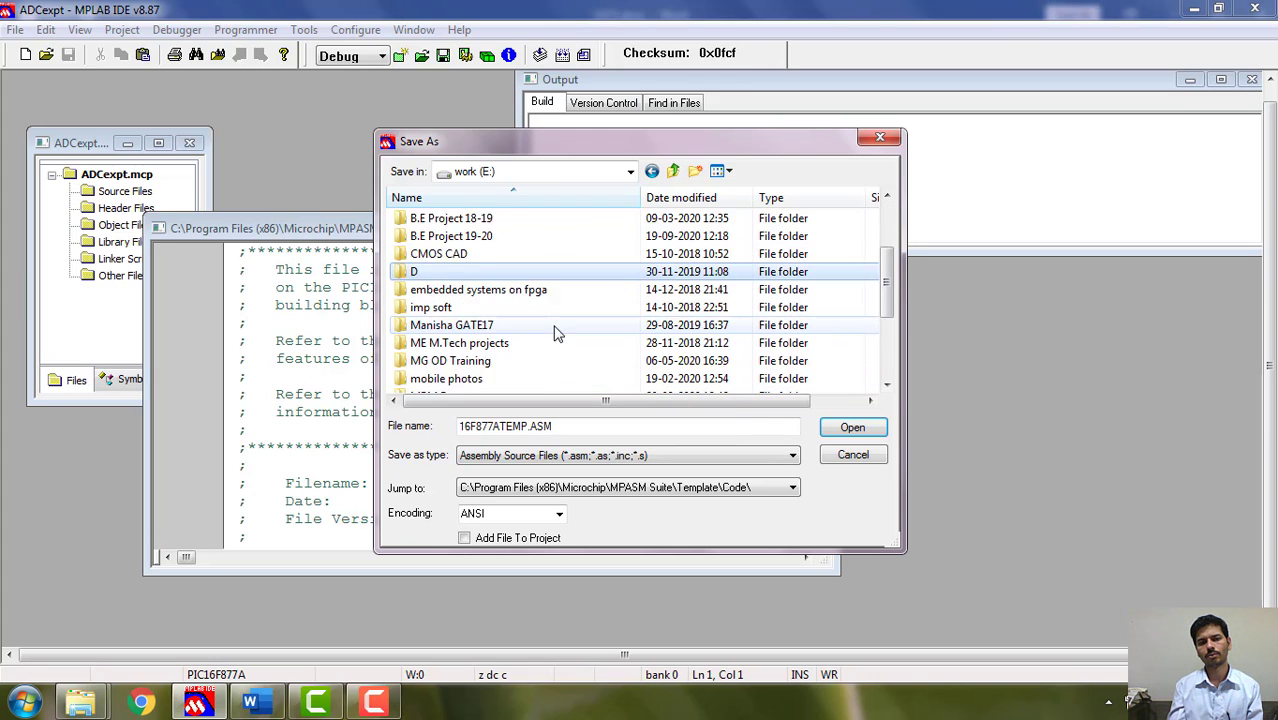
scroll(down, 3)
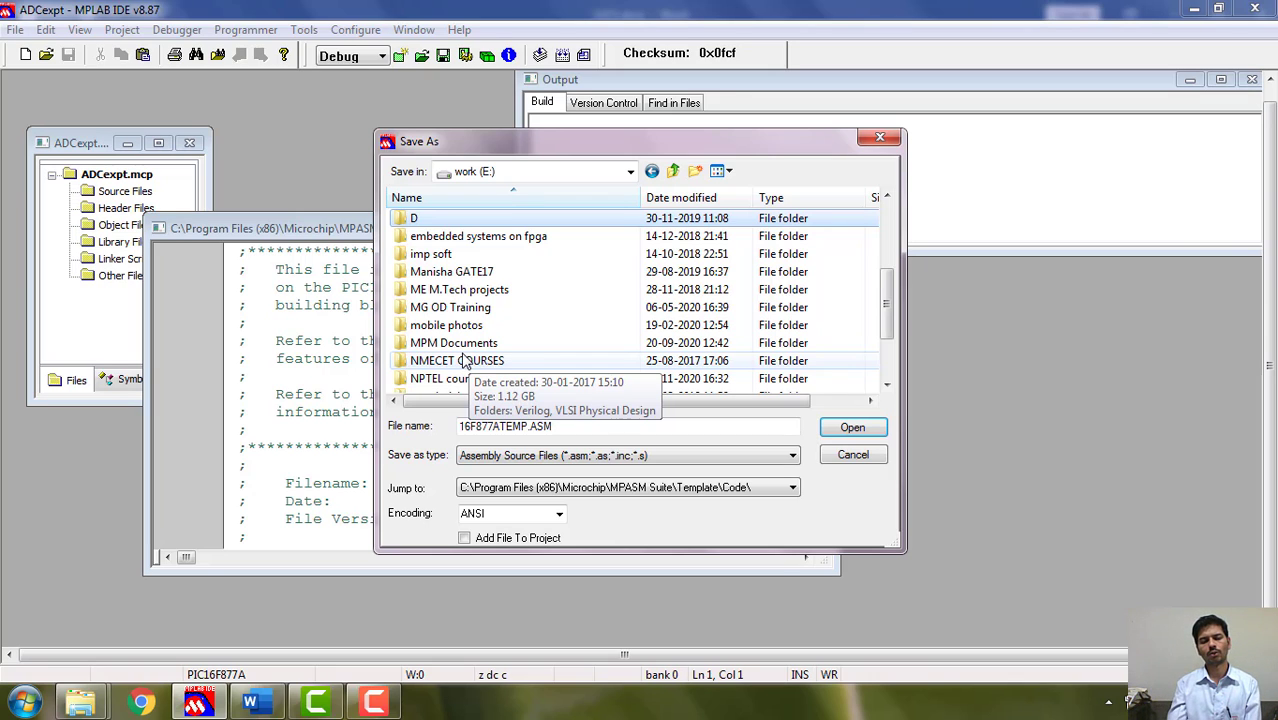
mouse_move(446, 324)
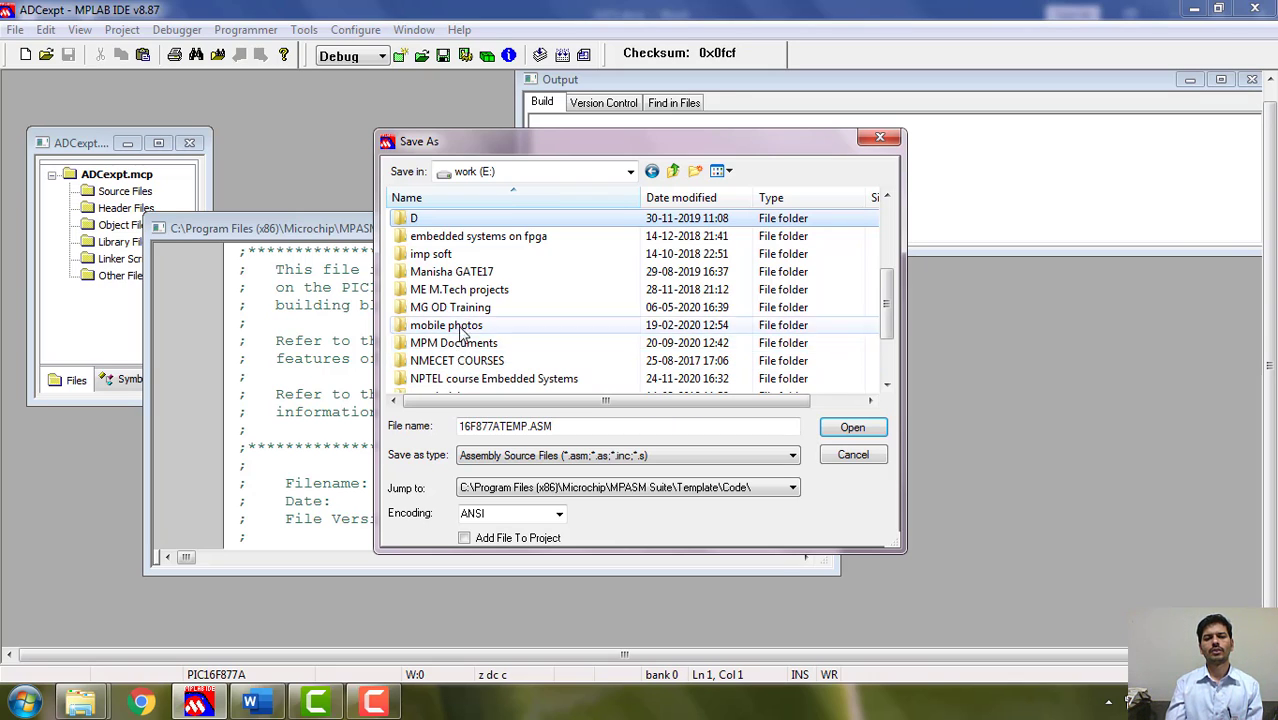
scroll(up, 3)
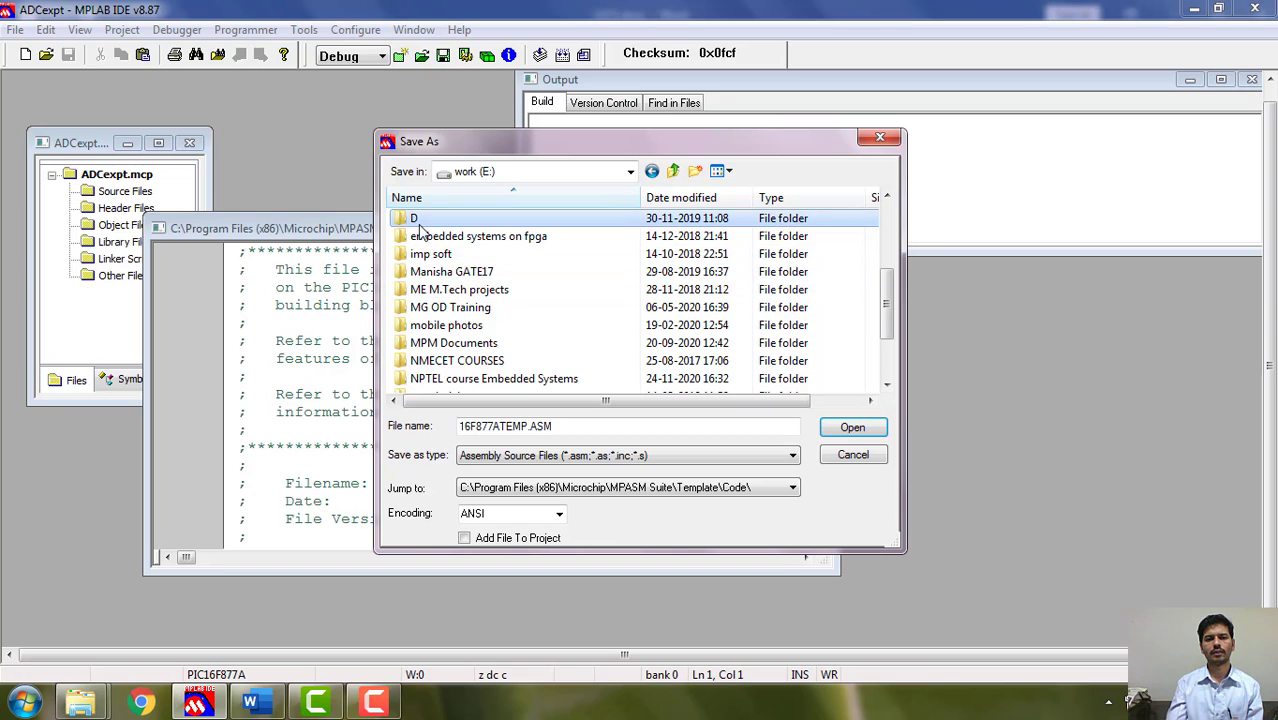
double_click(478, 236)
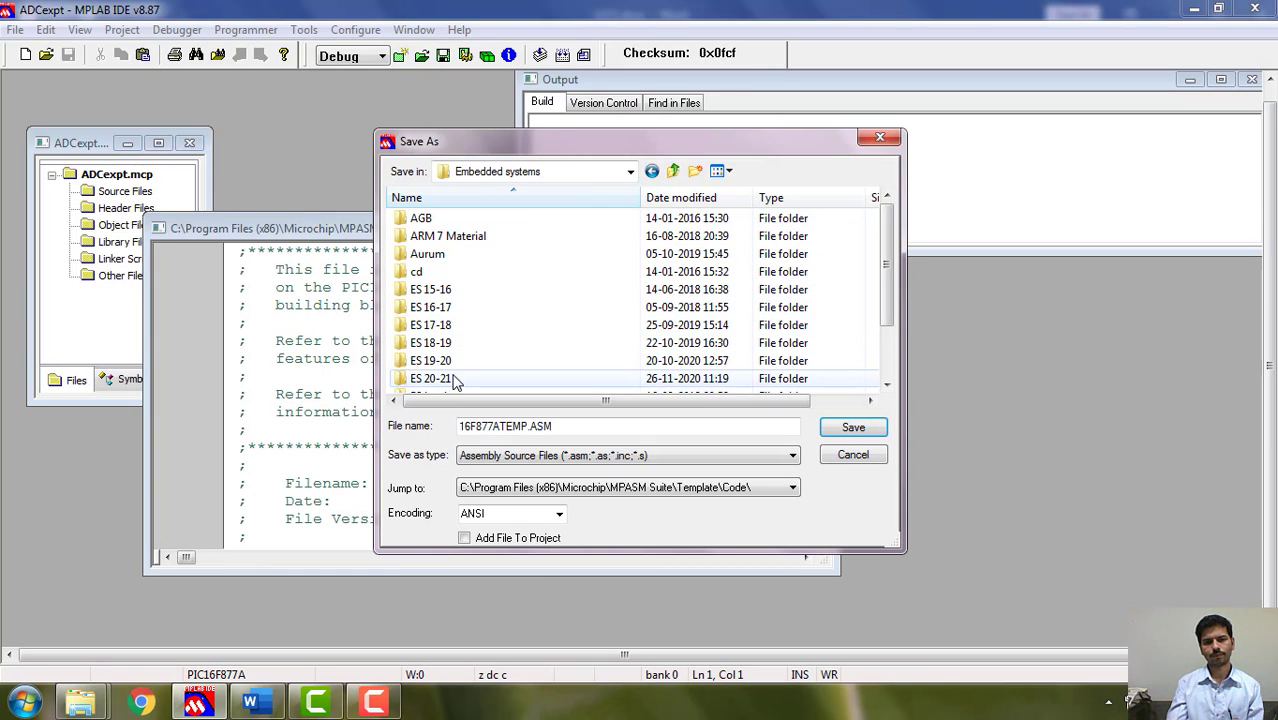
double_click(432, 378)
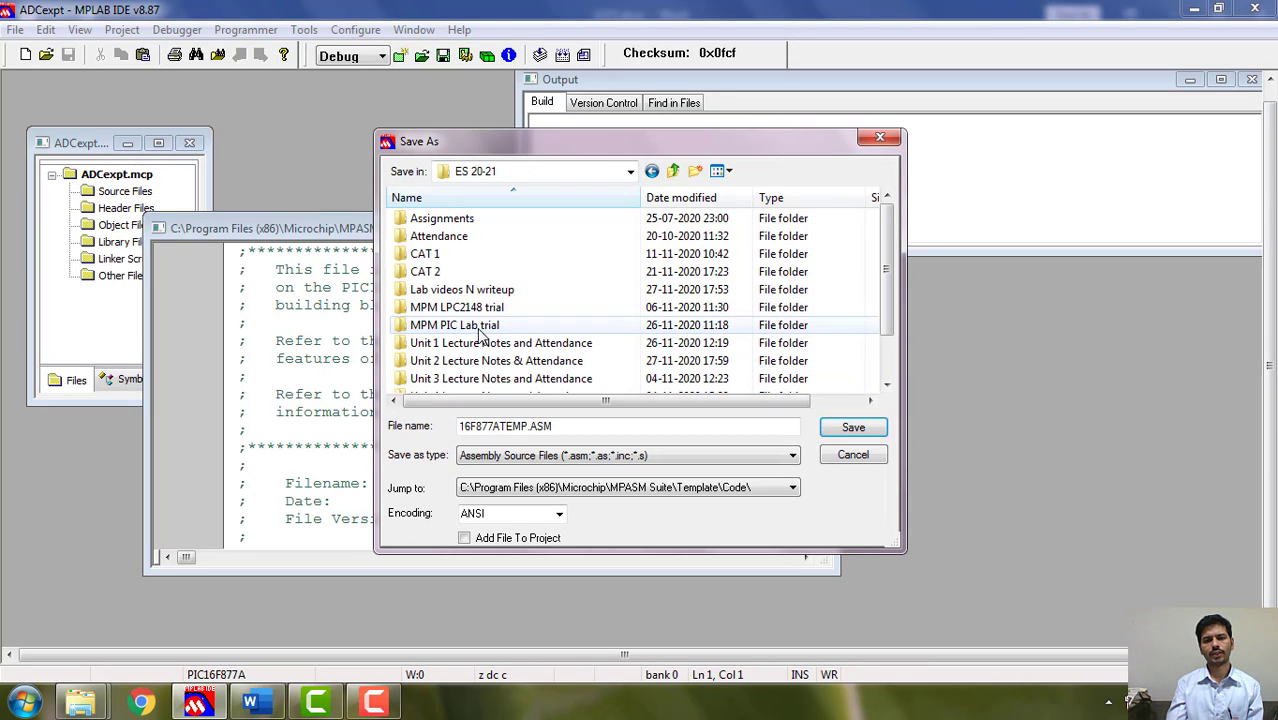
Continue into Lab videos N writeup > MPM_Demo PIC expts > ADC expt and save as adc.ASM.
click(454, 324)
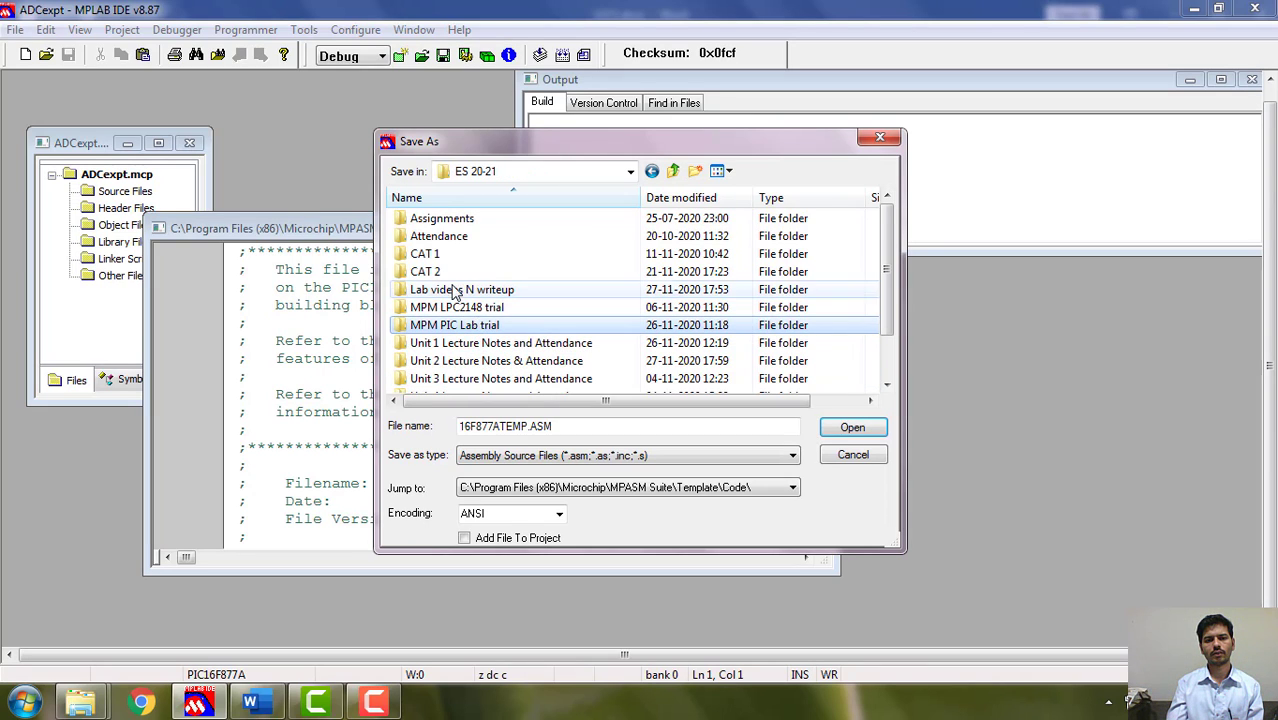
double_click(462, 288)
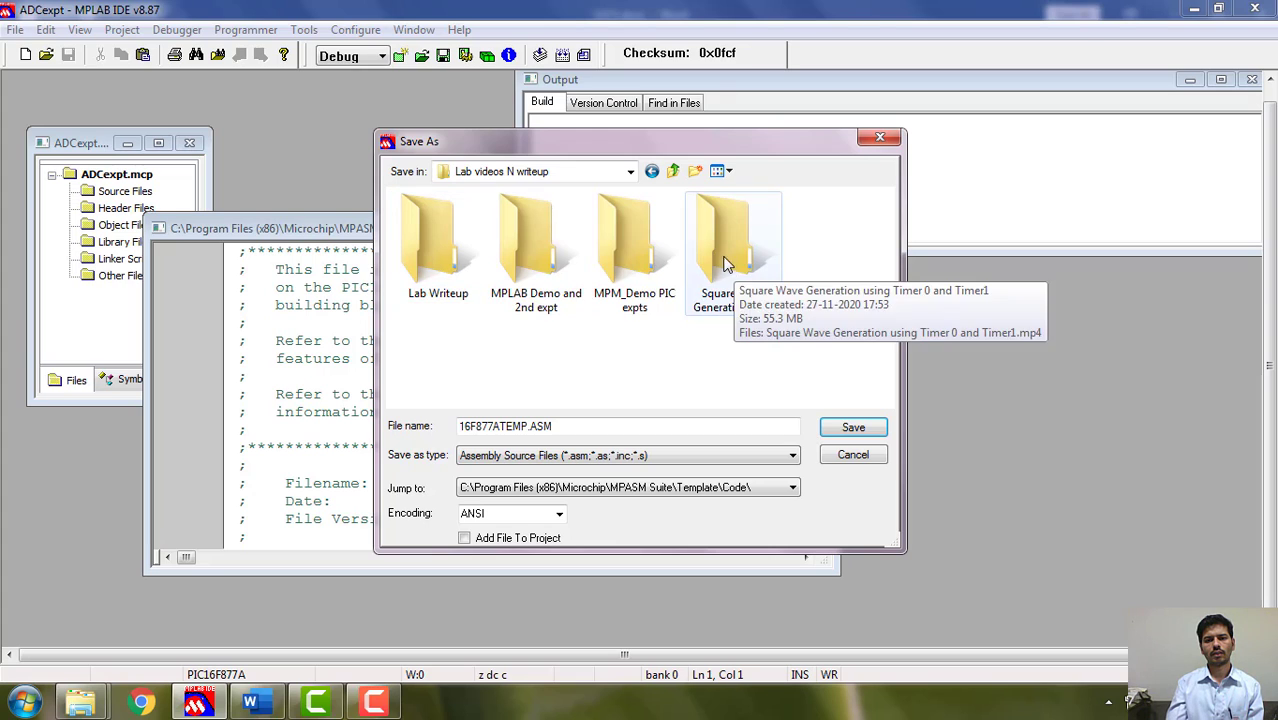
mouse_move(512, 376)
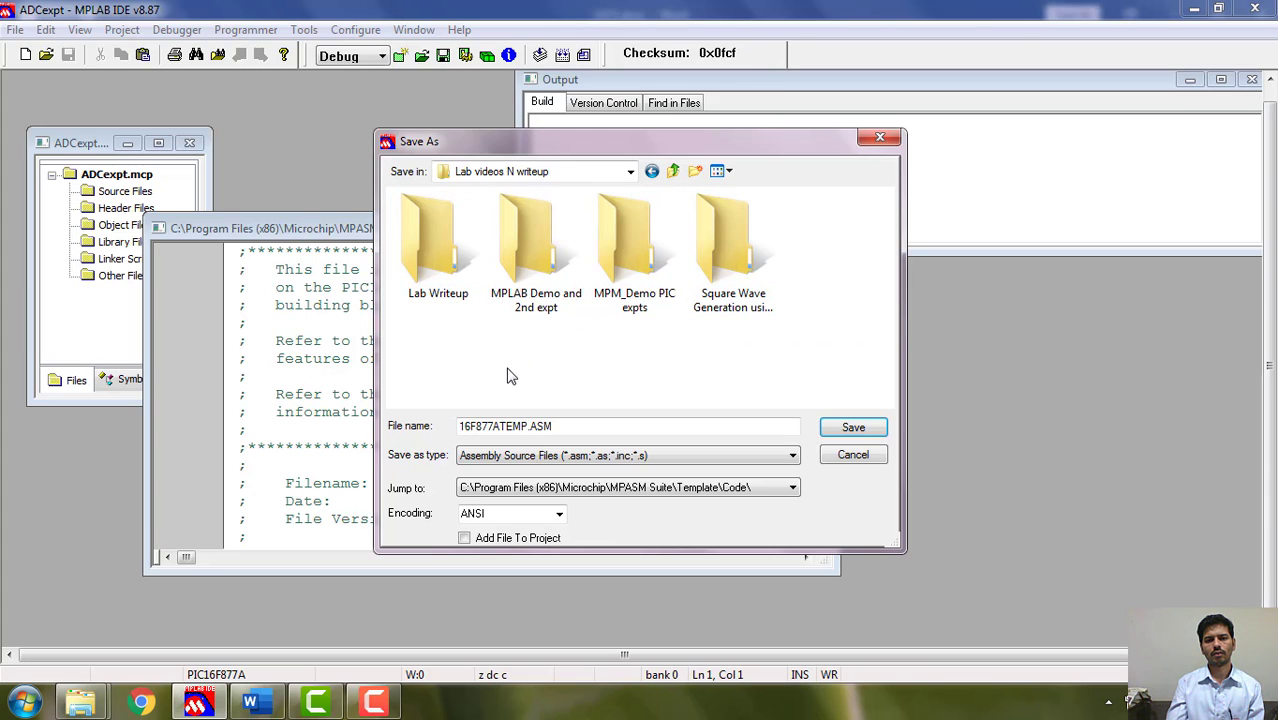
double_click(634, 244)
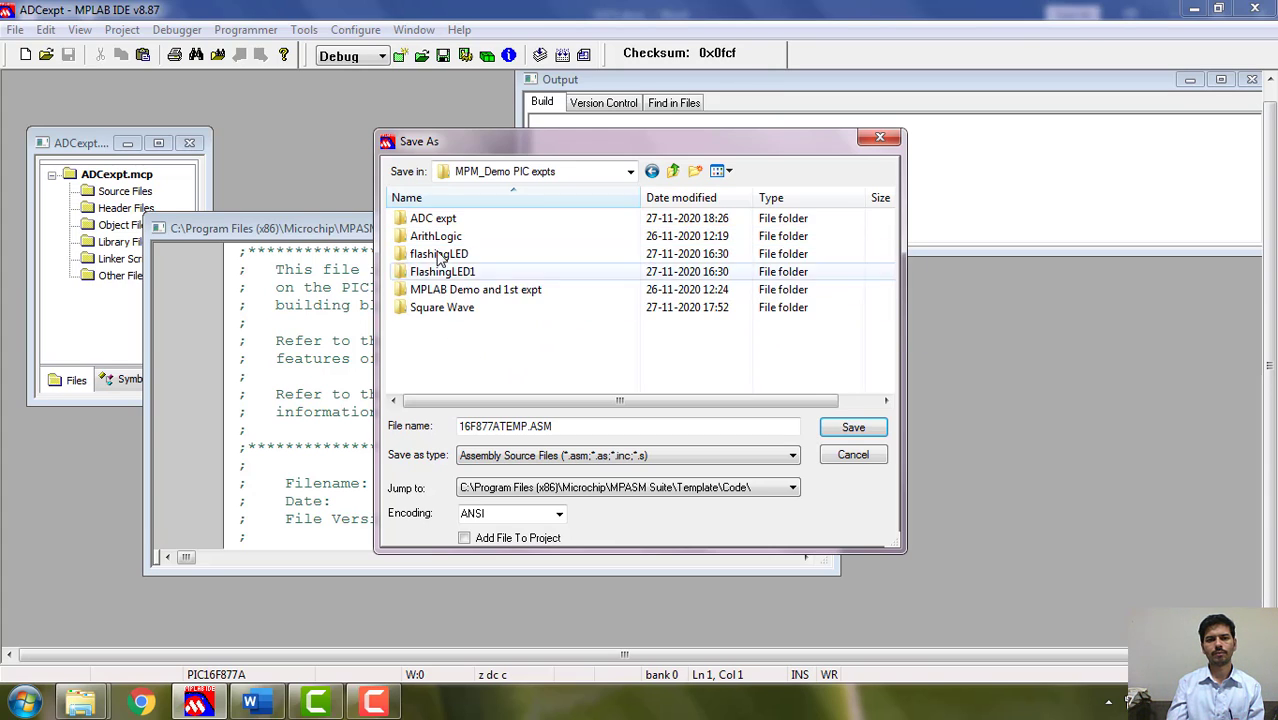
double_click(432, 218)
text(adc)
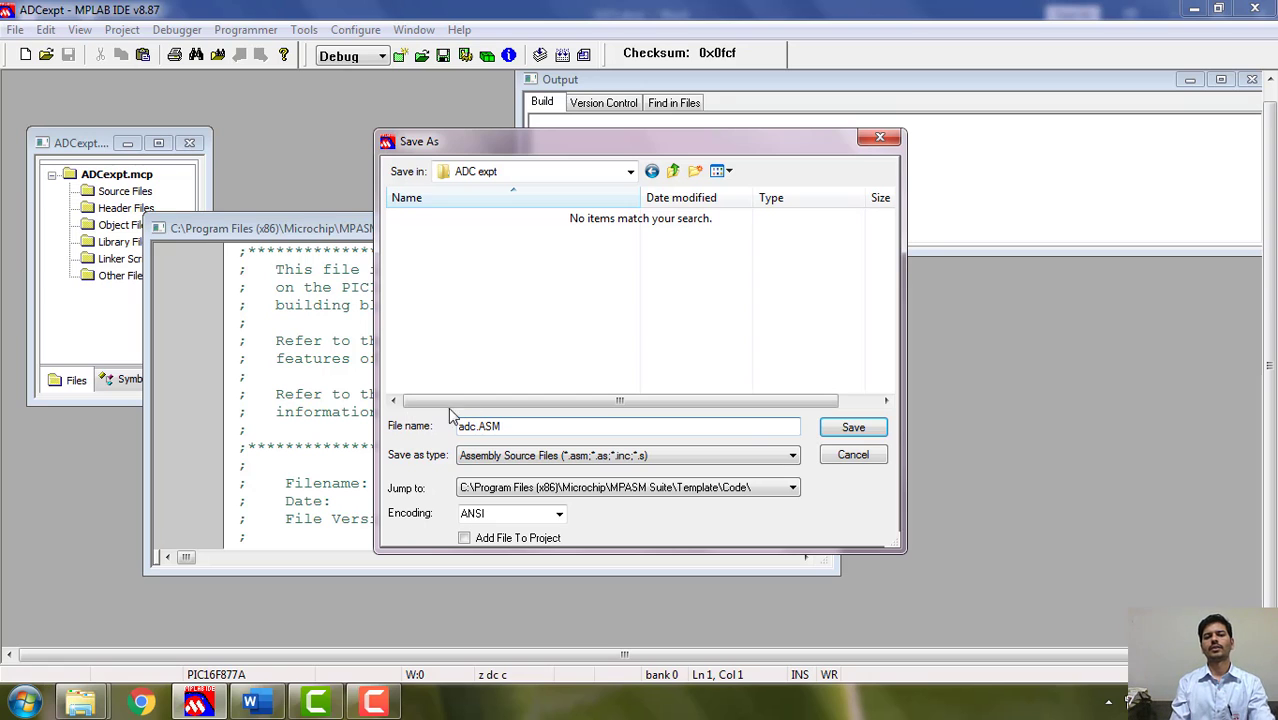
click(852, 428)
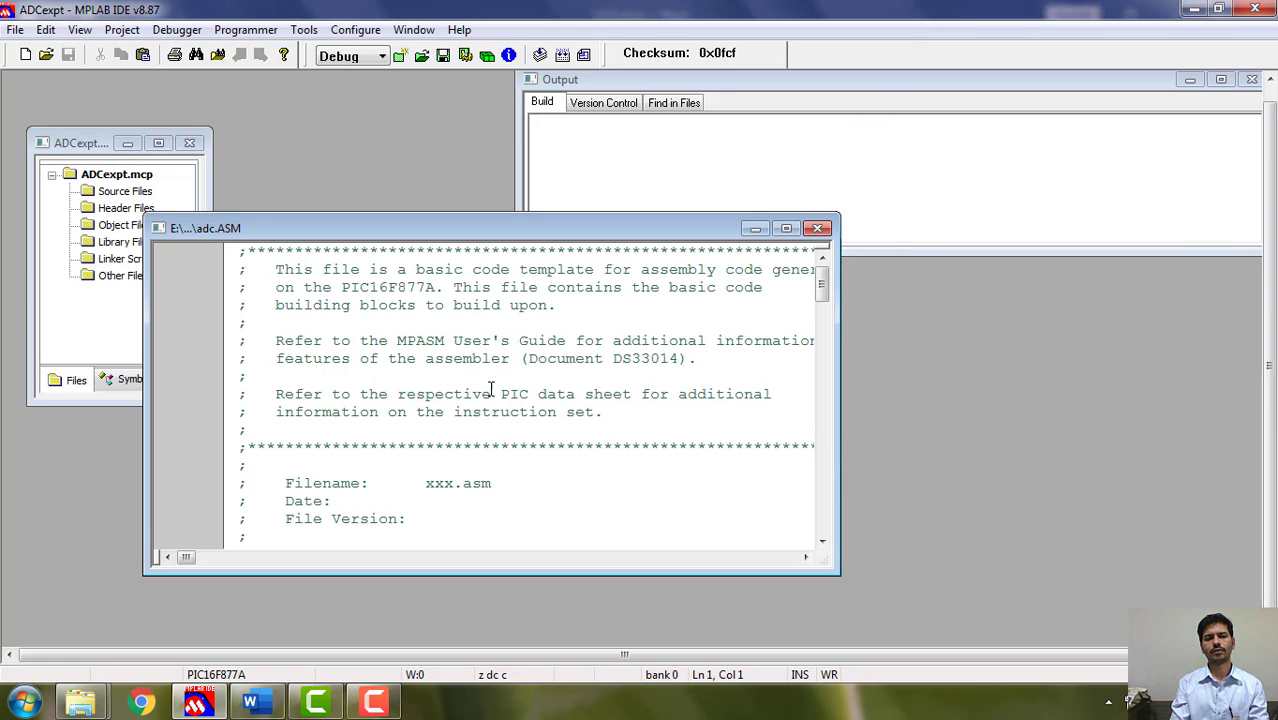
Paste the ADC setup and conversion loop code below main in adc.ASM, copying results to PORTD and PORTC.
click(784, 228)
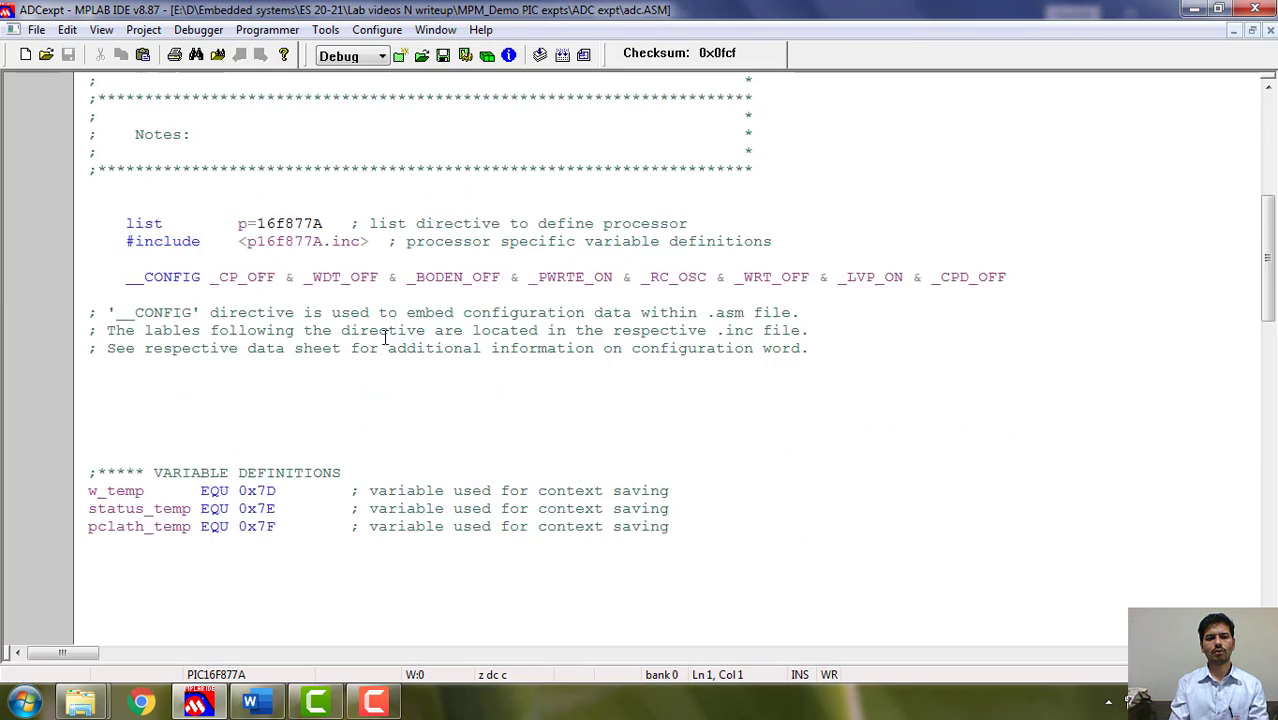
scroll(down, 3)
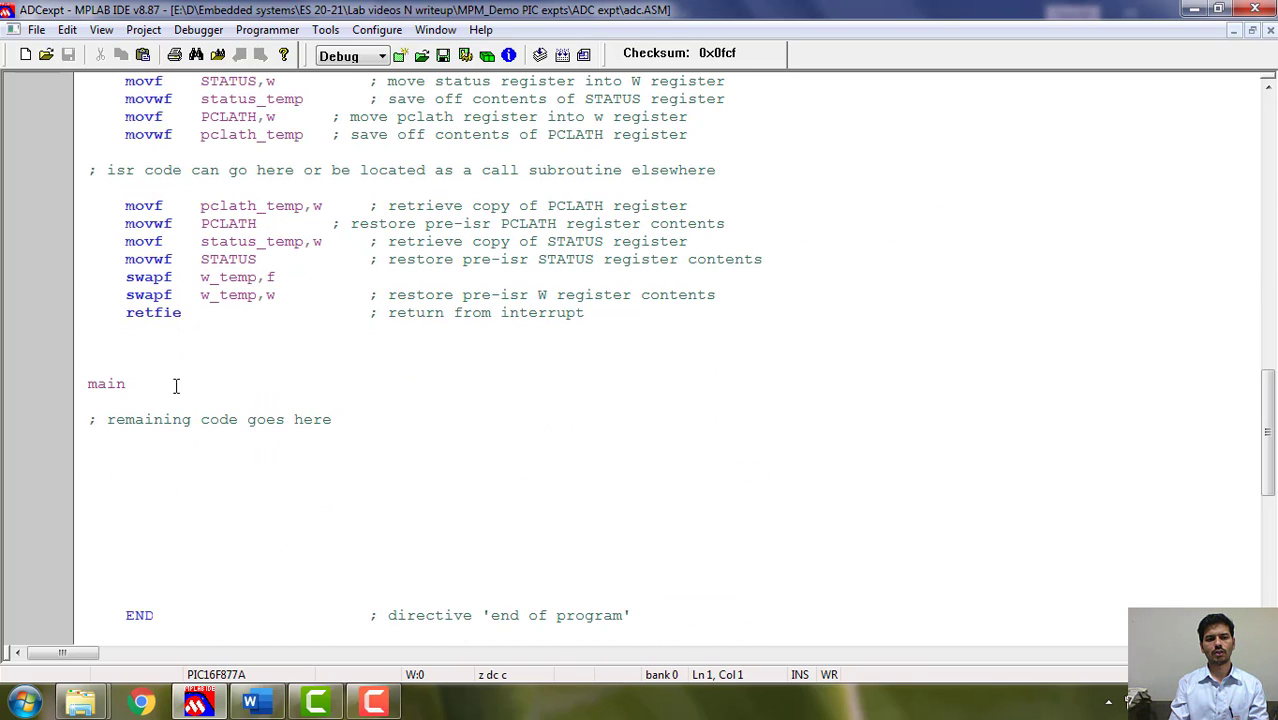
click(288, 476)
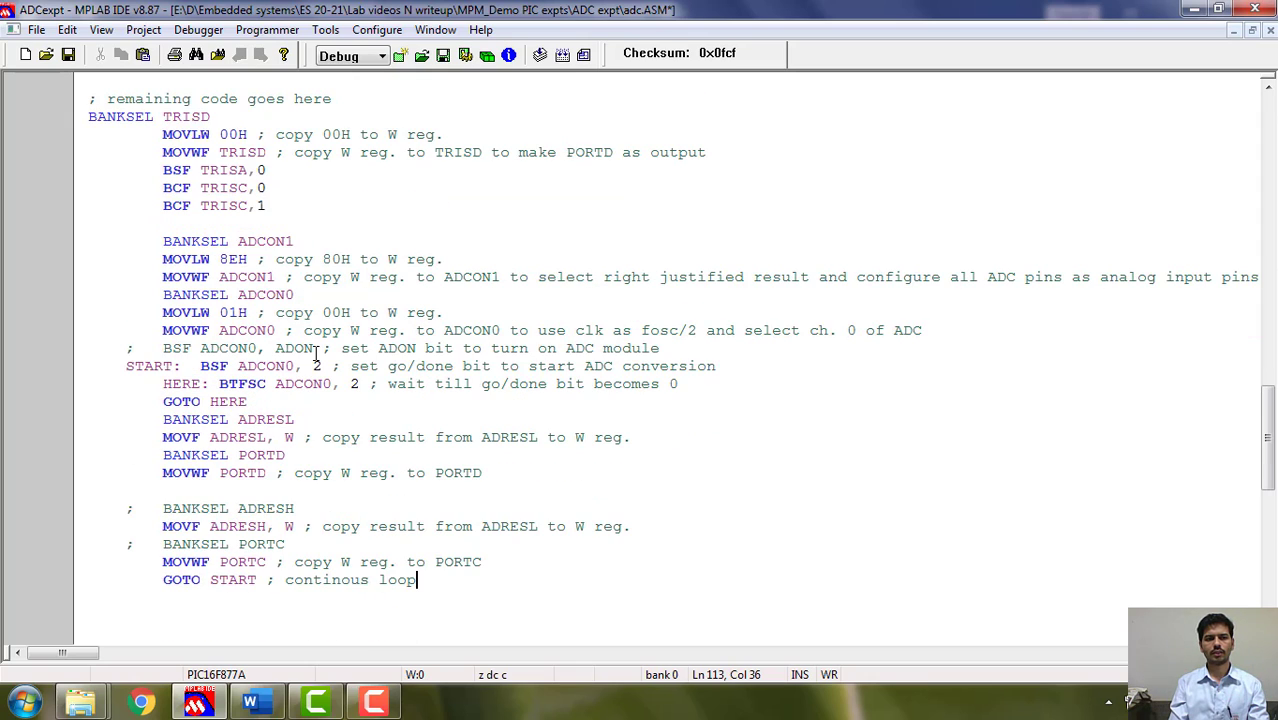
mouse_move(778, 524)
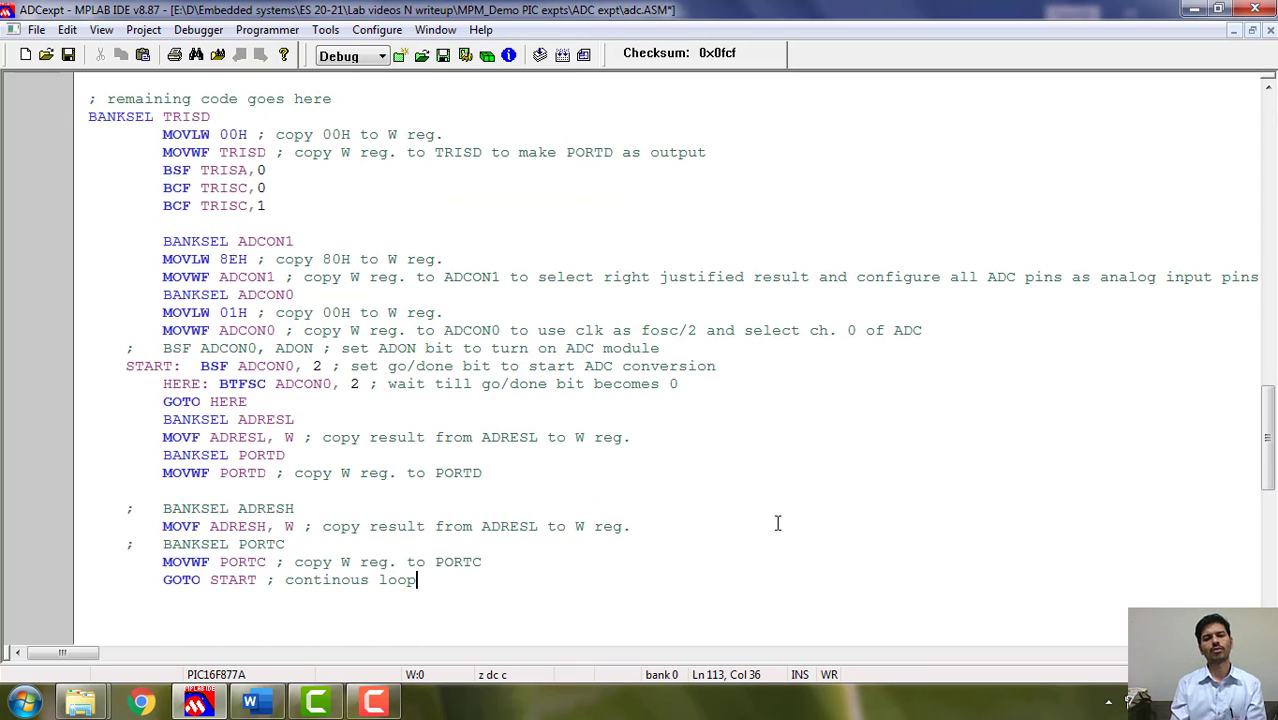
mouse_move(800, 510)
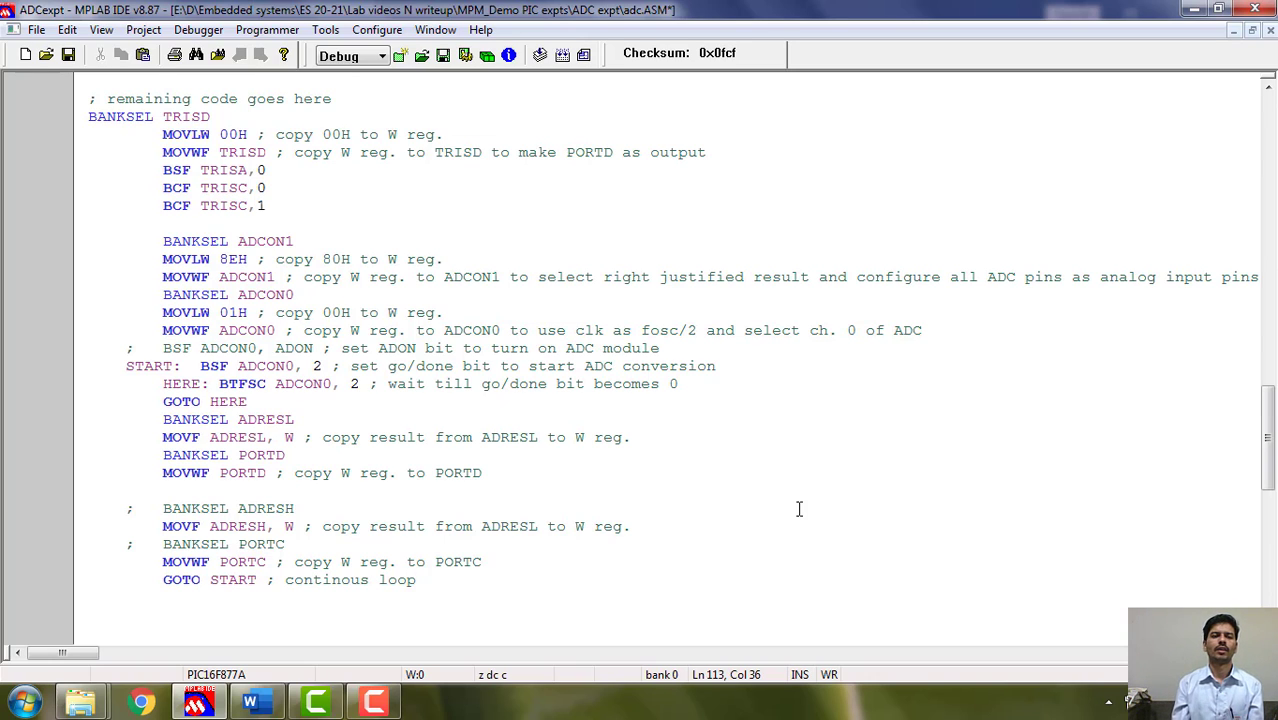
mouse_move(596, 684)
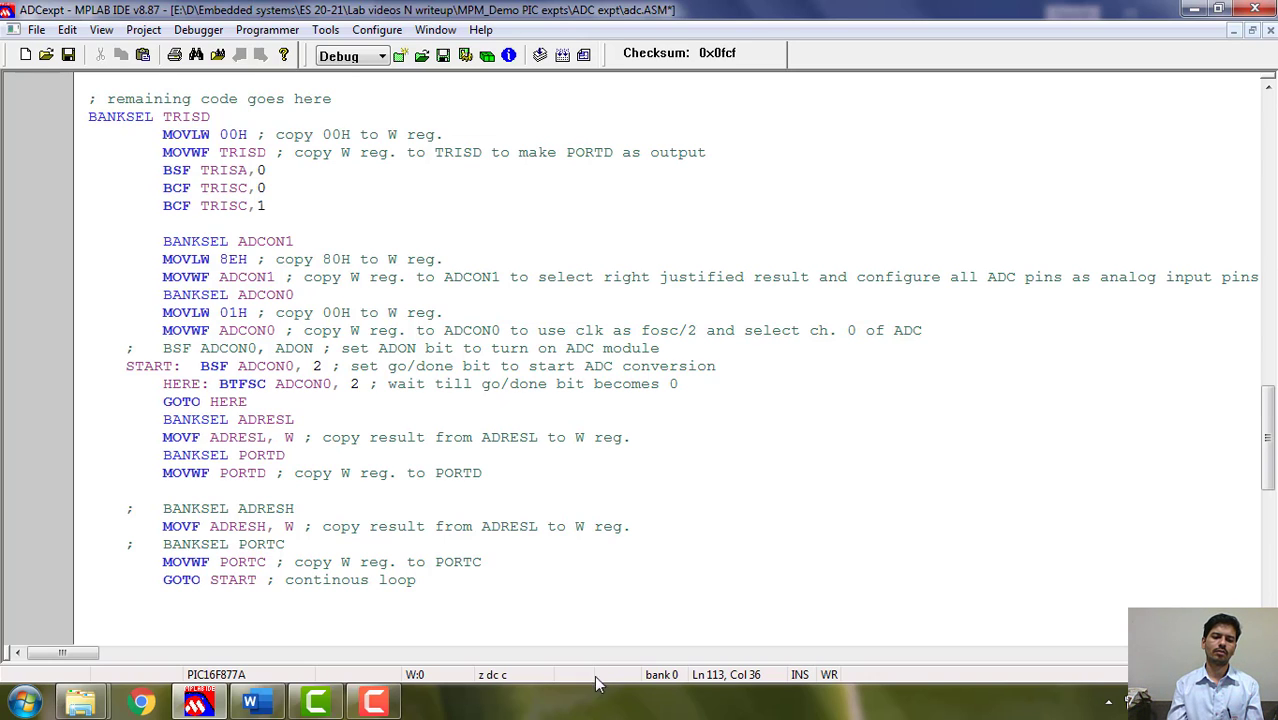
mouse_move(256, 700)
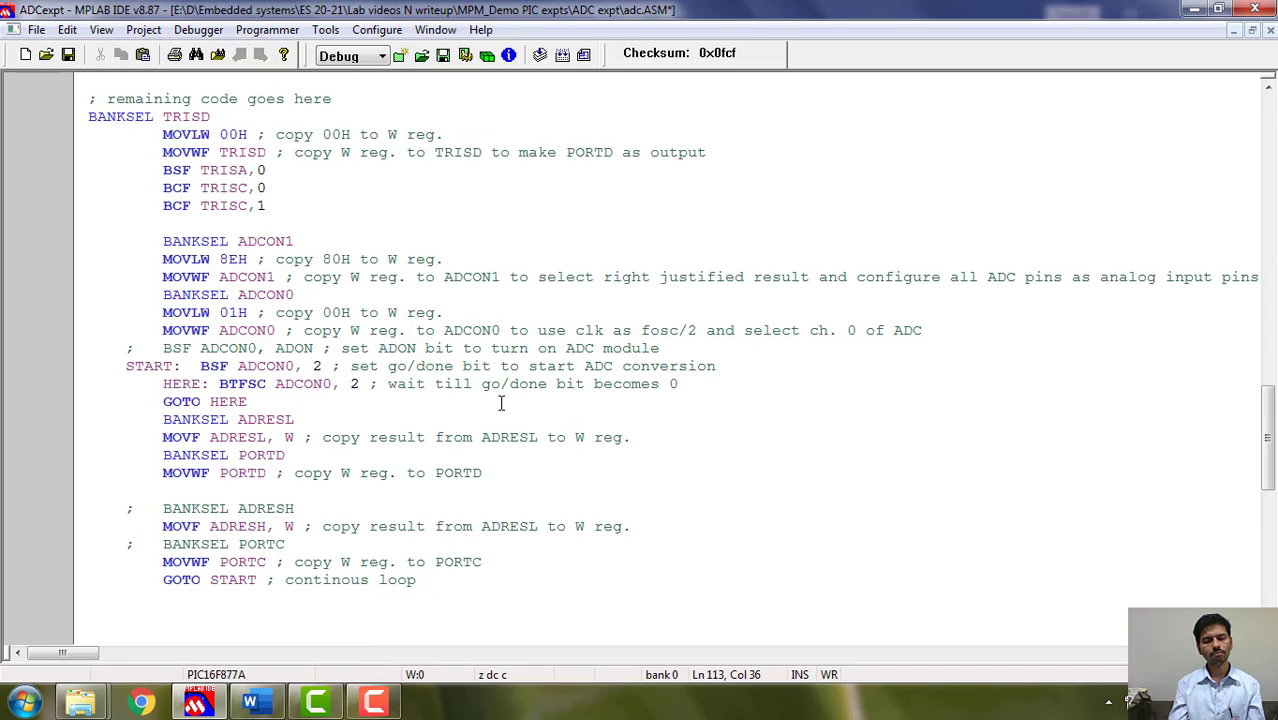
click(418, 580)
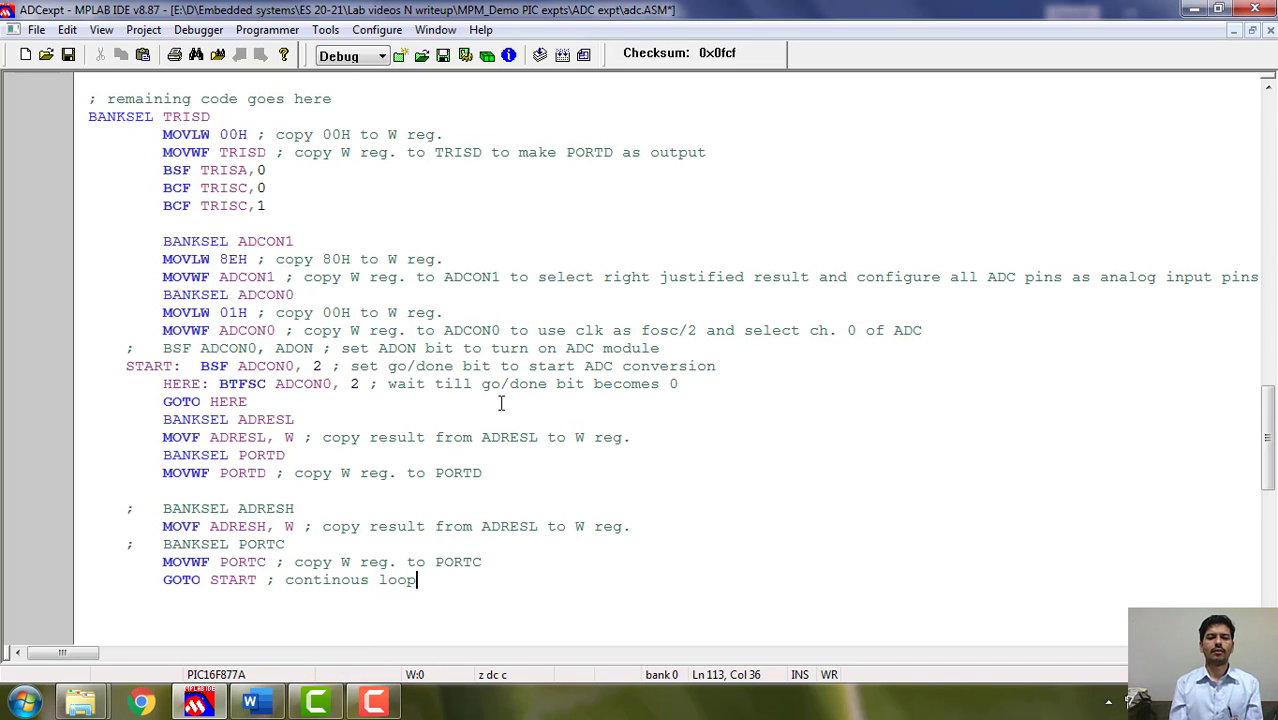
mouse_move(232, 610)
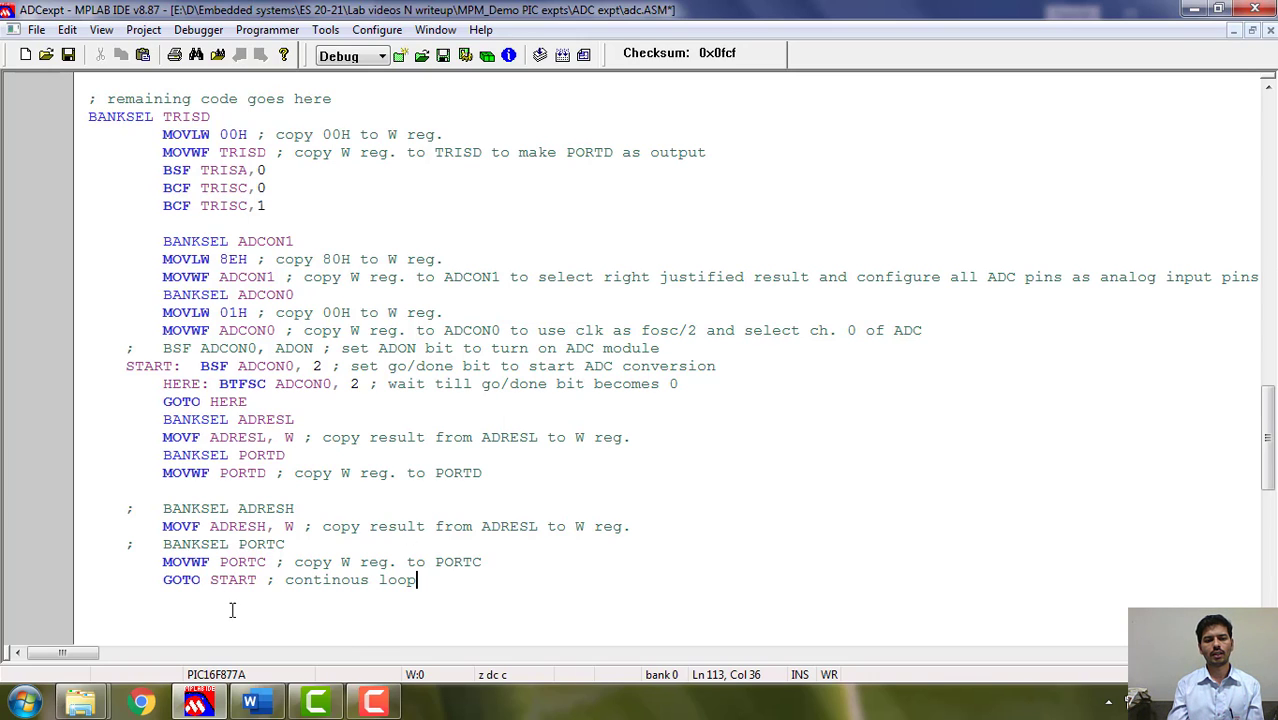
double_click(232, 508)
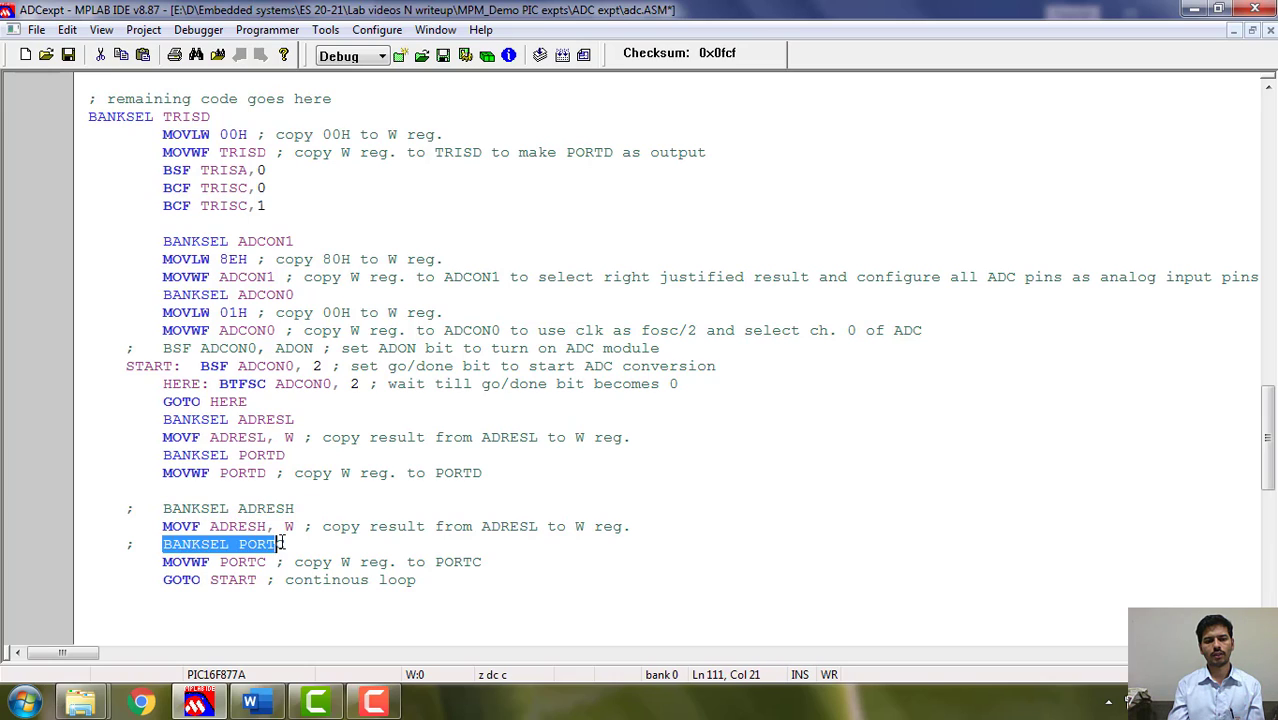
click(332, 560)
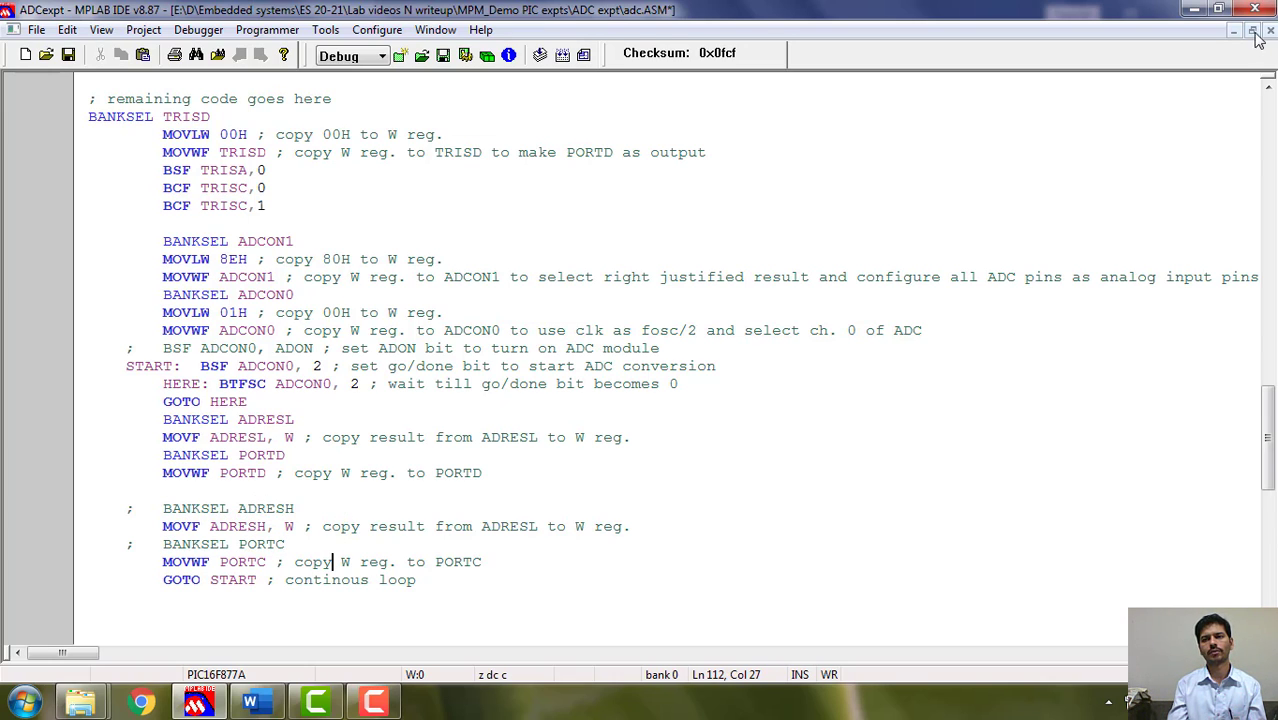
mouse_move(1252, 32)
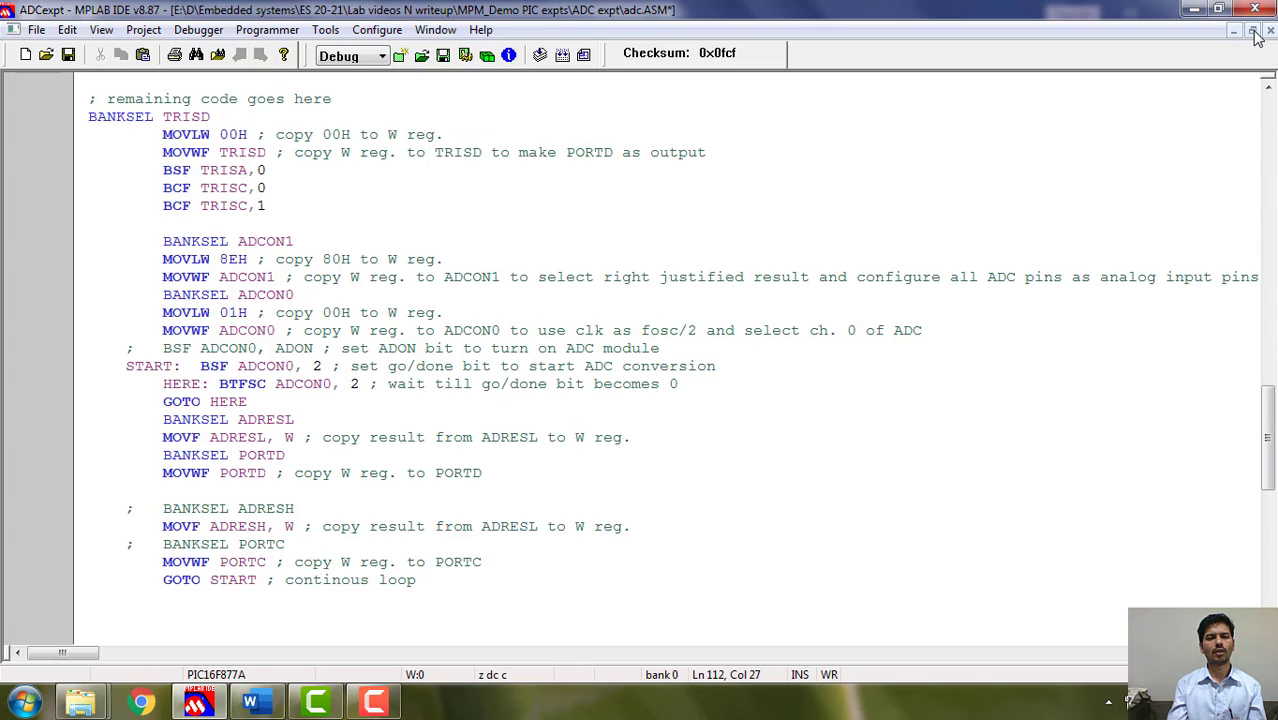
click(1252, 32)
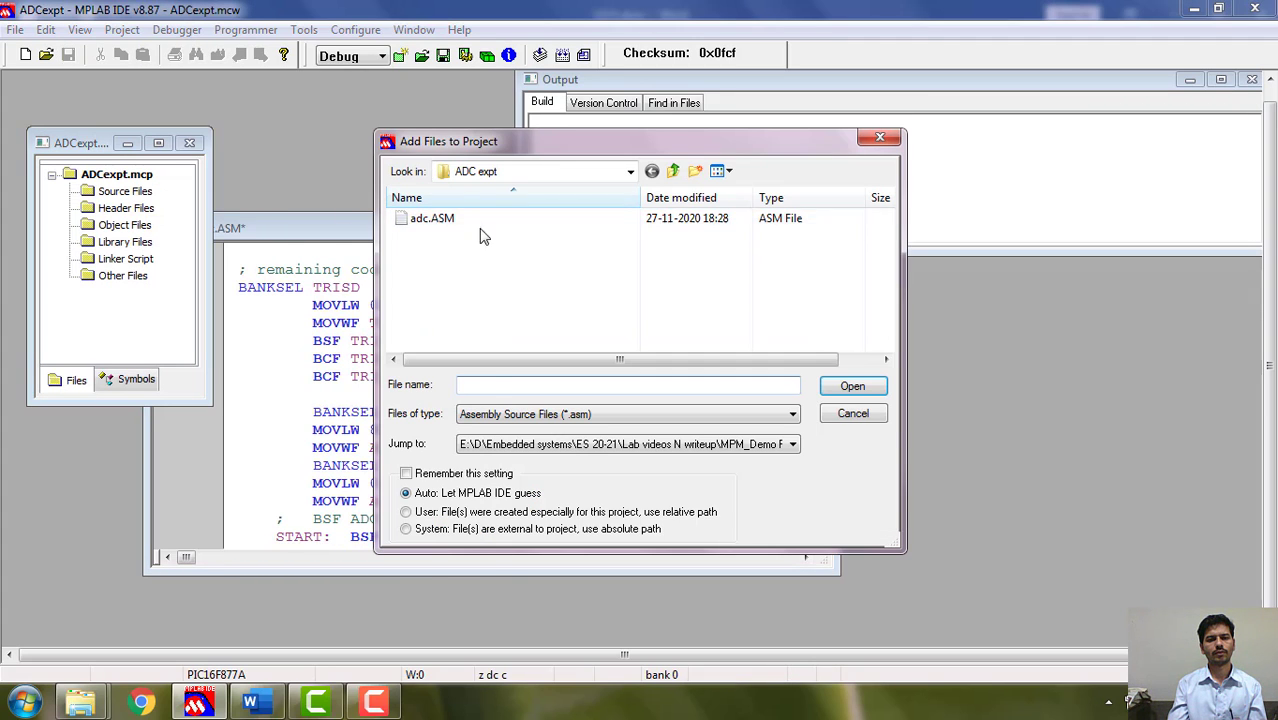
Add adc.ASM to the ADCexpt project, build it to BUILD SUCCEEDED, and minimize MPLAB.
click(850, 386)
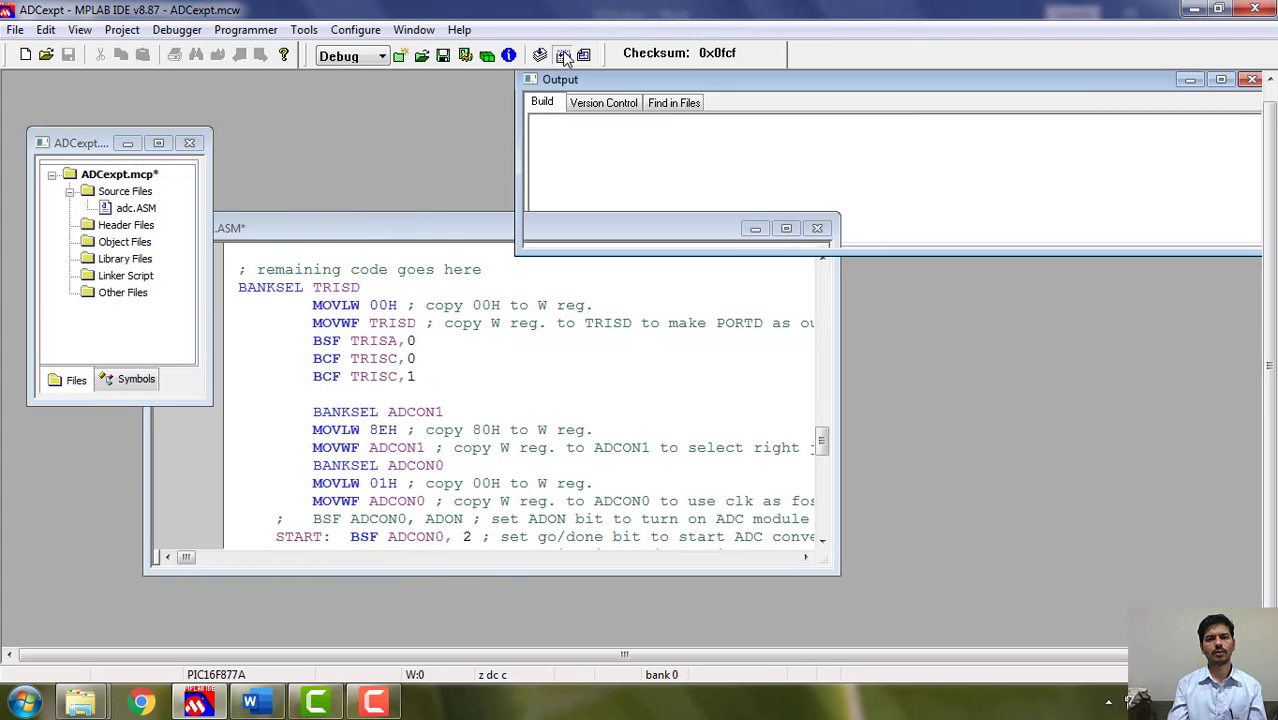
click(564, 56)
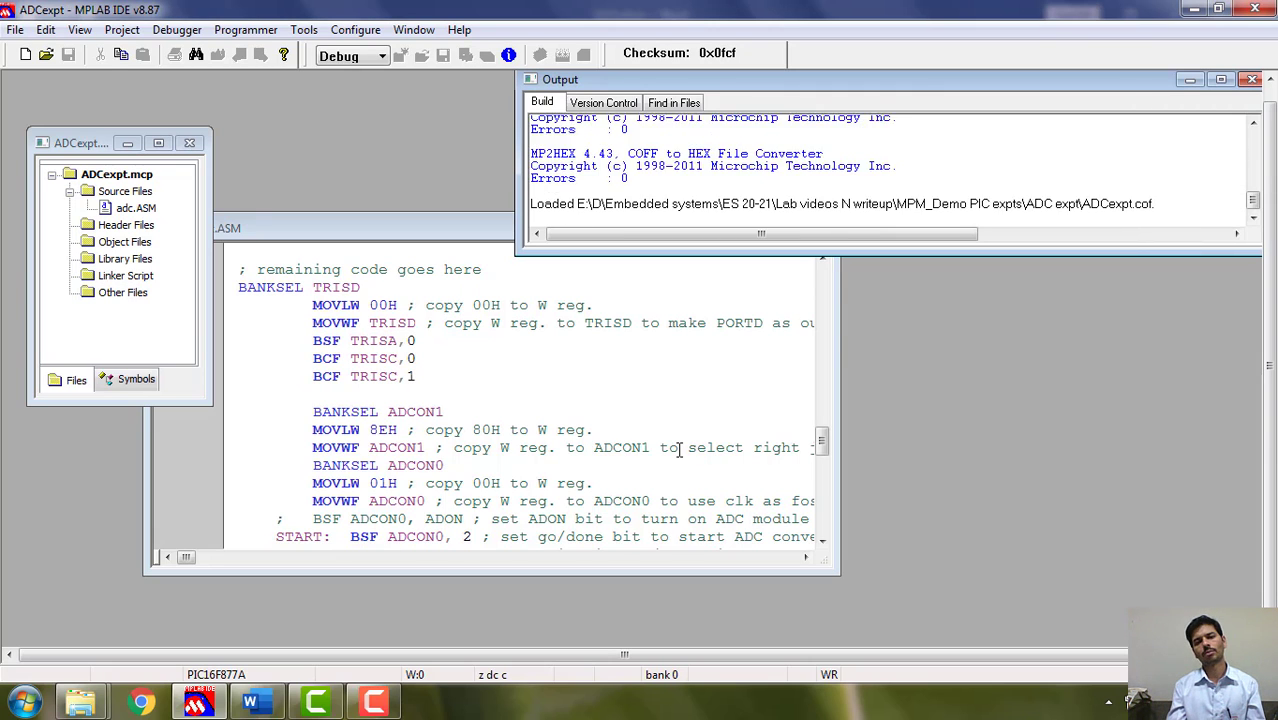
click(400, 54)
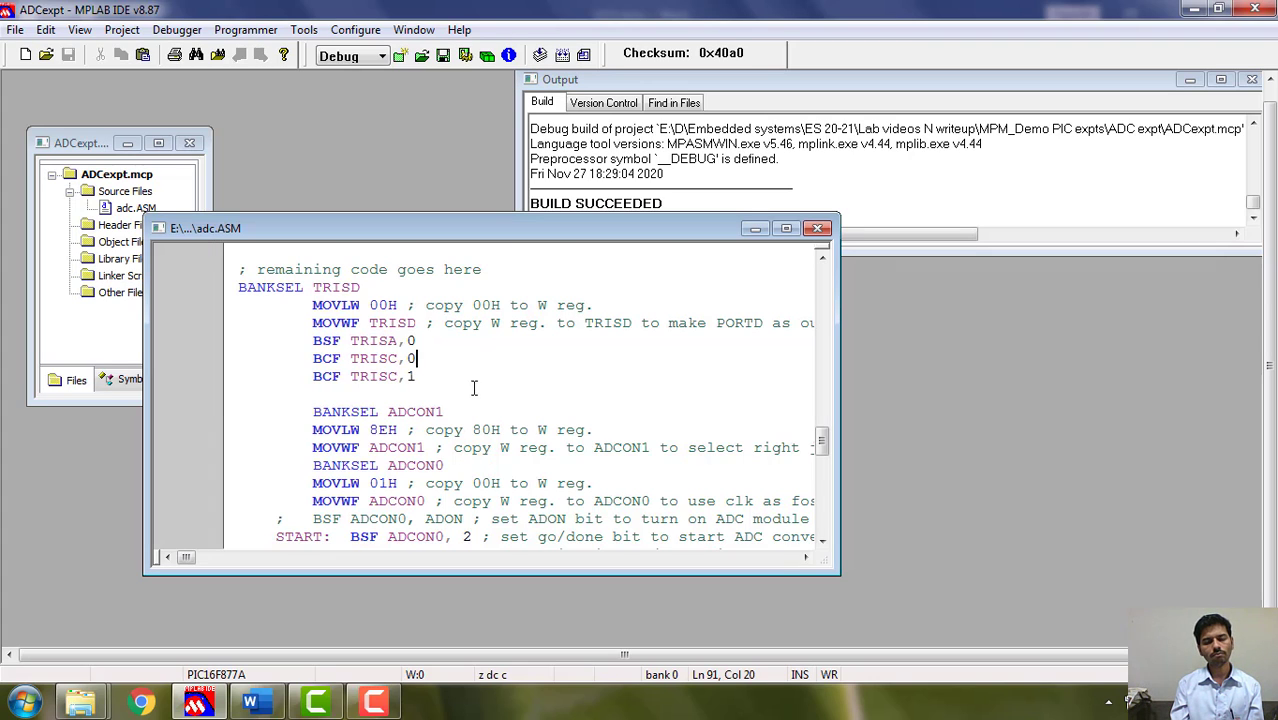
scroll(down, 3)
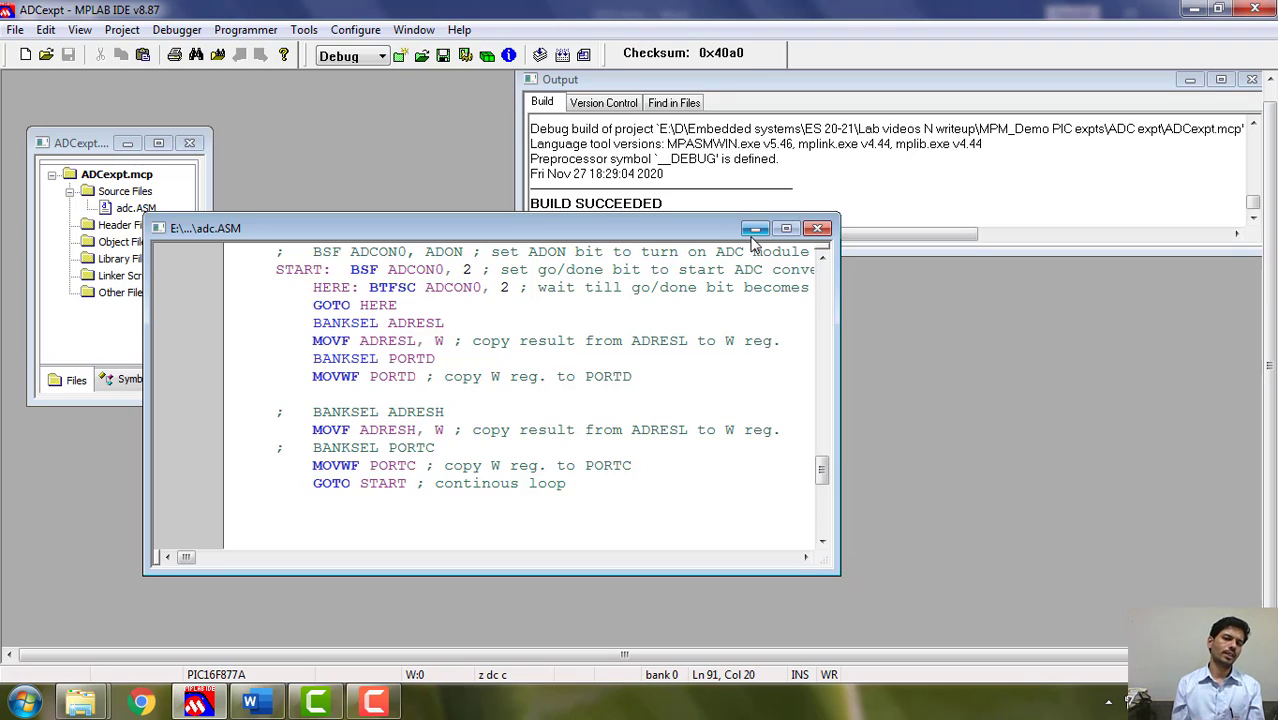
mouse_move(756, 228)
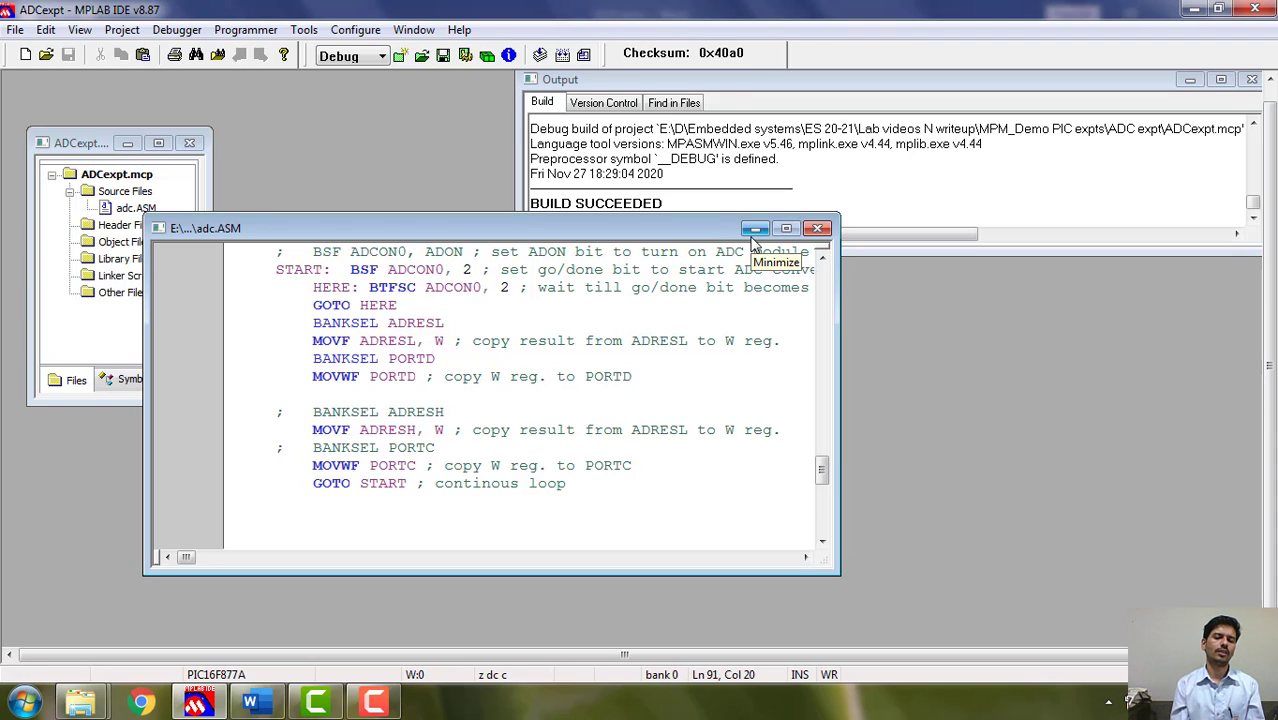
mouse_move(1200, 28)
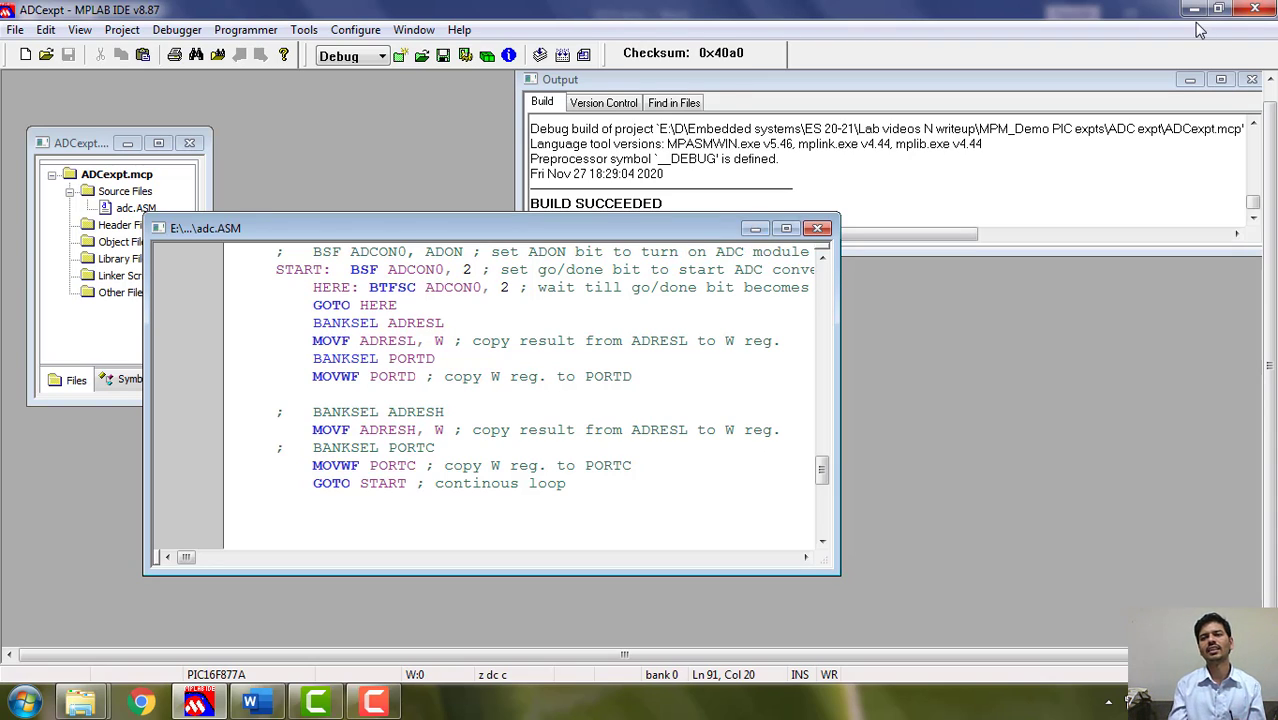
mouse_move(1196, 14)
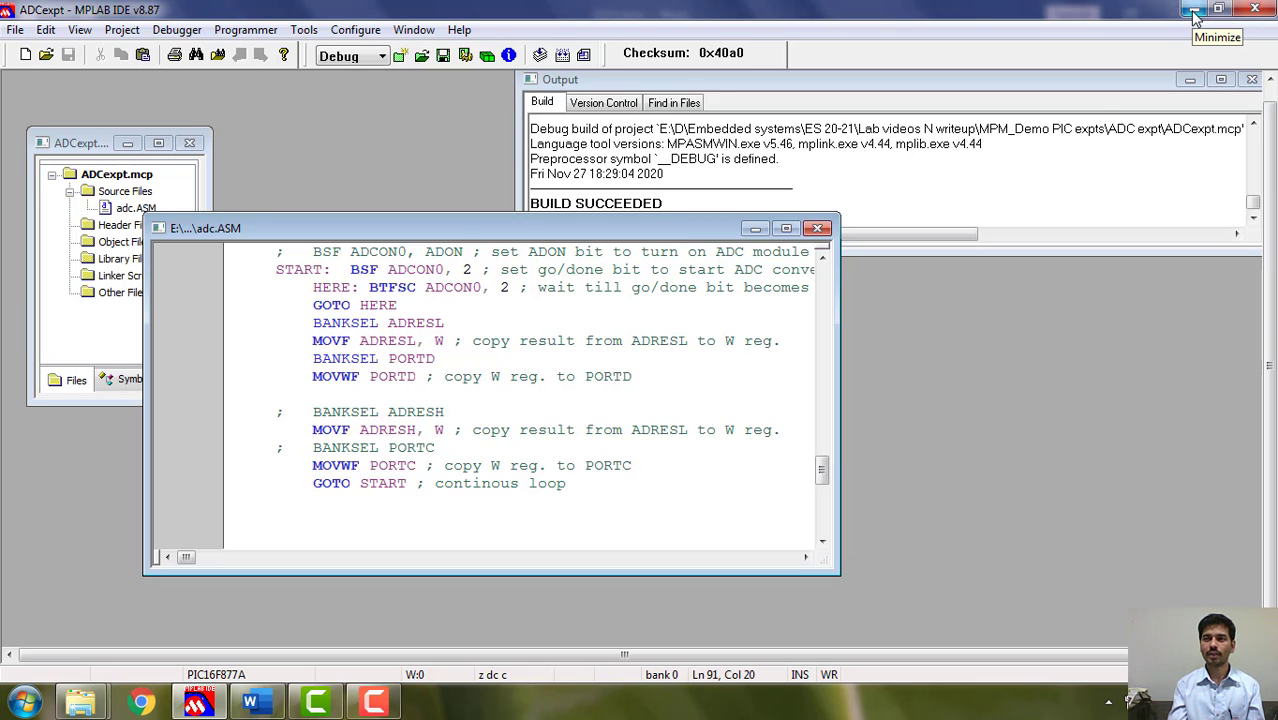
click(1192, 8)
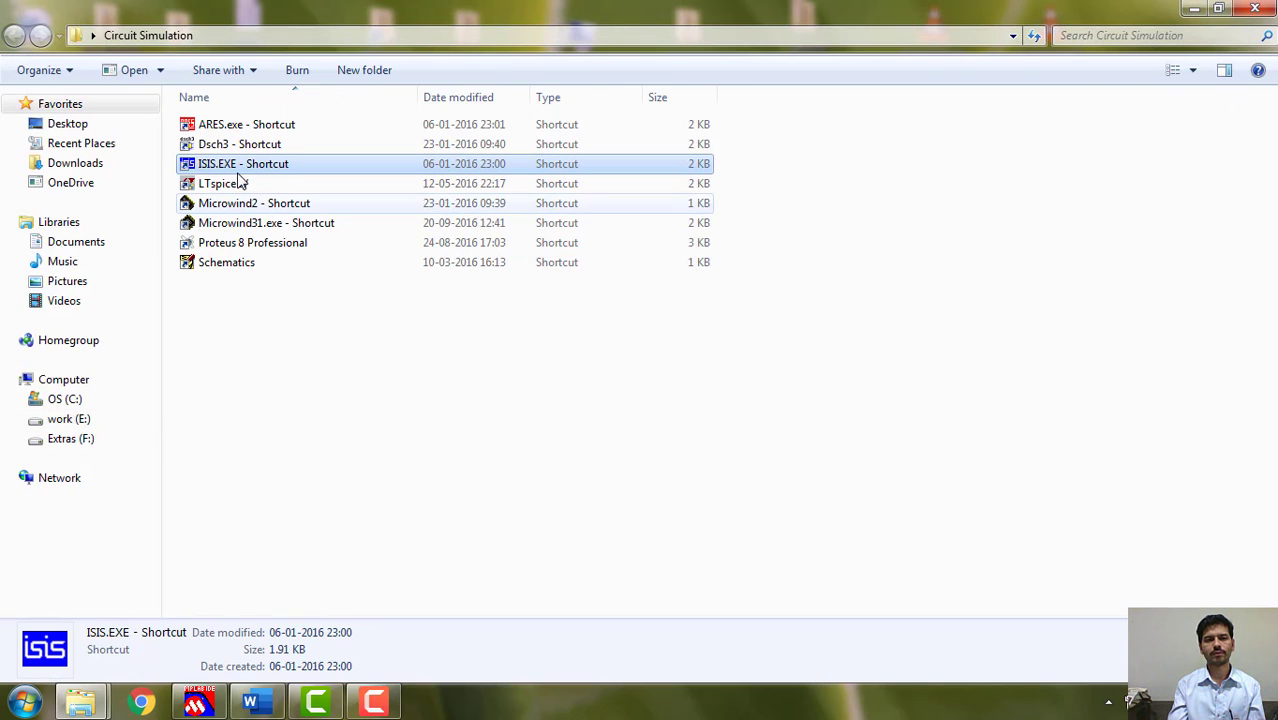
Launch ISIS Professional from the ISIS.EXE shortcut in the Circuit Simulation folder.
double_click(224, 184)
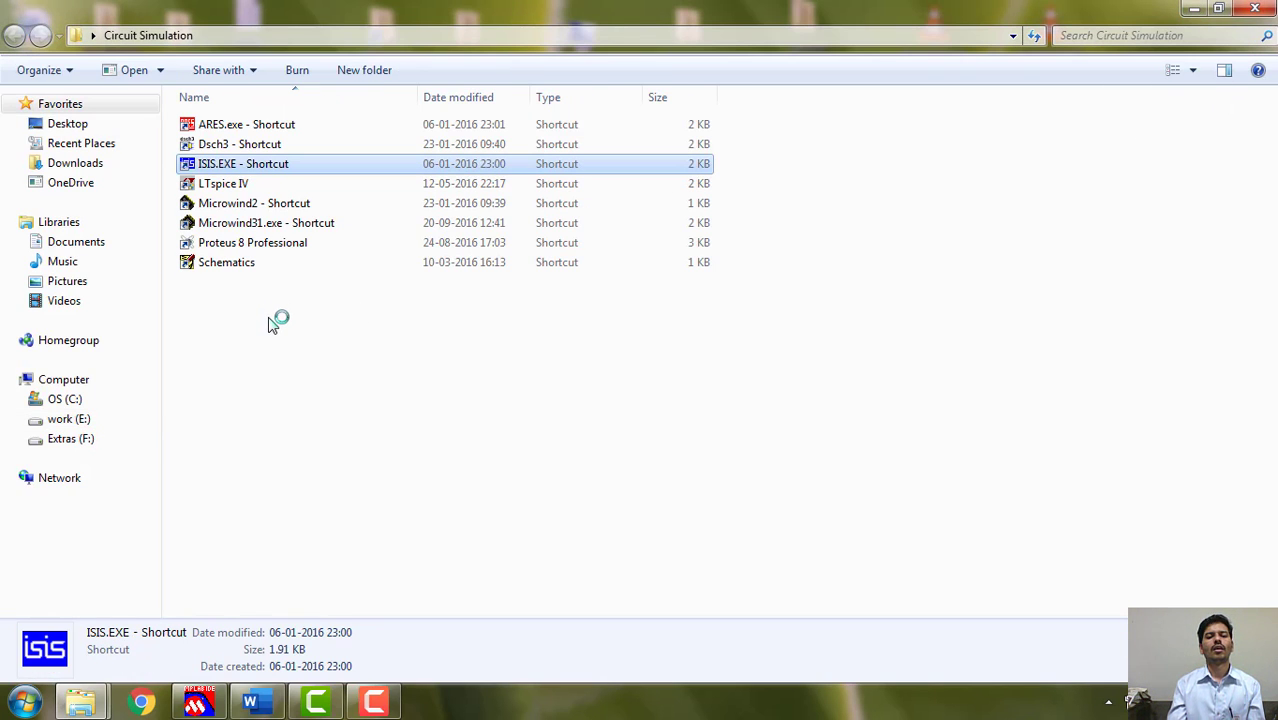
double_click(244, 164)
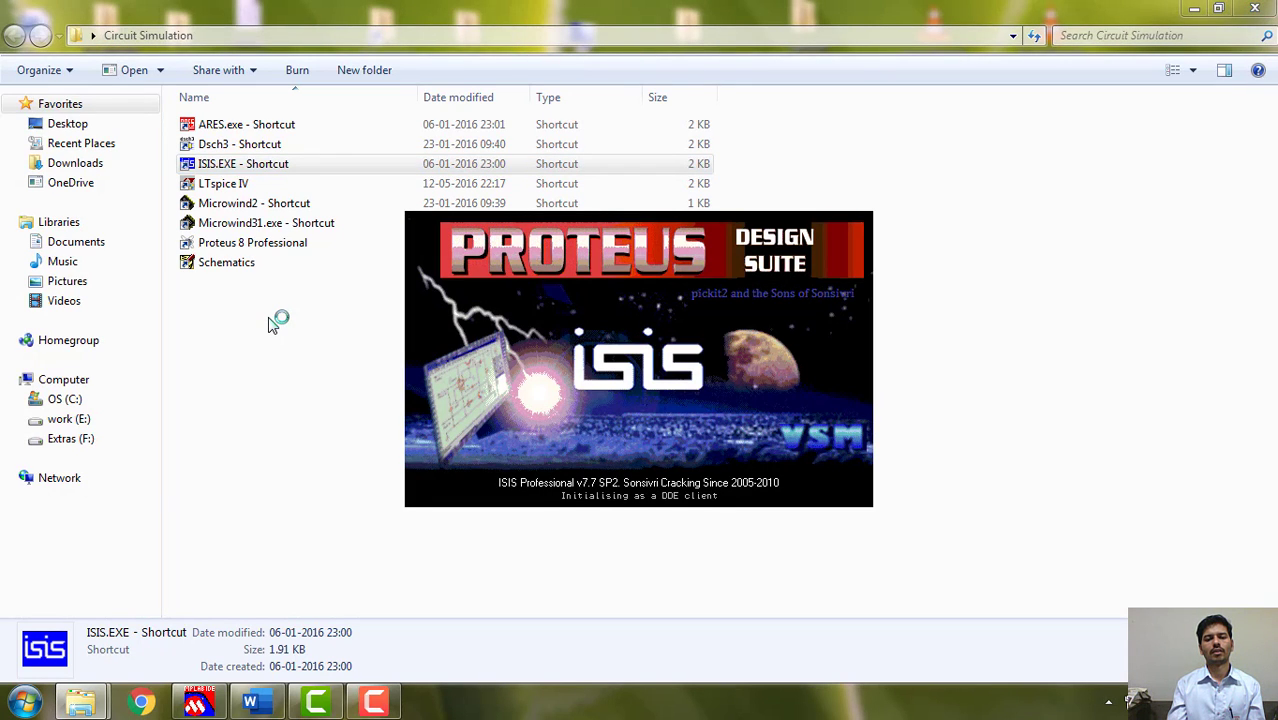
mouse_move(302, 376)
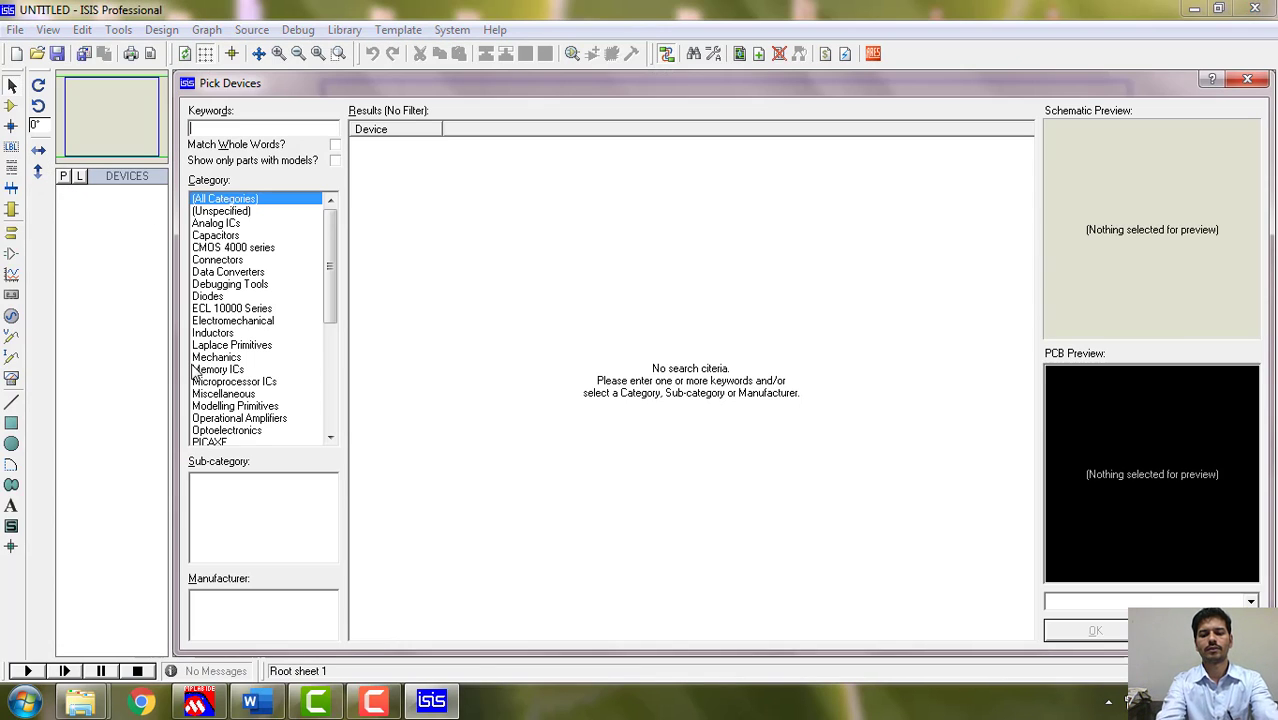
Search pic16 and 7seg, adding the PIC16F877A and the 7SEG-BCD display to the parts list.
text(pic16f877a)
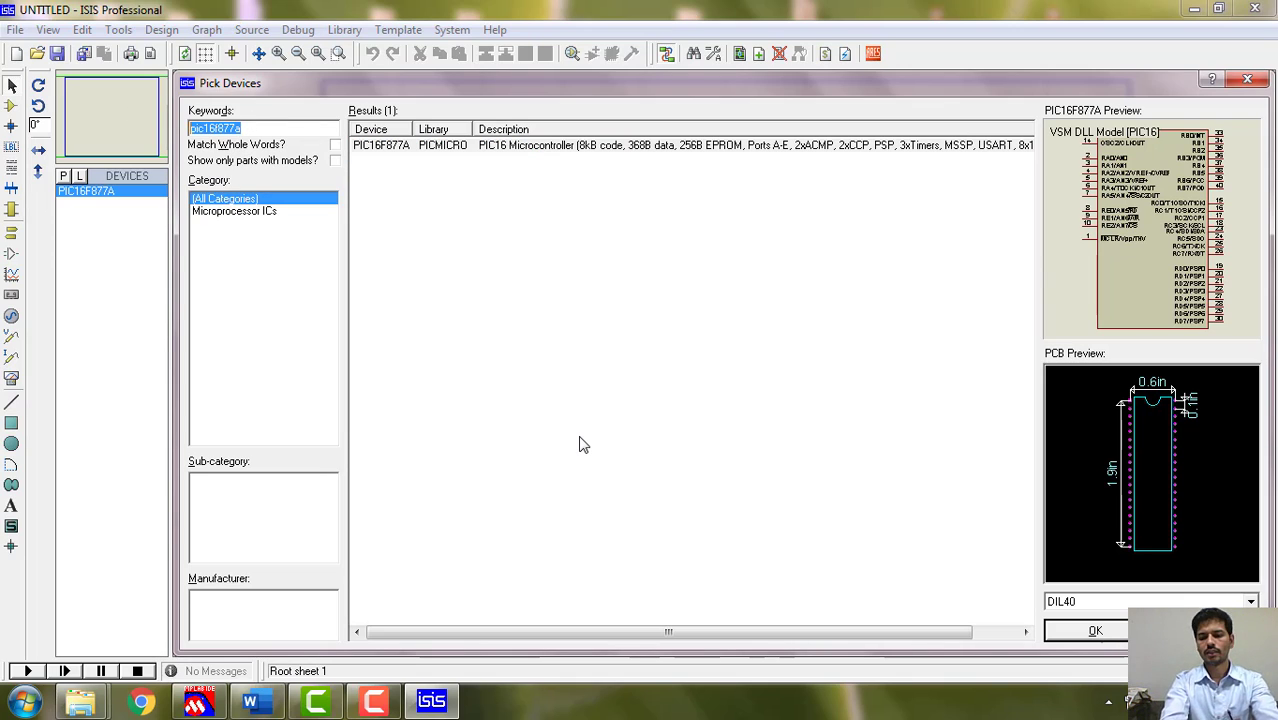
text(7seg)
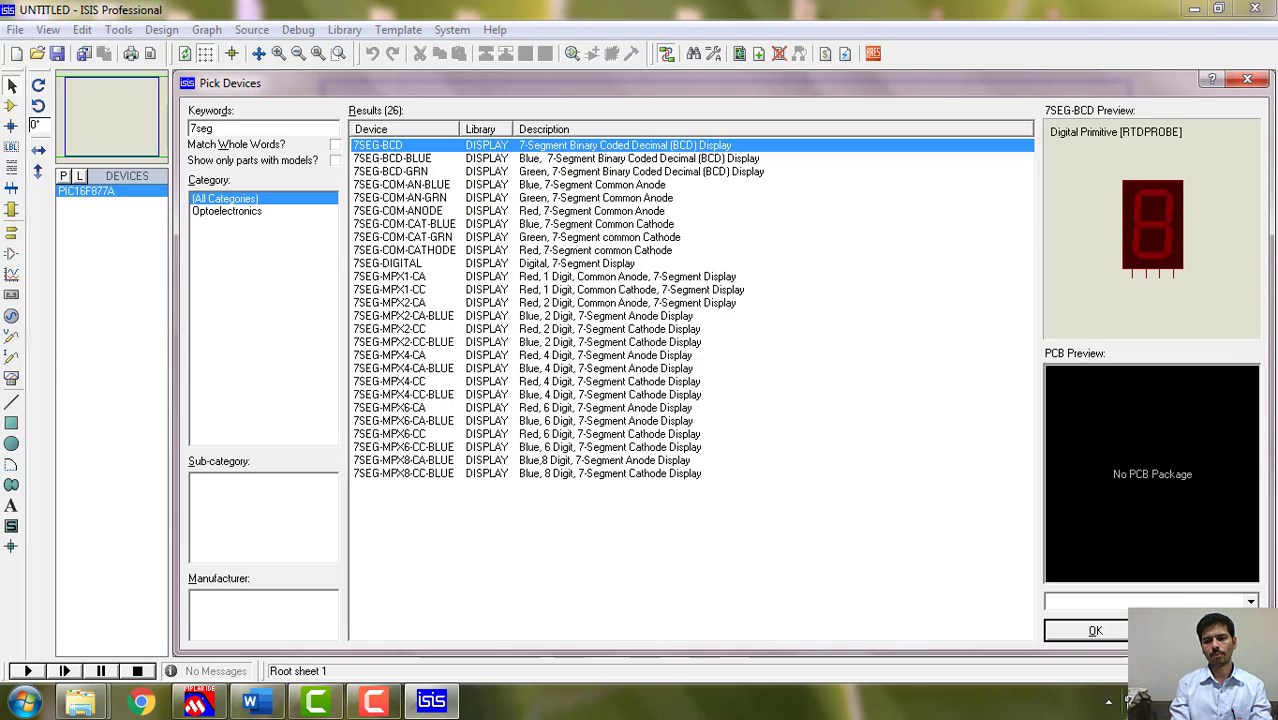
click(1096, 630)
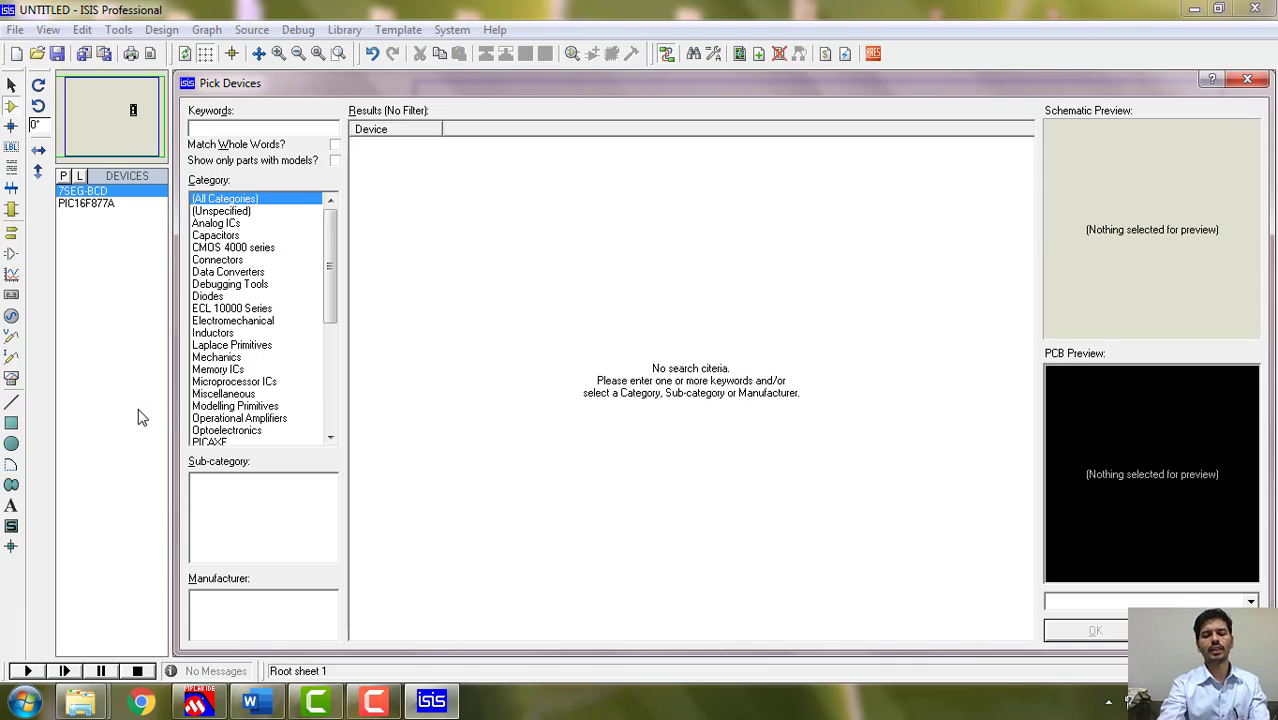
Search pot and add the POT-HG potentiometer to the parts list.
text(p)
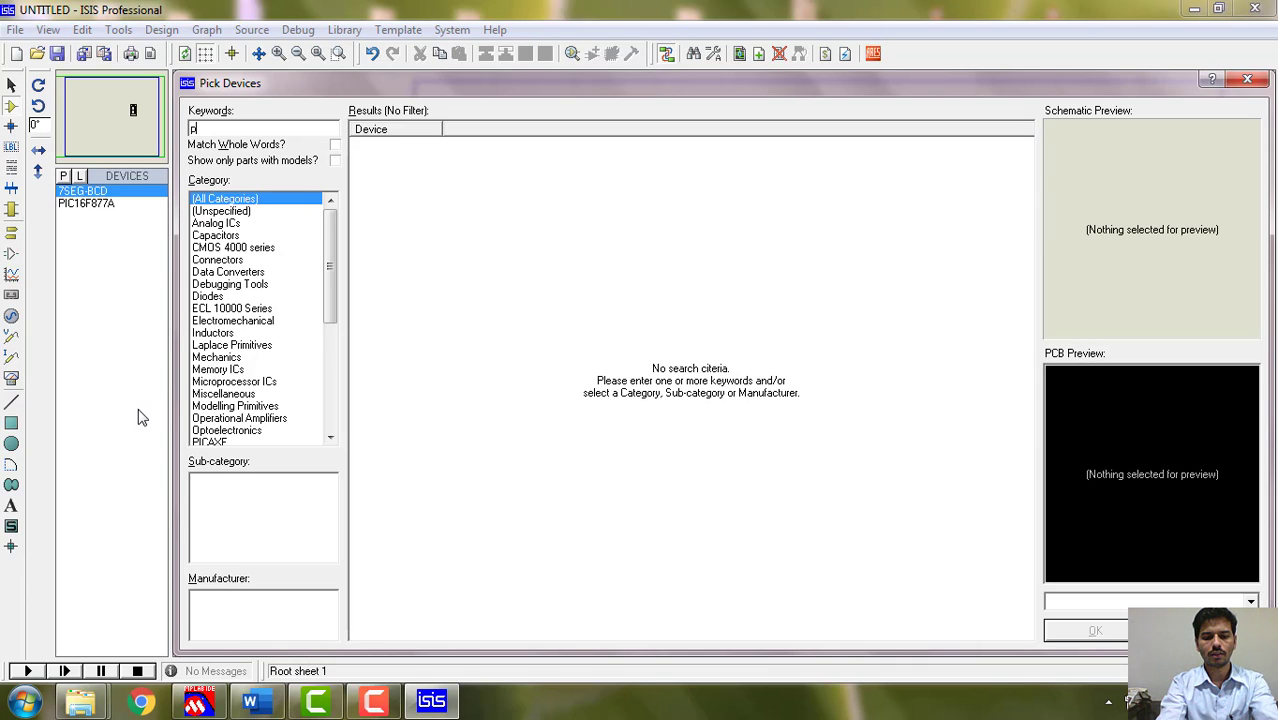
text(ot-hg)
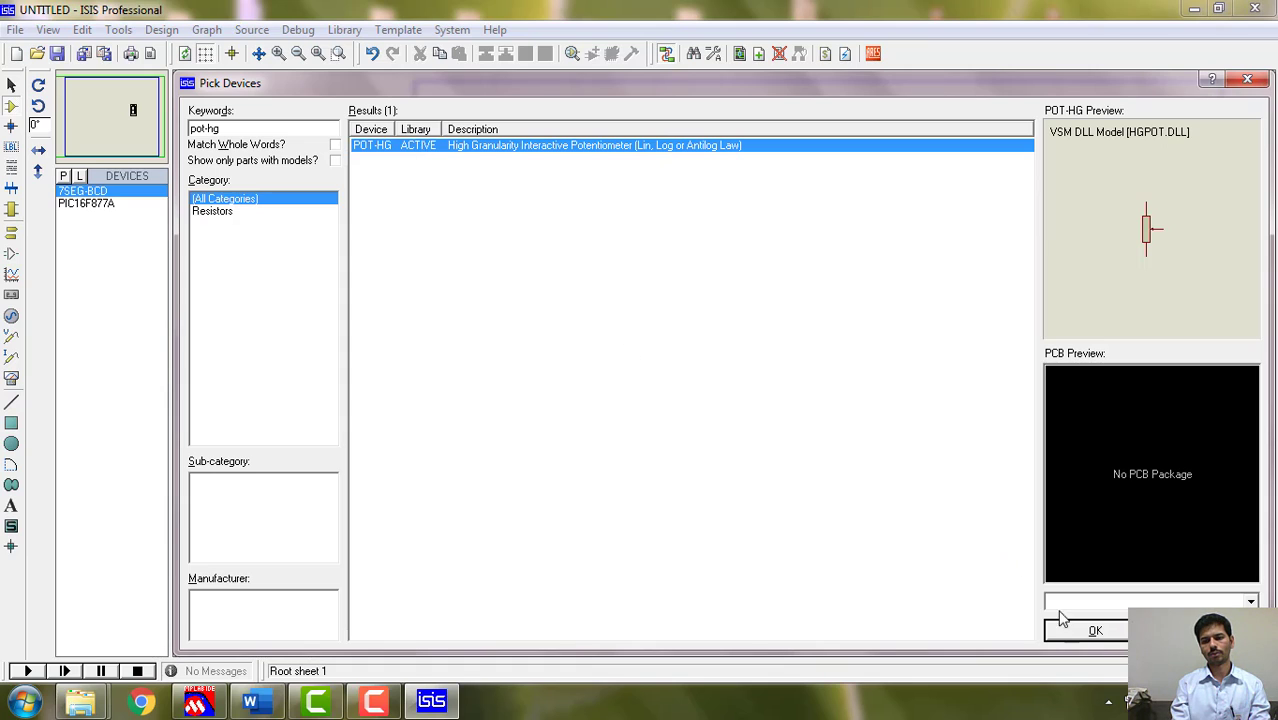
click(1094, 630)
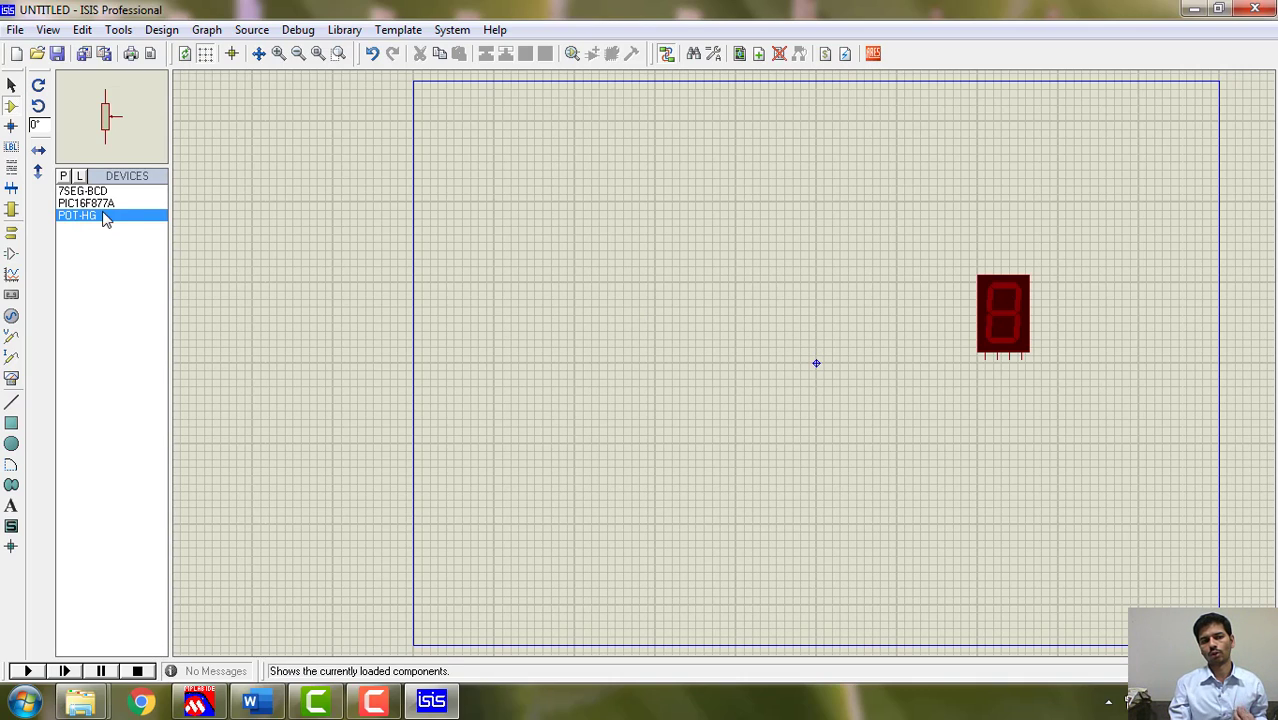
mouse_move(106, 204)
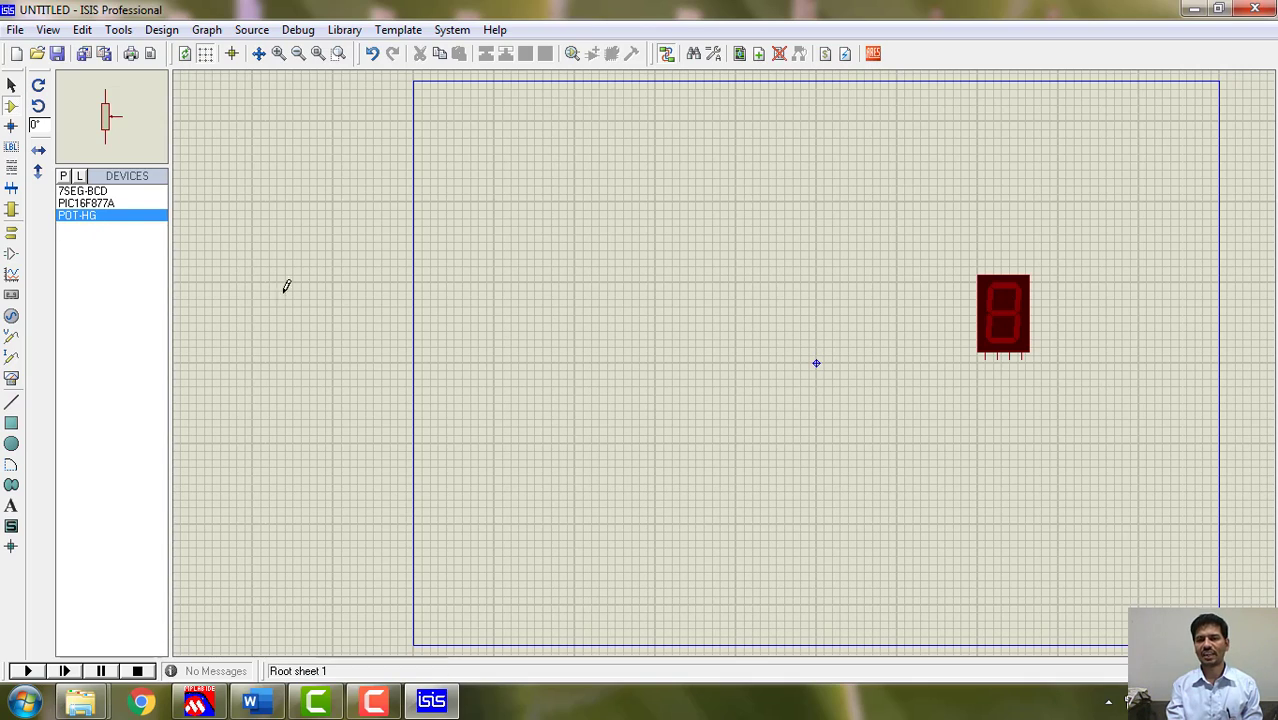
mouse_move(346, 322)
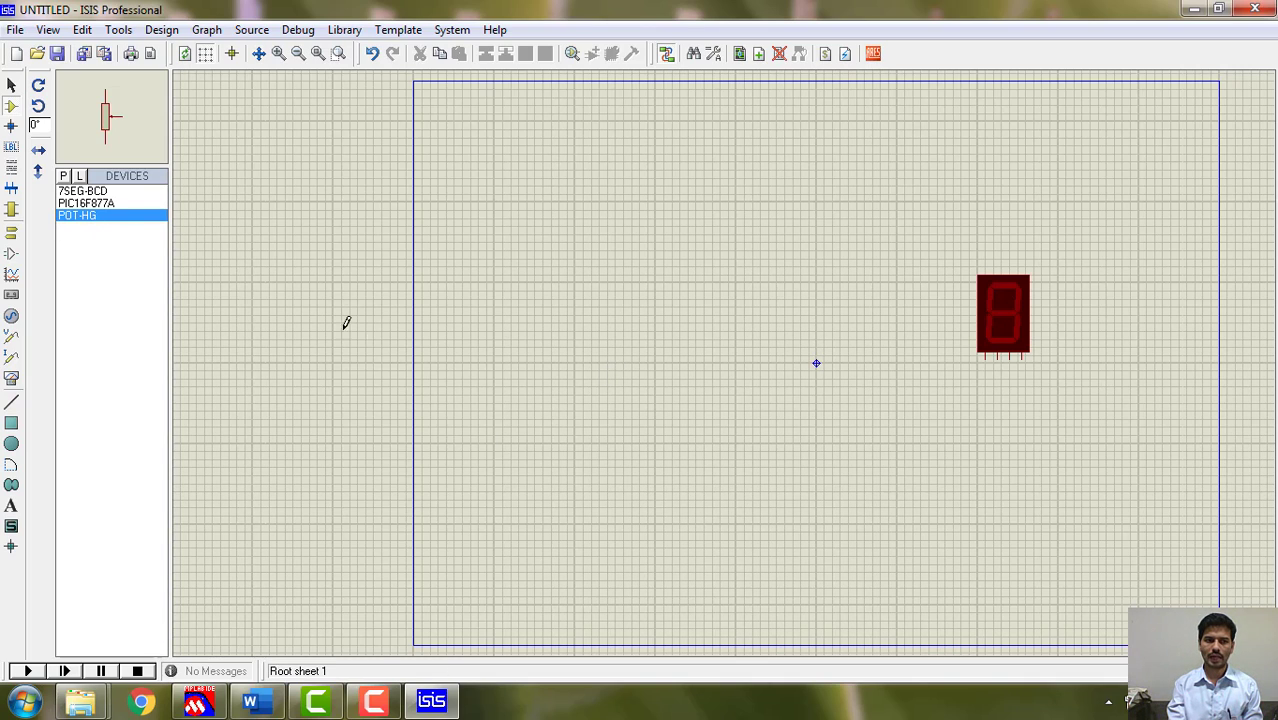
Place the PIC16F877A on the sheet left of the display and bring up its actions.
click(86, 204)
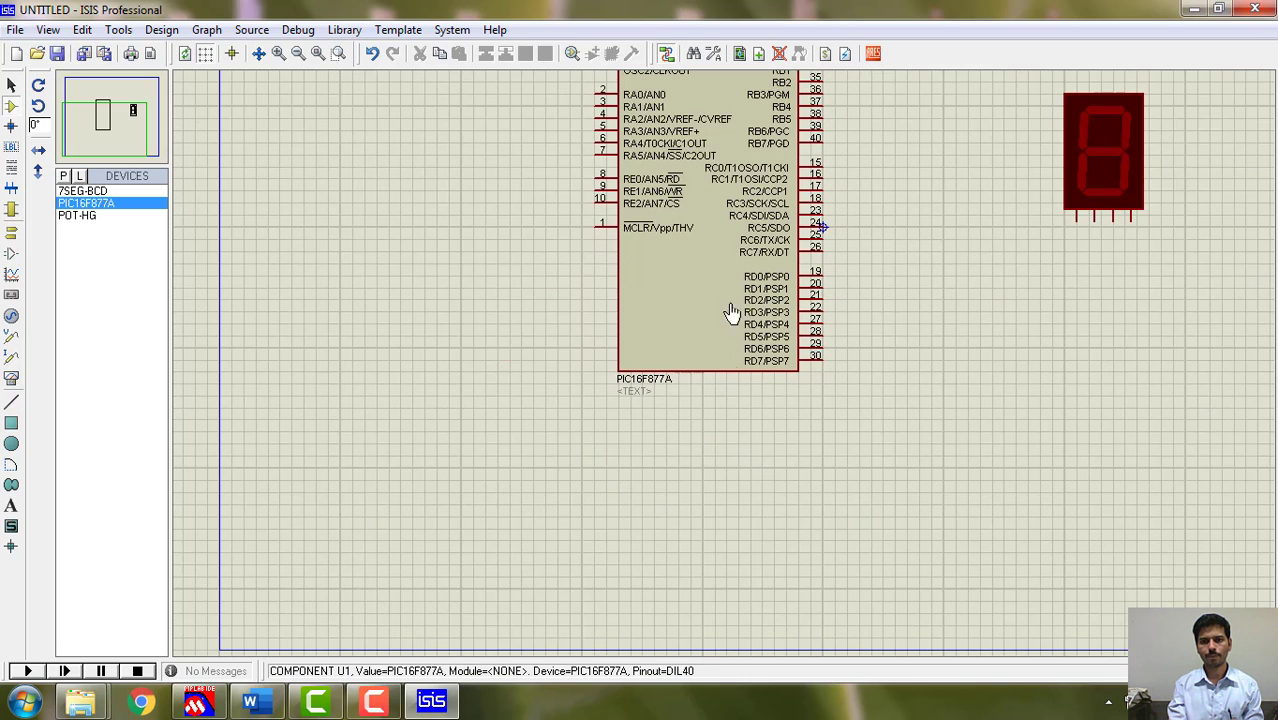
click(710, 230)
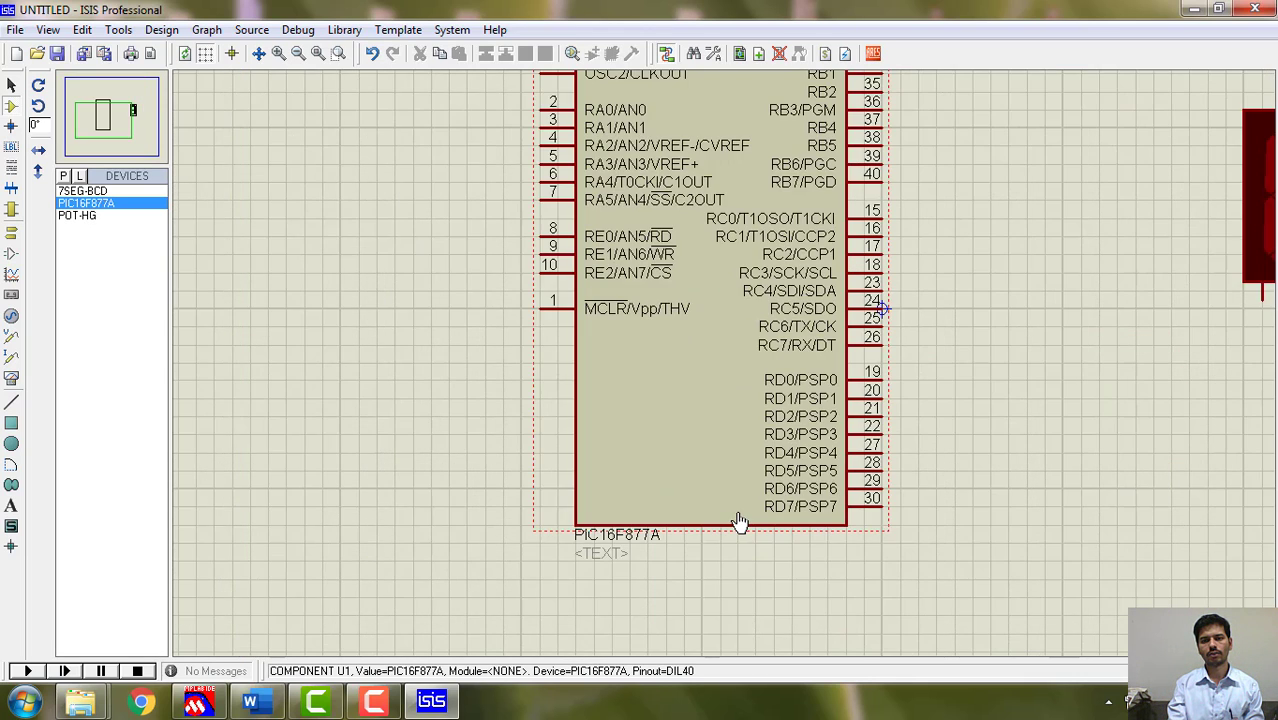
right_click(740, 520)
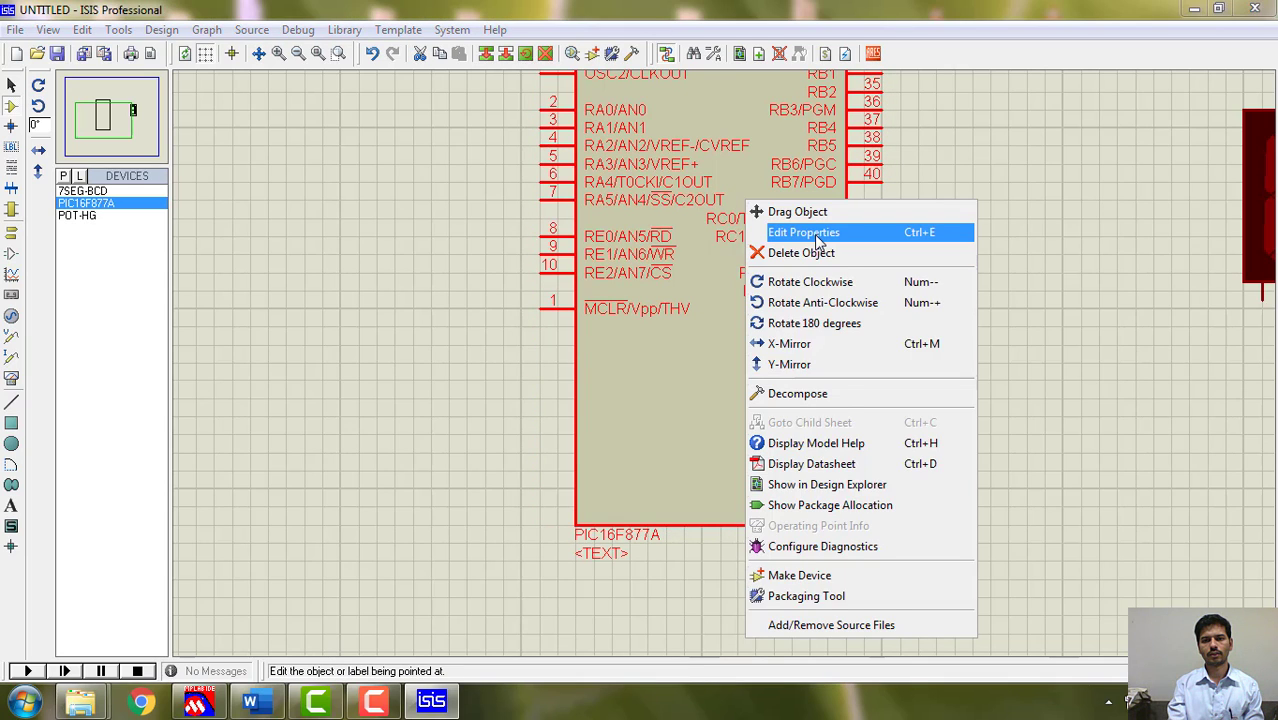
In the PIC's properties with 10MHz clock, browse the E: drive folders toward the program file.
click(804, 232)
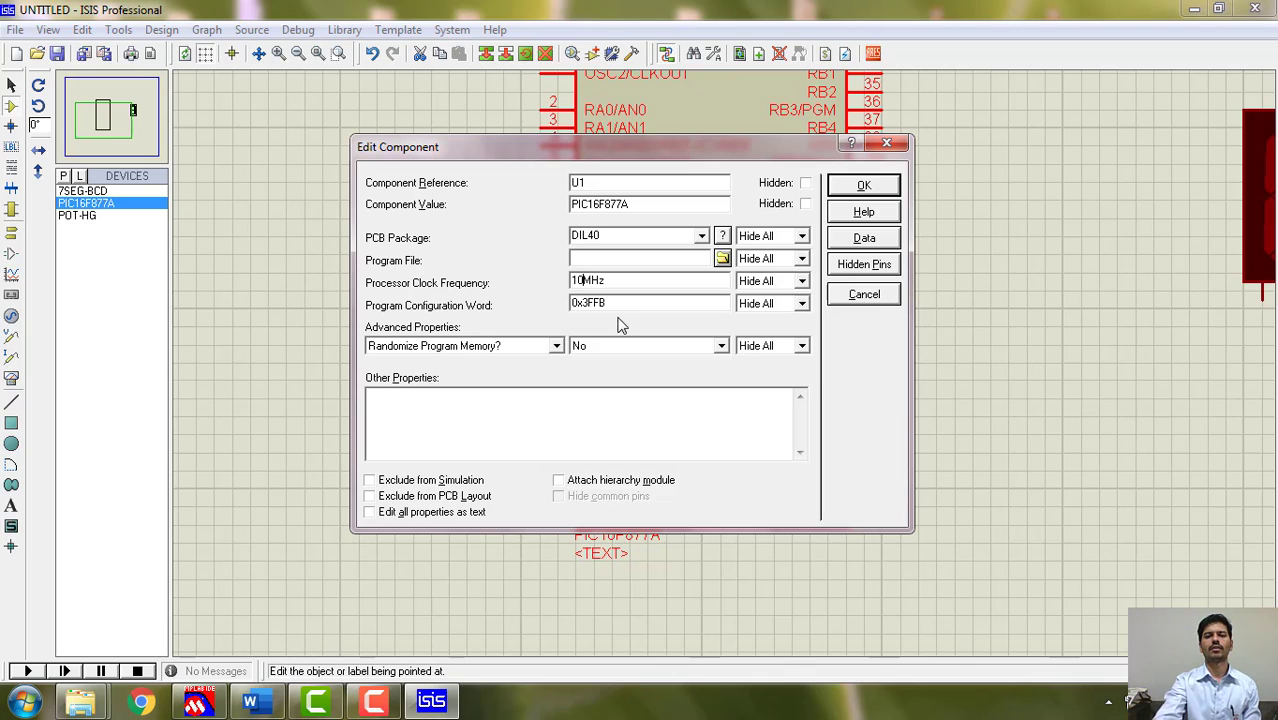
mouse_move(672, 252)
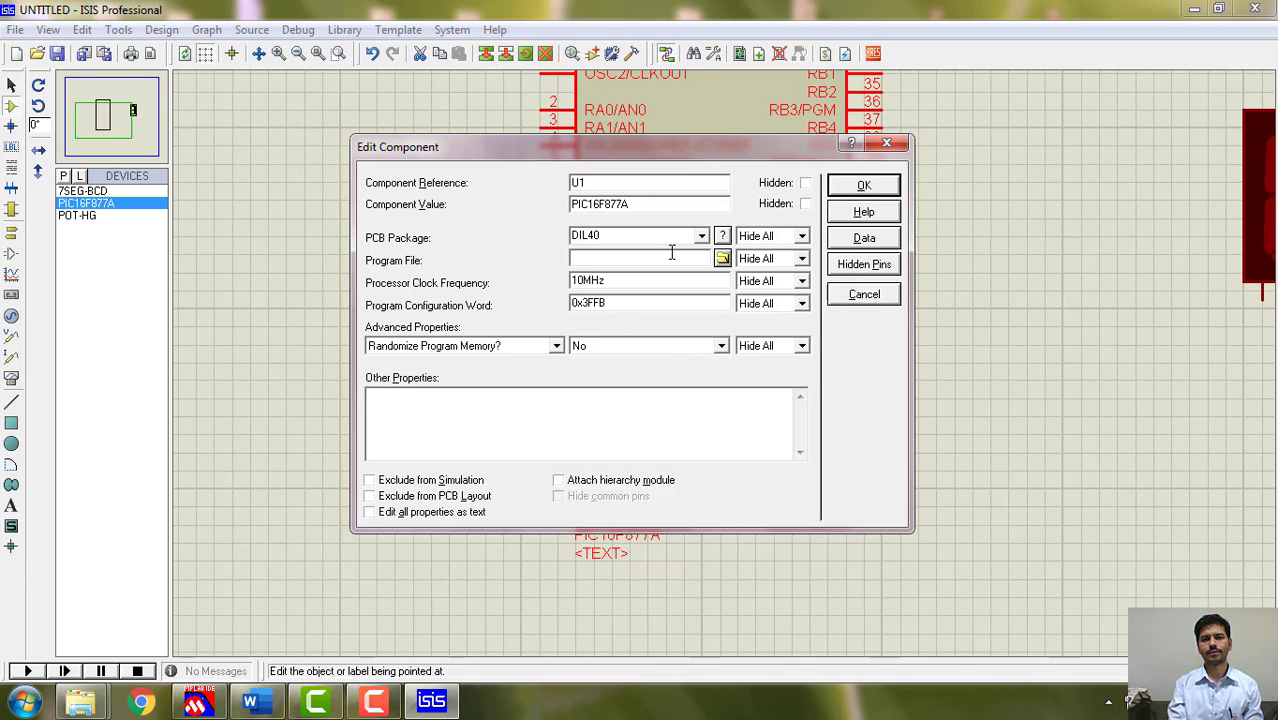
click(722, 258)
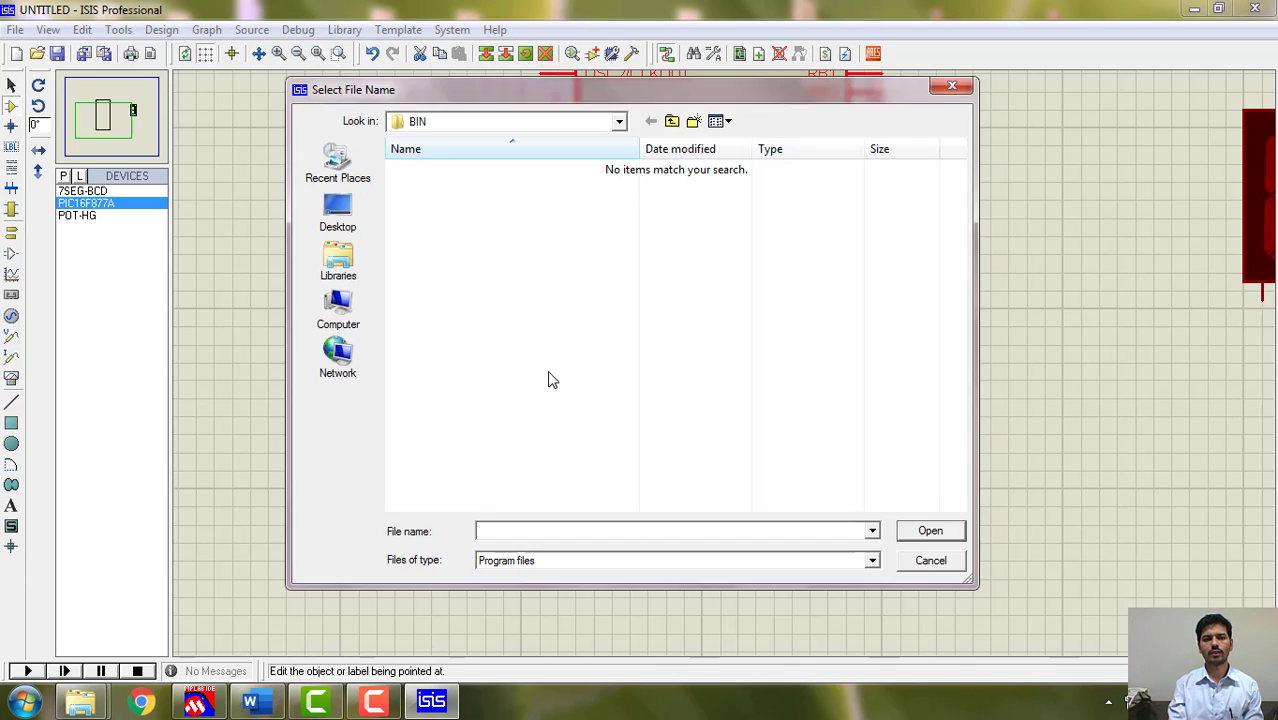
click(336, 310)
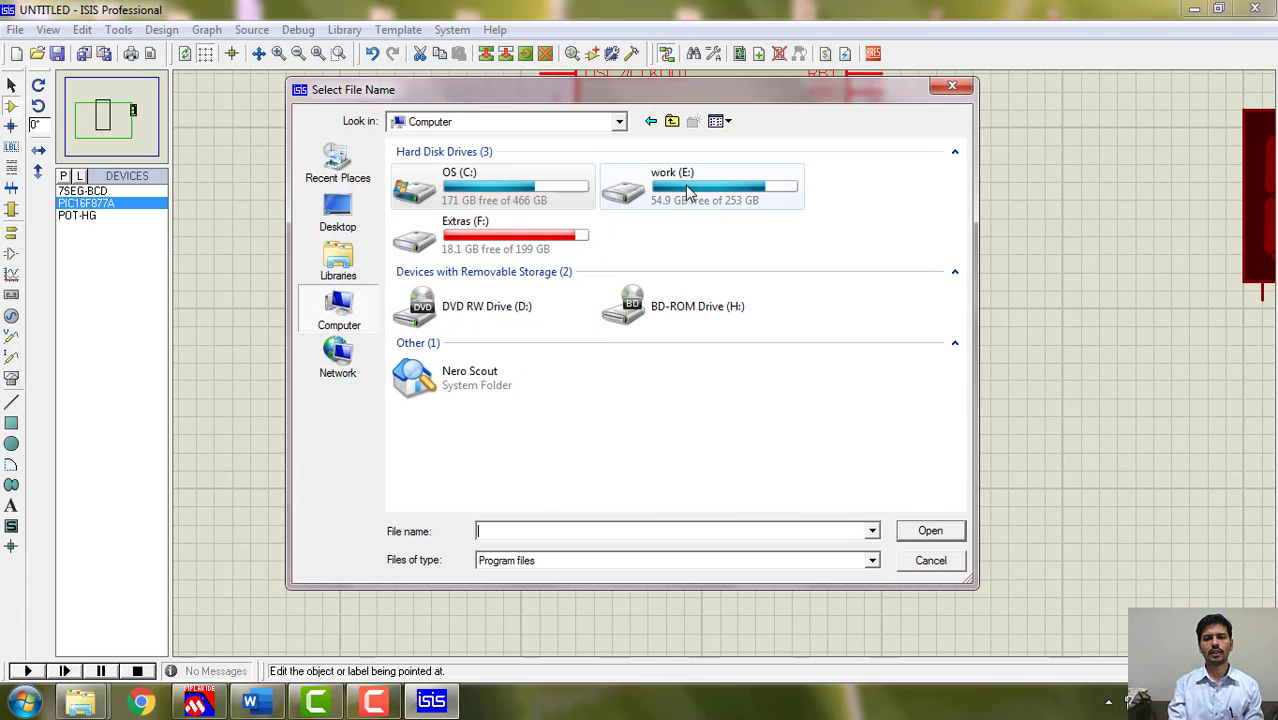
double_click(688, 190)
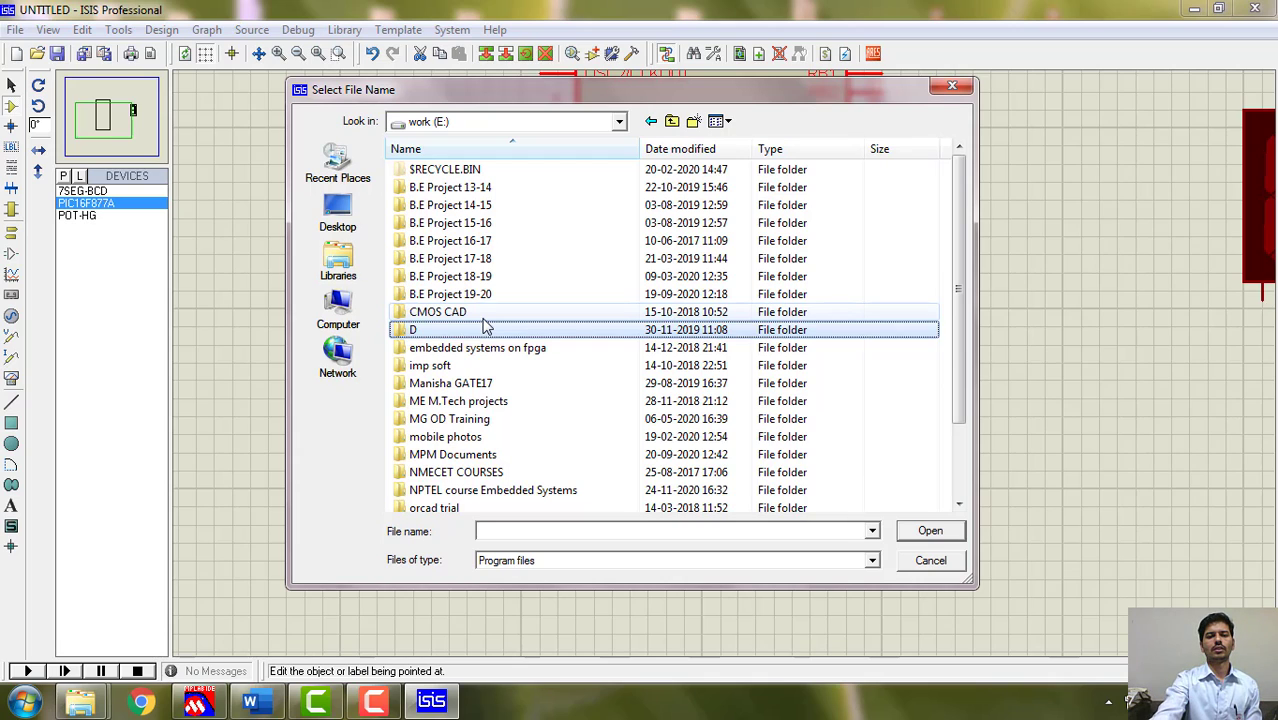
double_click(412, 328)
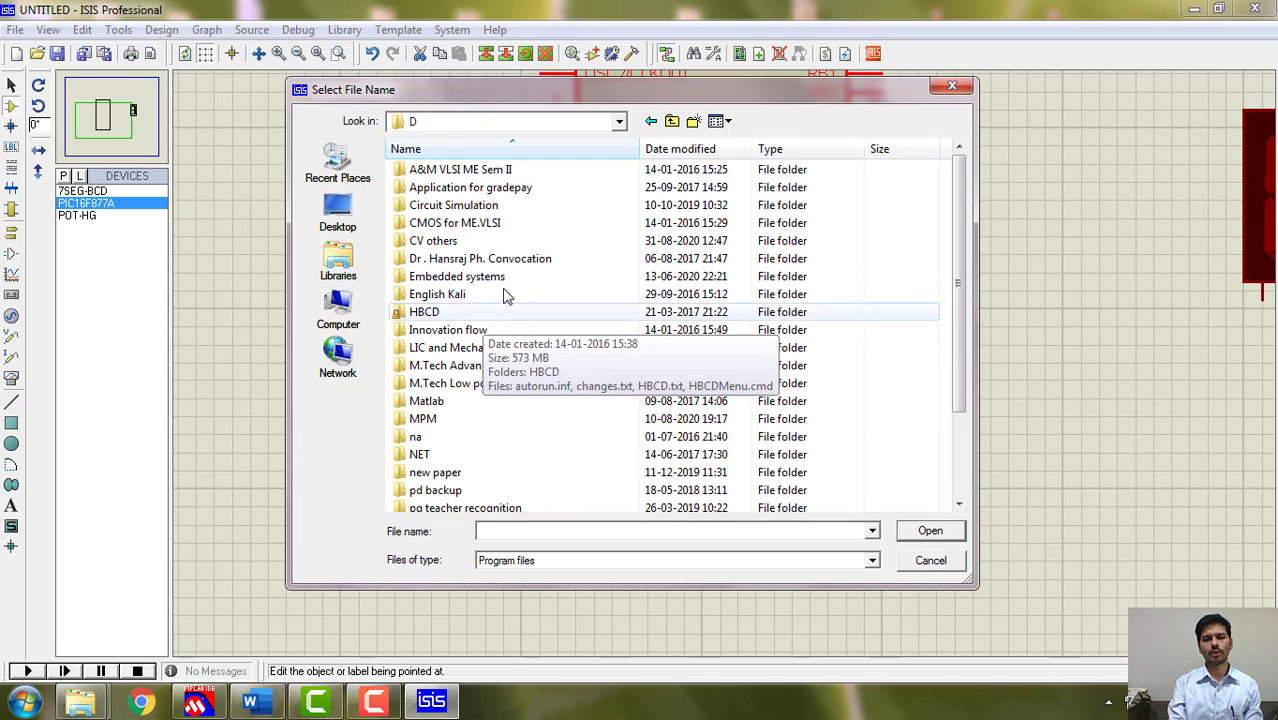
double_click(456, 276)
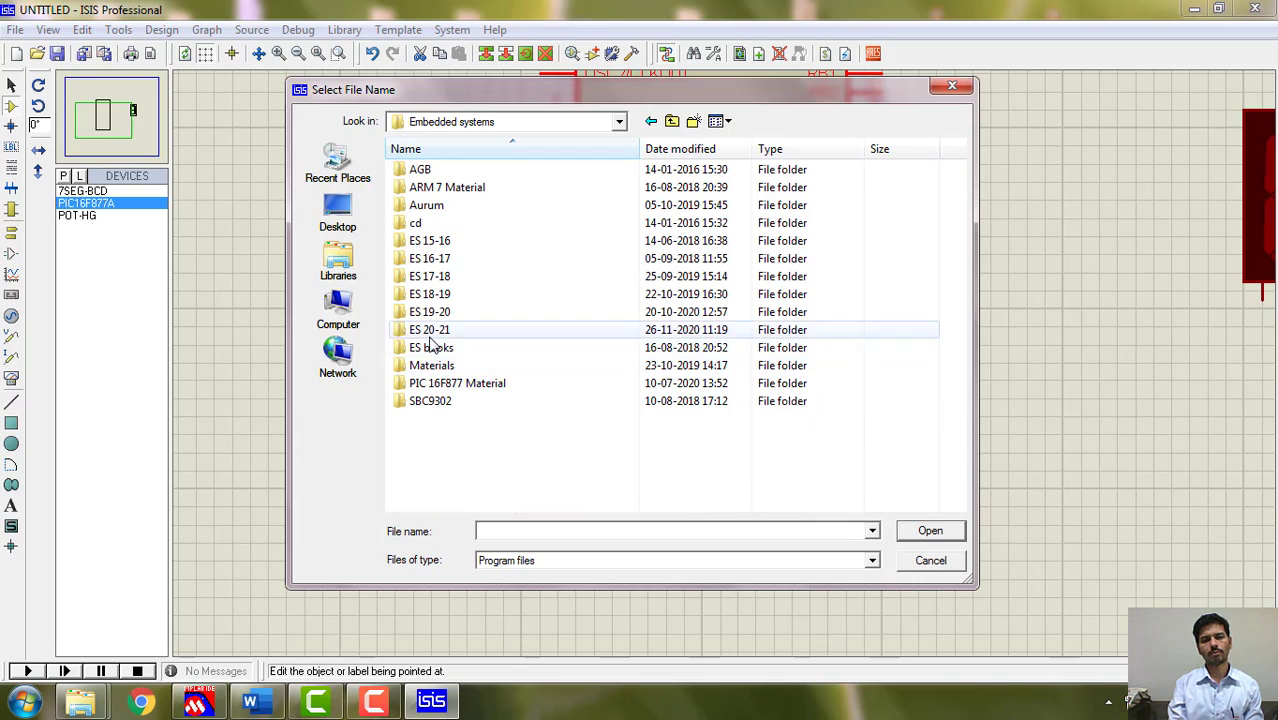
double_click(430, 328)
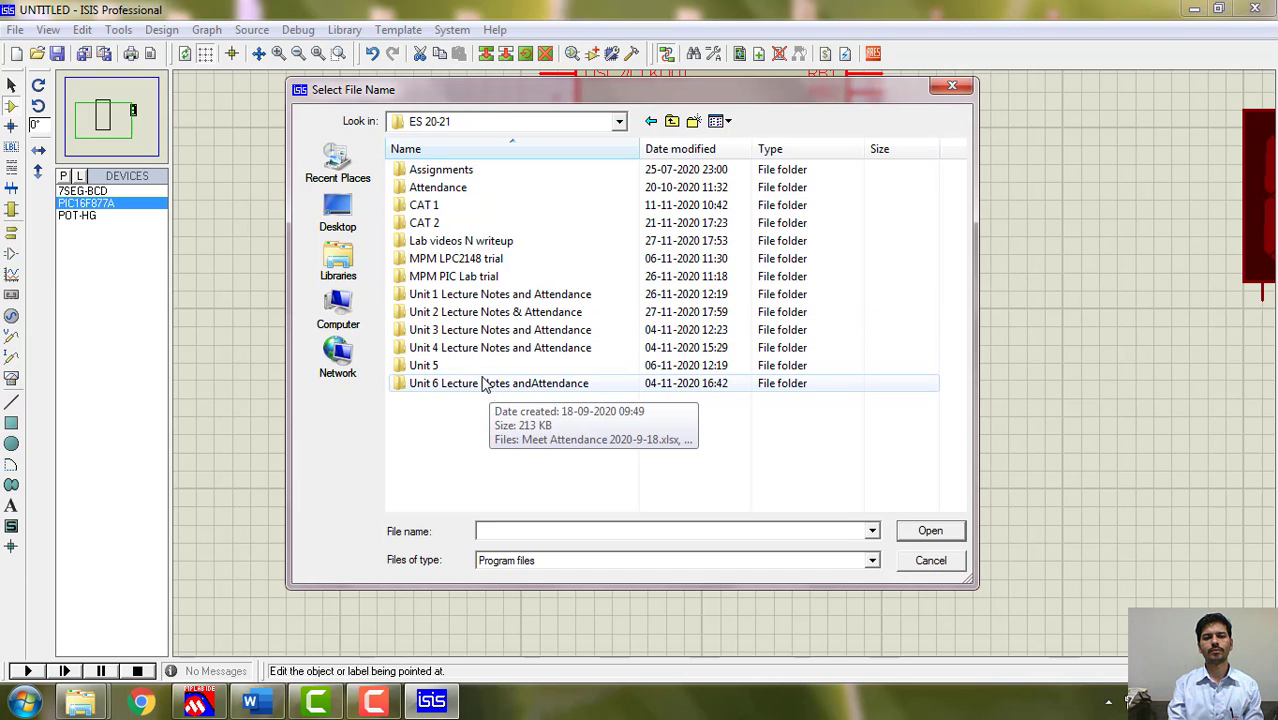
Load ADCexpt.hex from the MPM_Demo PIC expts folder as the program and confirm.
double_click(460, 240)
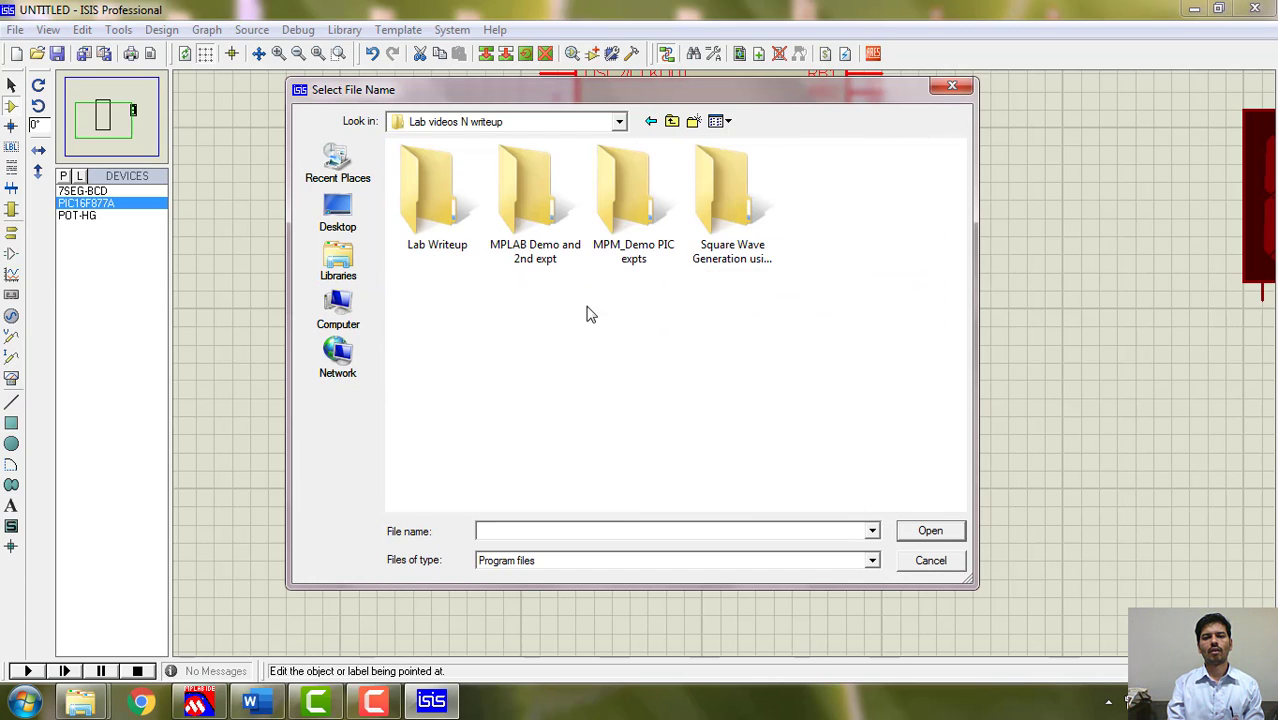
double_click(632, 190)
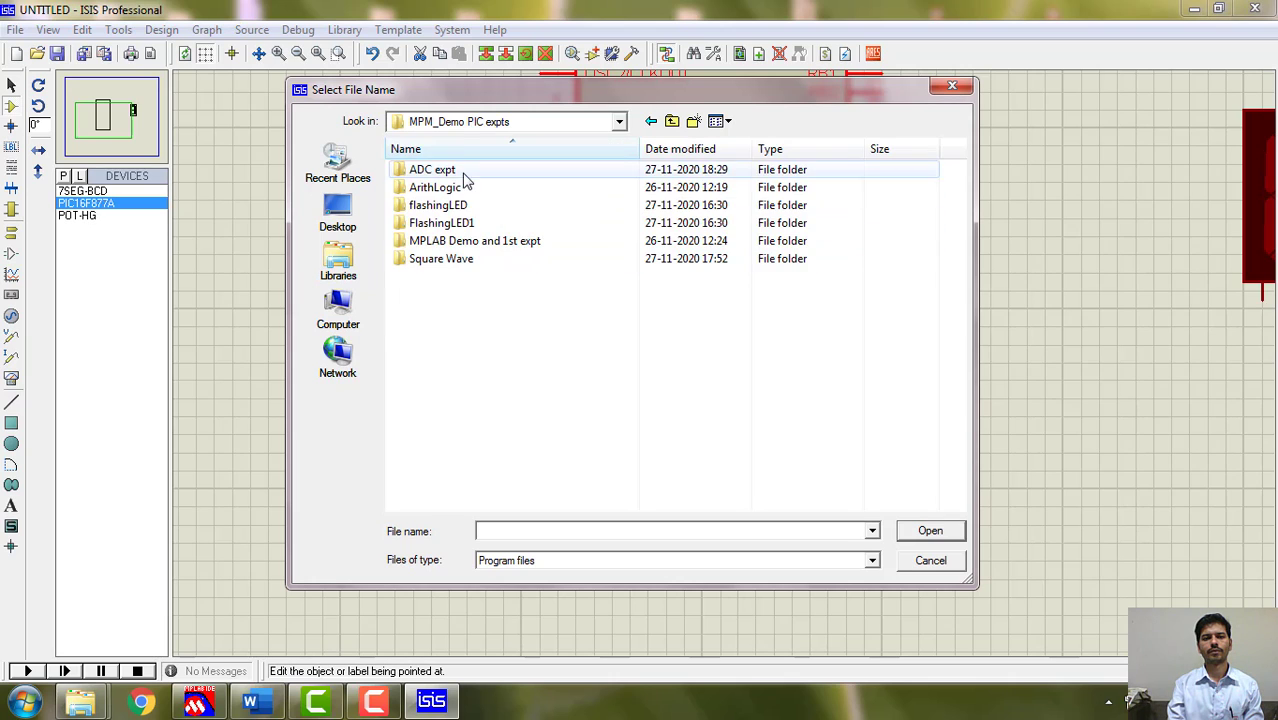
click(930, 530)
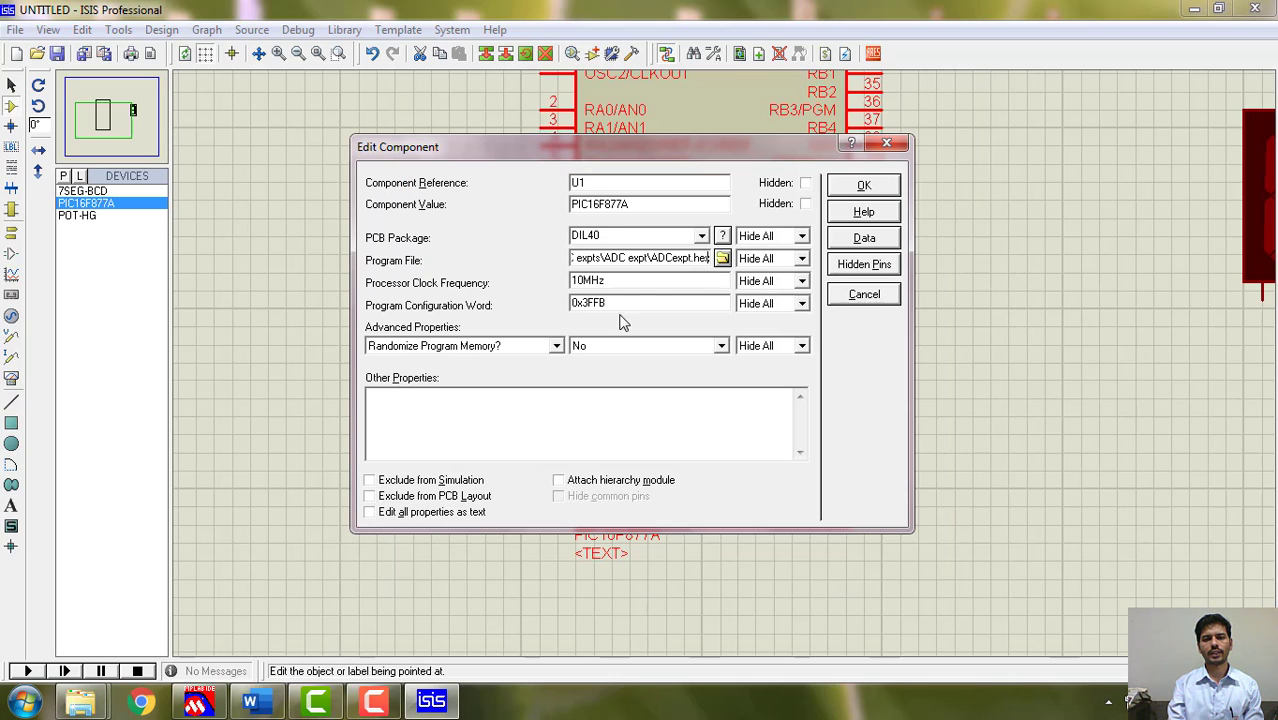
click(862, 184)
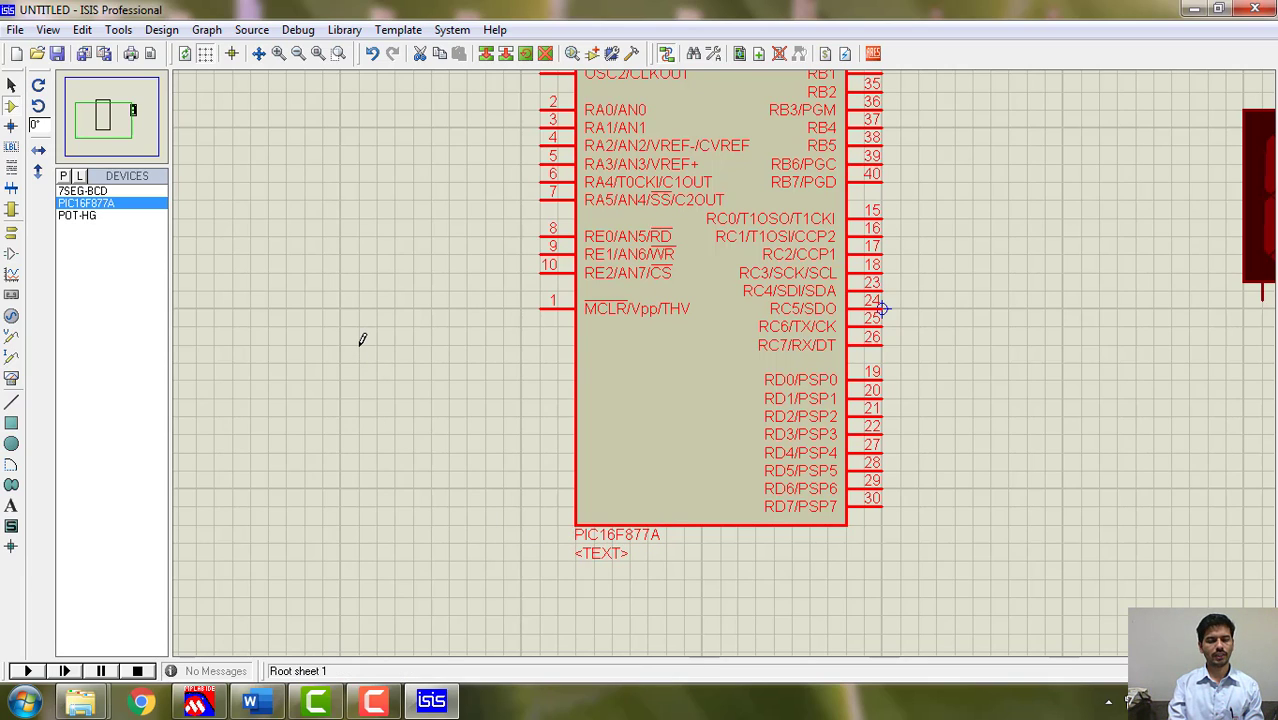
Place potentiometer RV1 to the left of the microcontroller.
click(76, 216)
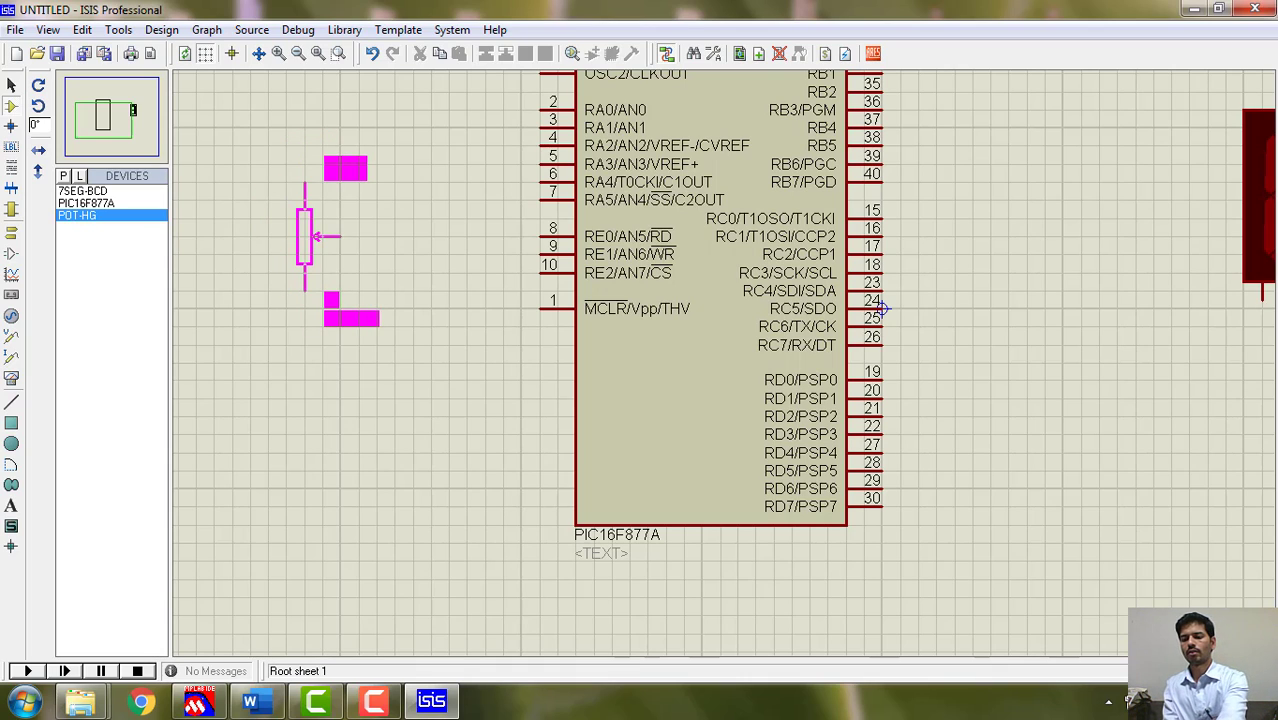
drag(320, 236, 300, 200)
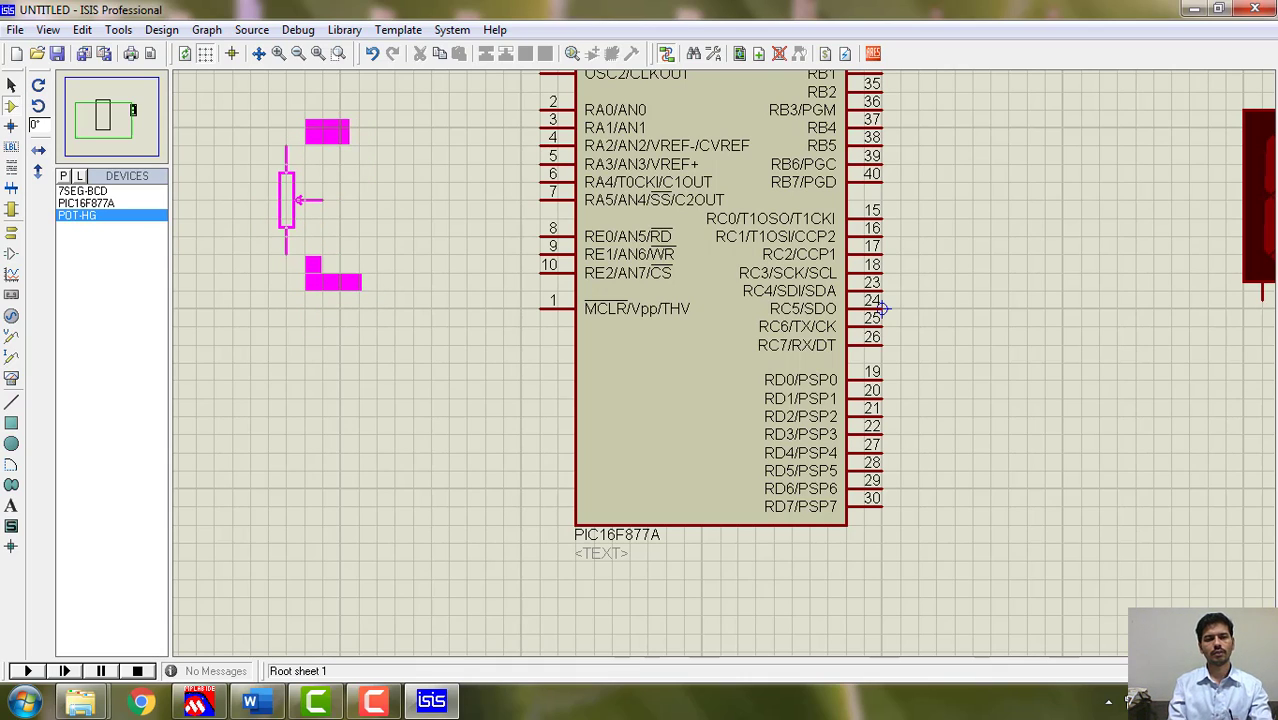
click(308, 184)
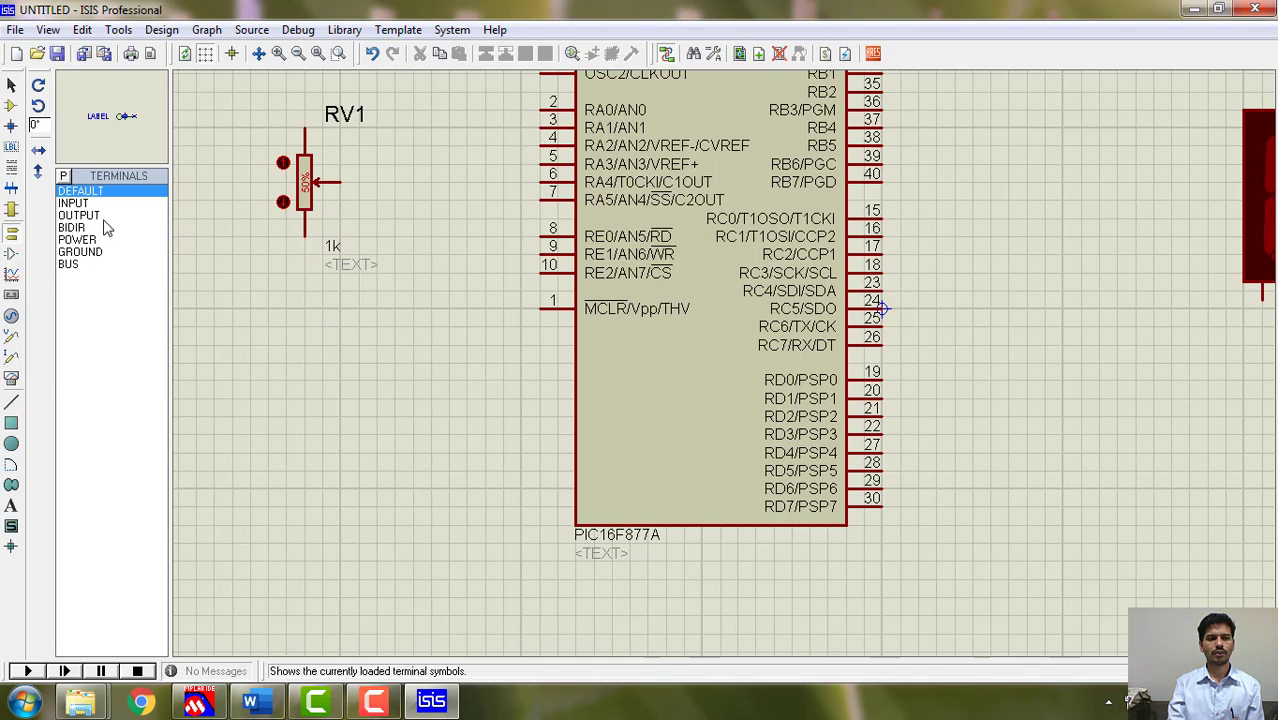
Ground RV1's lower end with a GROUND terminal and switch to Generator Mode for a DC source.
click(80, 252)
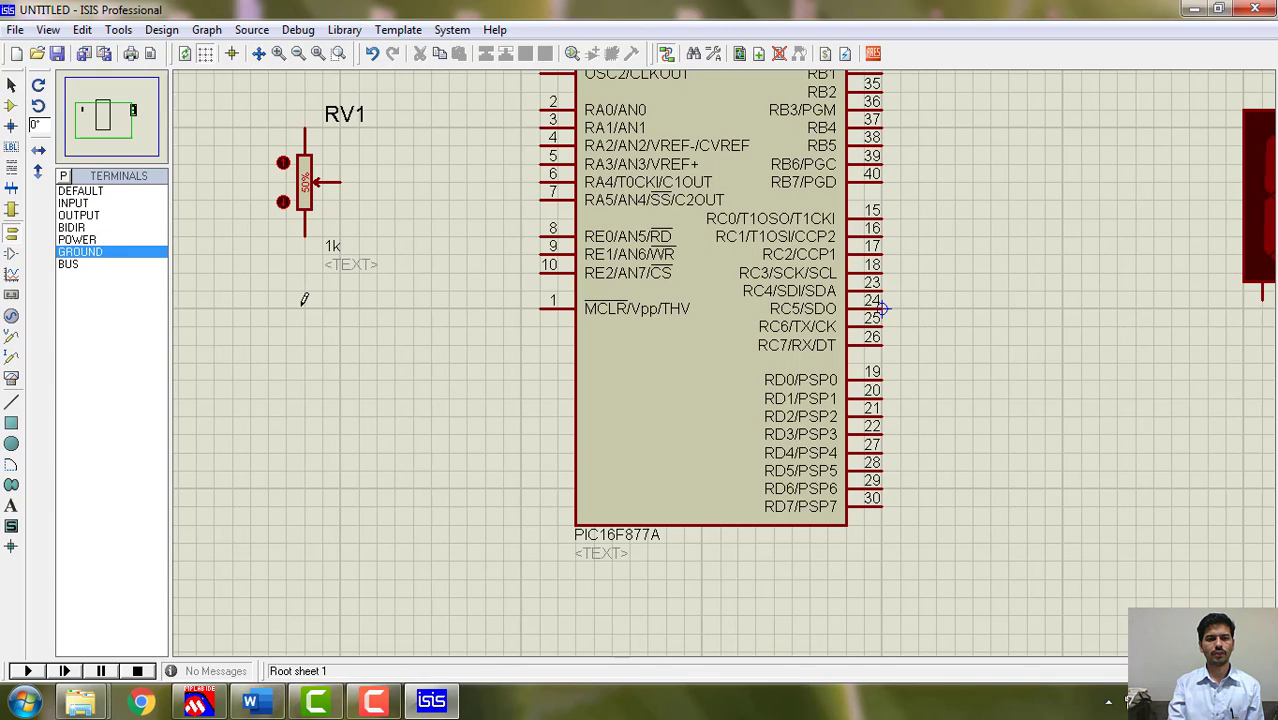
click(288, 310)
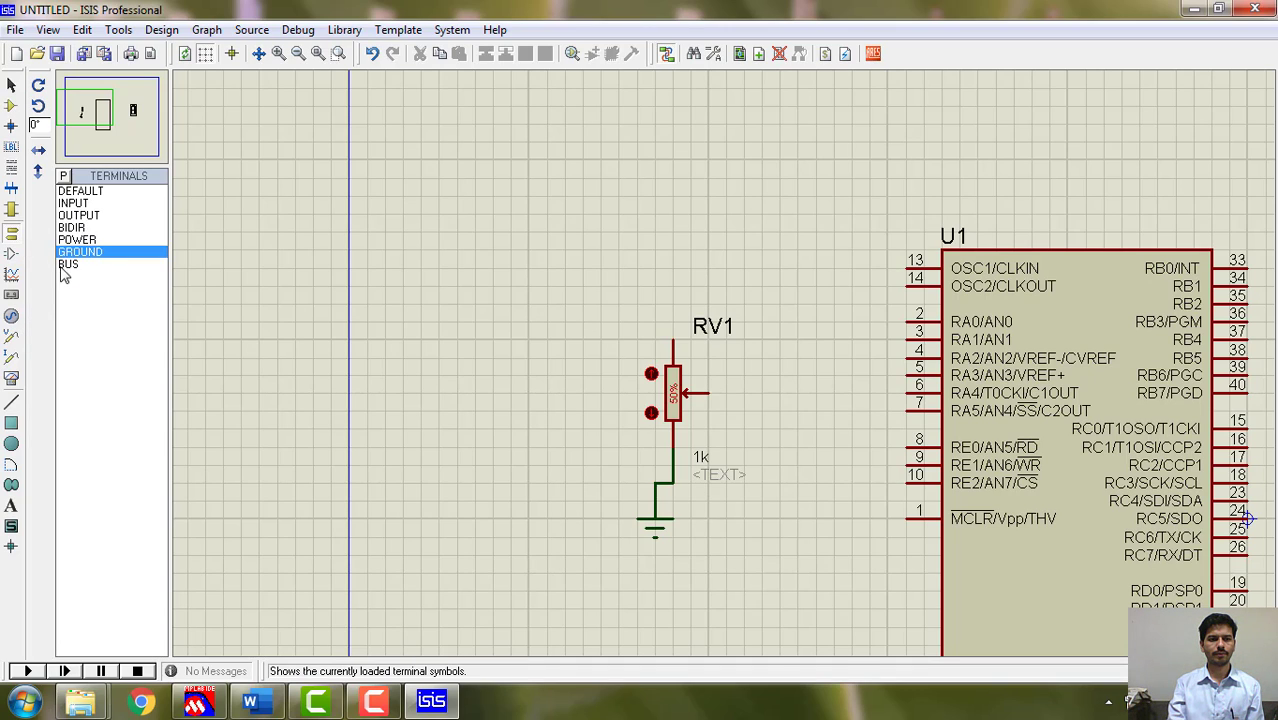
click(76, 240)
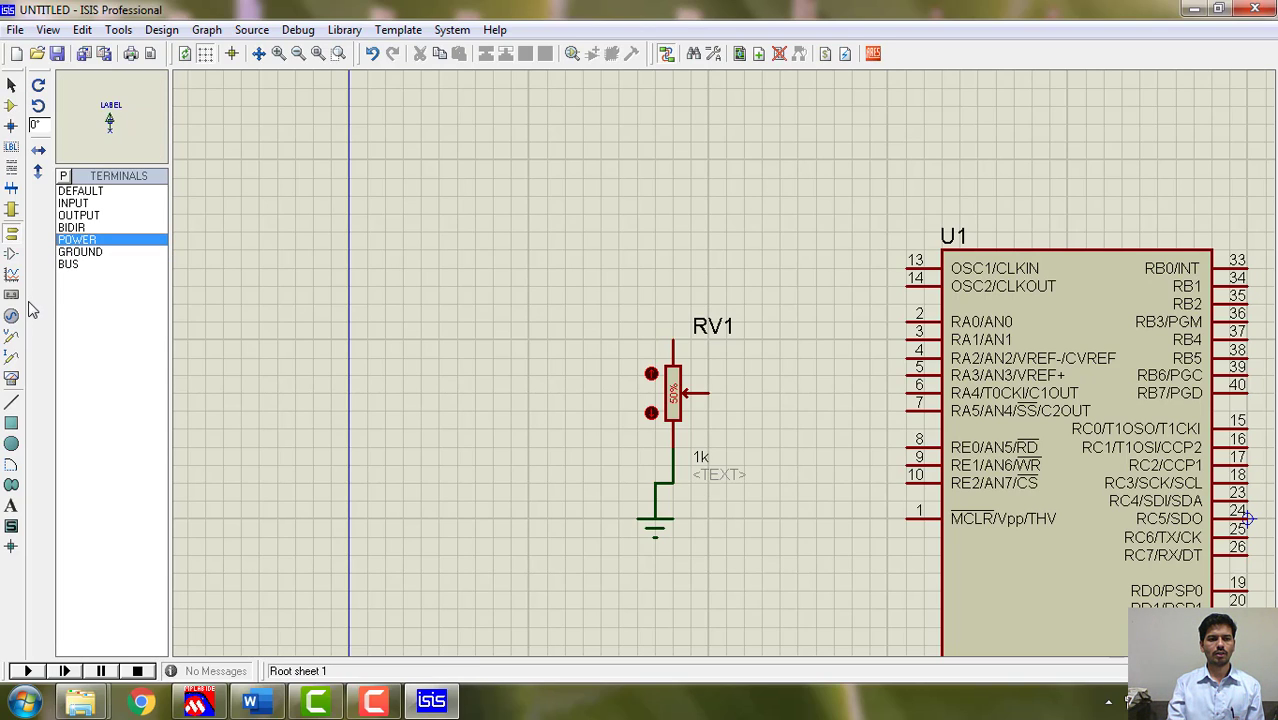
click(12, 316)
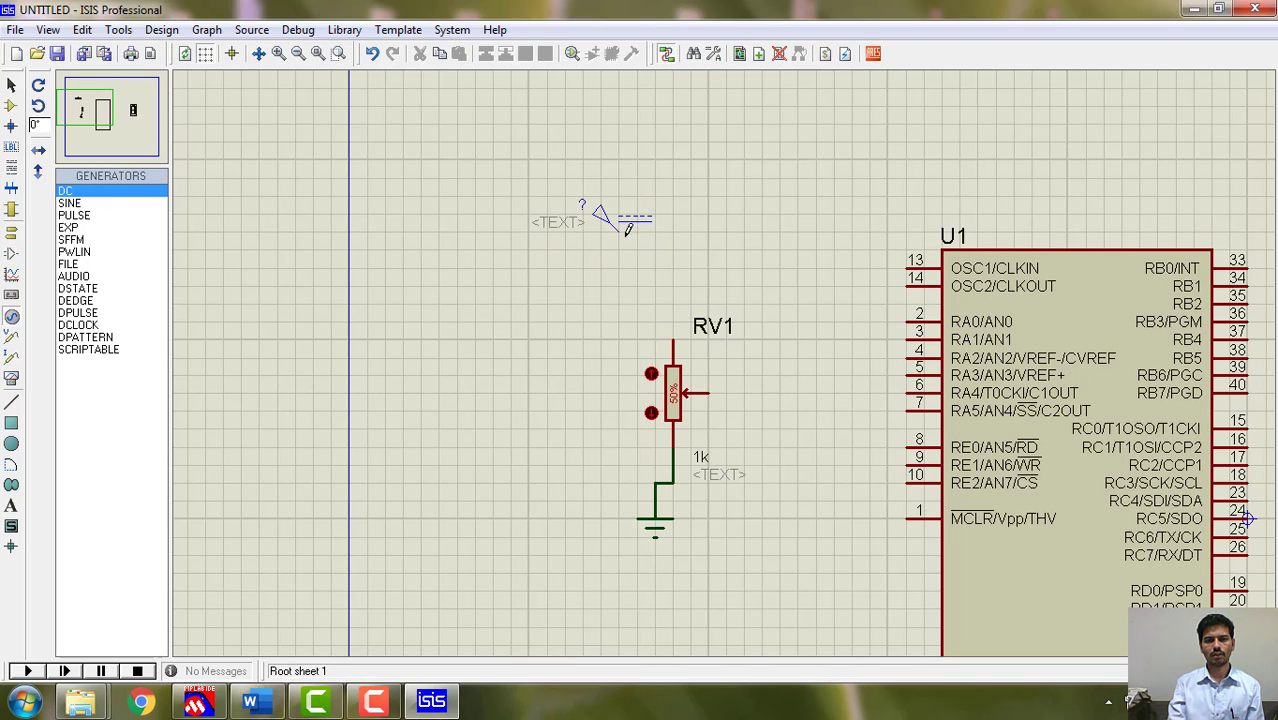
Place a 5 V DC generator on RV1's top wire and start a wire from RA0/AN0.
click(600, 218)
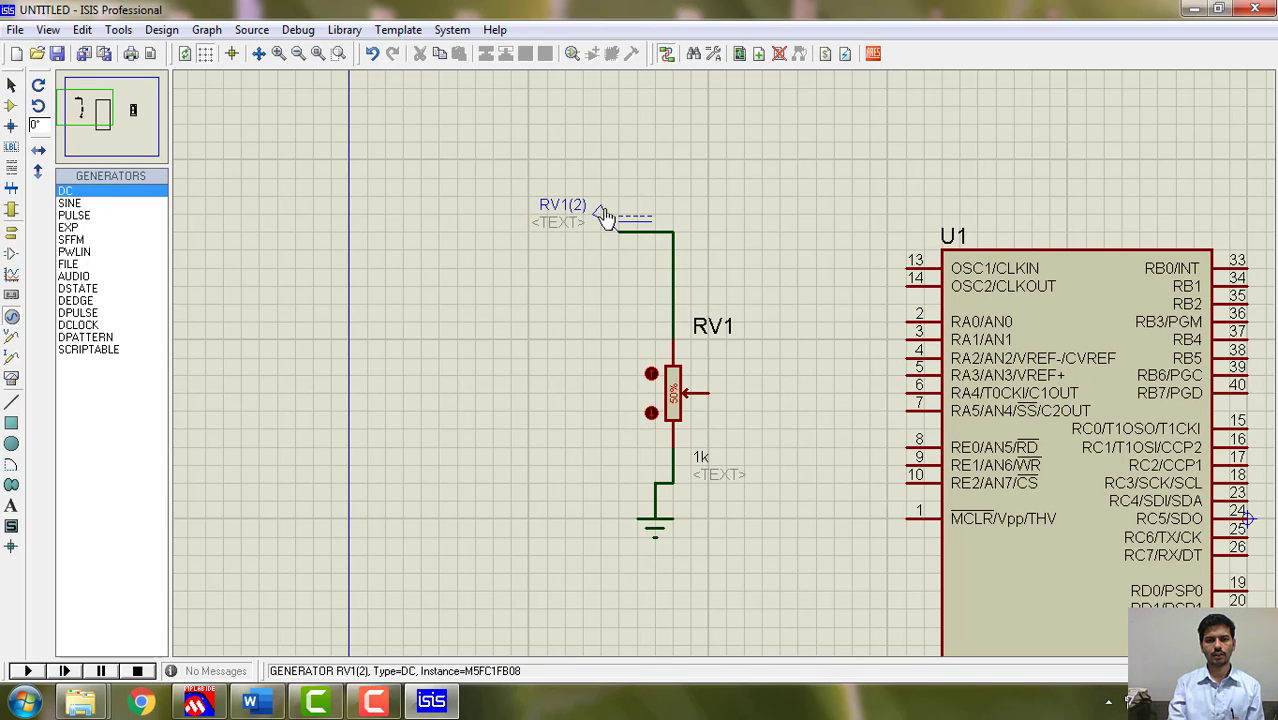
double_click(600, 216)
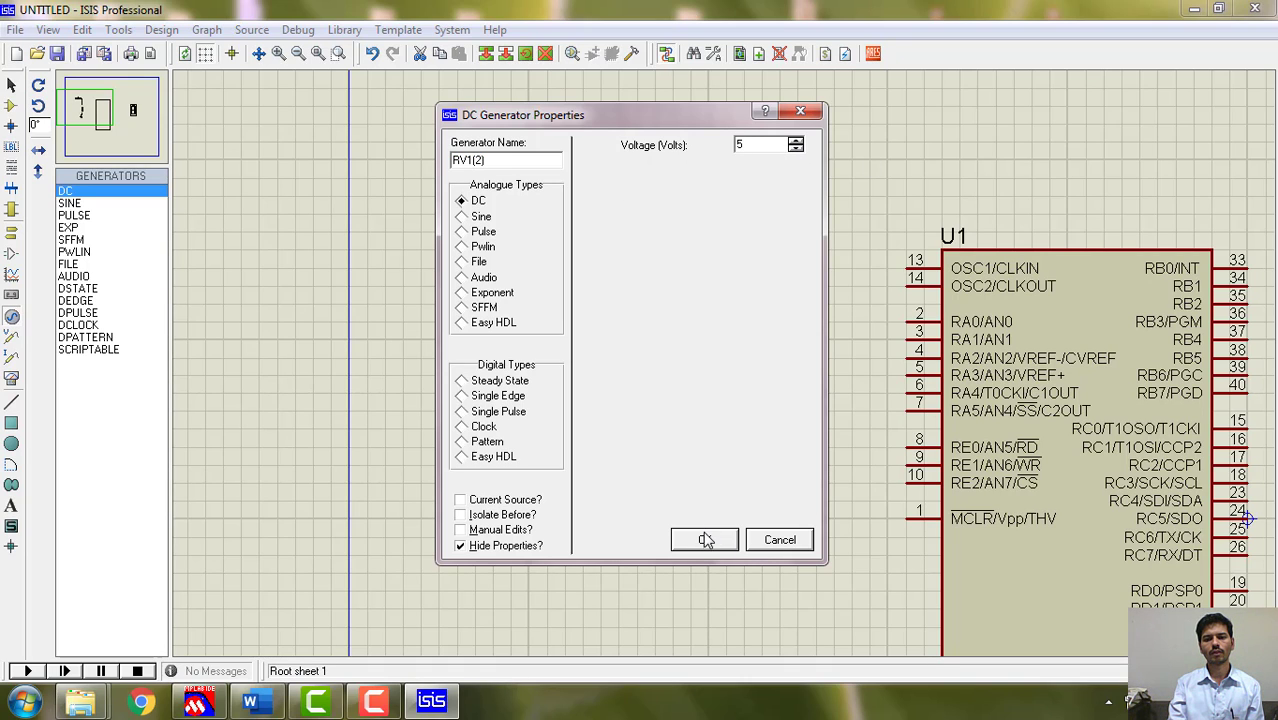
click(704, 540)
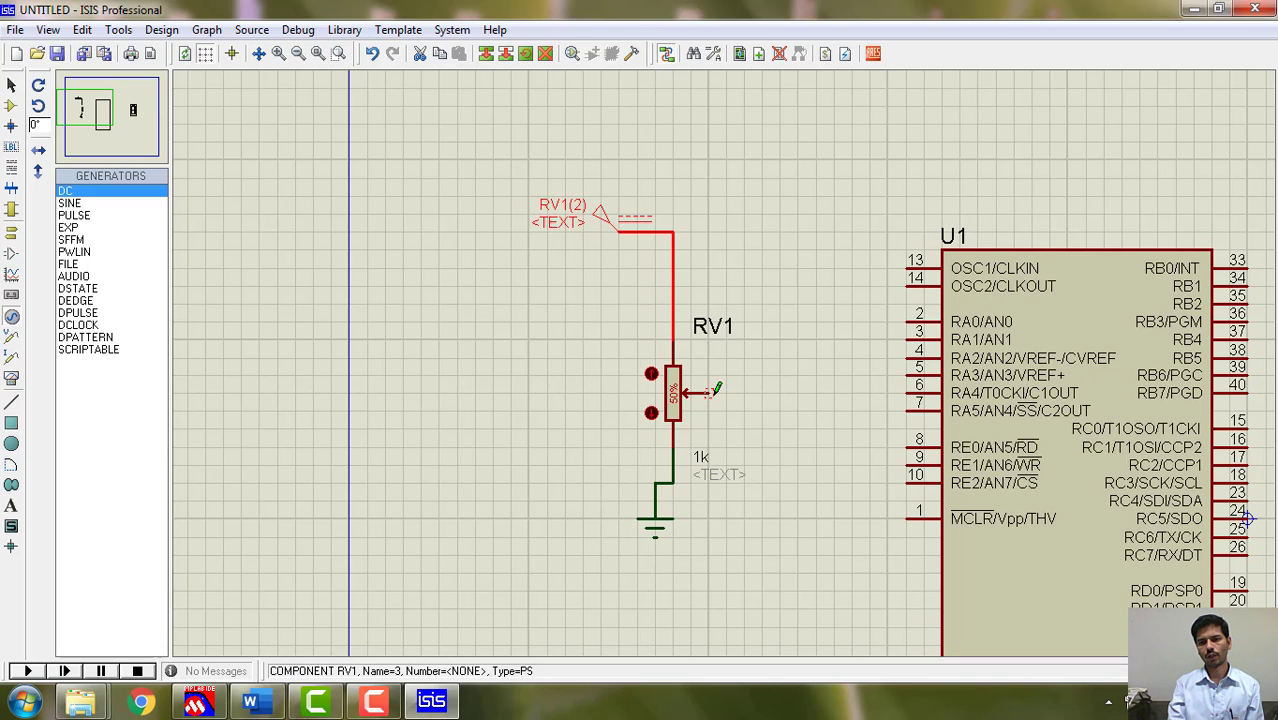
drag(690, 392, 816, 376)
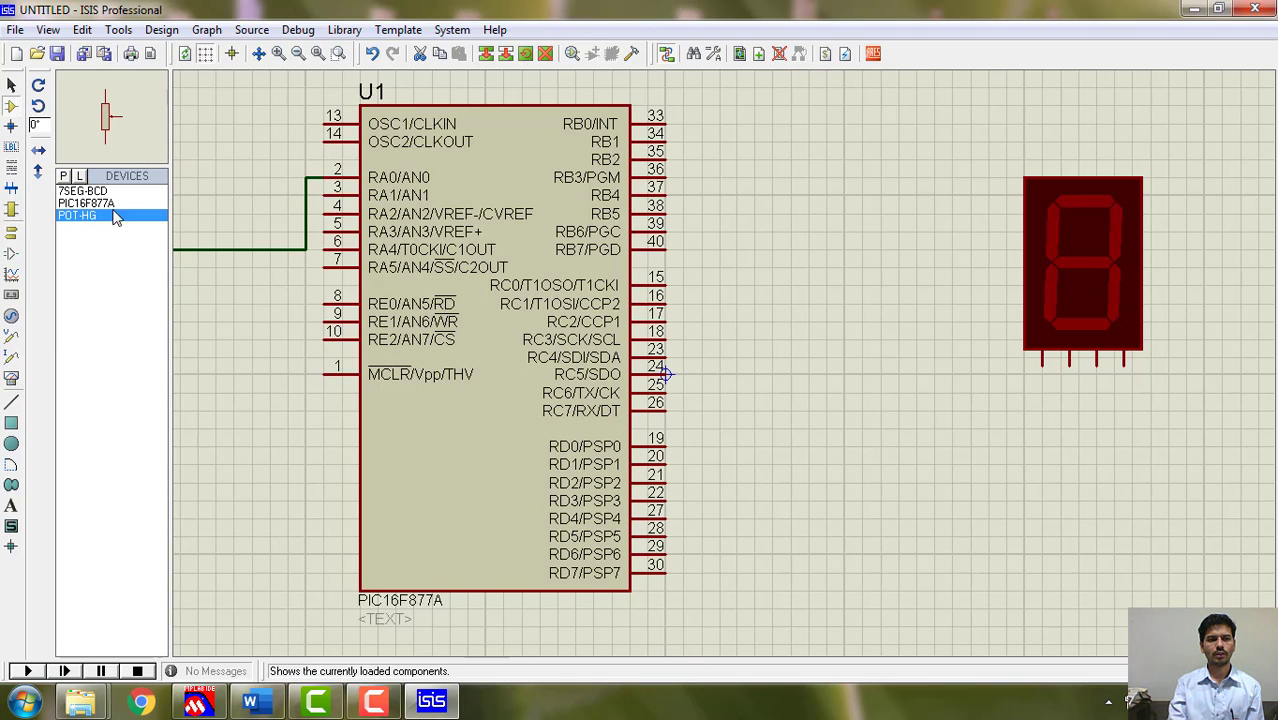
mouse_move(640, 322)
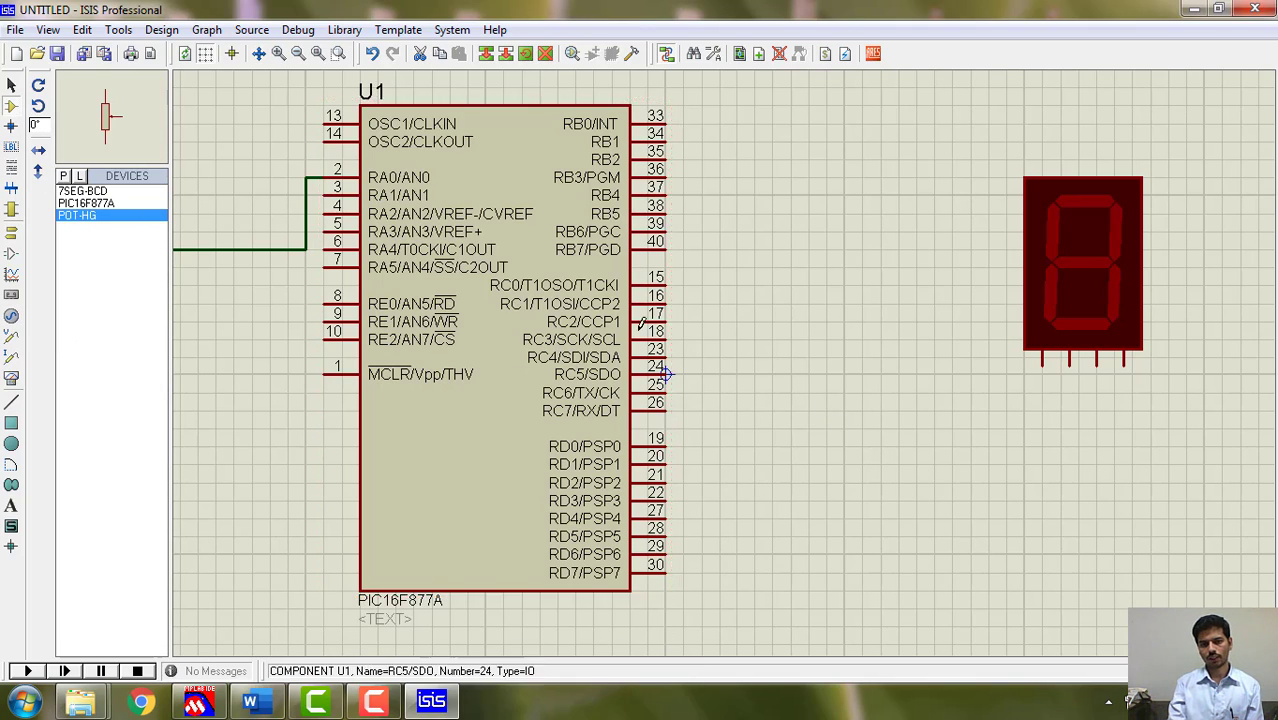
mouse_move(664, 512)
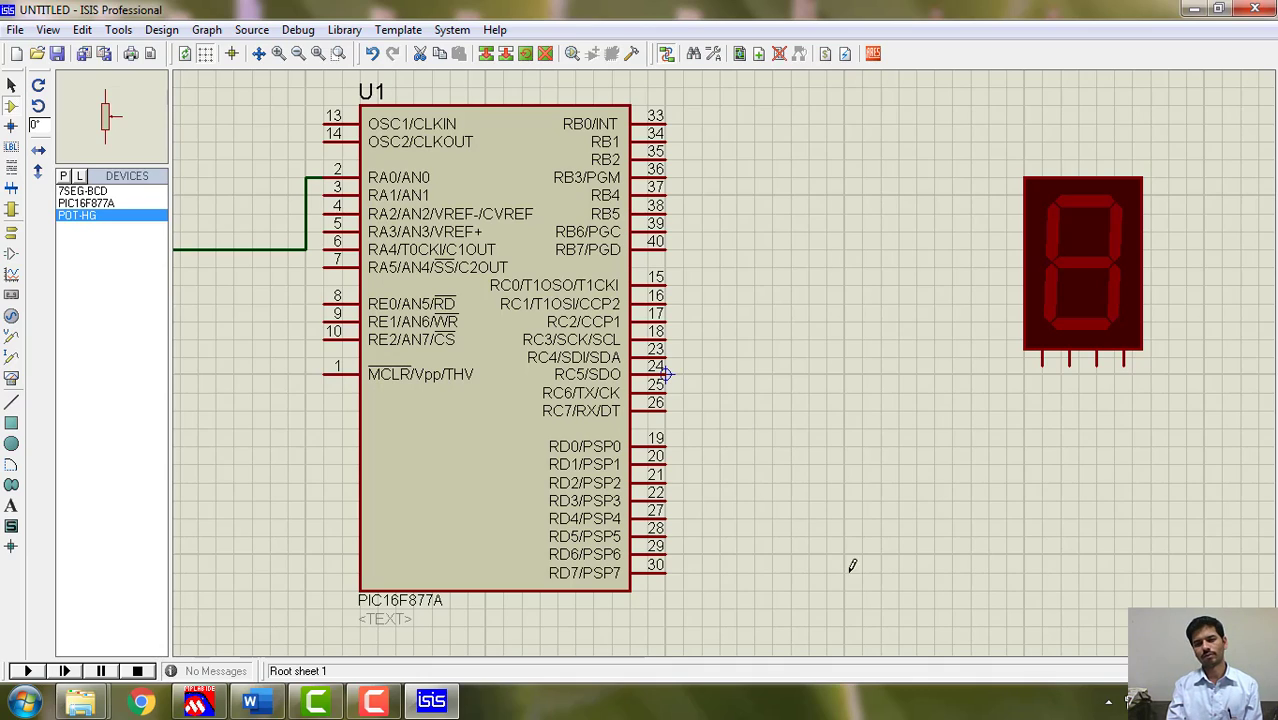
mouse_move(216, 458)
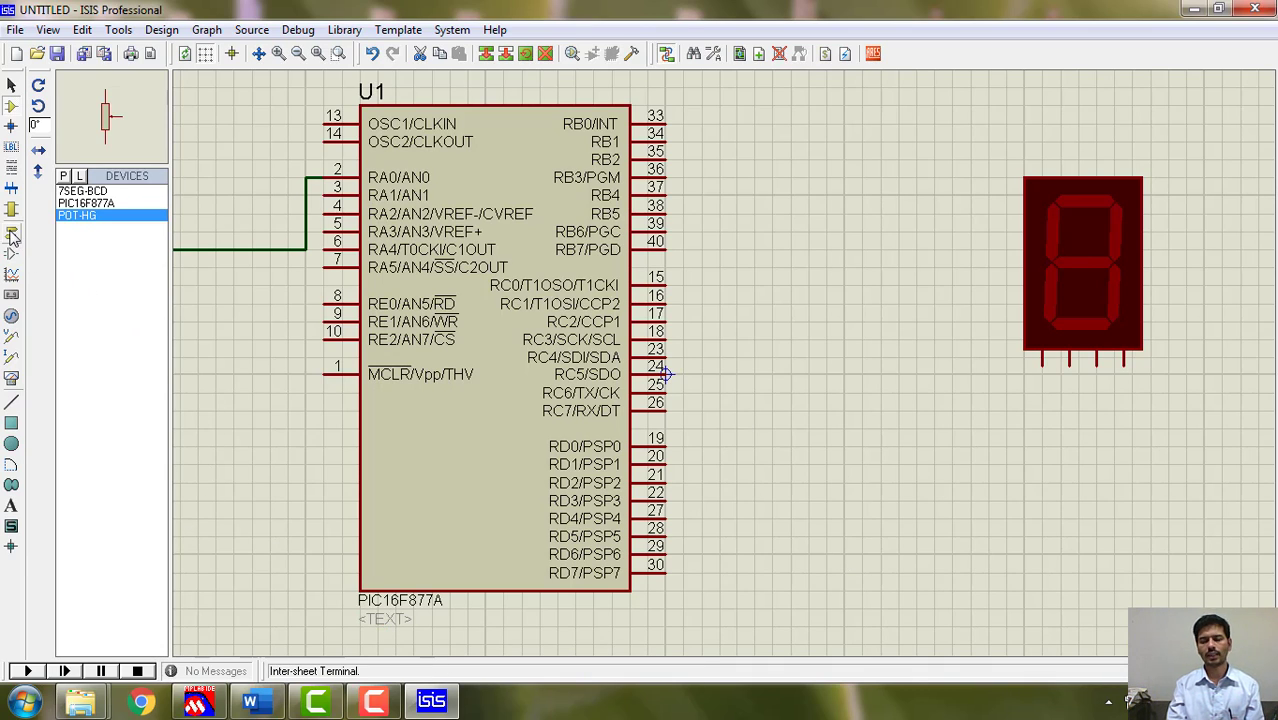
mouse_move(12, 256)
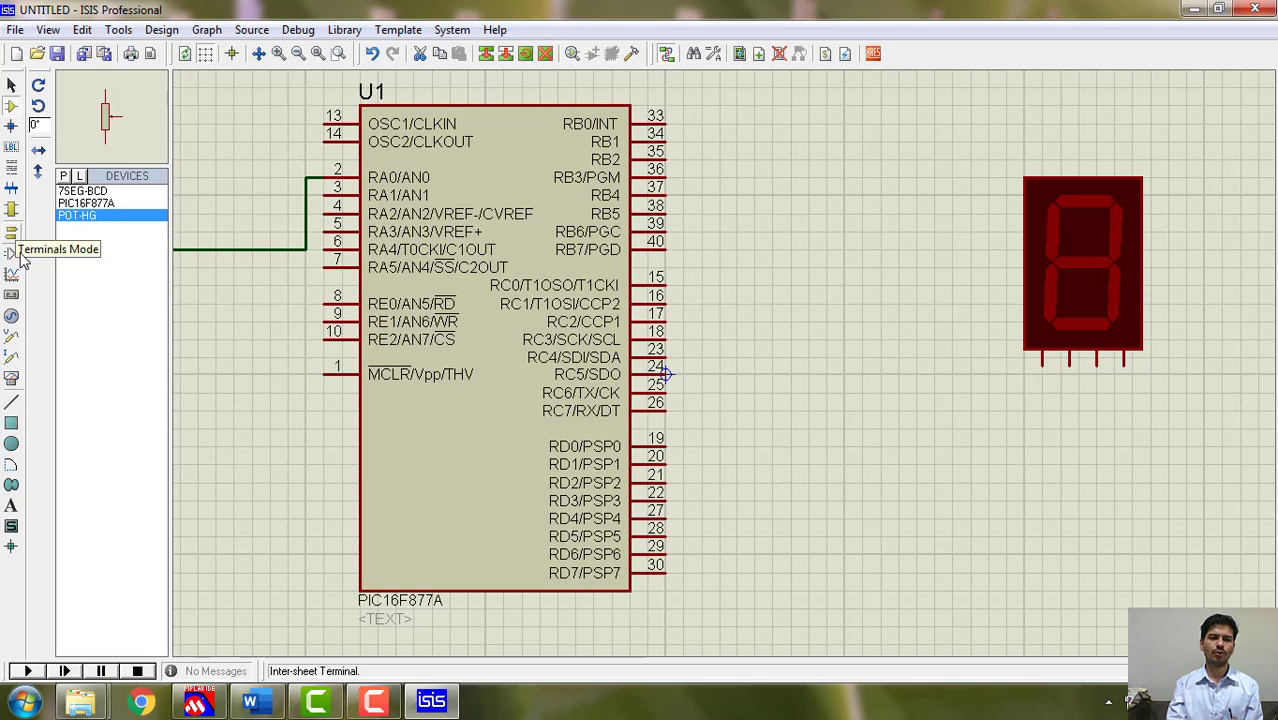
Place further 7SEG-BCD displays so three sit in a row right of U1.
click(90, 190)
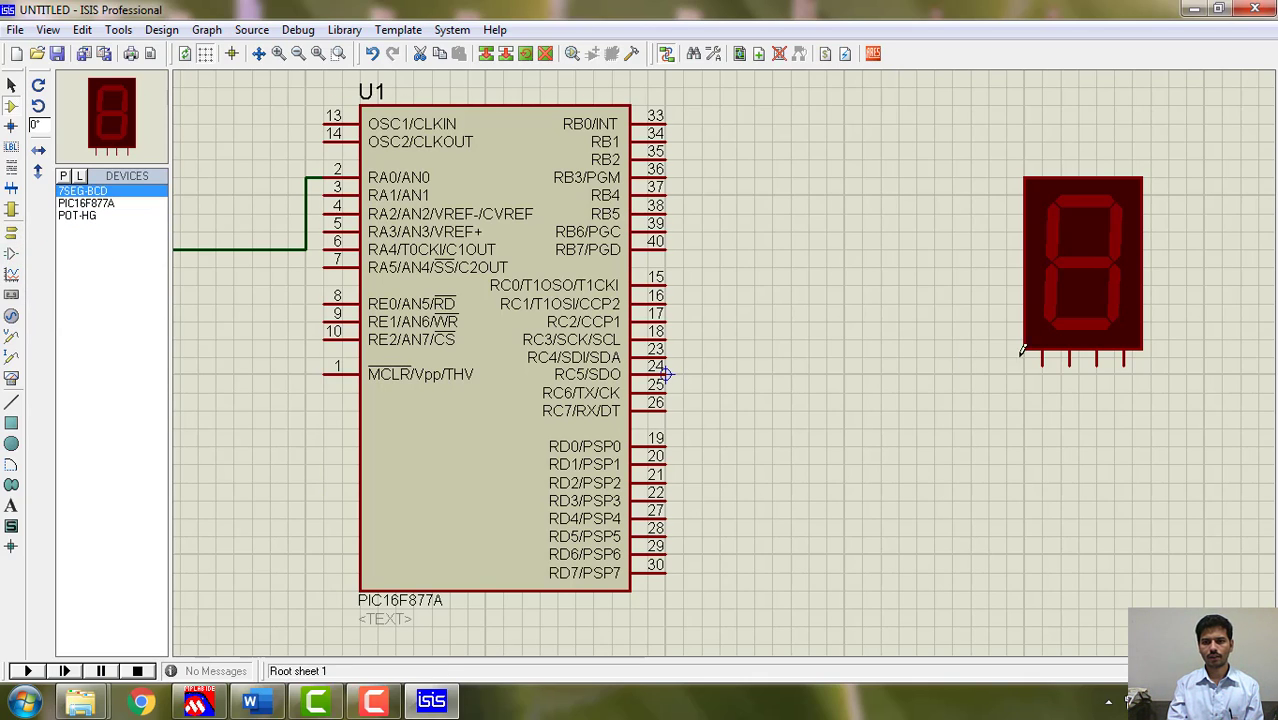
click(920, 308)
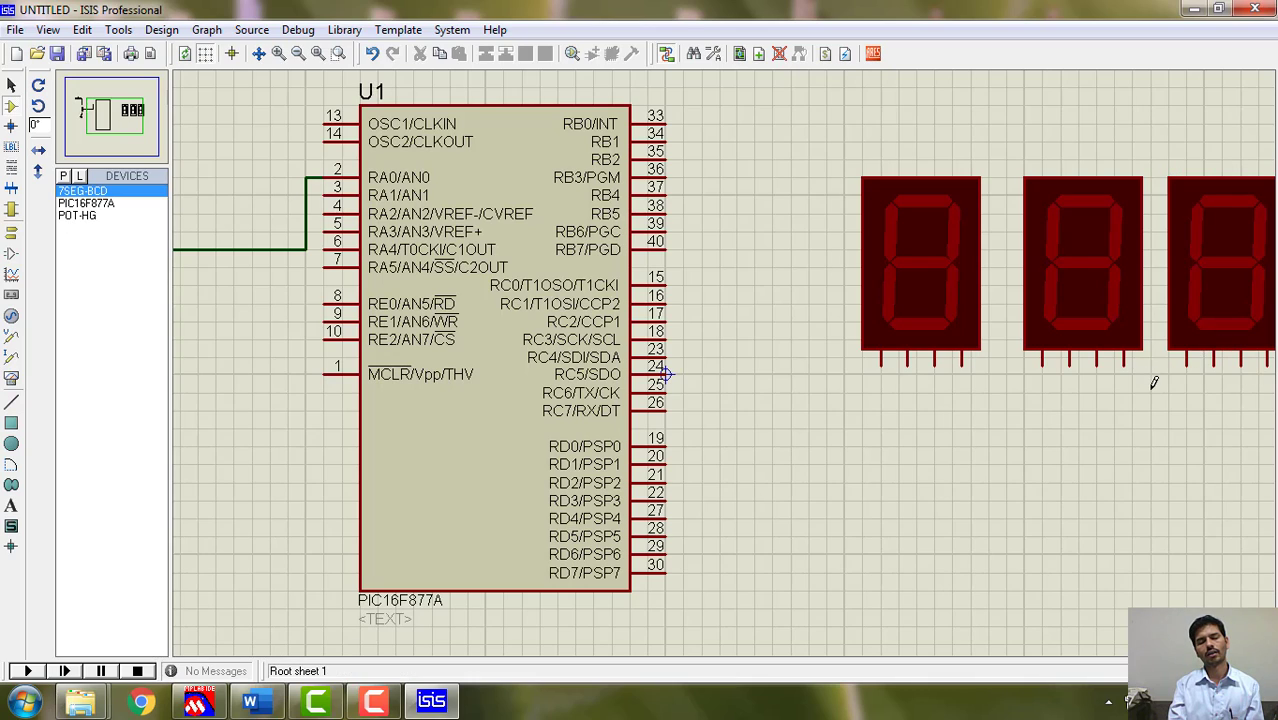
mouse_move(1186, 390)
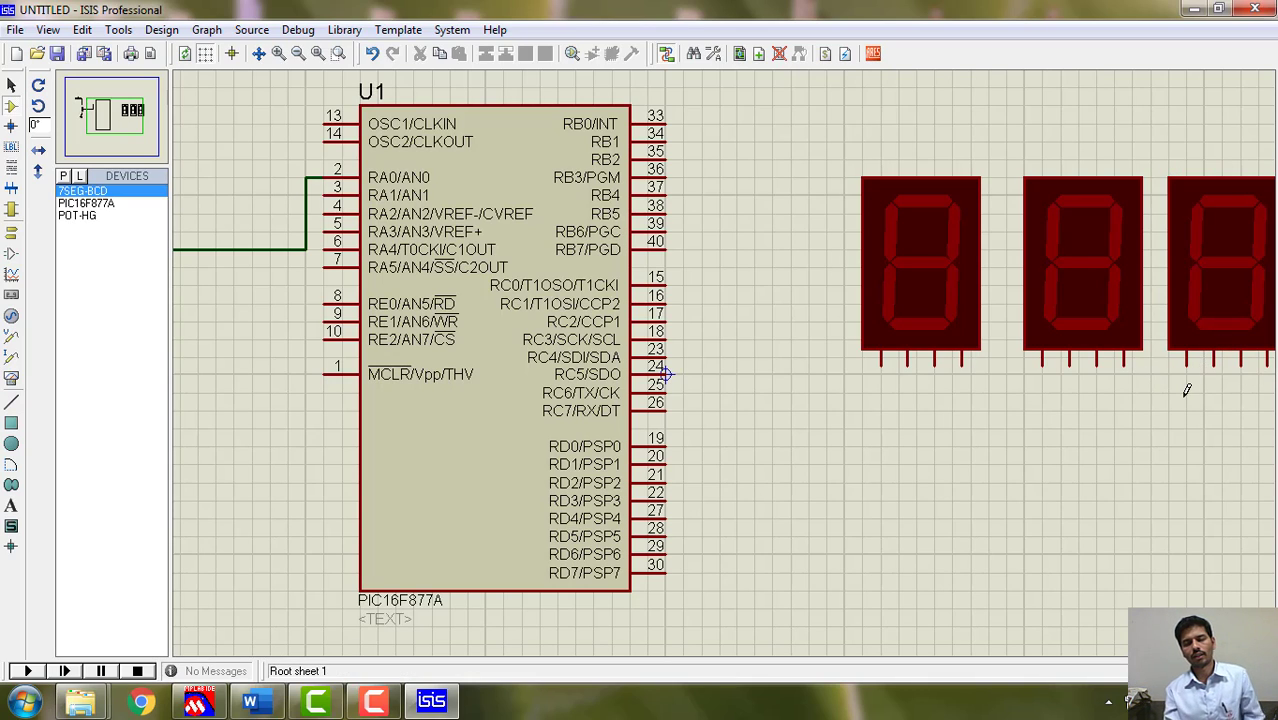
click(920, 270)
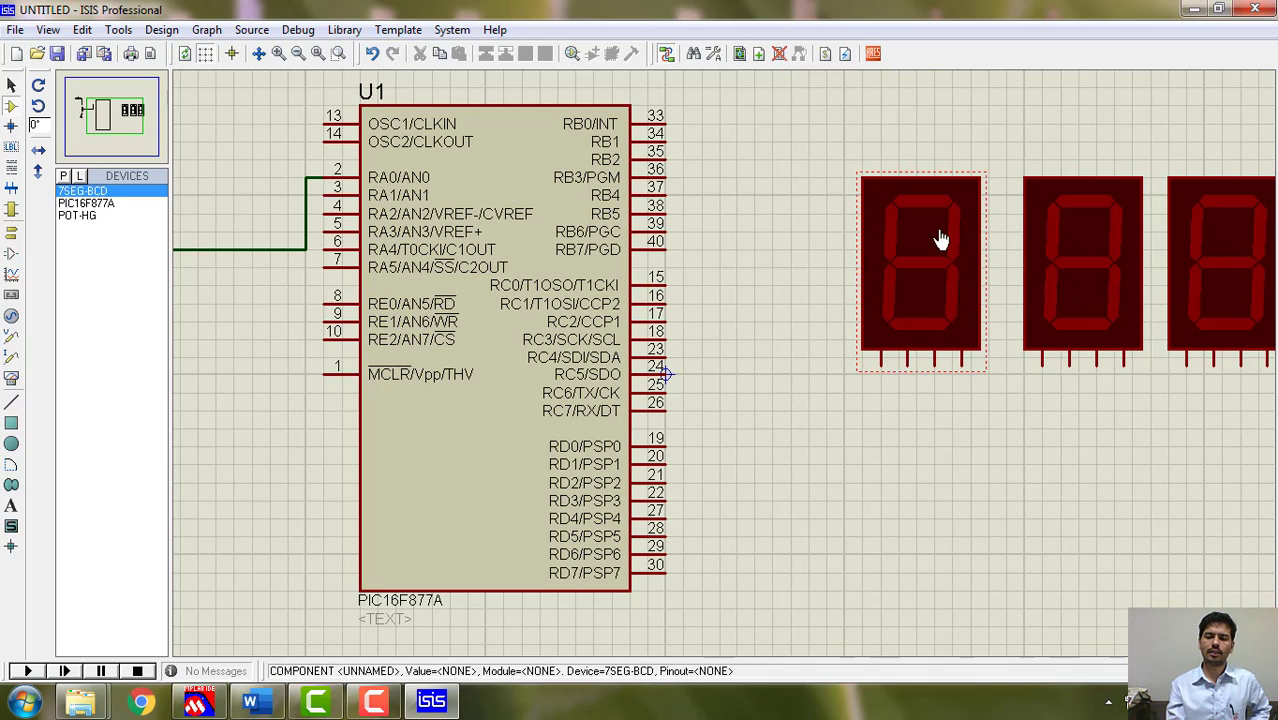
click(736, 536)
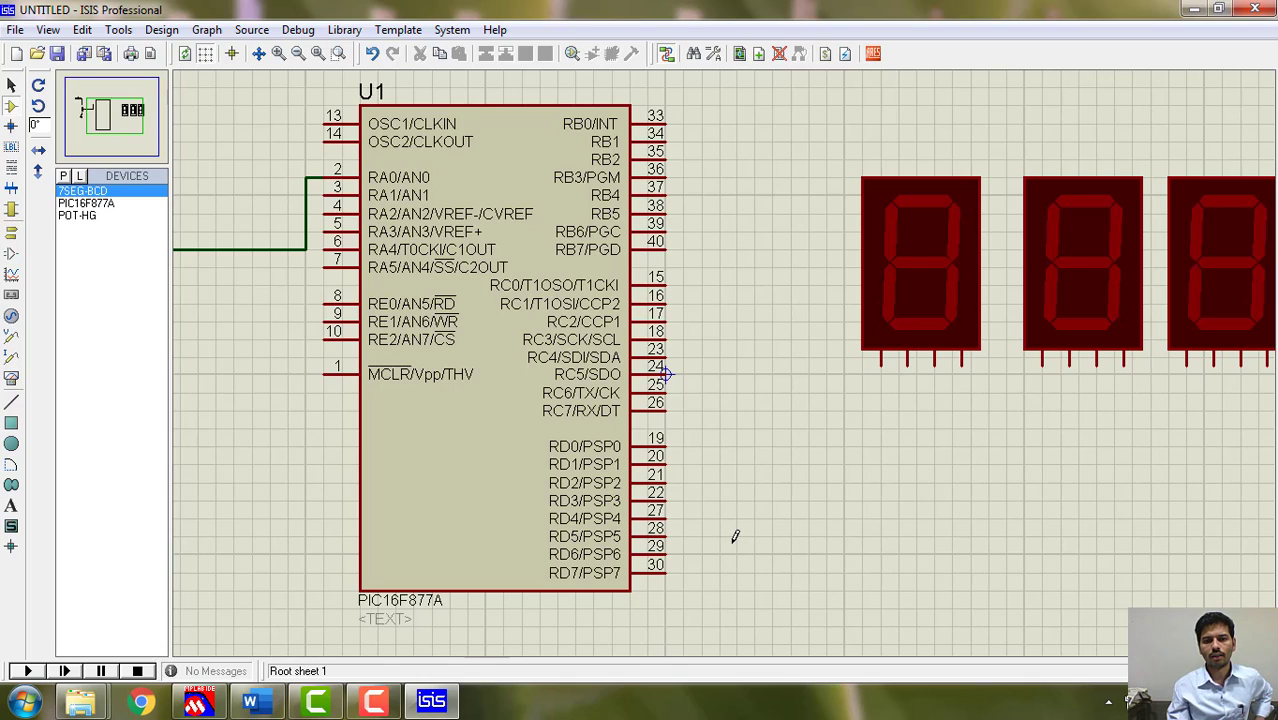
mouse_move(716, 572)
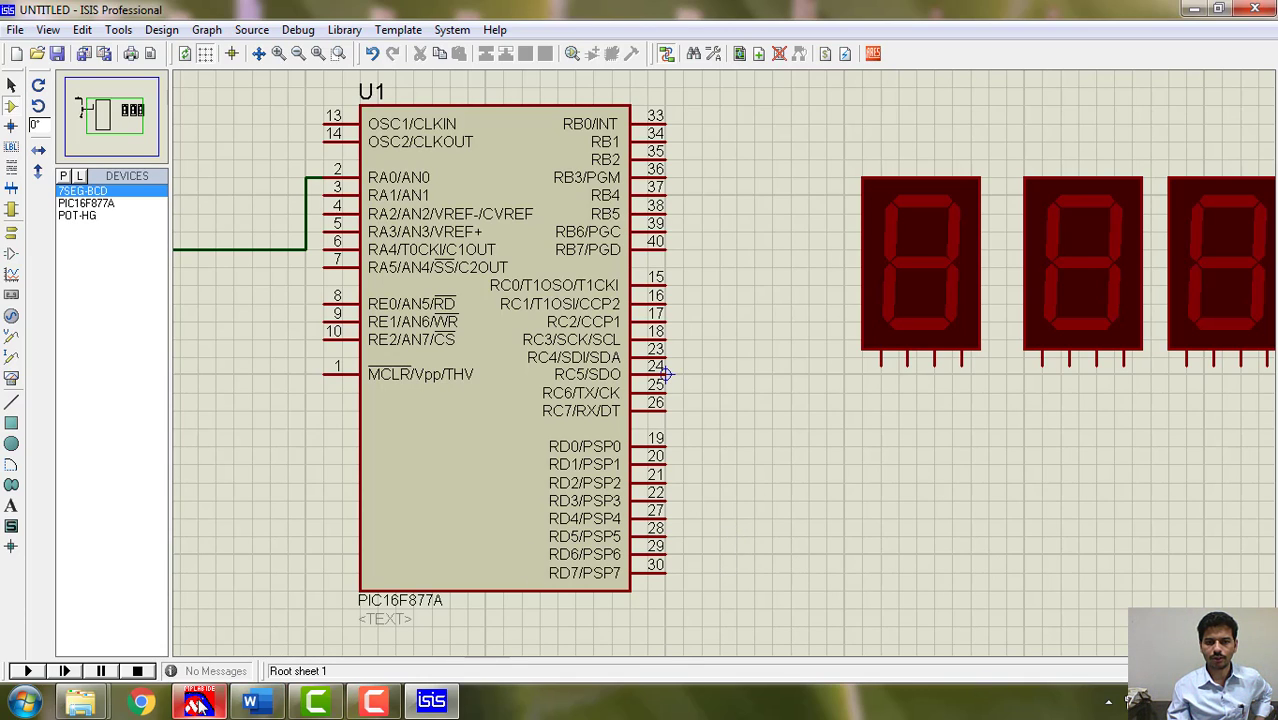
Wire RD0–RD7 to the right and middle displays, checking PORTC in the MPLAB code.
click(196, 700)
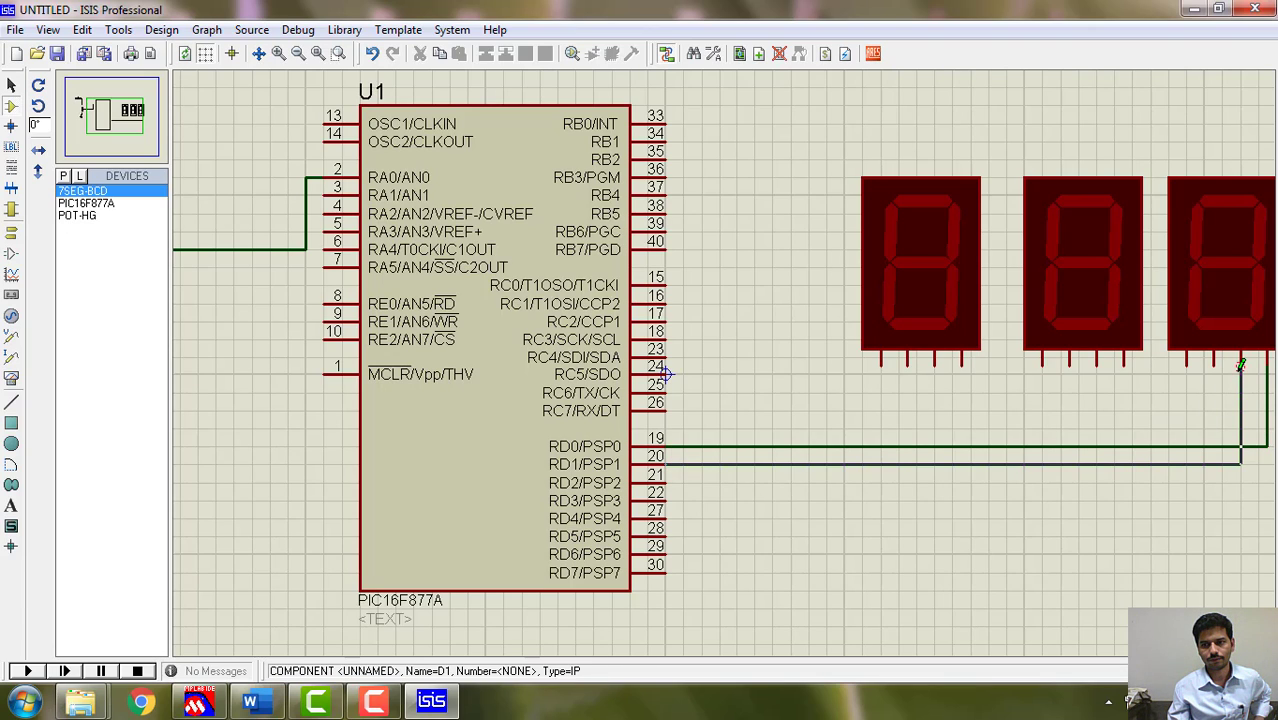
mouse_move(672, 474)
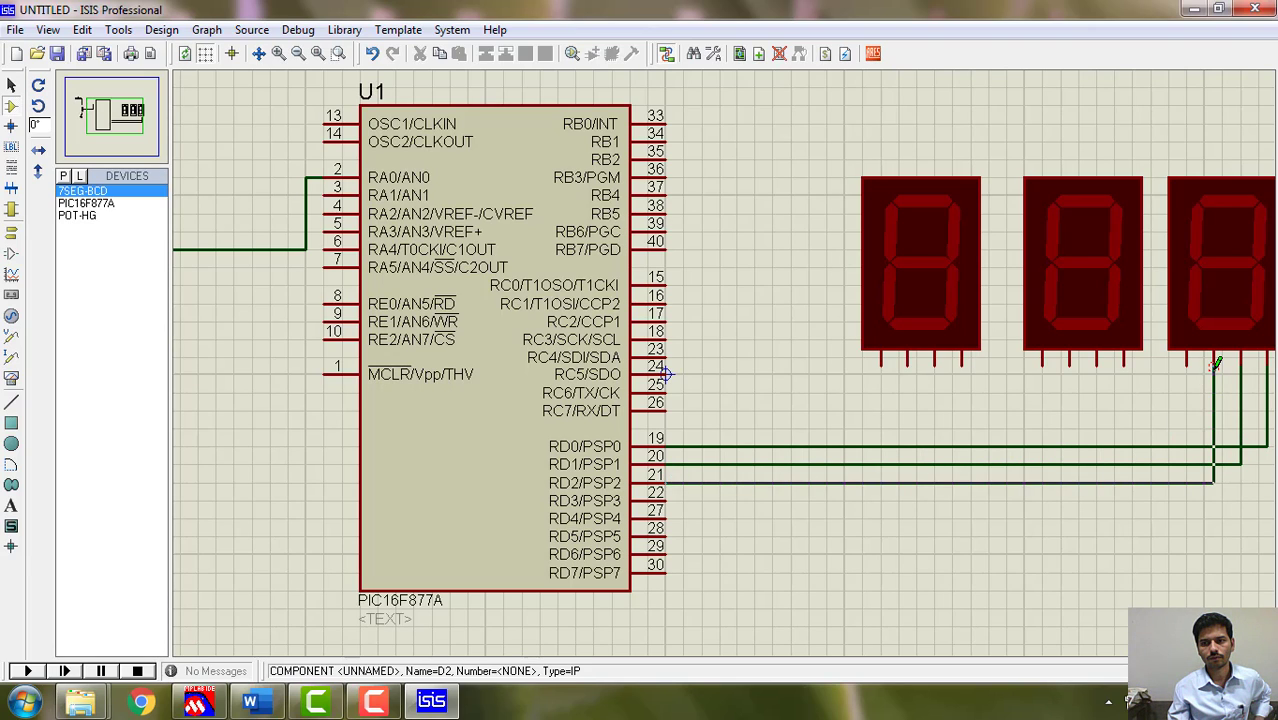
mouse_move(664, 496)
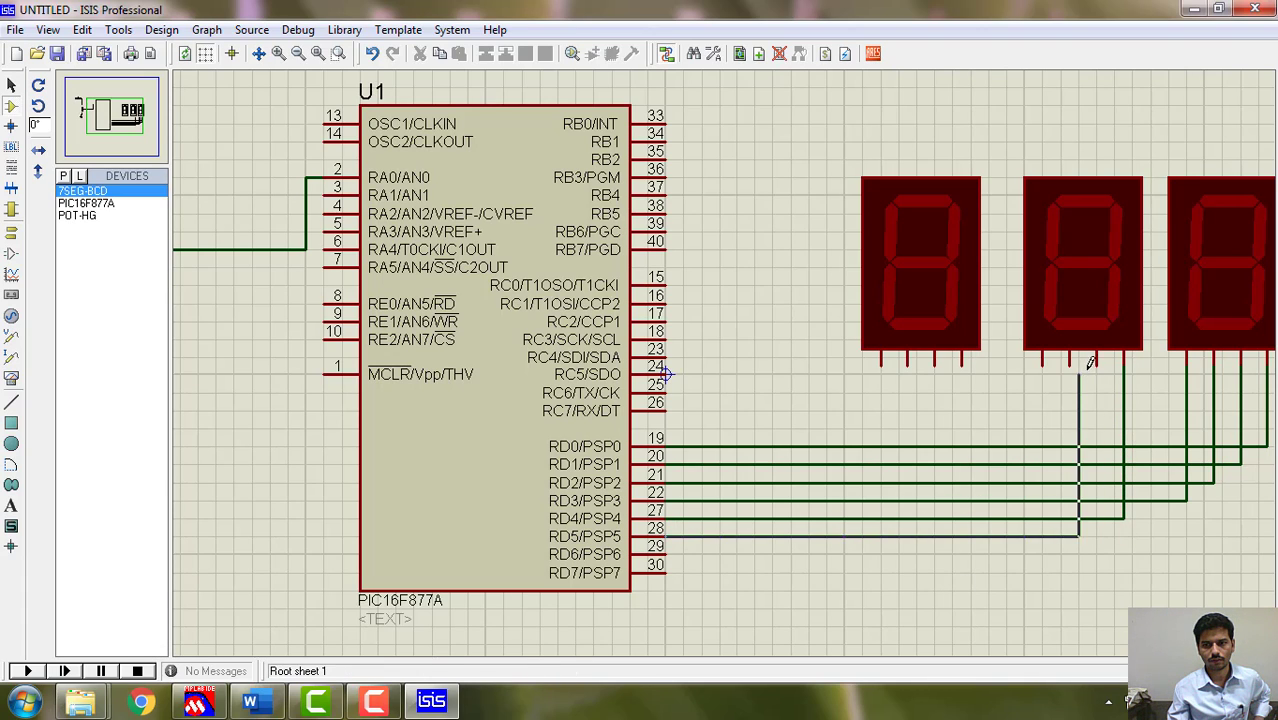
mouse_move(664, 552)
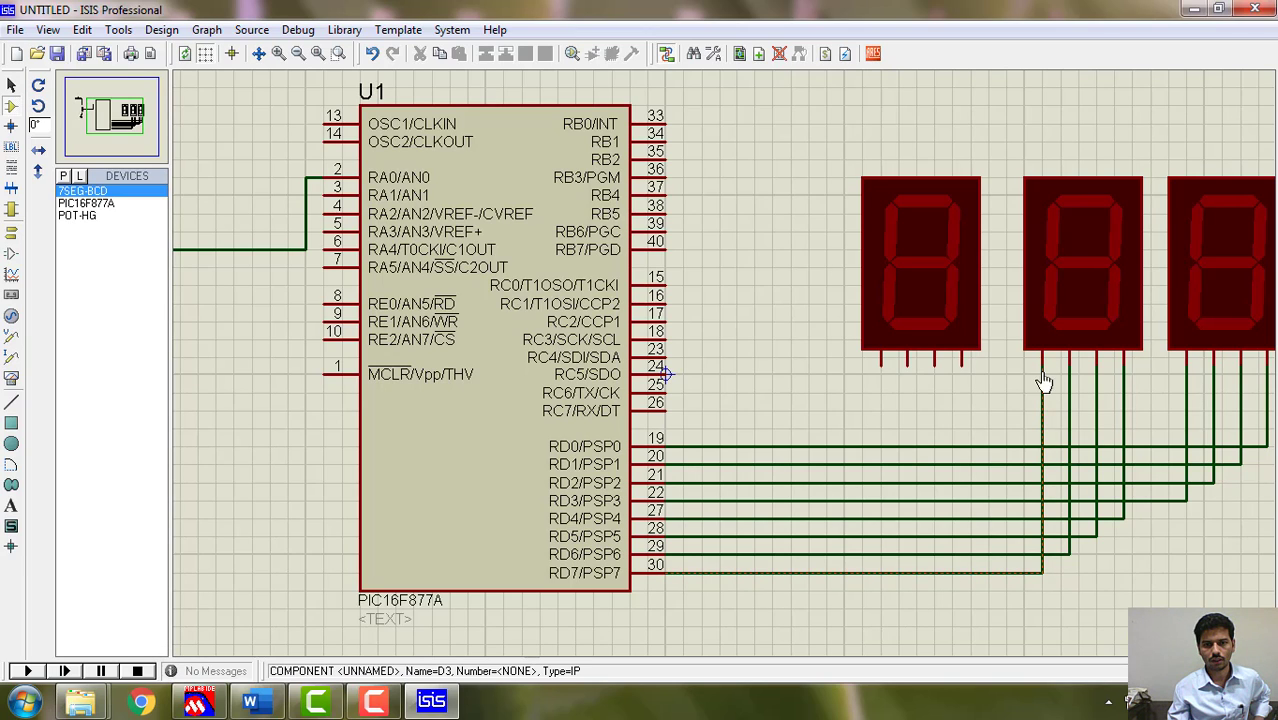
mouse_move(256, 700)
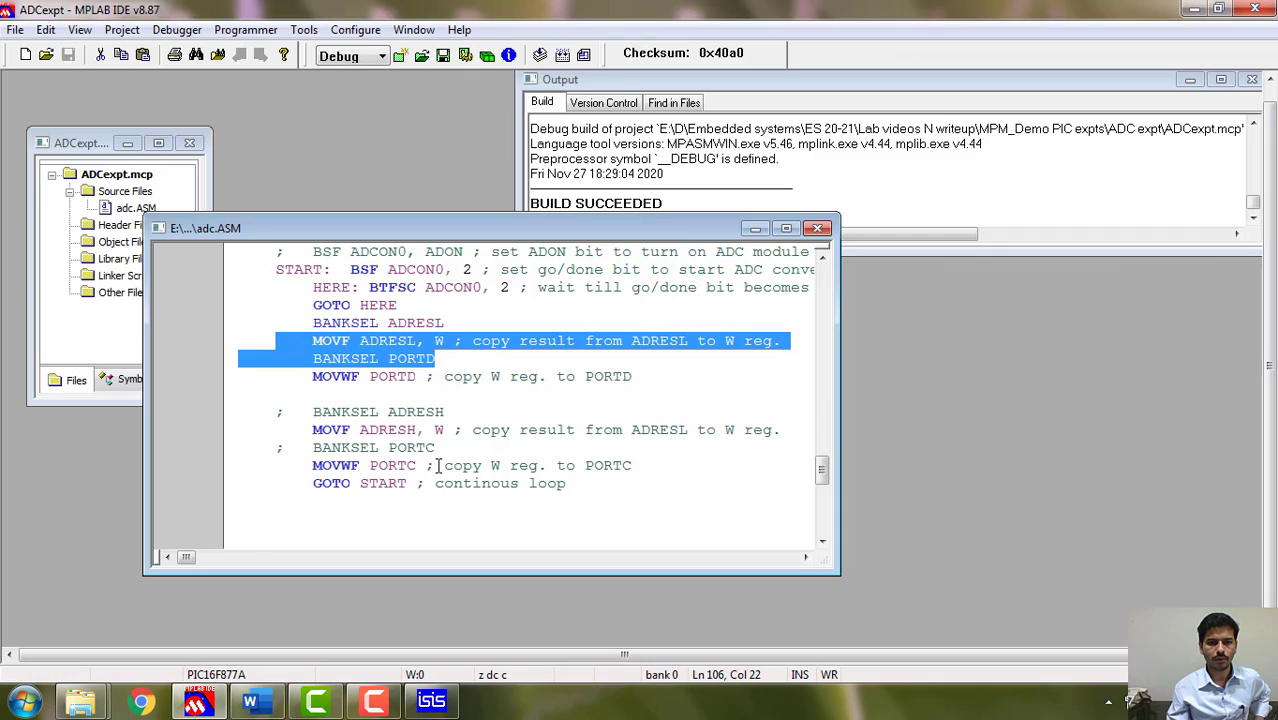
double_click(370, 464)
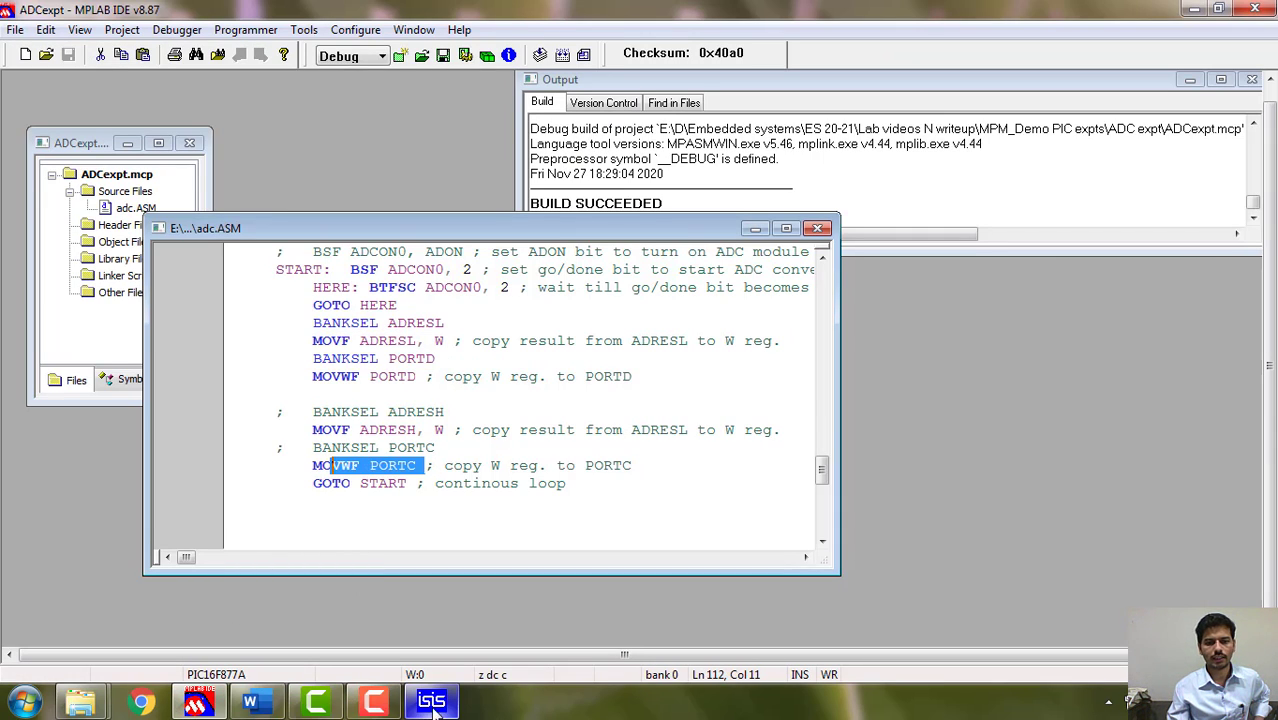
click(432, 700)
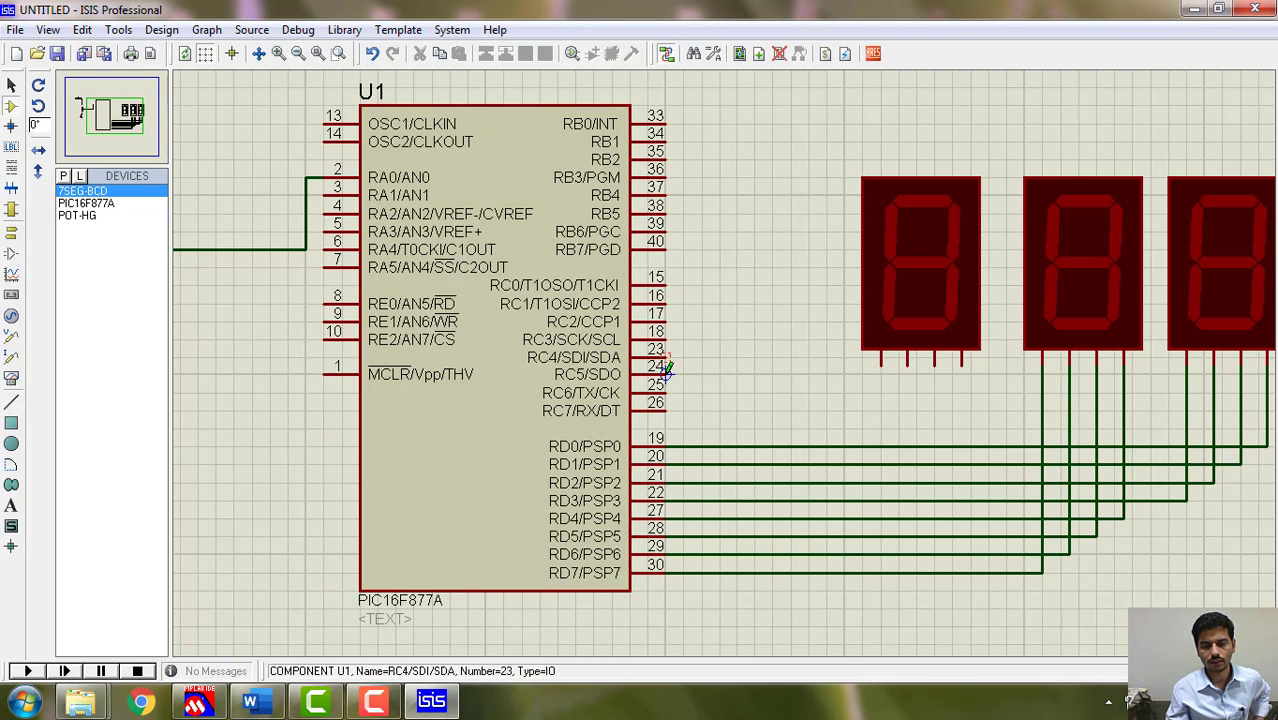
mouse_move(664, 278)
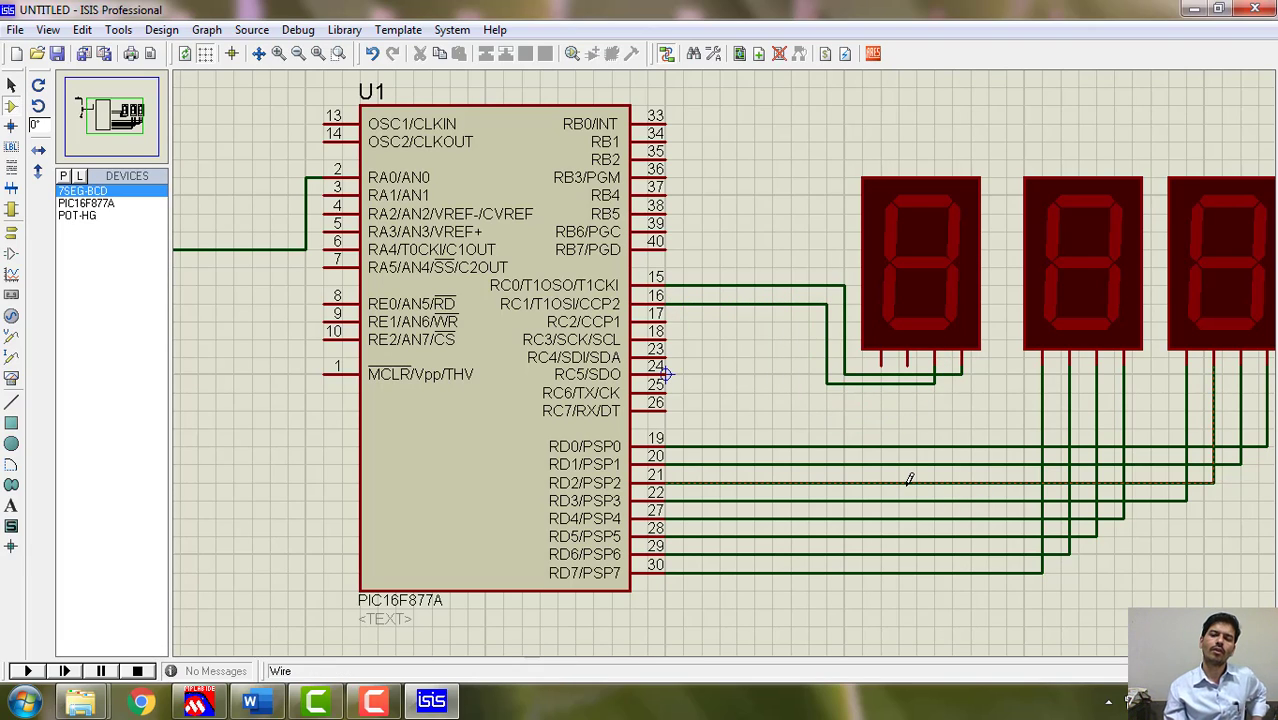
Wire the leftmost display to RC0 and RC1 with a terminal joining its remaining inputs, then zoom out to view the circuit.
click(910, 270)
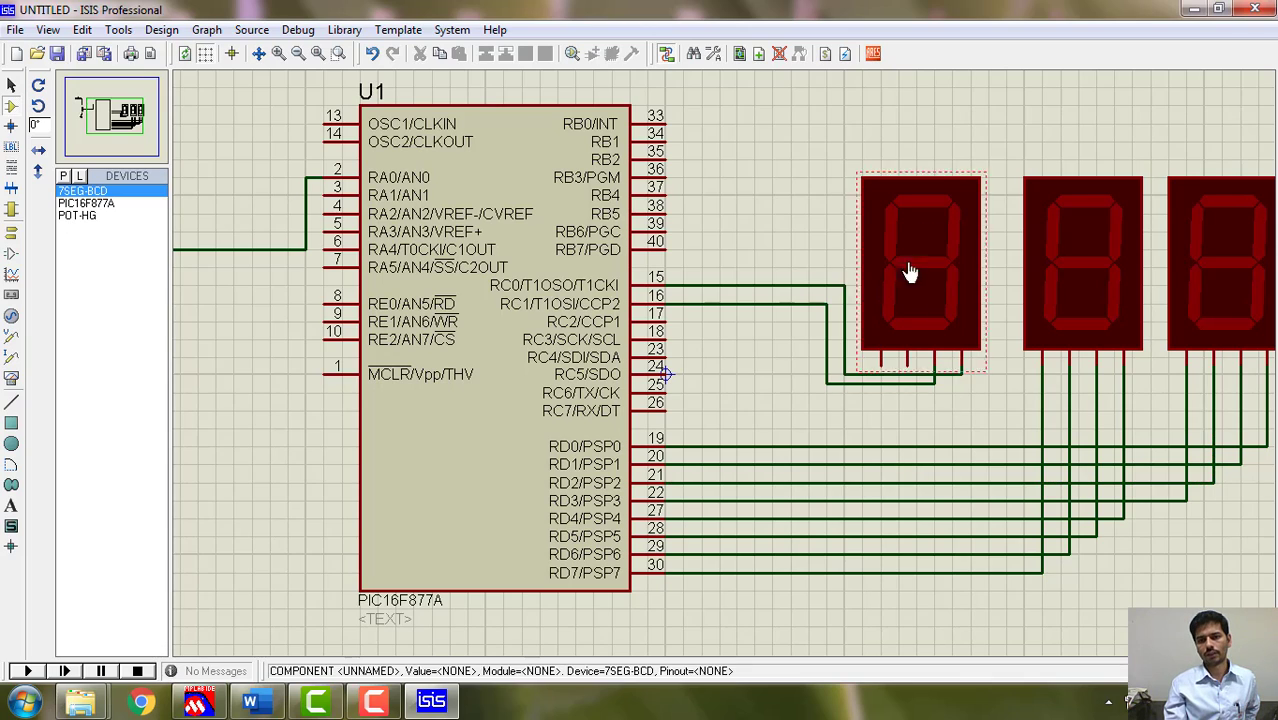
mouse_move(944, 240)
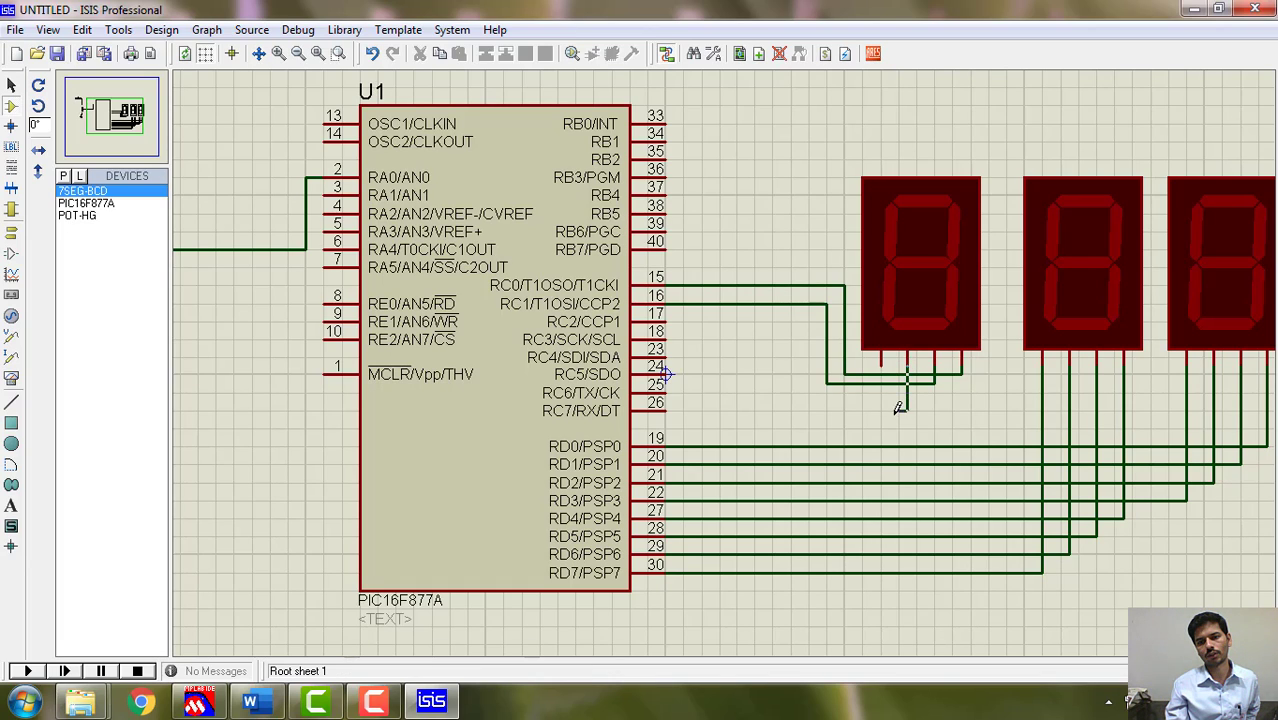
mouse_move(888, 372)
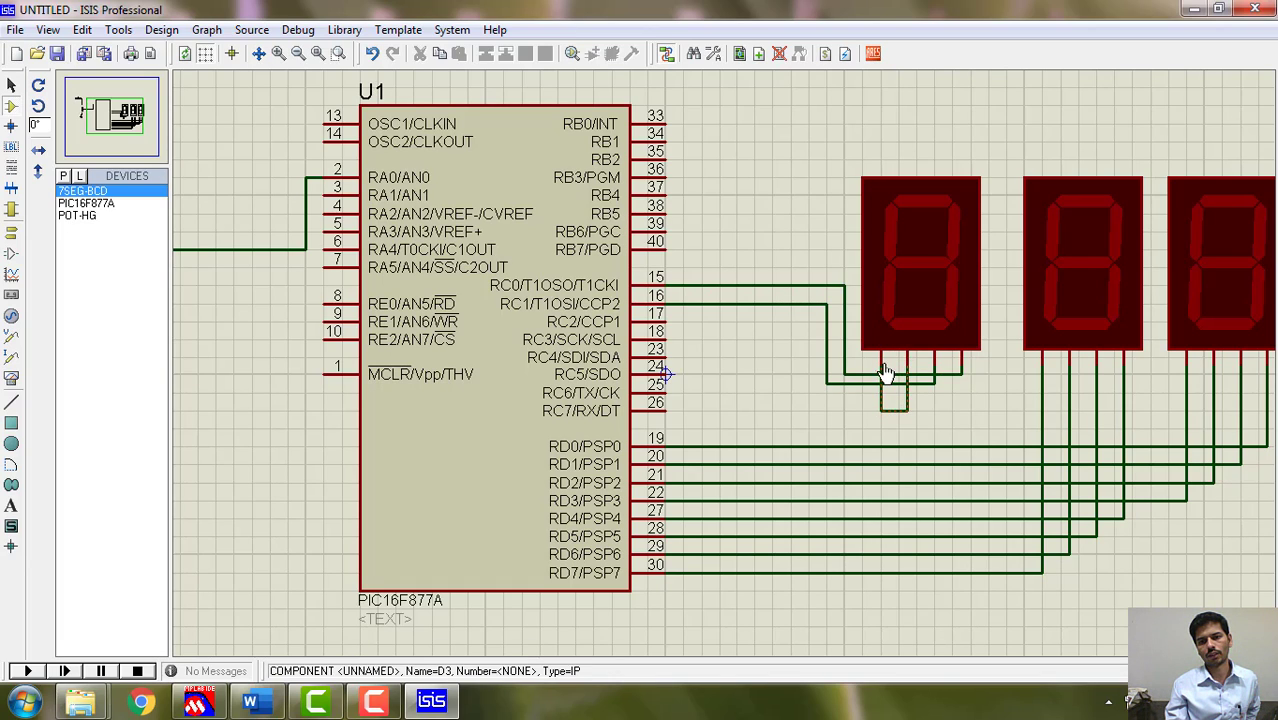
click(12, 236)
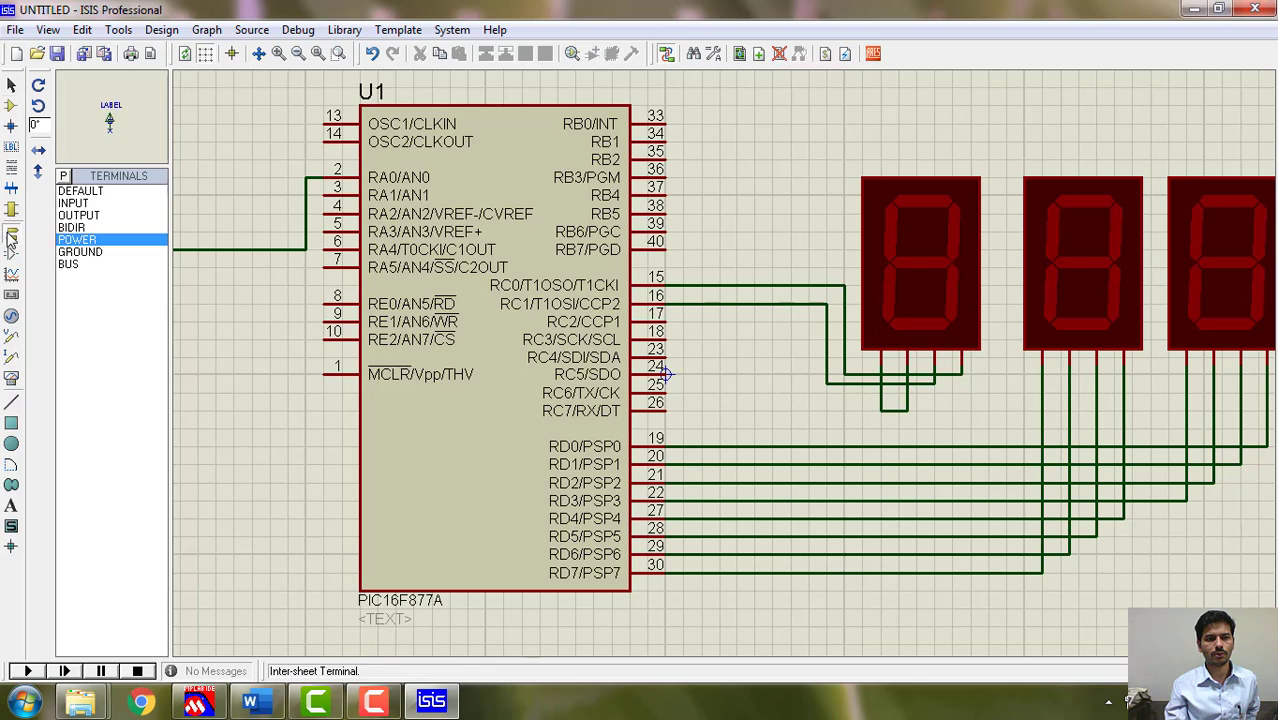
click(80, 252)
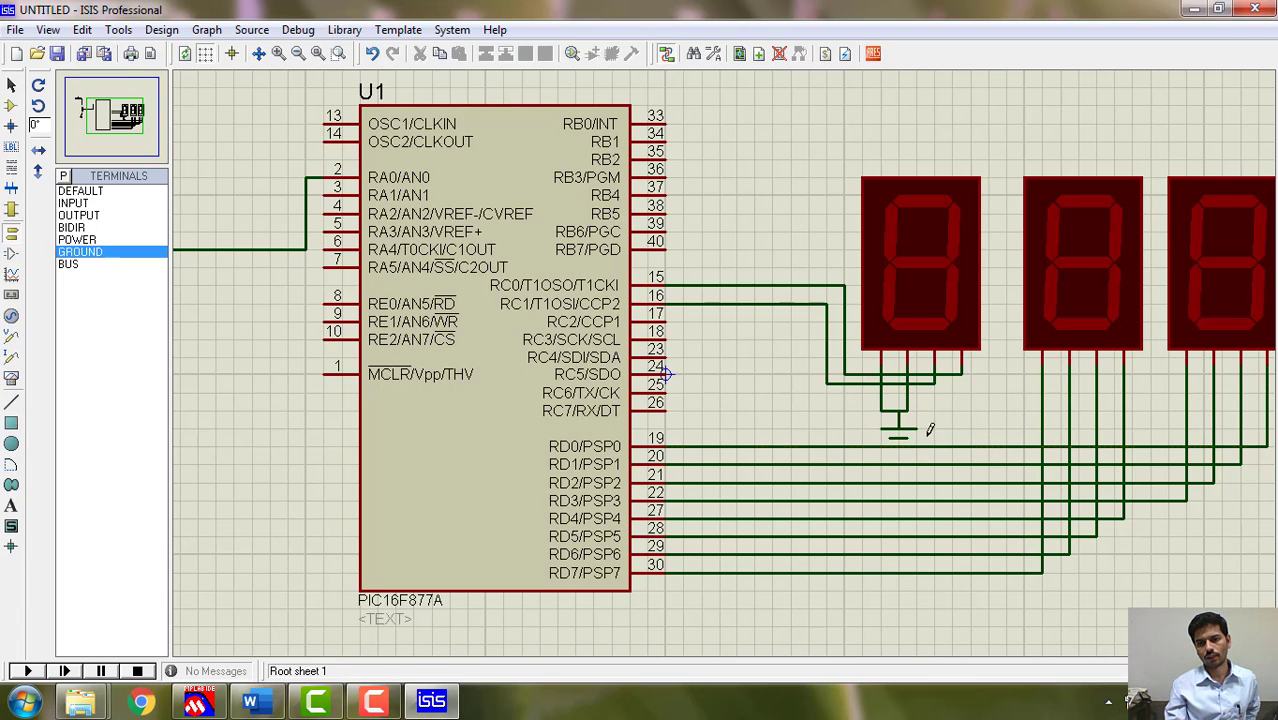
right_click(896, 430)
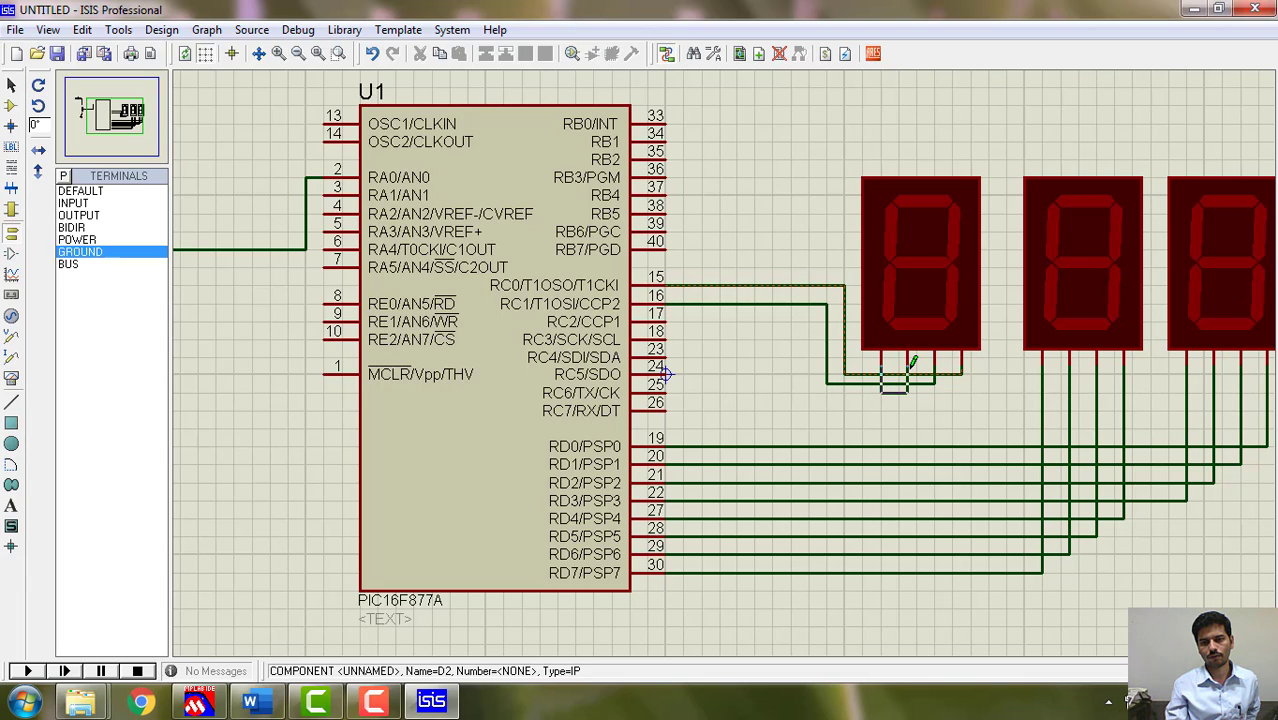
mouse_move(90, 250)
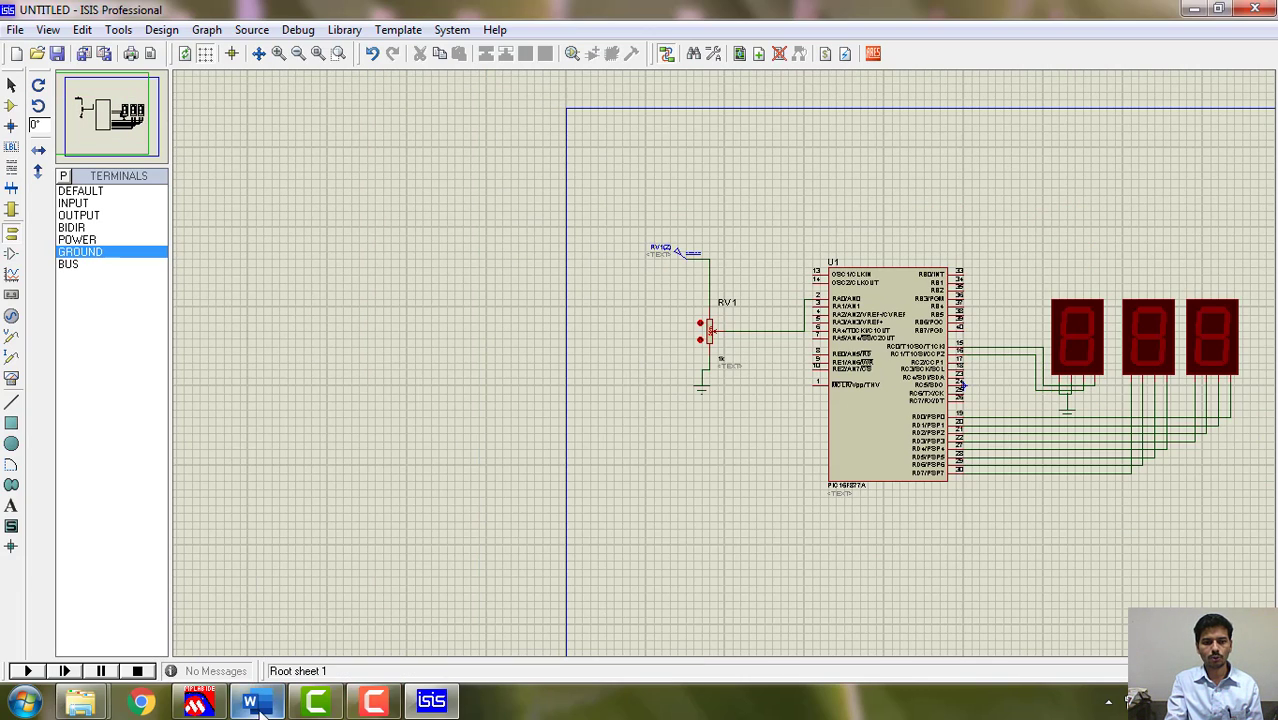
click(256, 700)
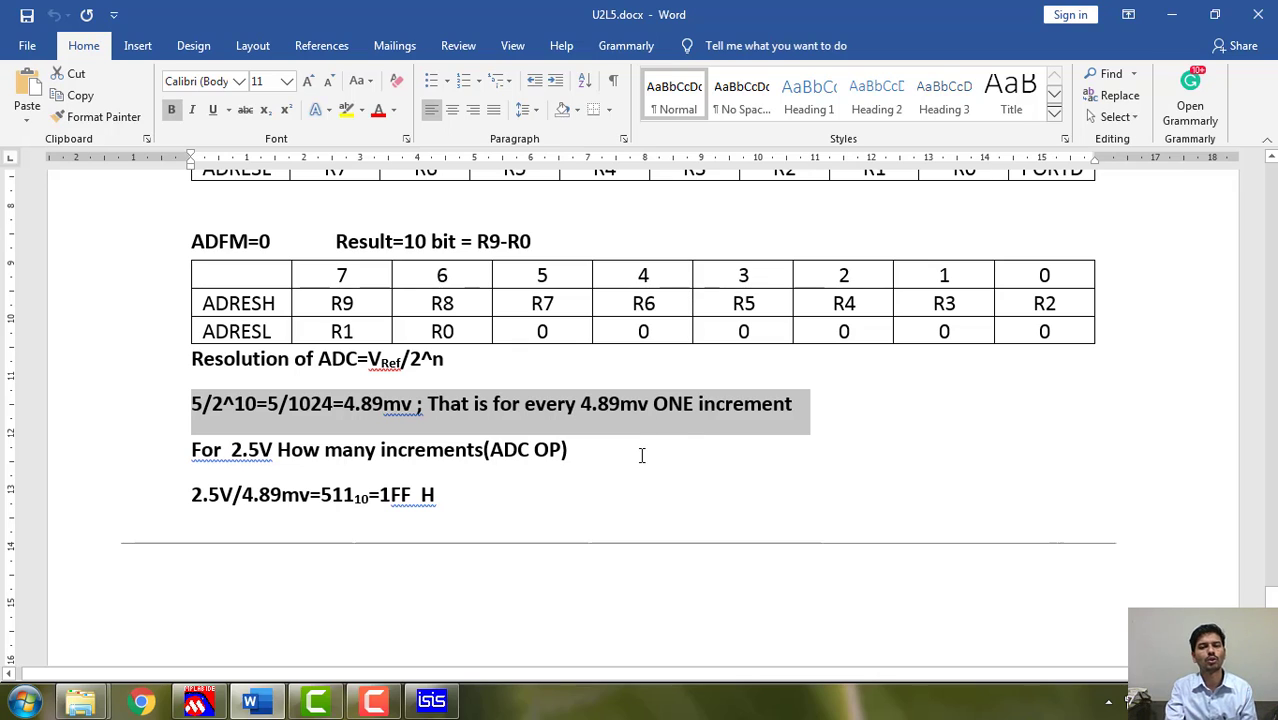
click(568, 448)
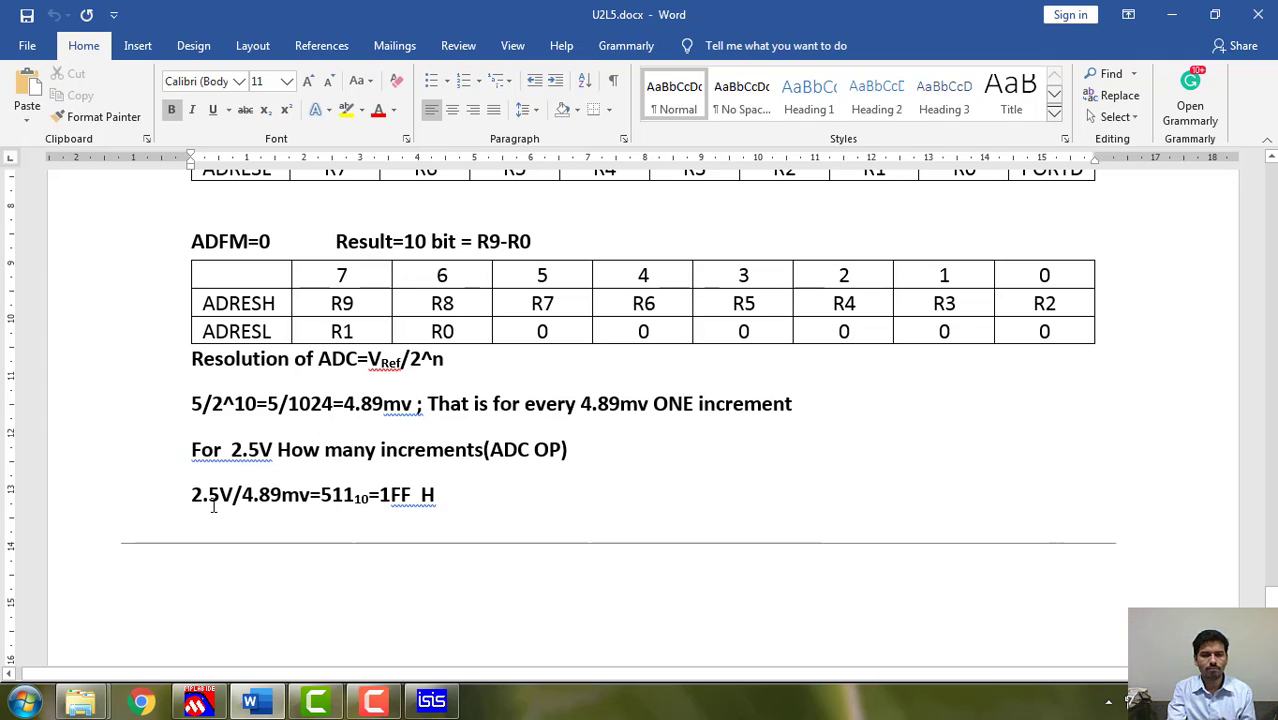
click(434, 494)
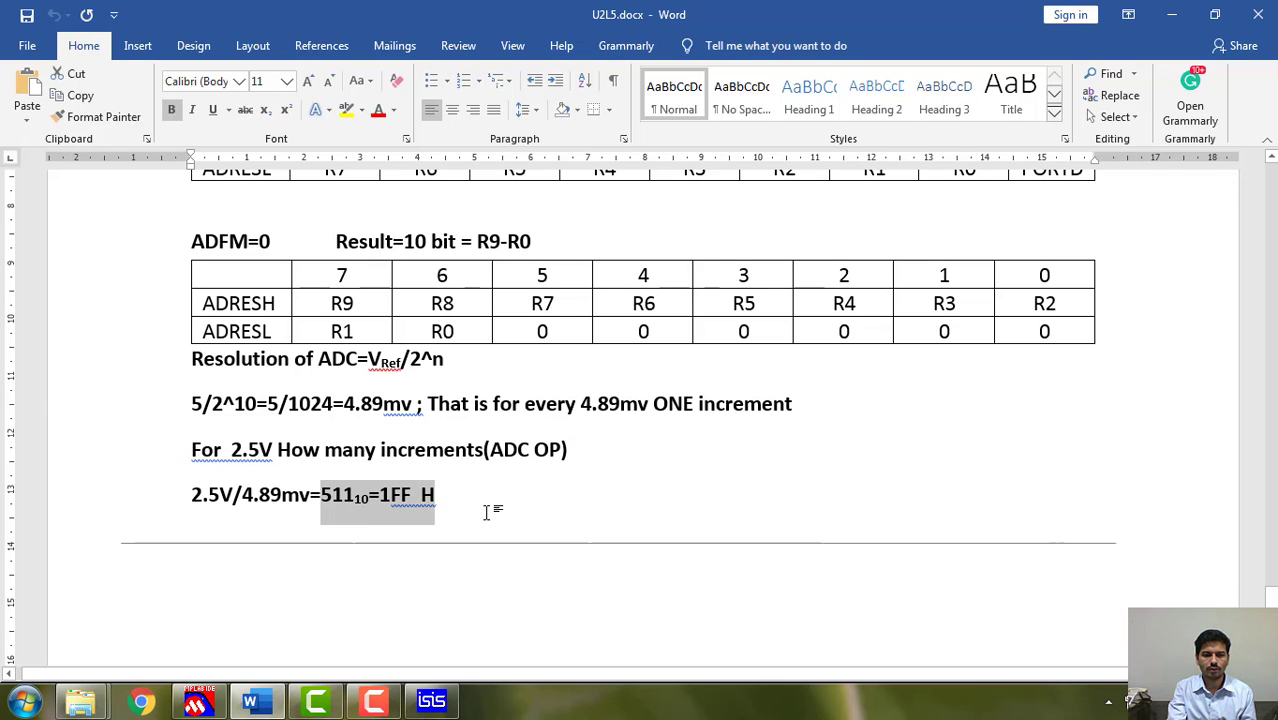
click(432, 700)
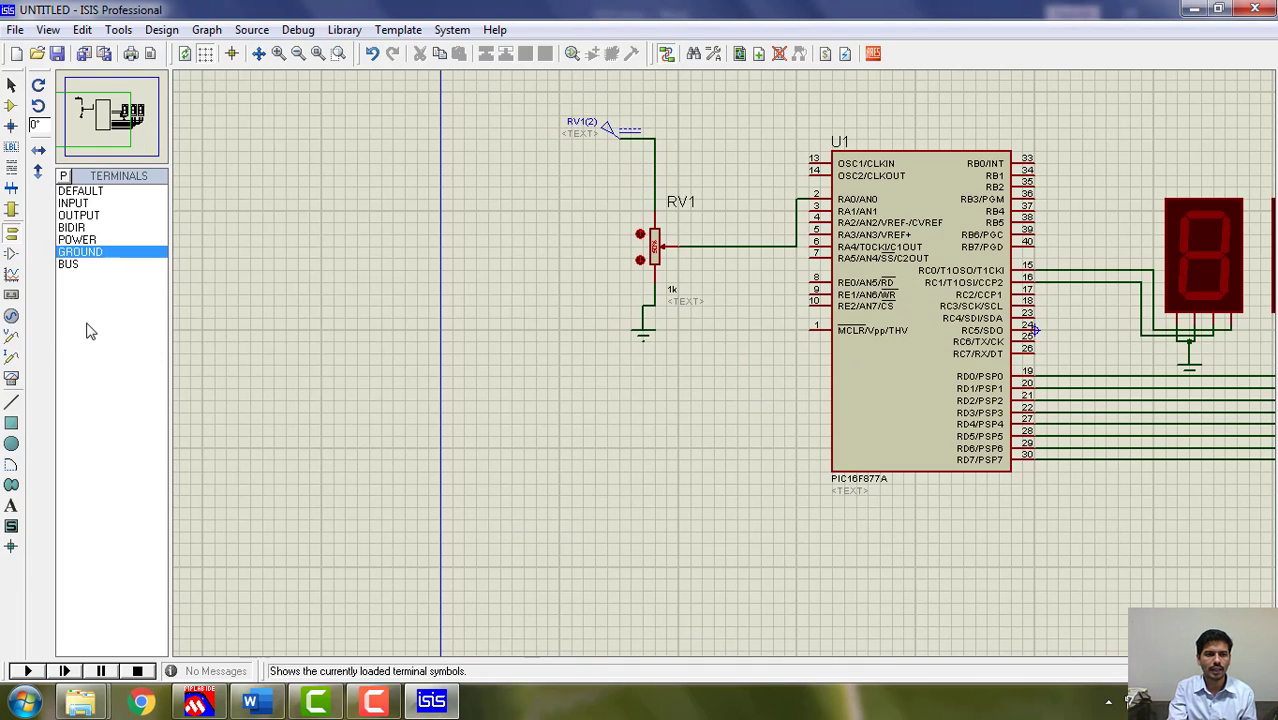
Place a DC VOLTMETER beside RV1 wired between the wiper and ground.
click(12, 316)
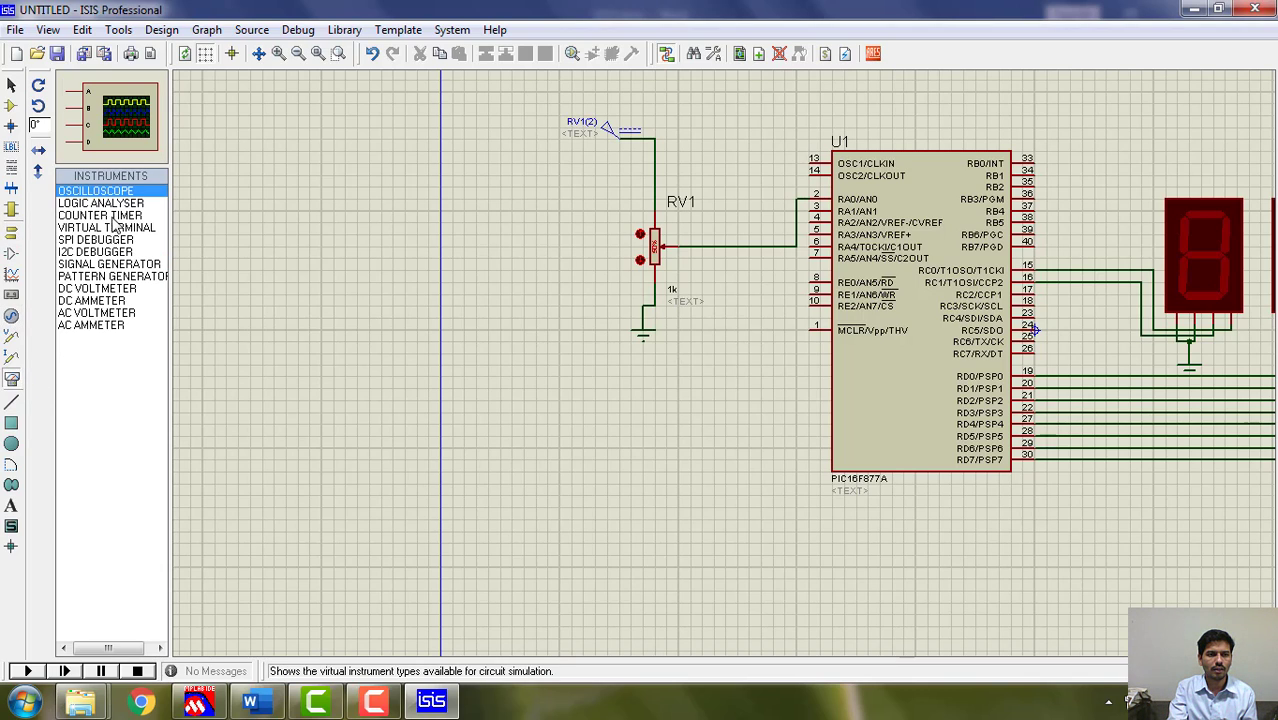
mouse_move(100, 296)
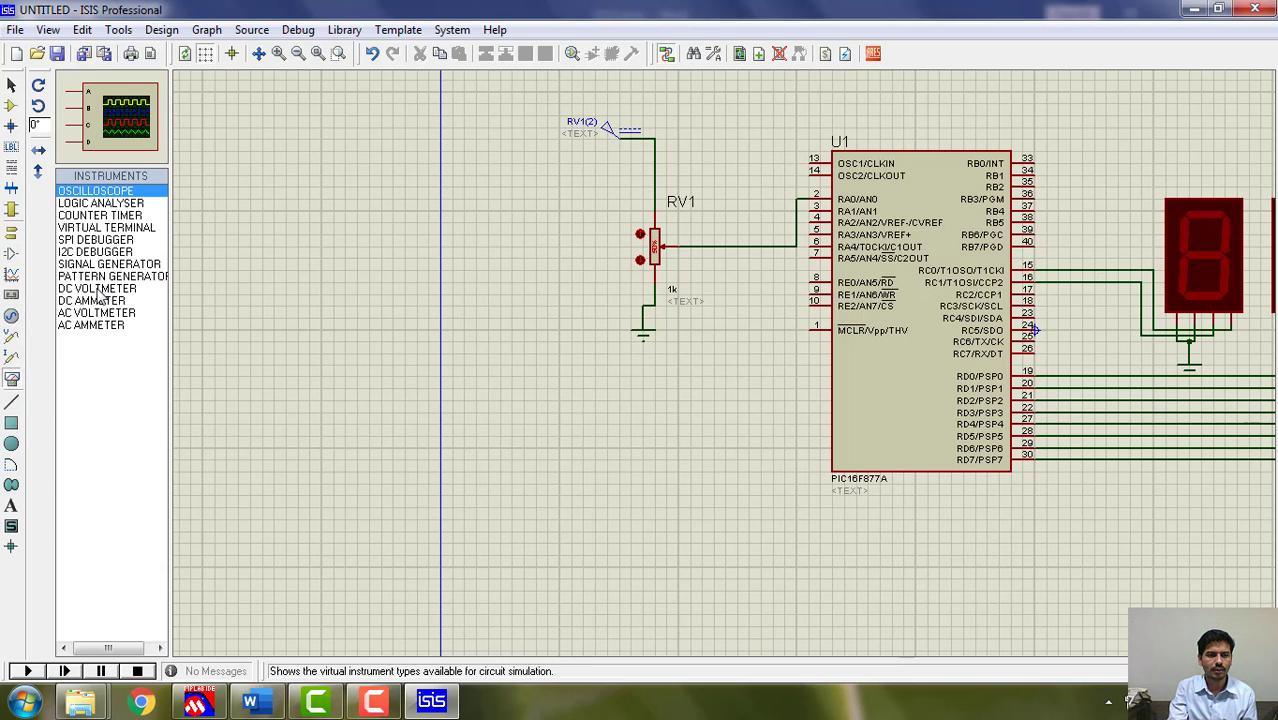
click(96, 288)
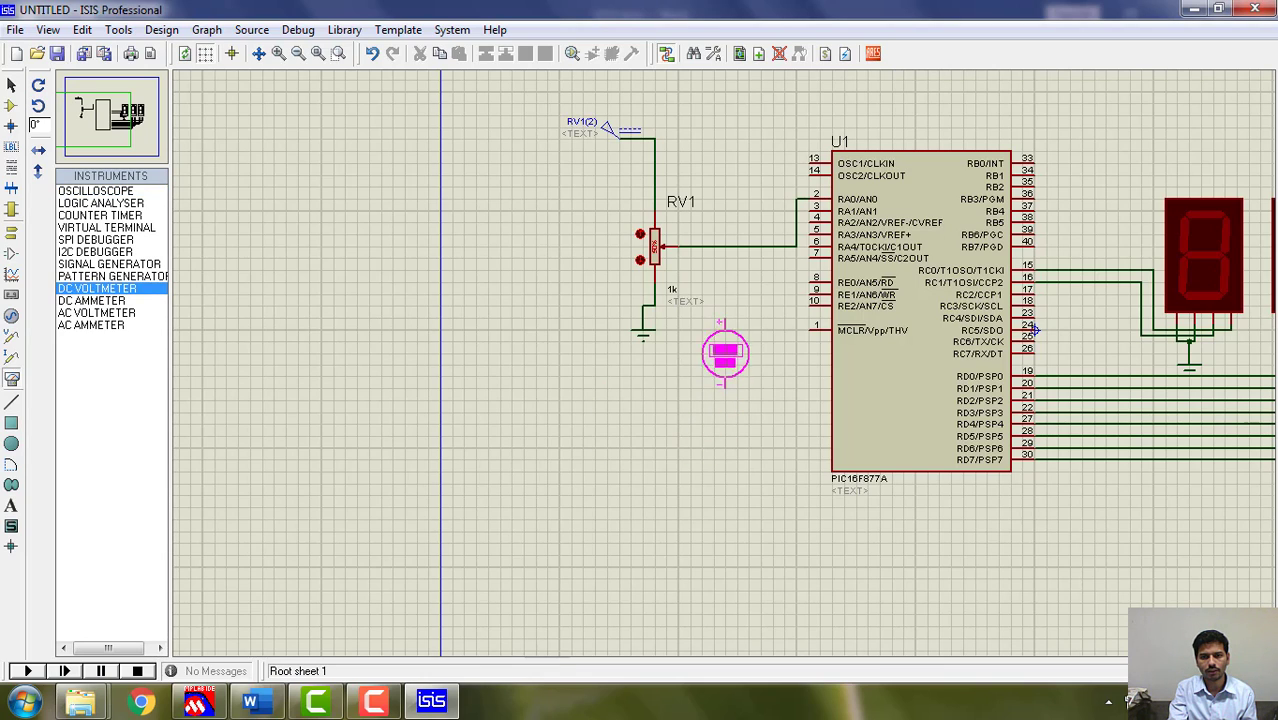
drag(724, 356, 738, 308)
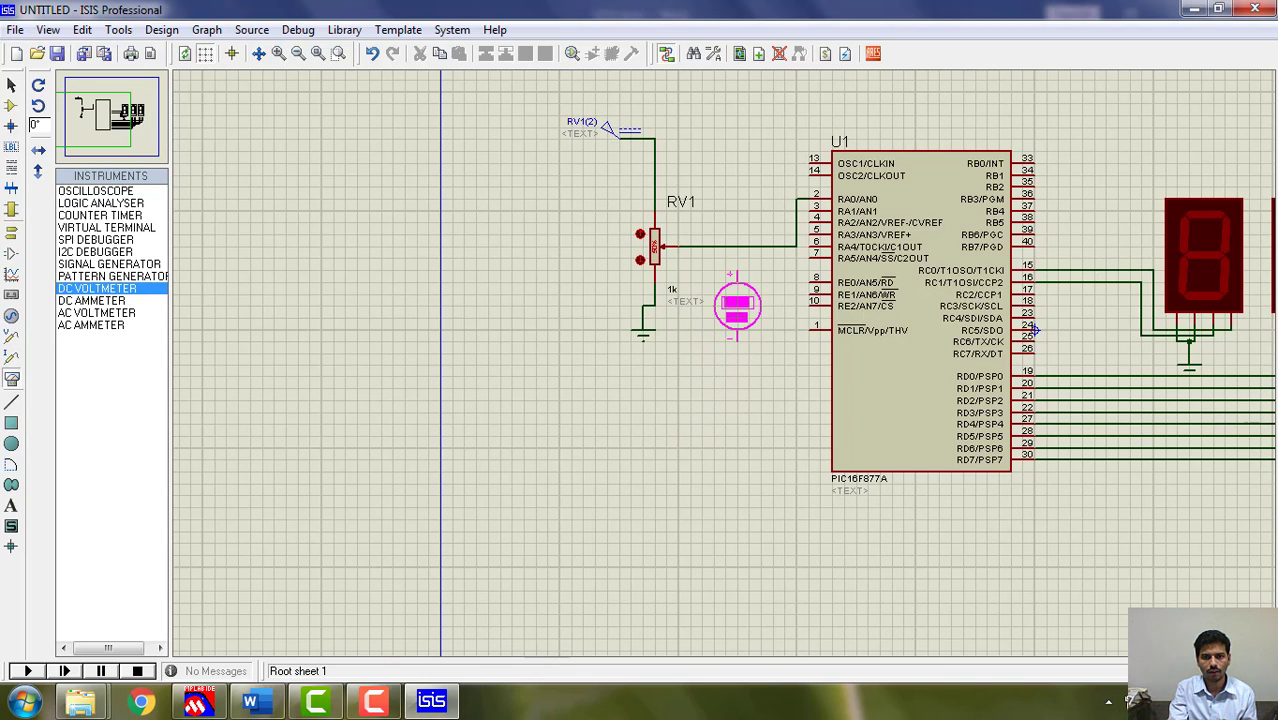
click(736, 304)
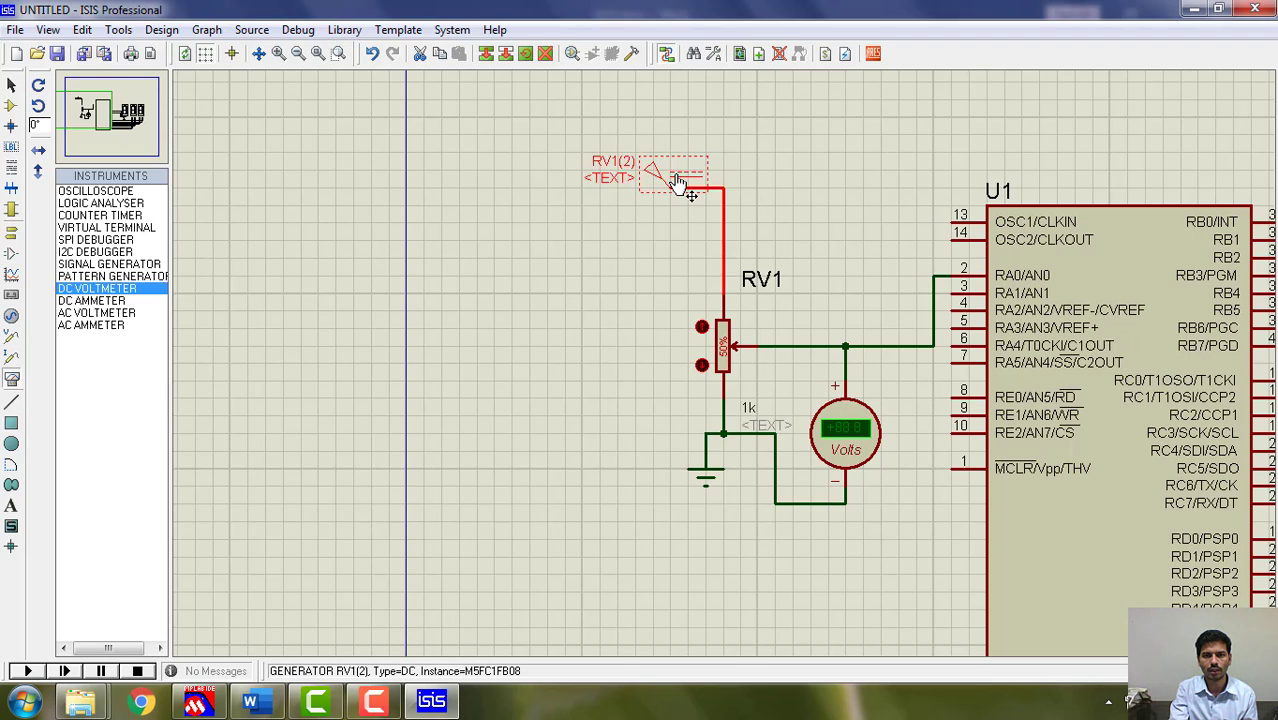
double_click(674, 170)
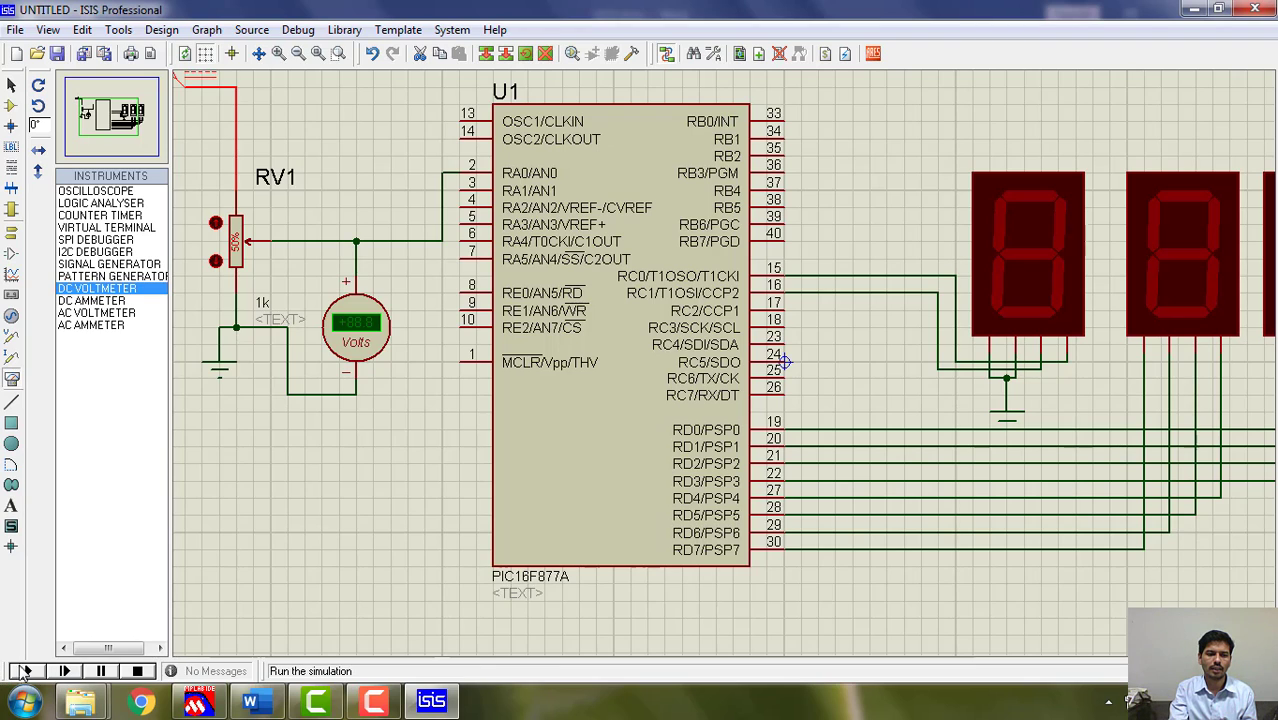
Run the simulation showing 1FF on the displays, then switch back to Word.
click(24, 672)
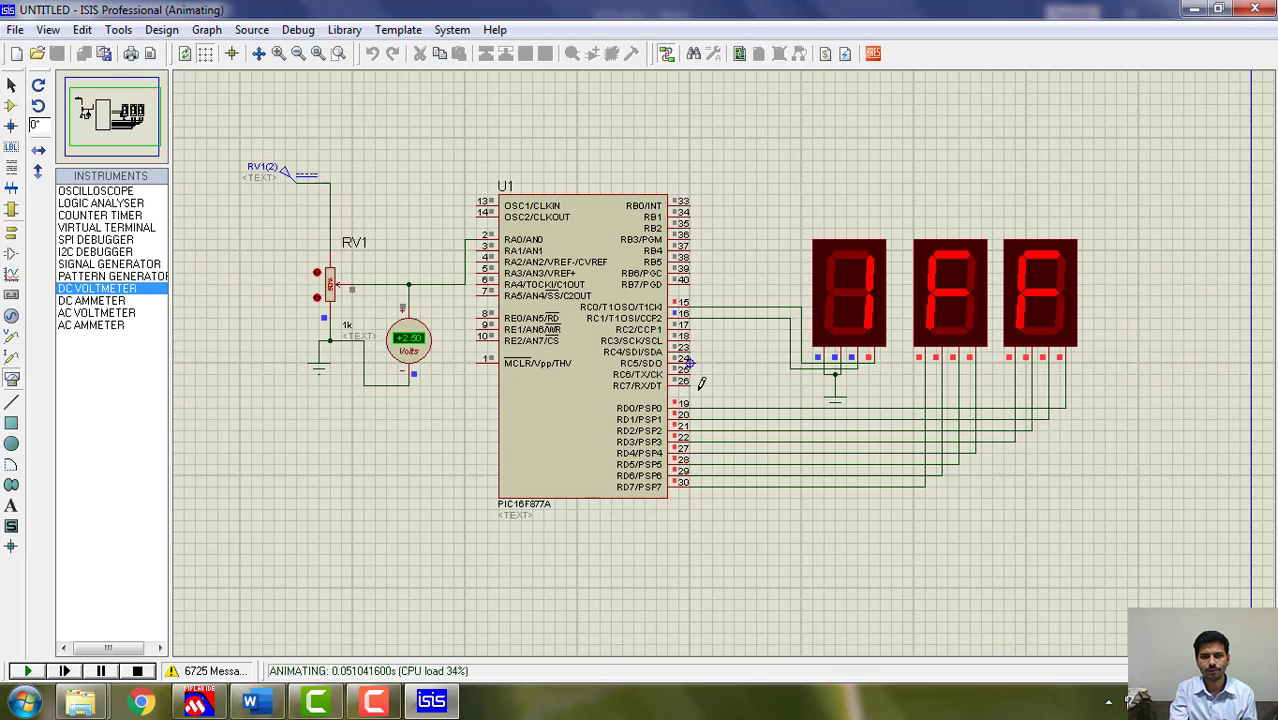
click(256, 700)
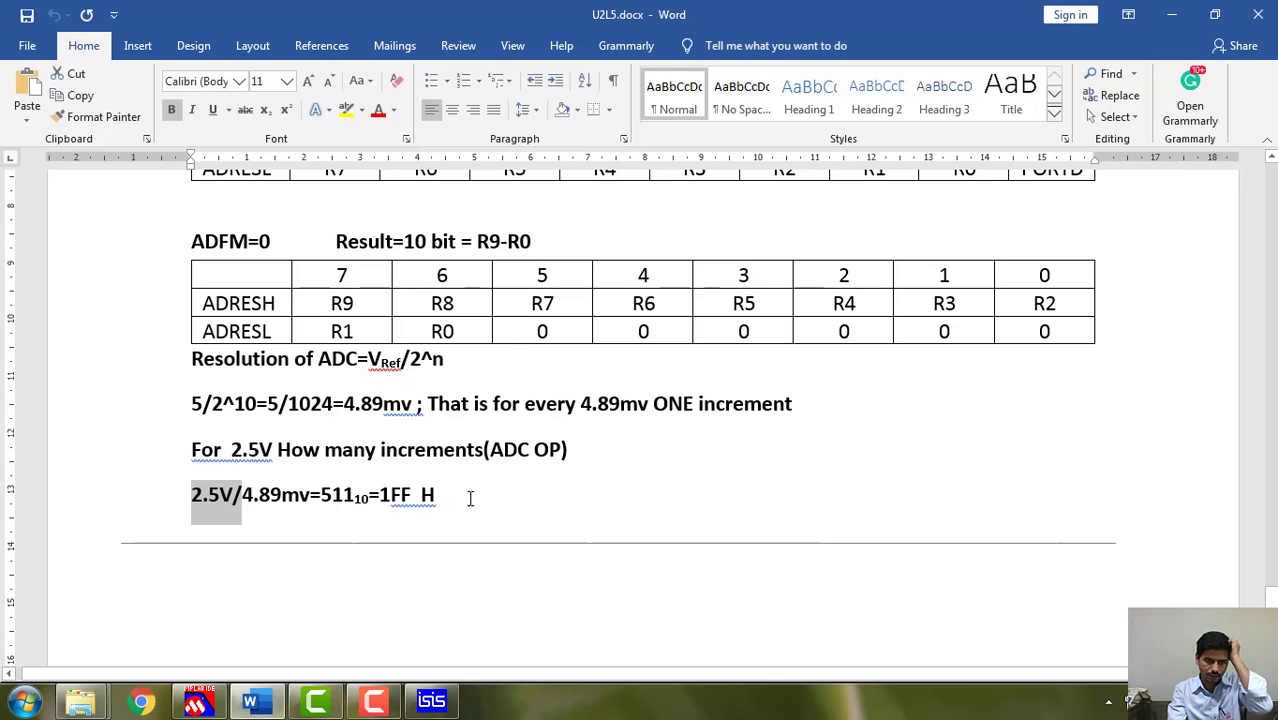
Write the 1 V increment line '1/4.89mv=' on a new line below the 2.5 V result.
click(624, 576)
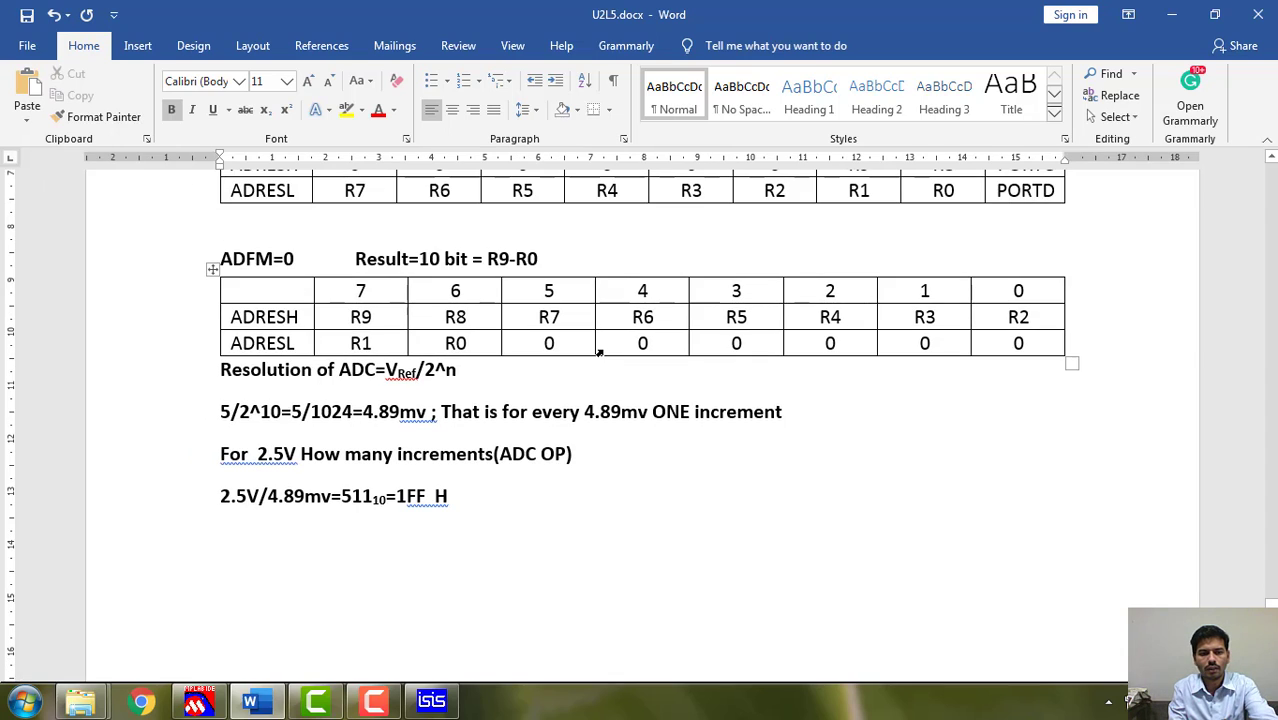
text(1/)
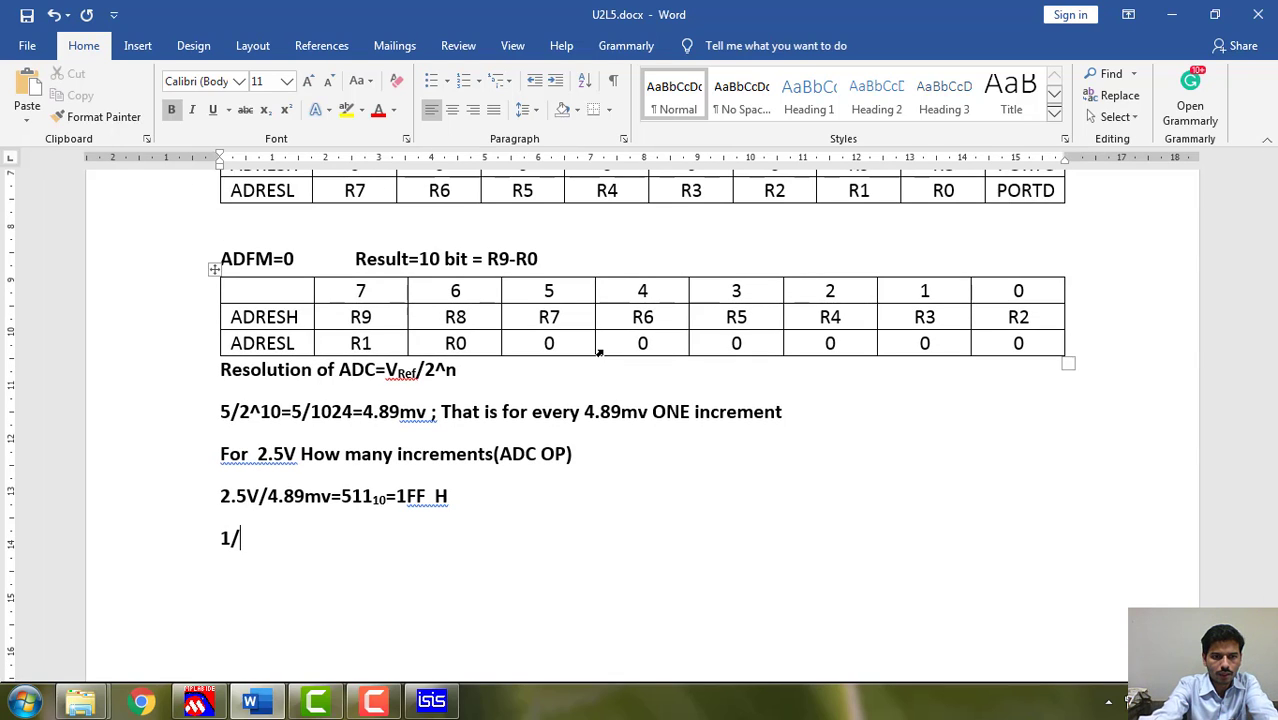
text(.)
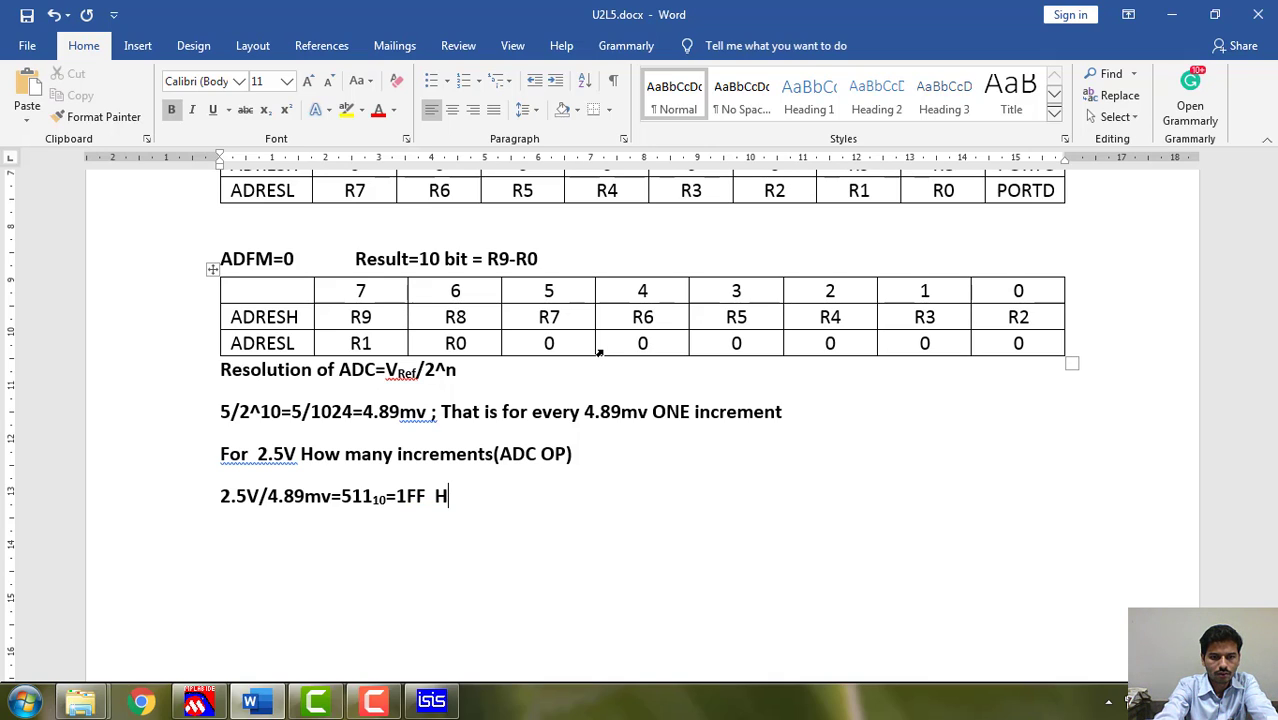
text(1)
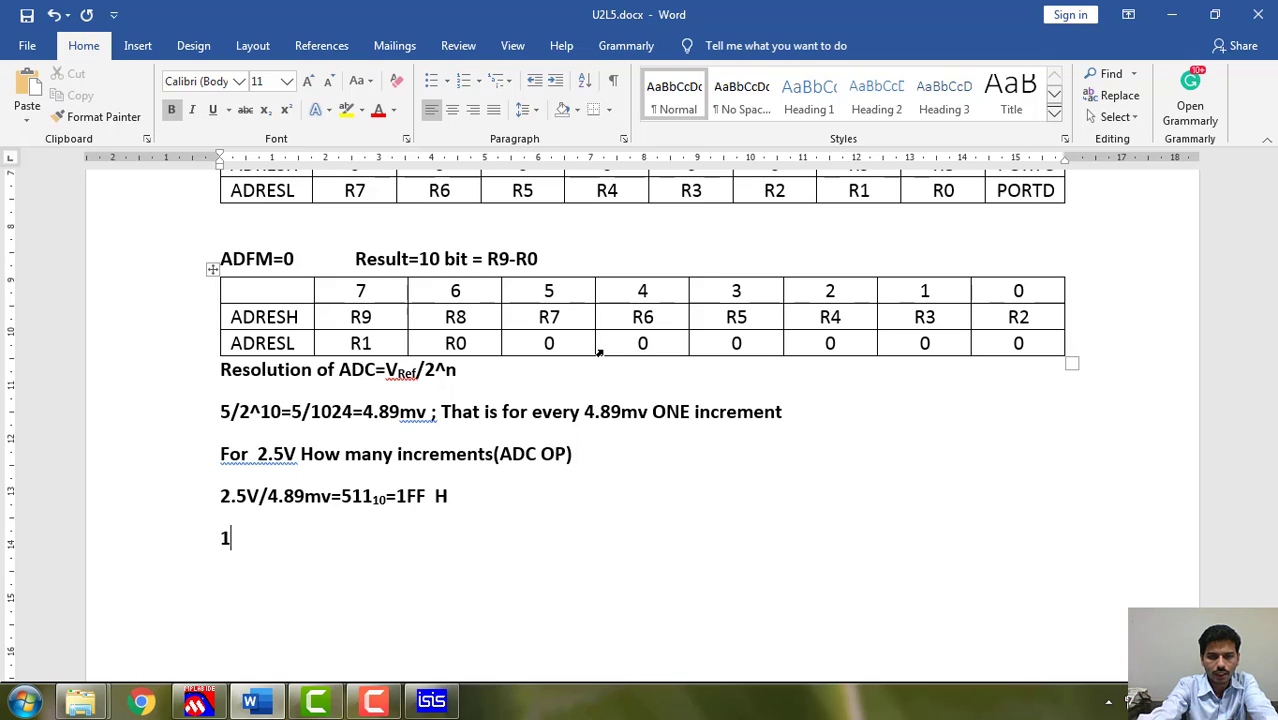
text(/)
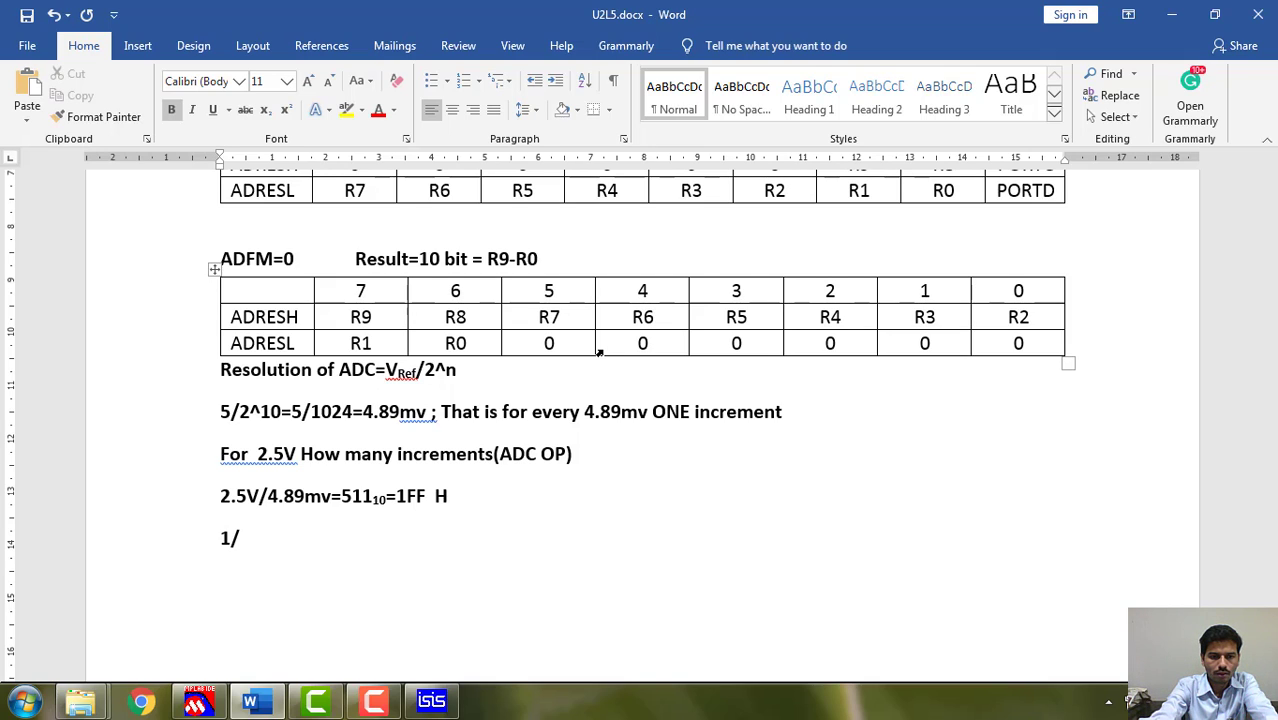
text(4)
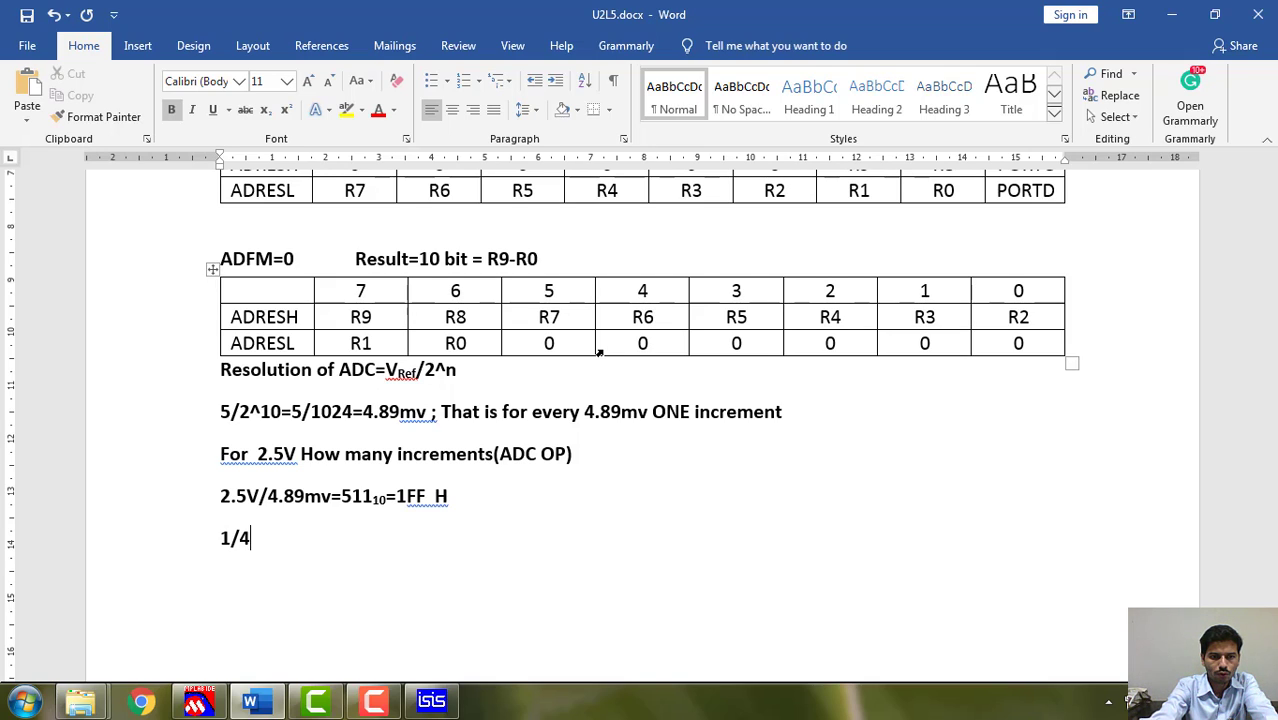
text(.)
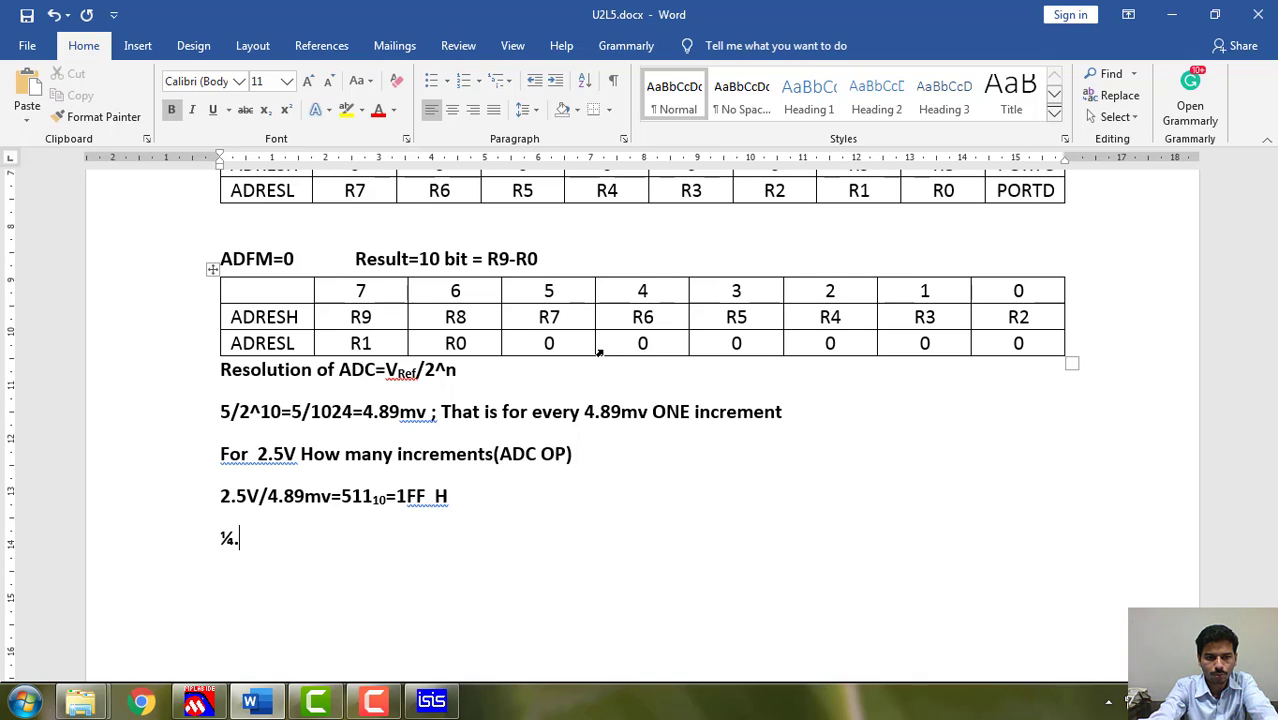
text(89)
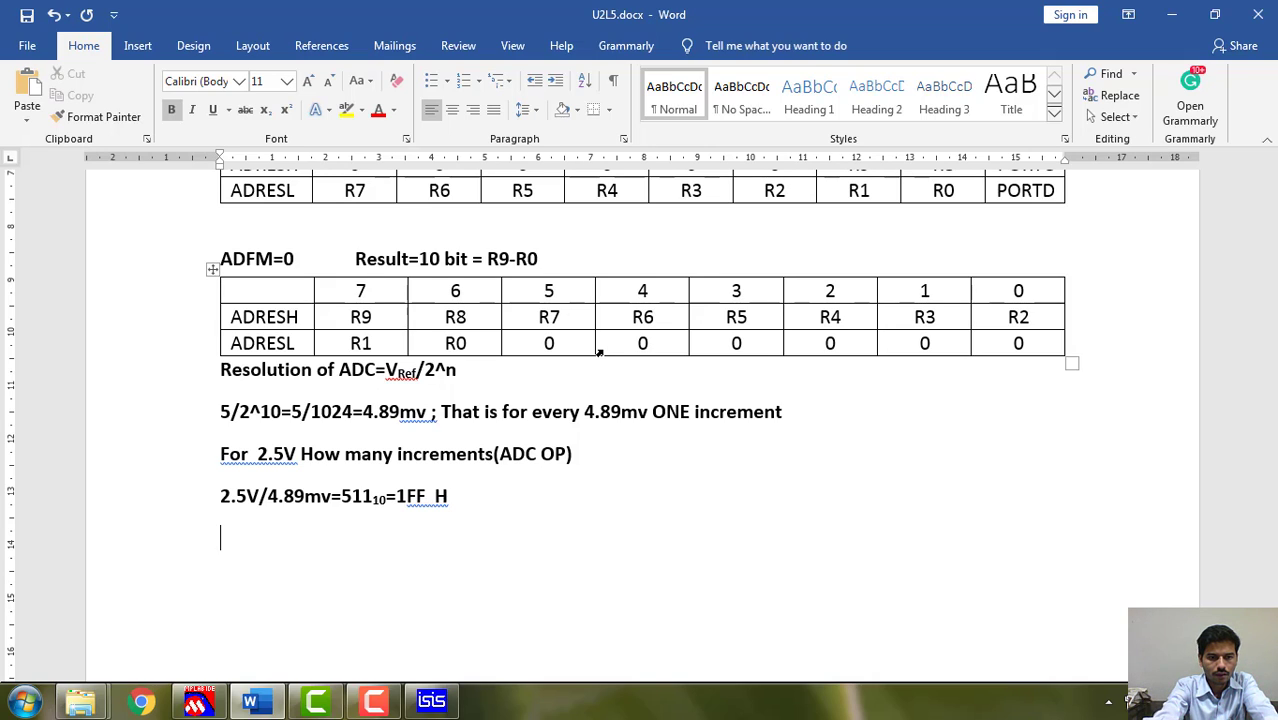
text(1)
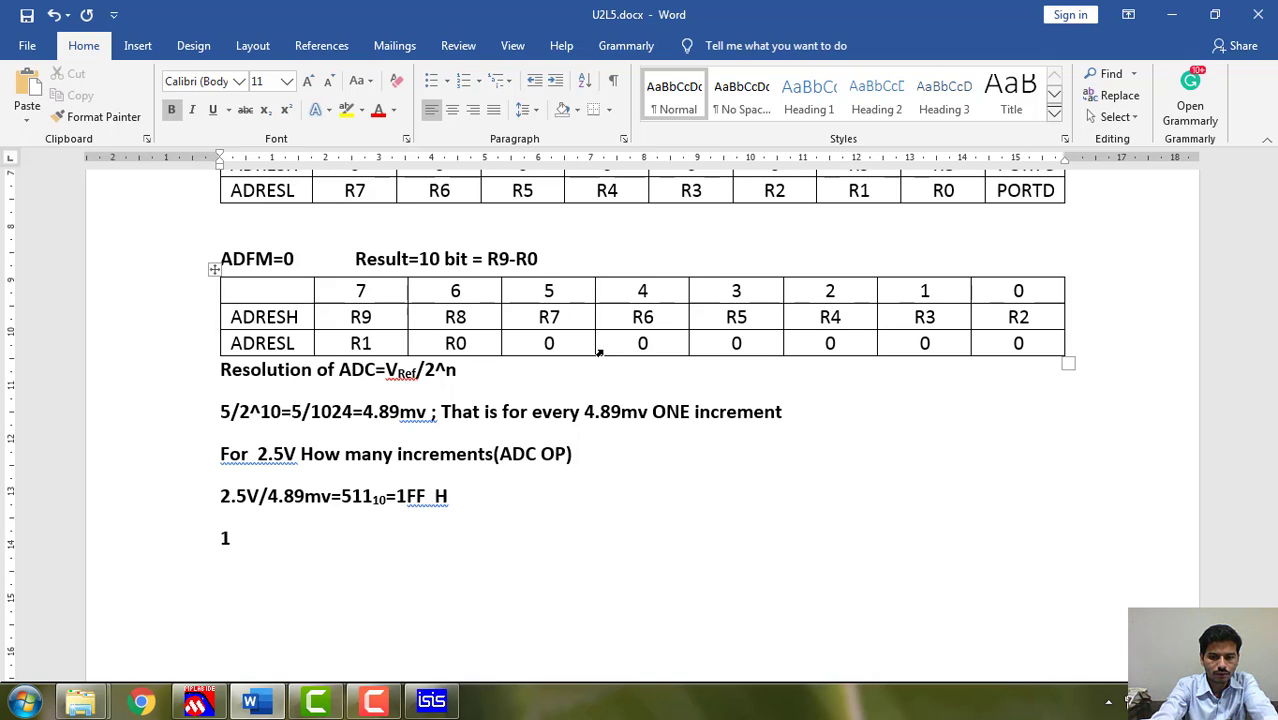
text(/)
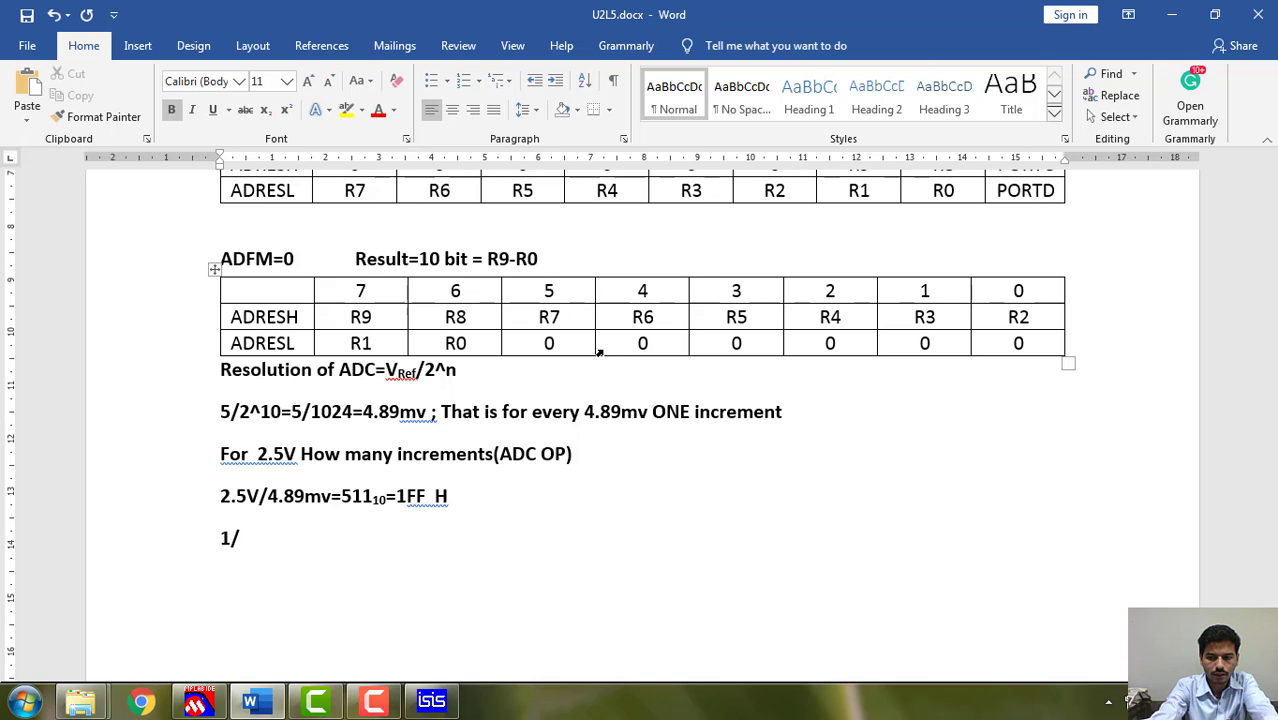
text(04)
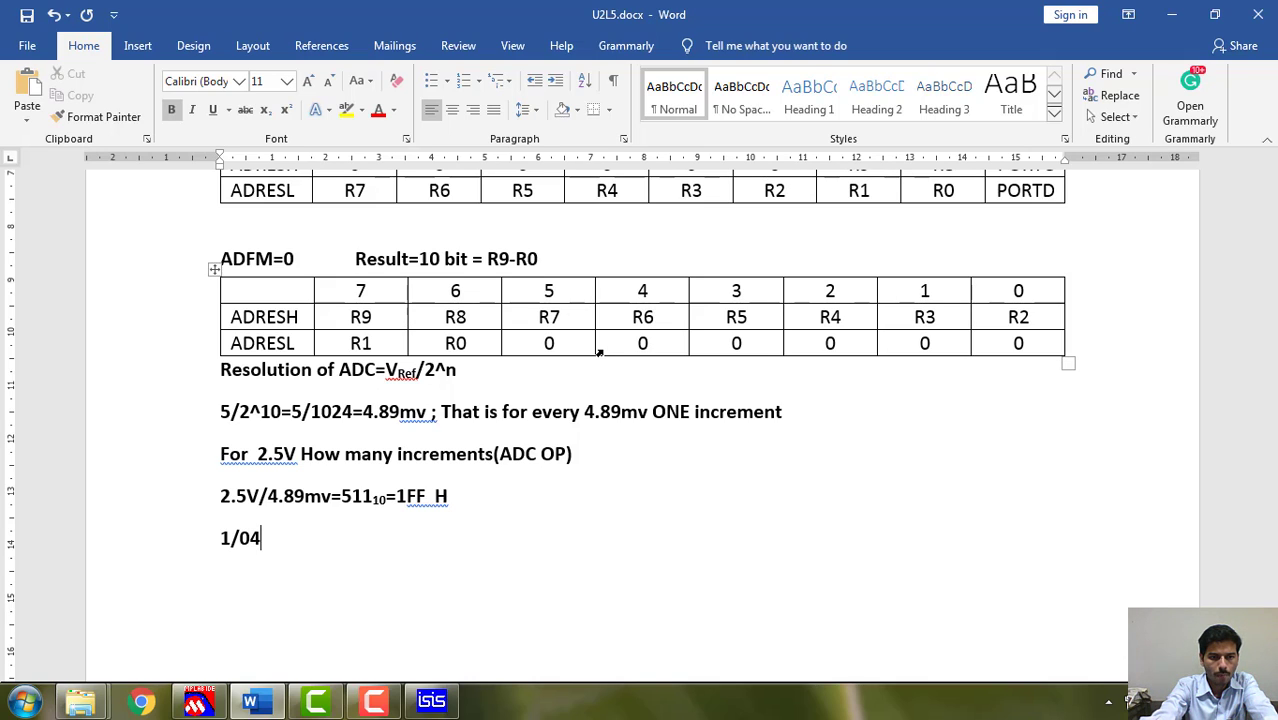
text(.89)
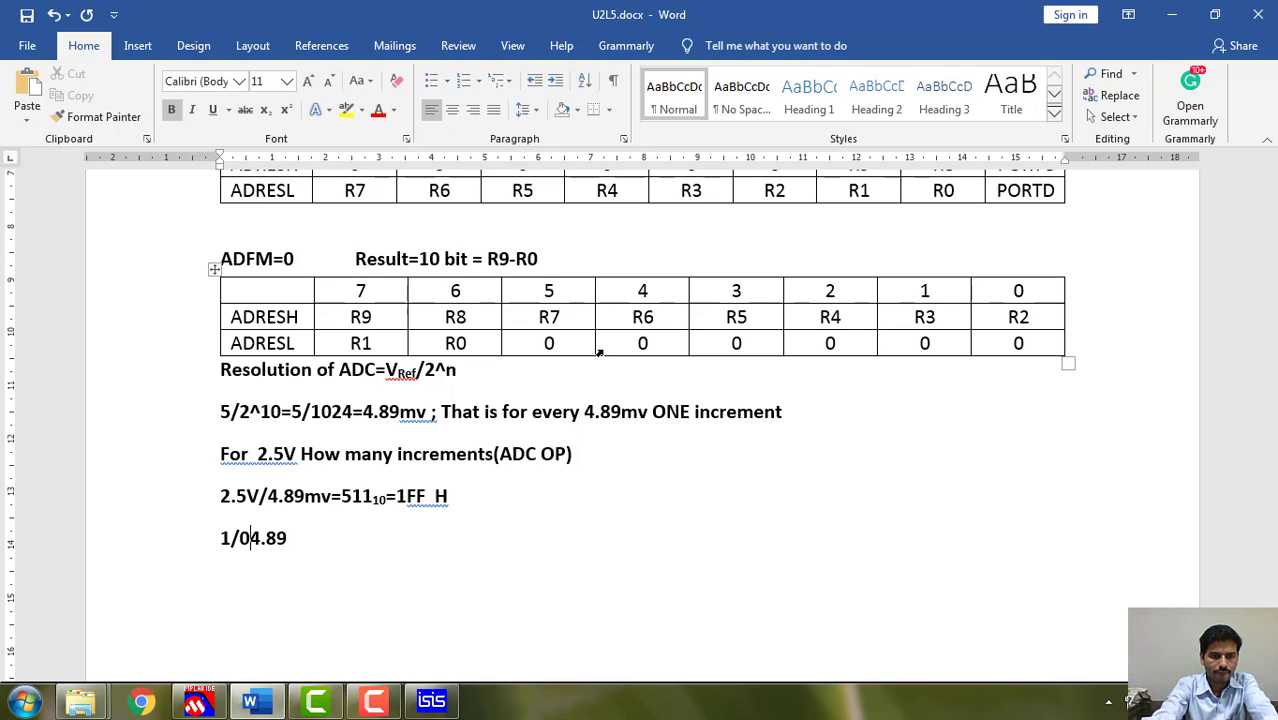
key(Backspace)
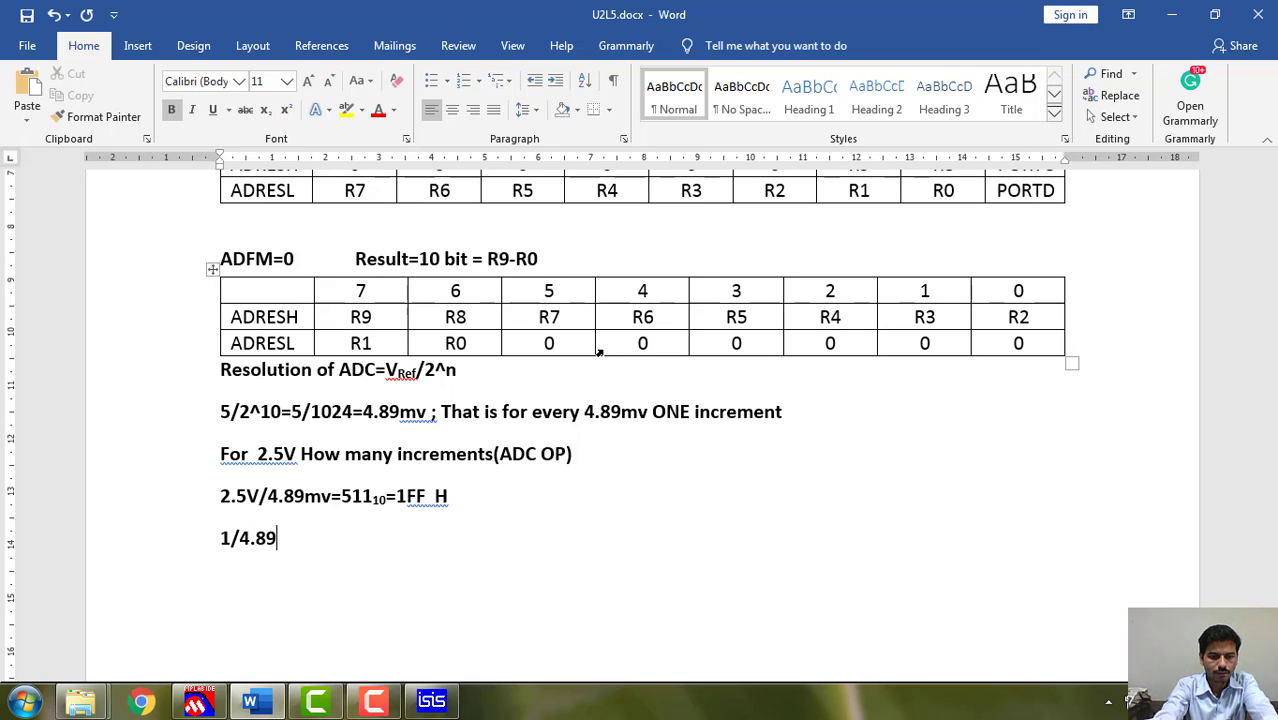
text(mv)
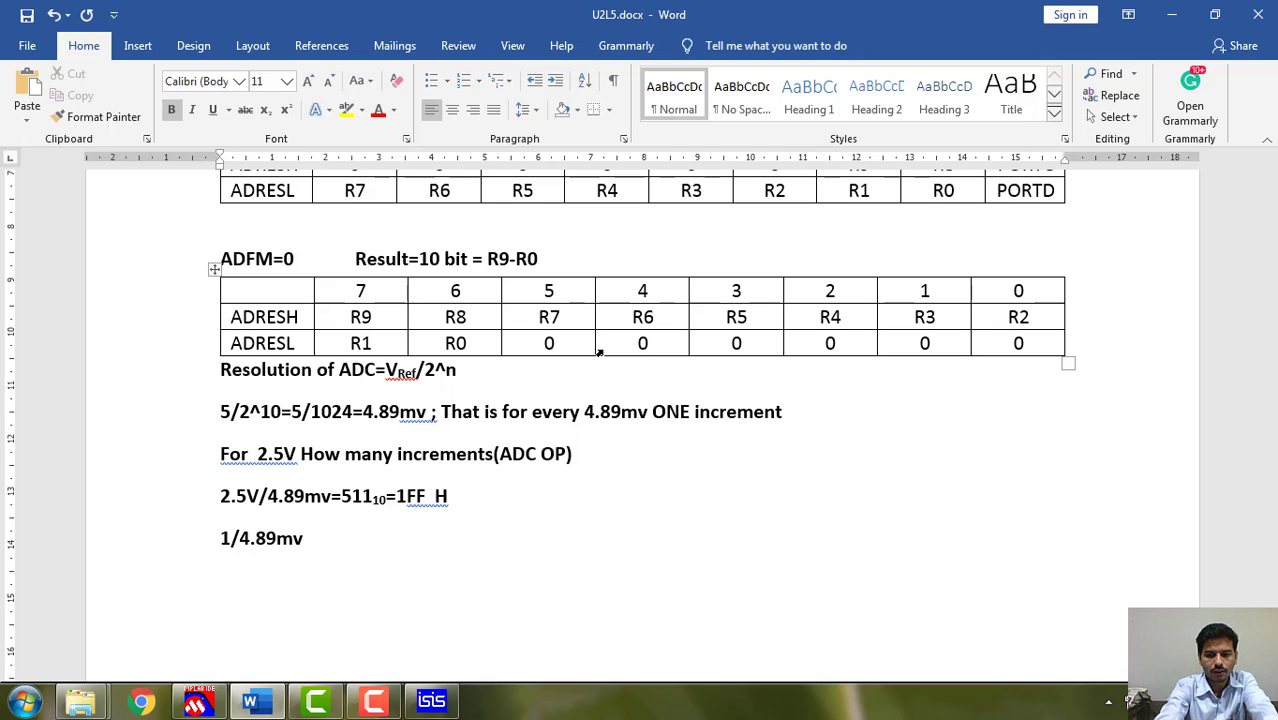
text(=)
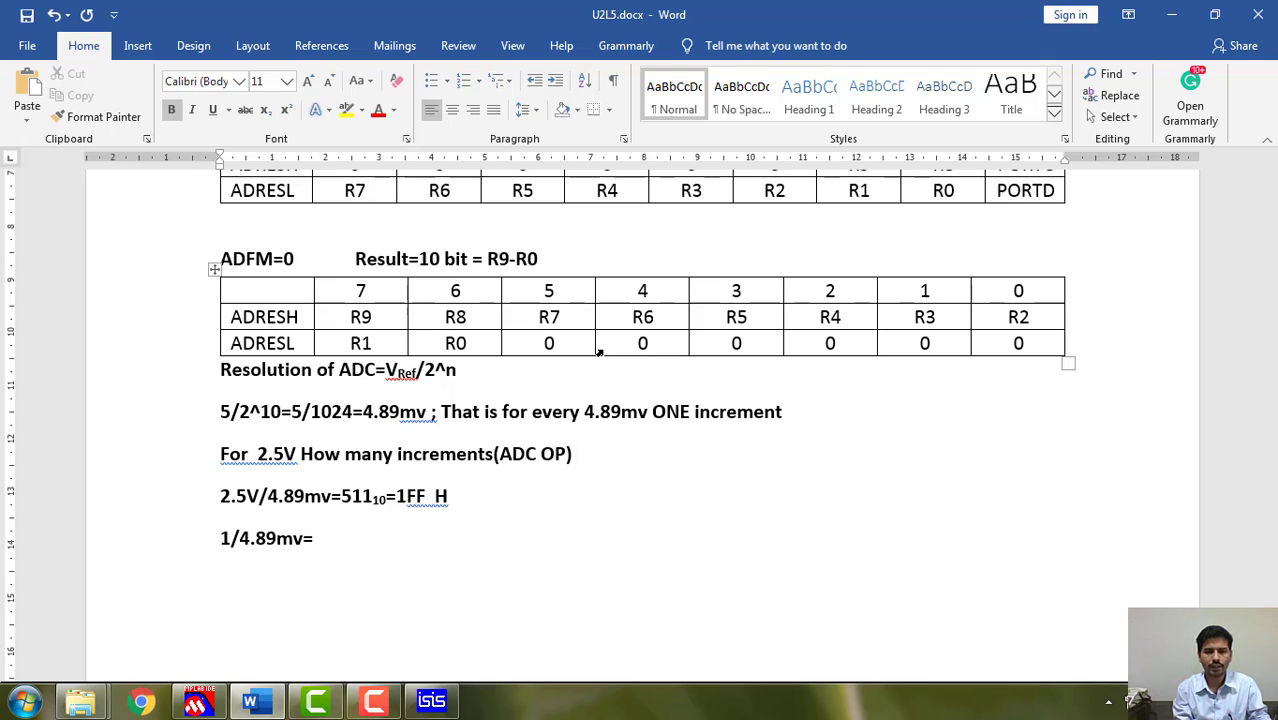
Append the result so the line reads 1/4.89mv=204.5=, then bring up the Start menu.
click(312, 538)
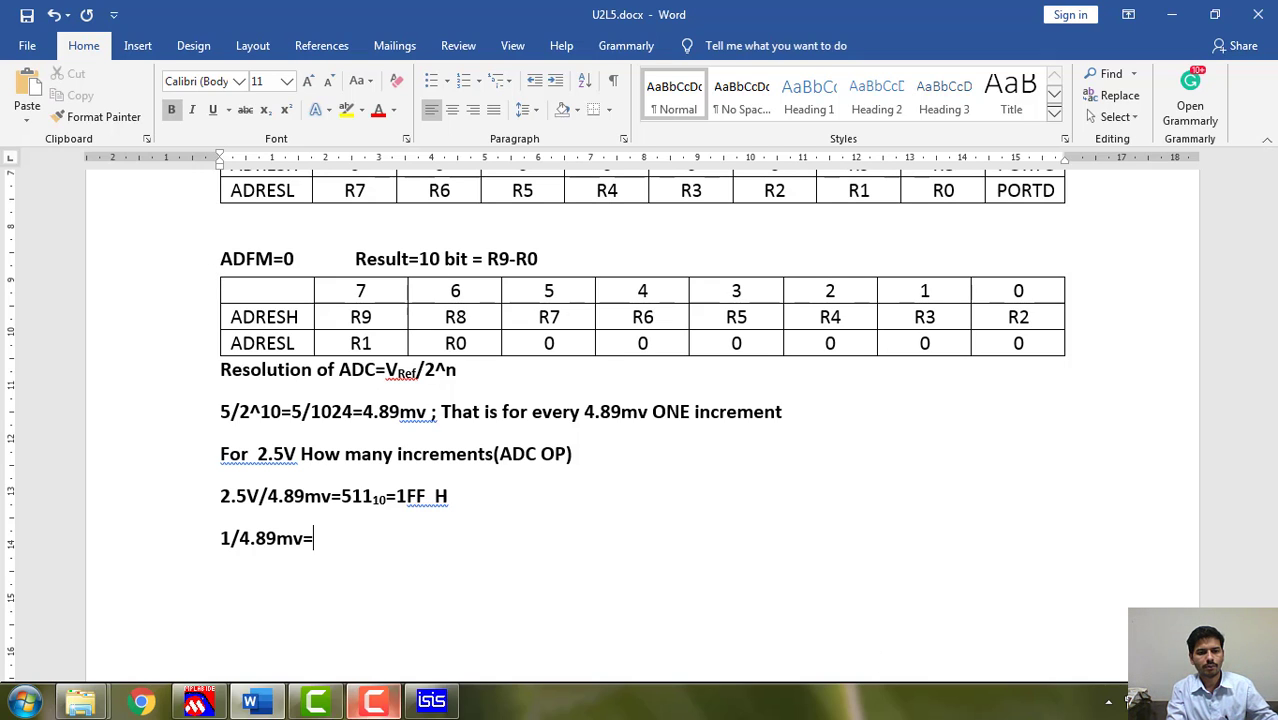
click(18, 700)
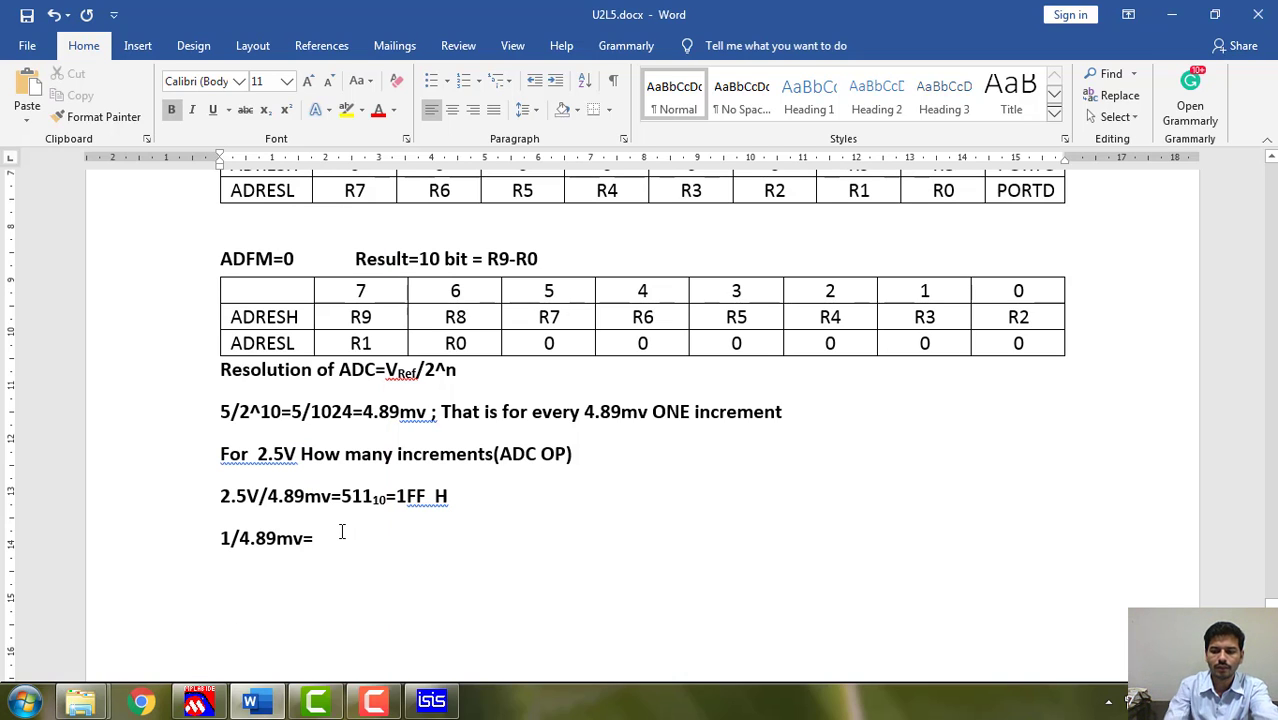
text(204.)
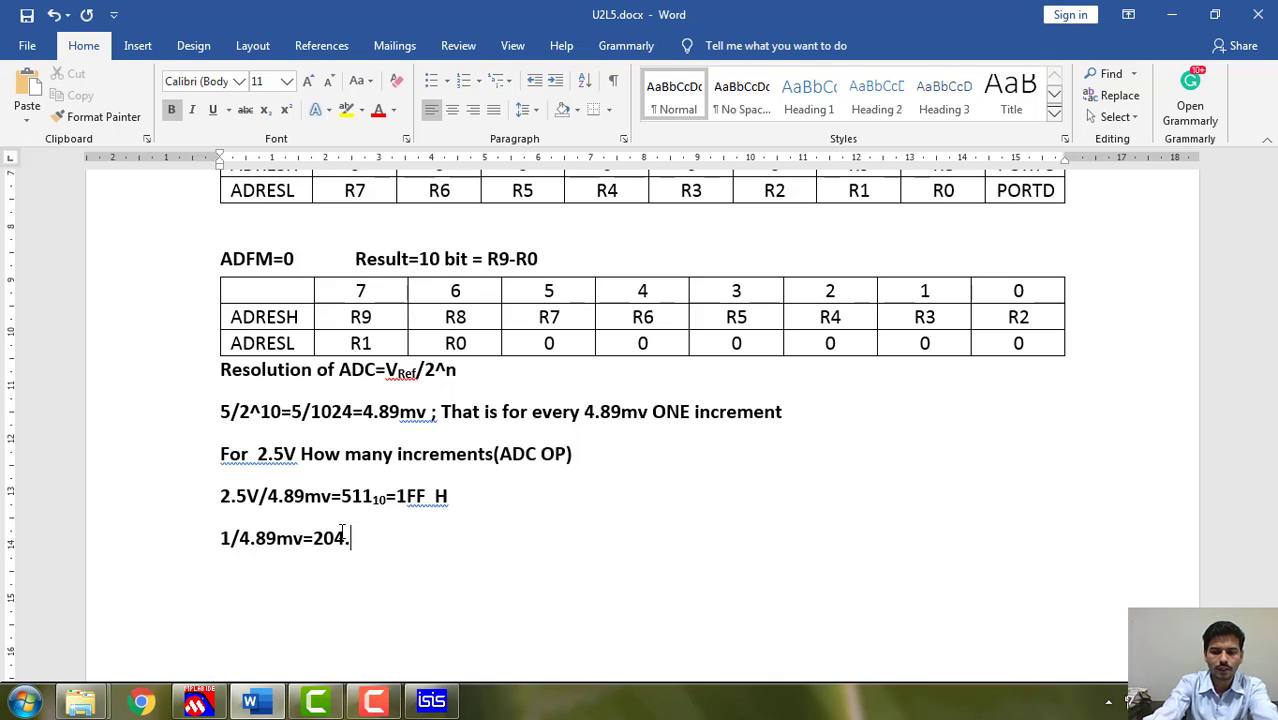
text(5)
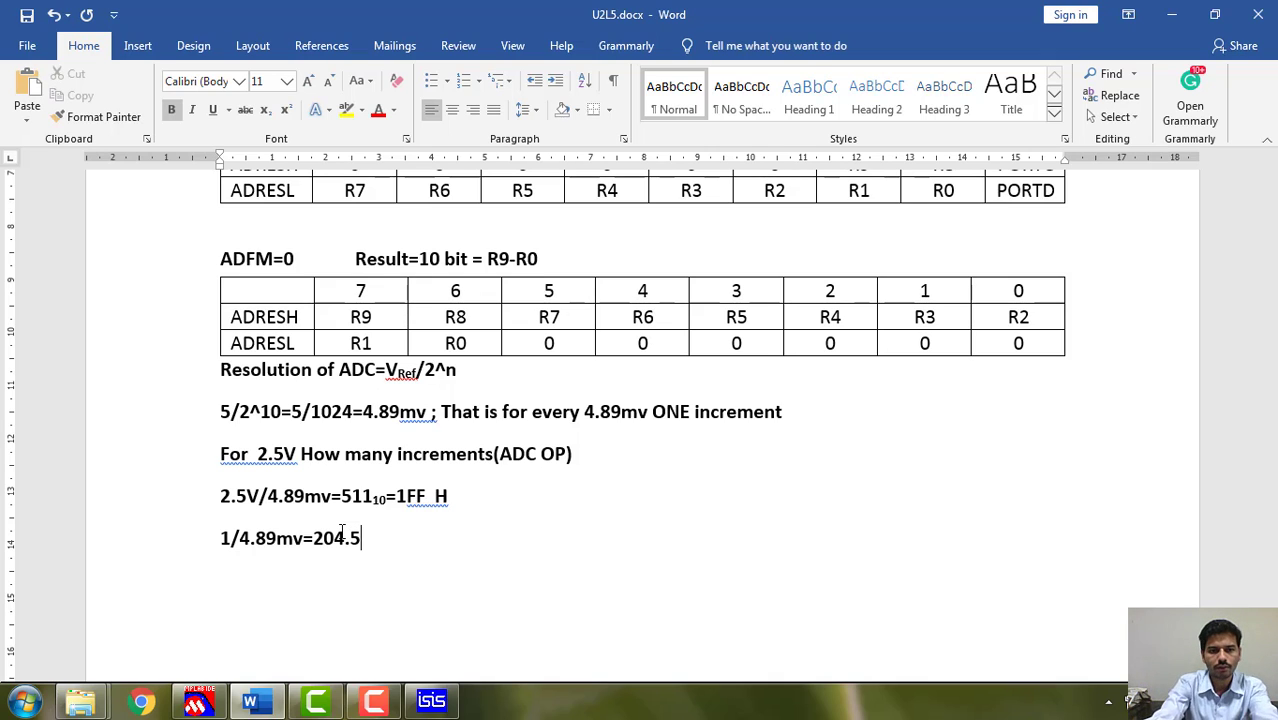
text(=)
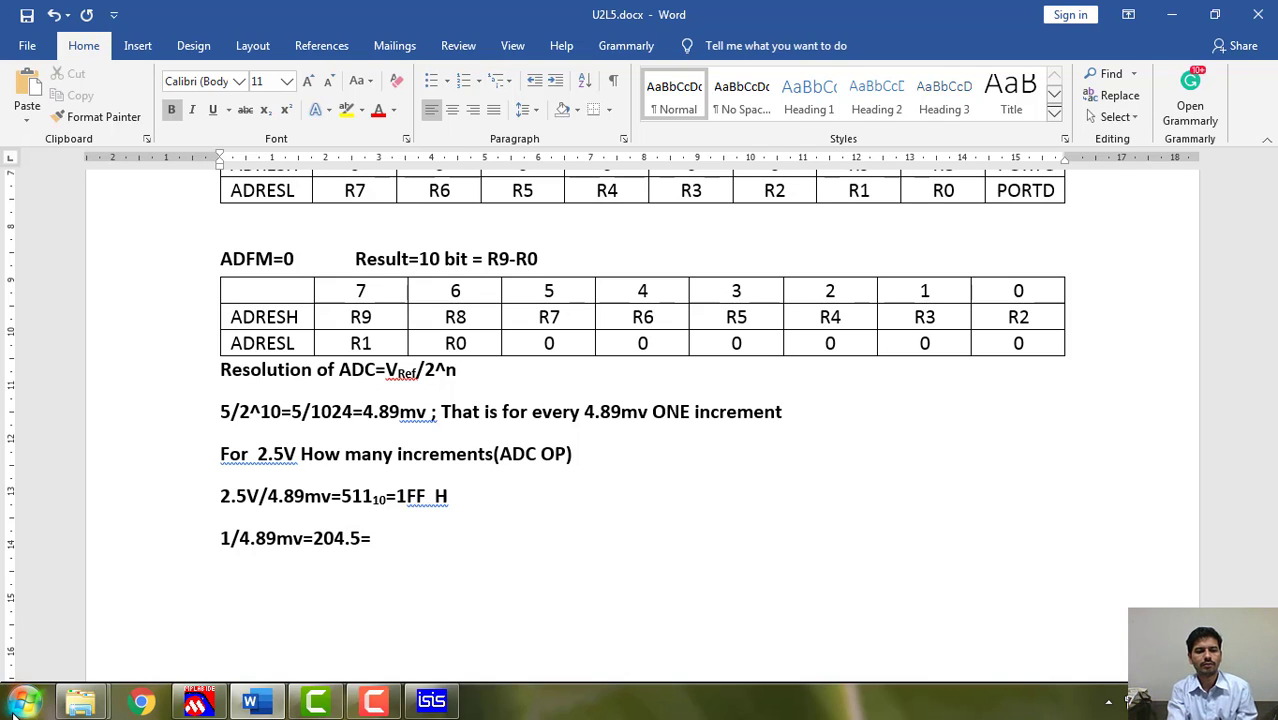
click(22, 700)
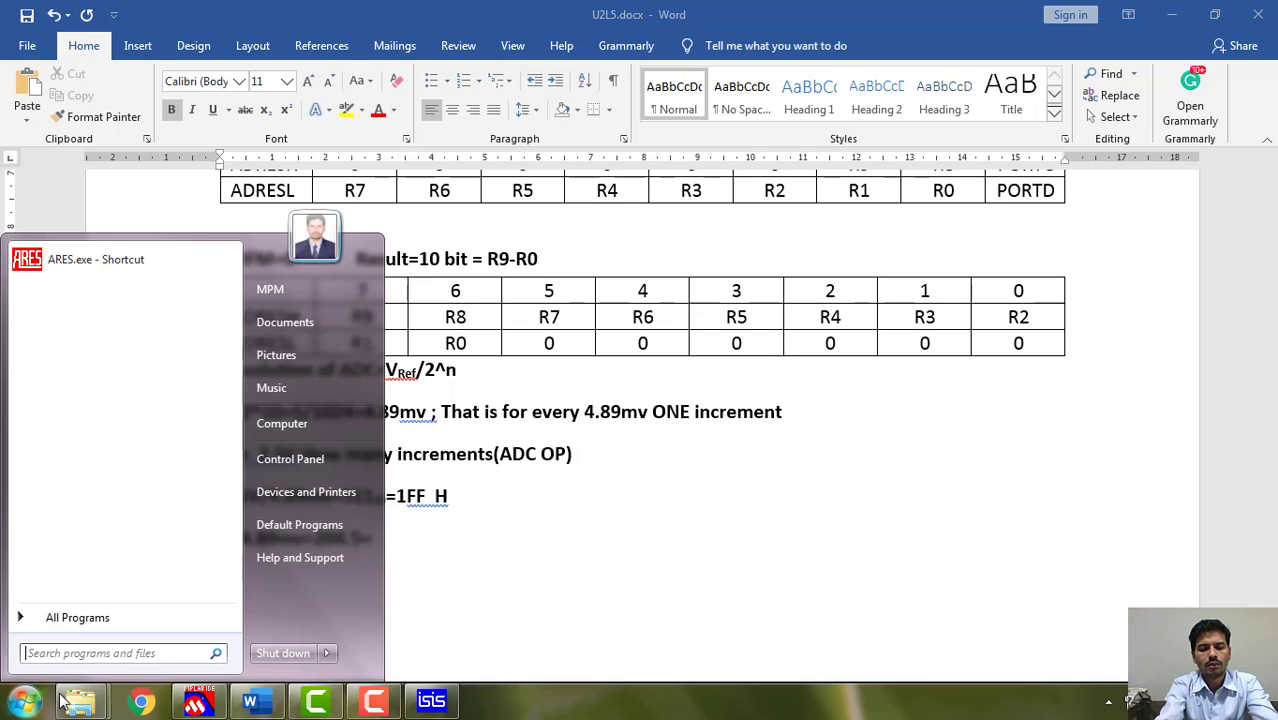
Launch Calculator and view 204 (CC) and 205 as hexadecimal values.
text(cals)
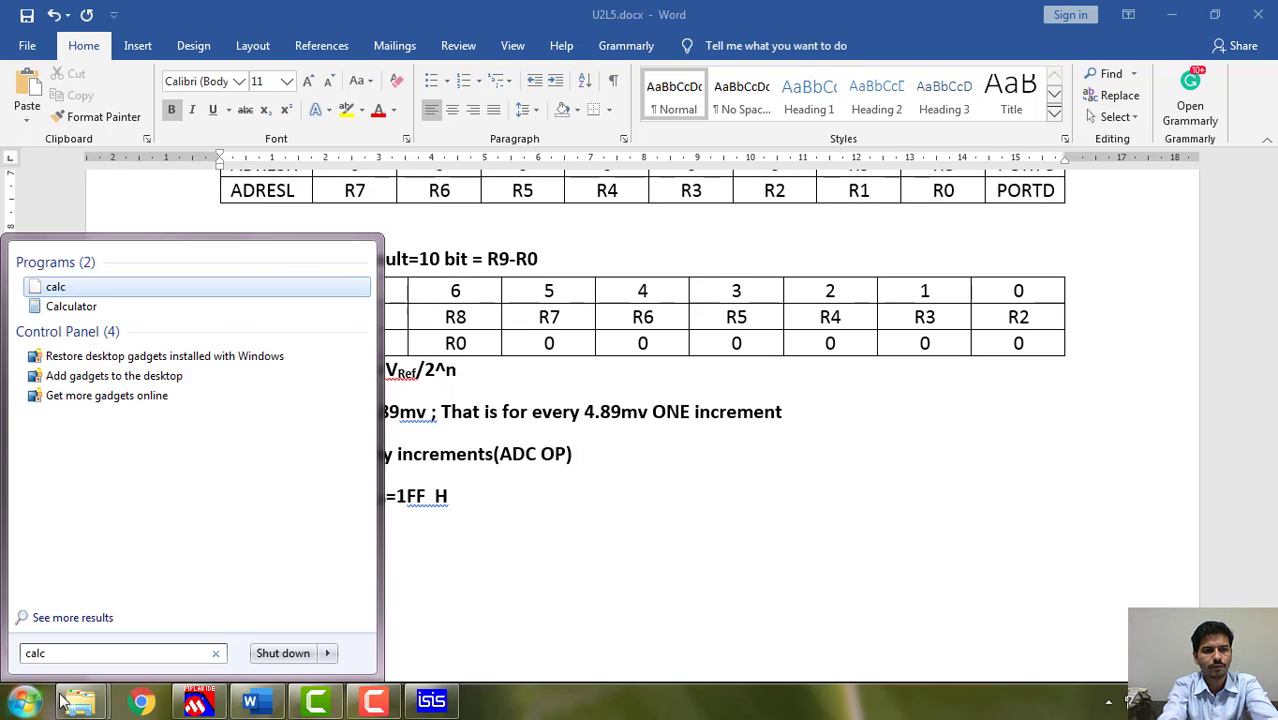
click(72, 306)
text(20)
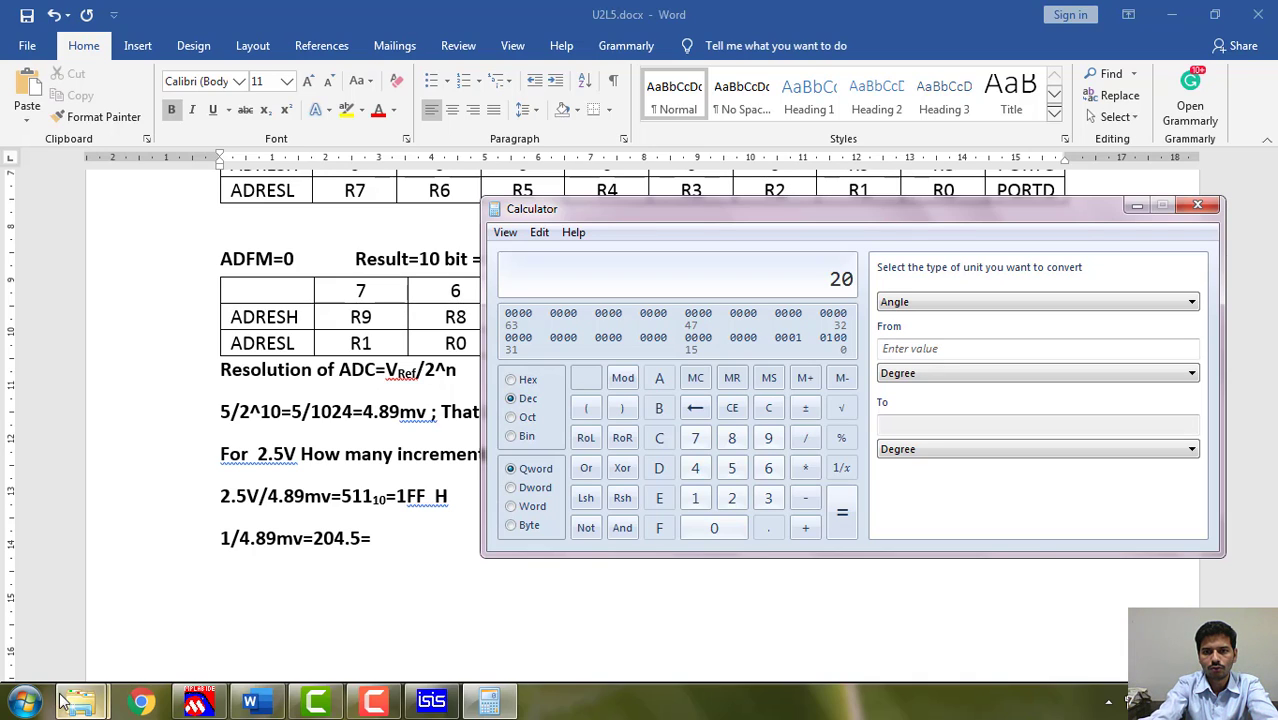
click(696, 468)
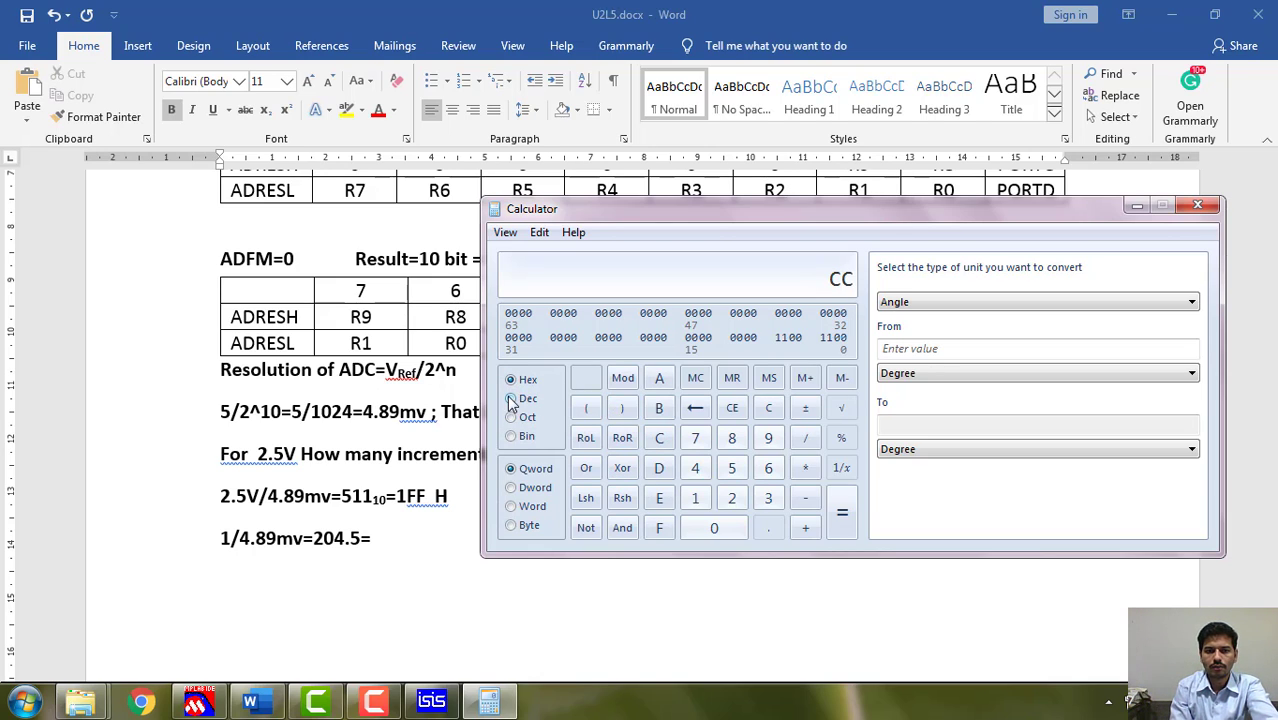
click(512, 398)
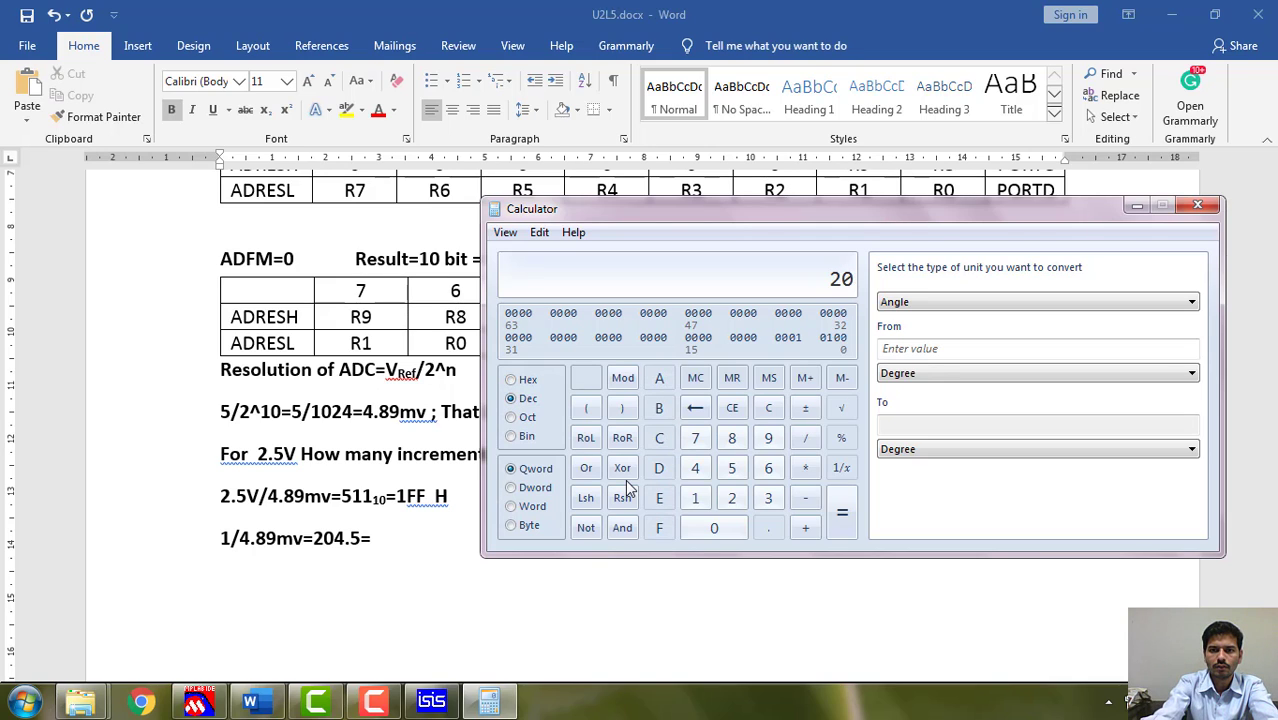
click(732, 468)
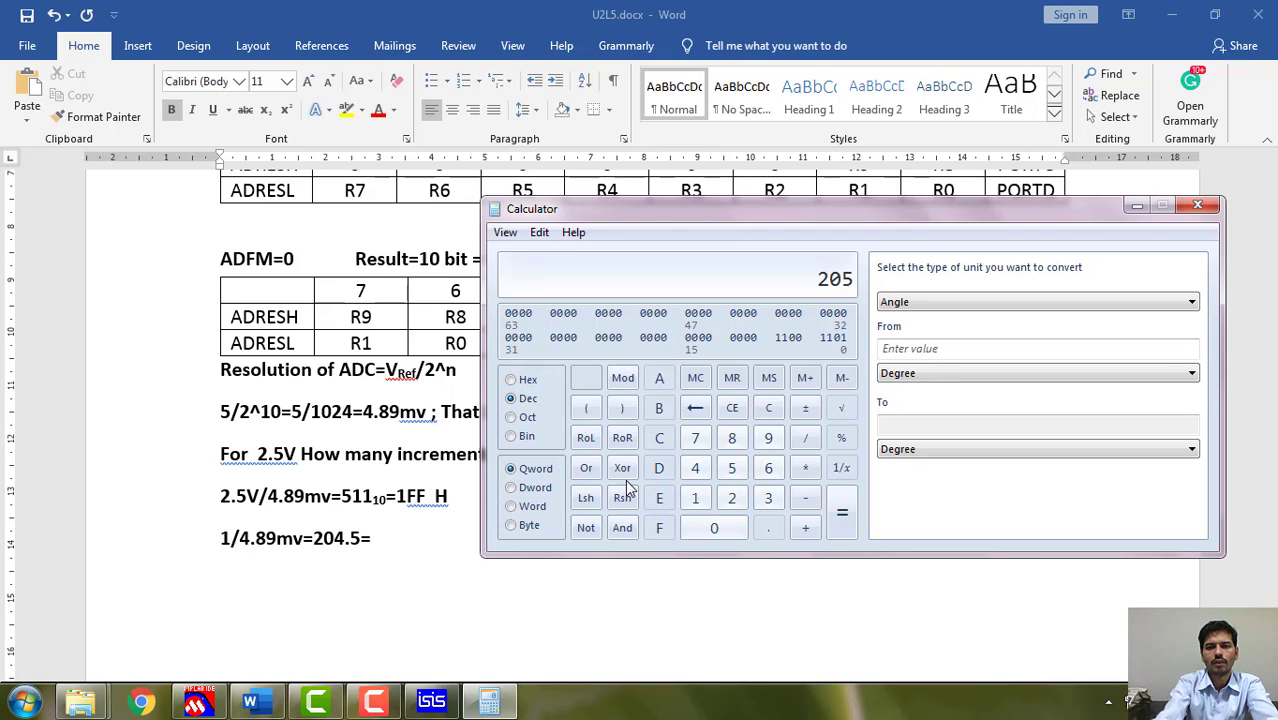
click(512, 380)
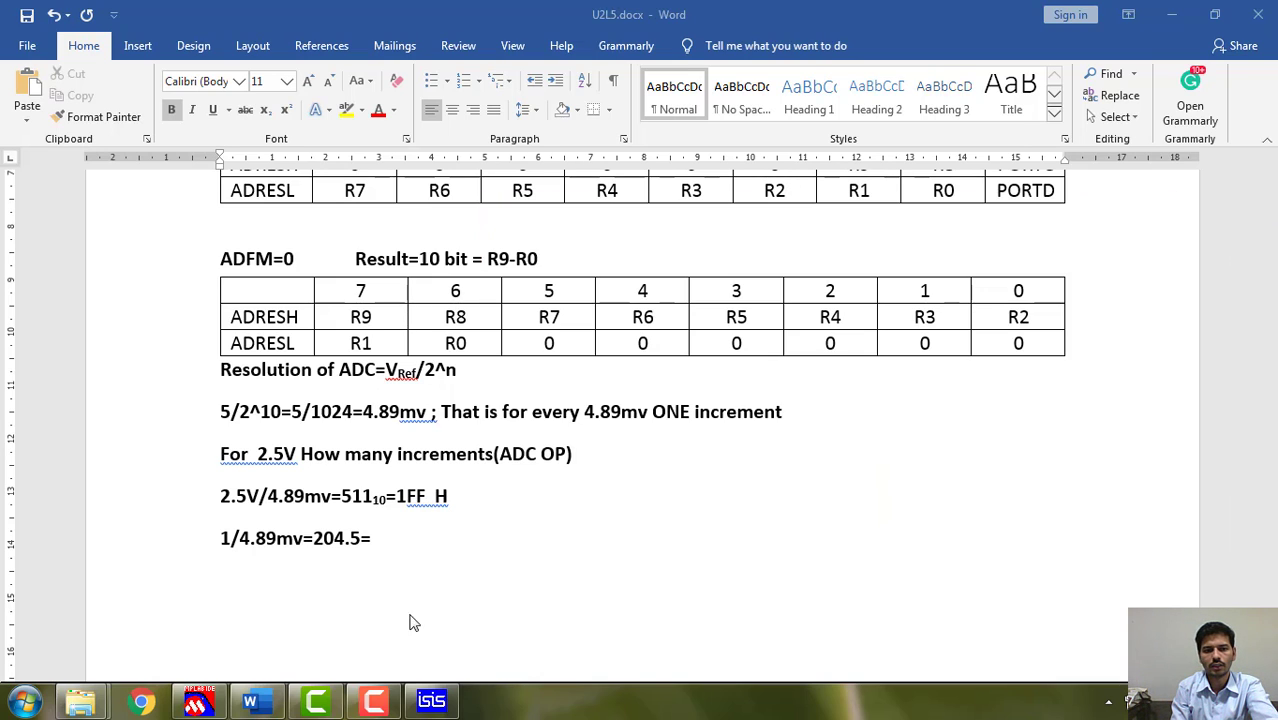
Record both hex counts so the line ends 204.5=0CC H or 0CDH.
text(cc)
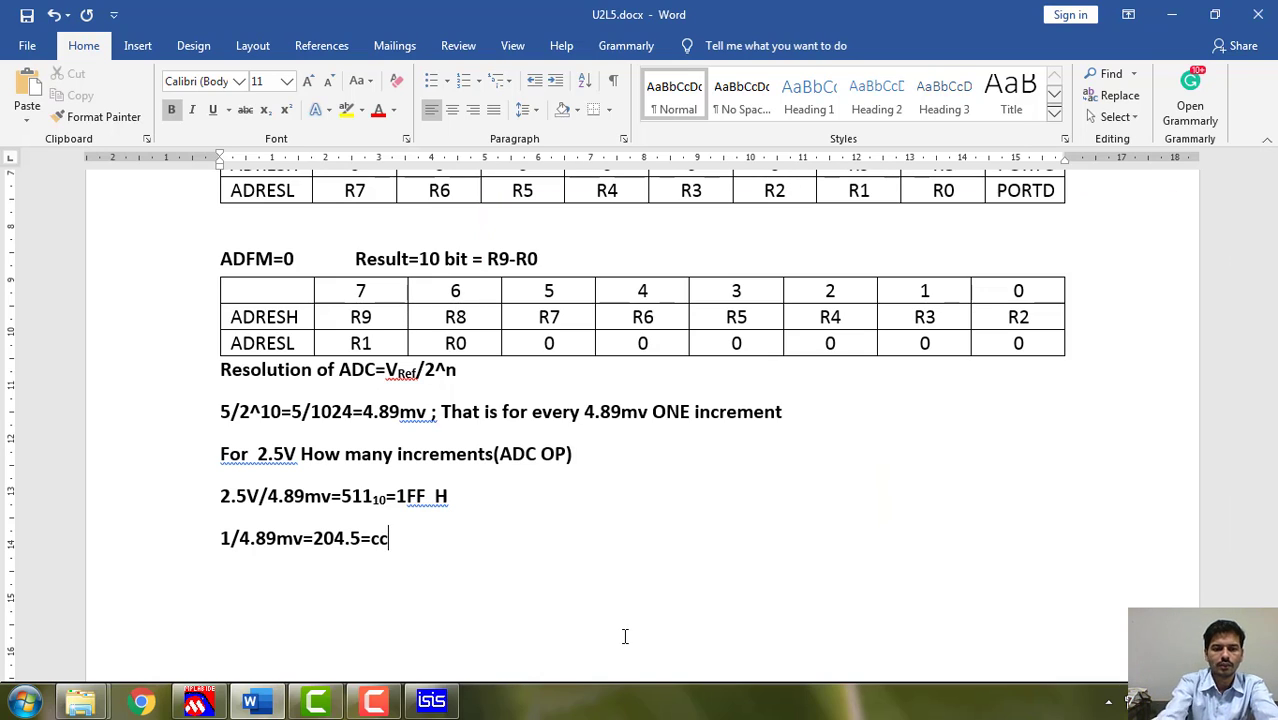
text(CC)
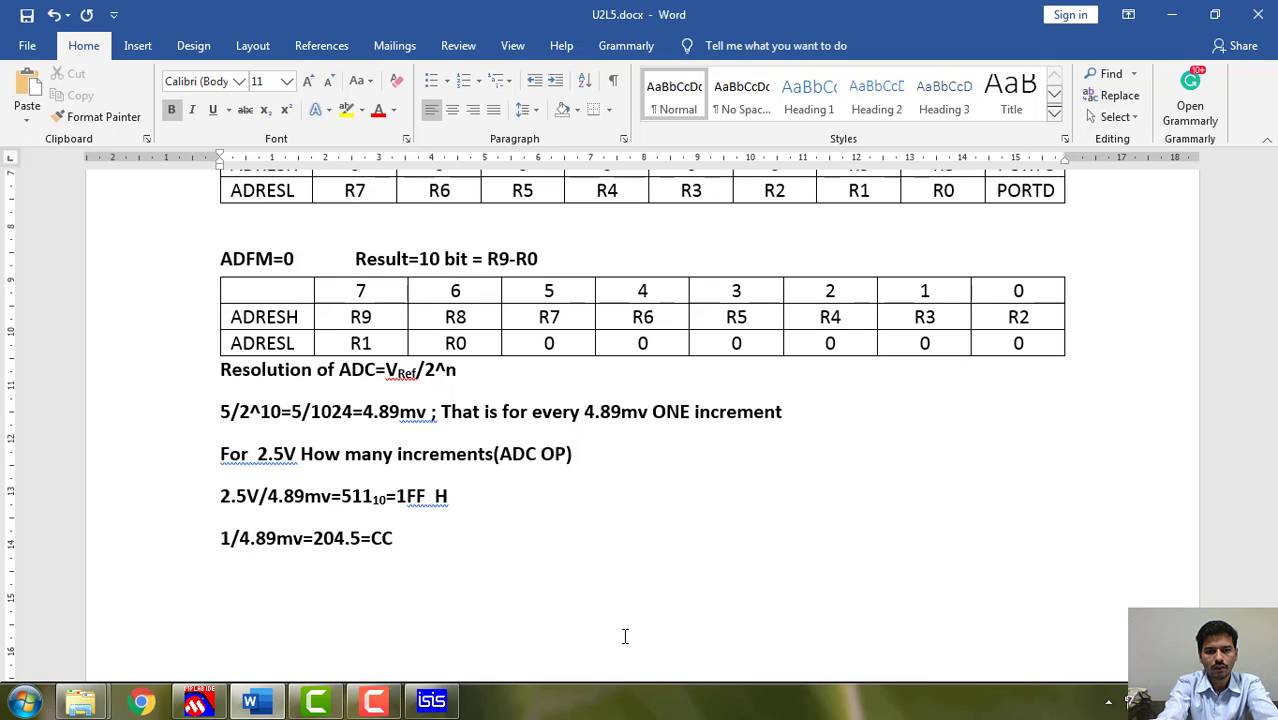
text(0)
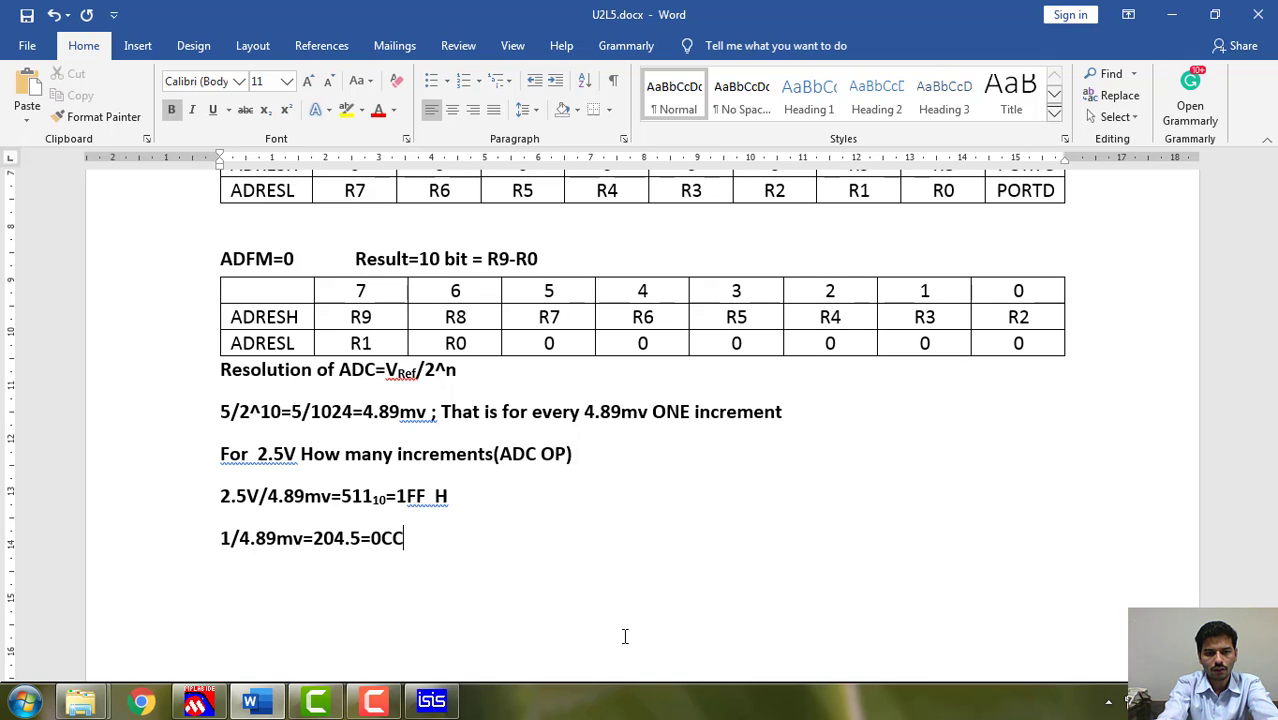
text(H)
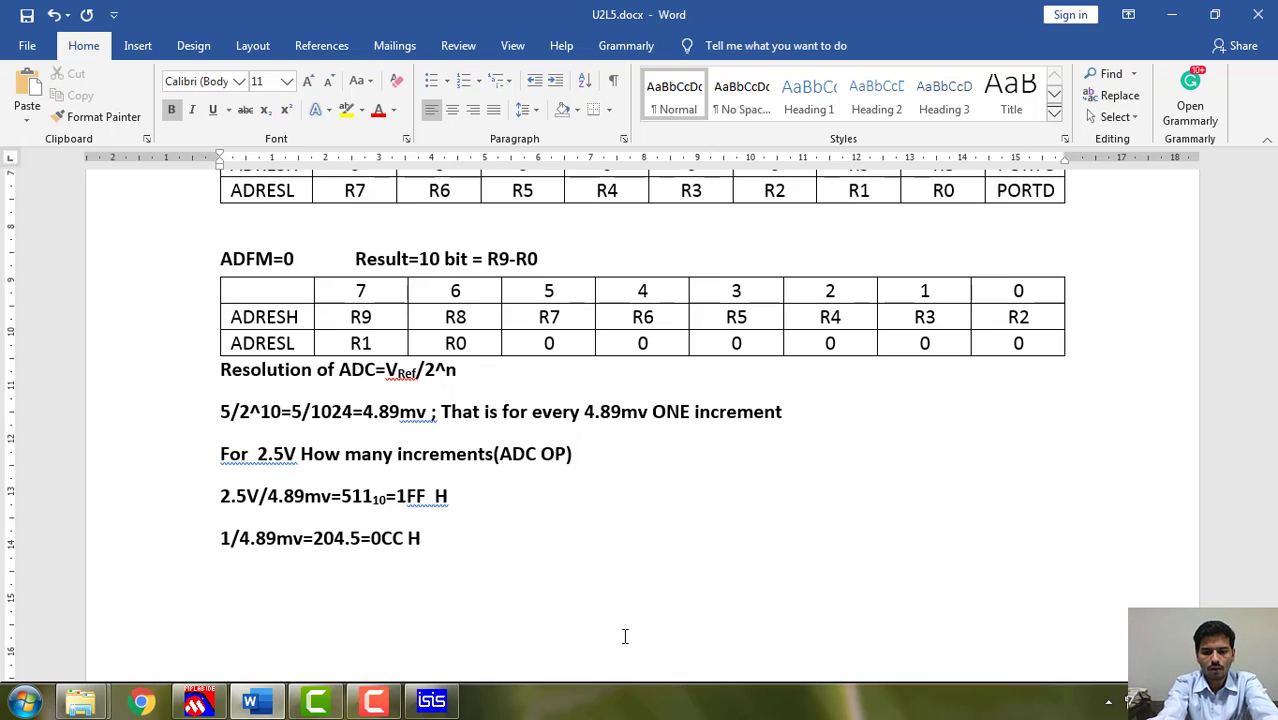
text(or)
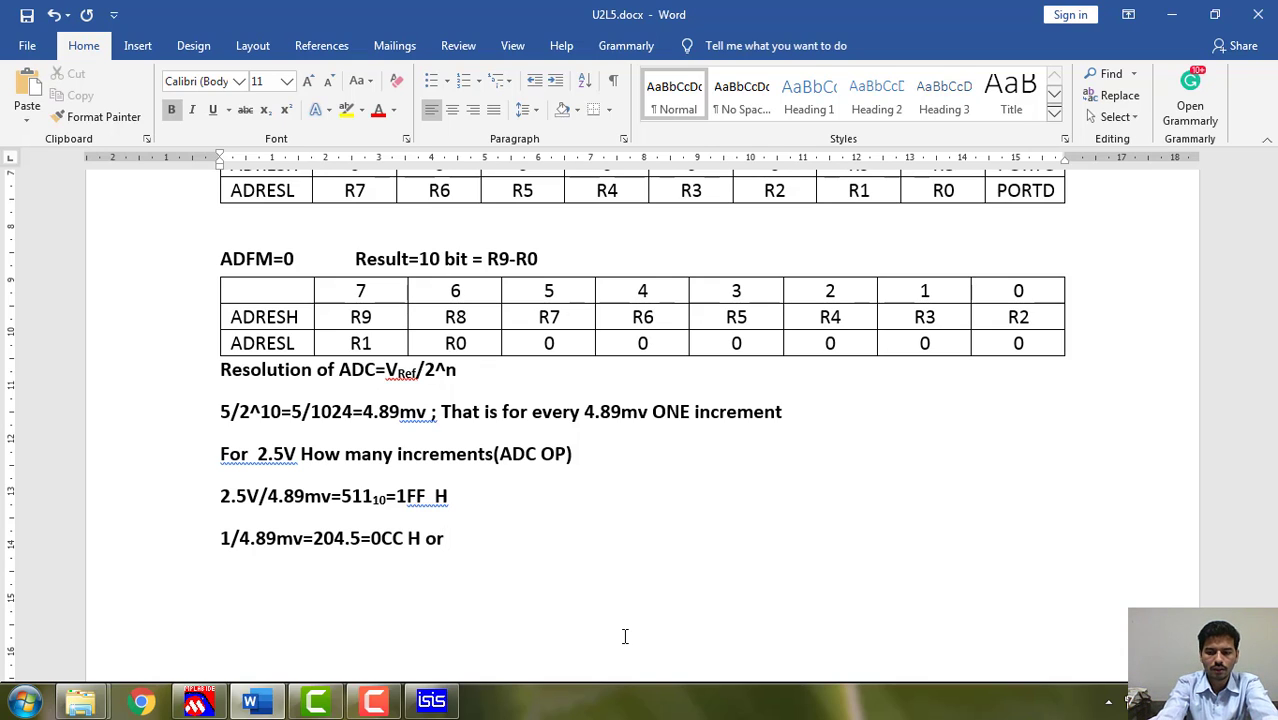
text(0)
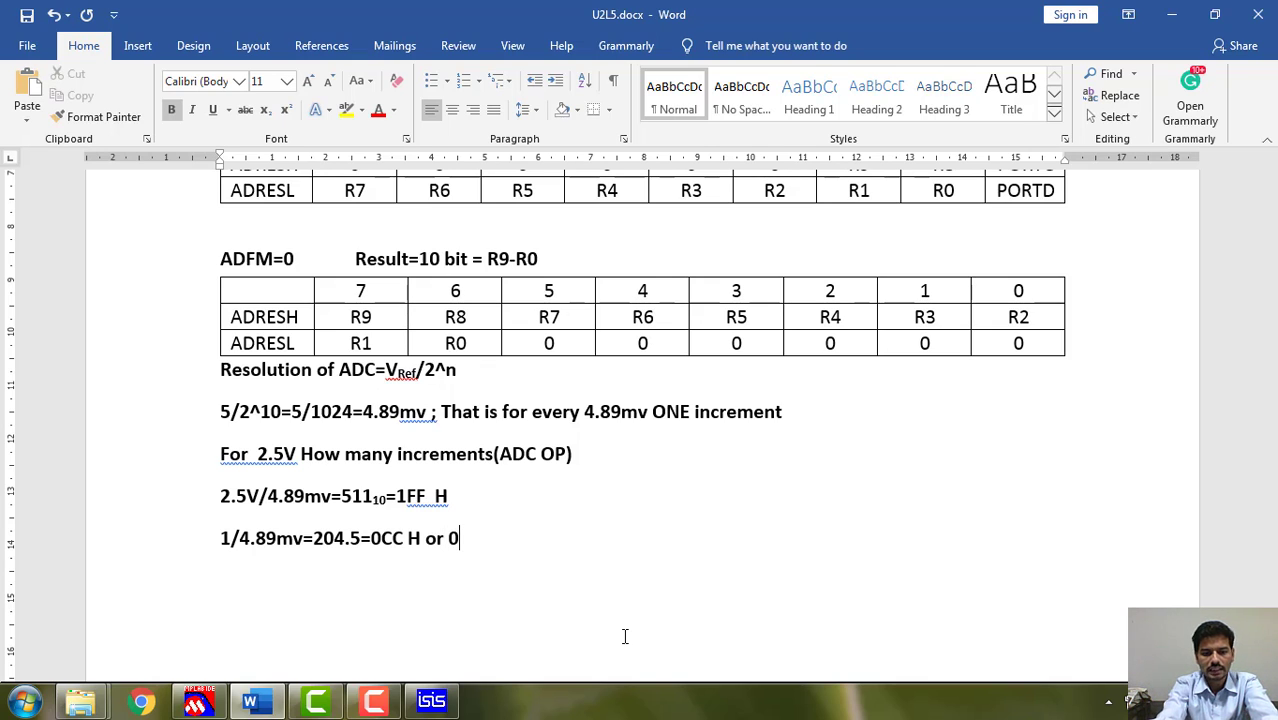
text(CDH)
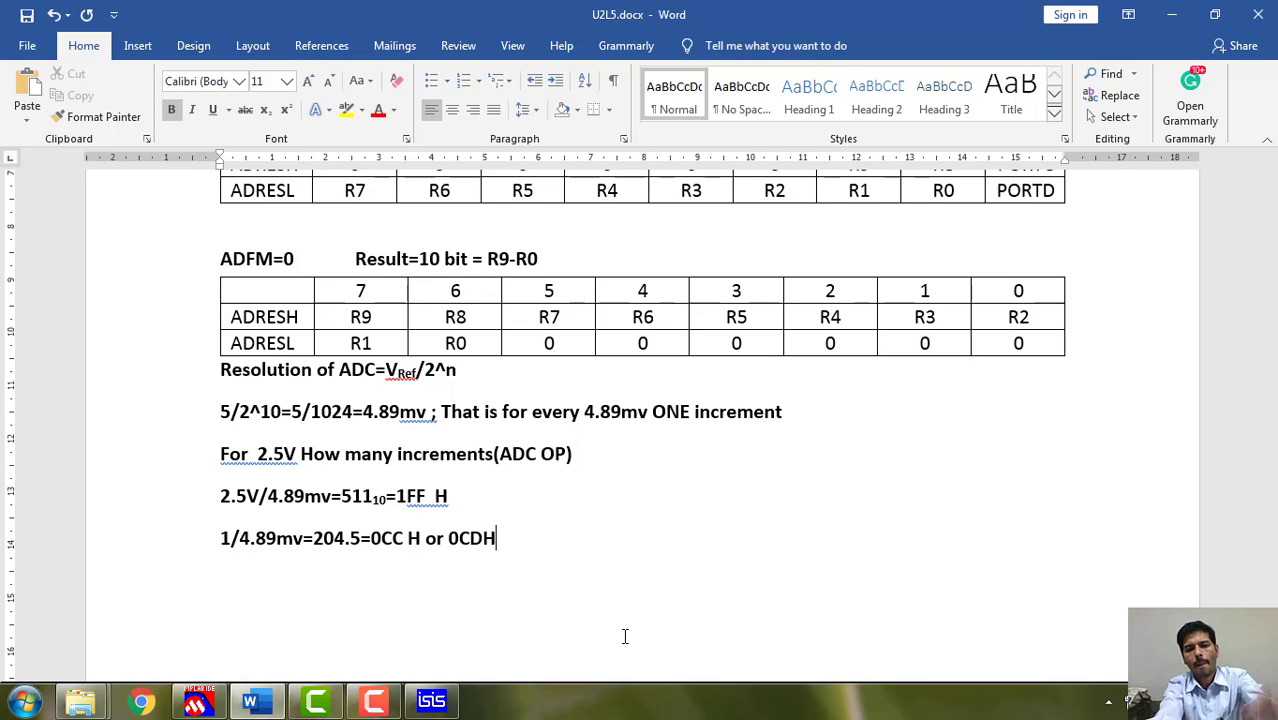
mouse_move(676, 632)
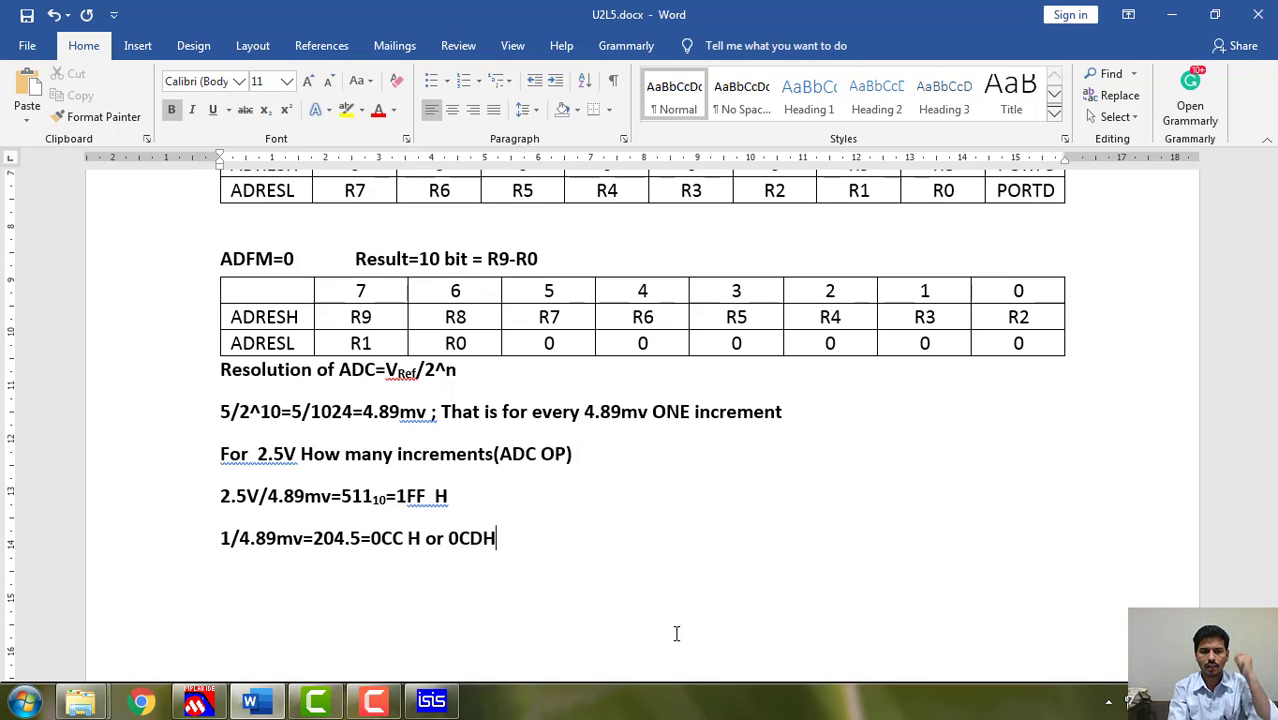
mouse_move(432, 700)
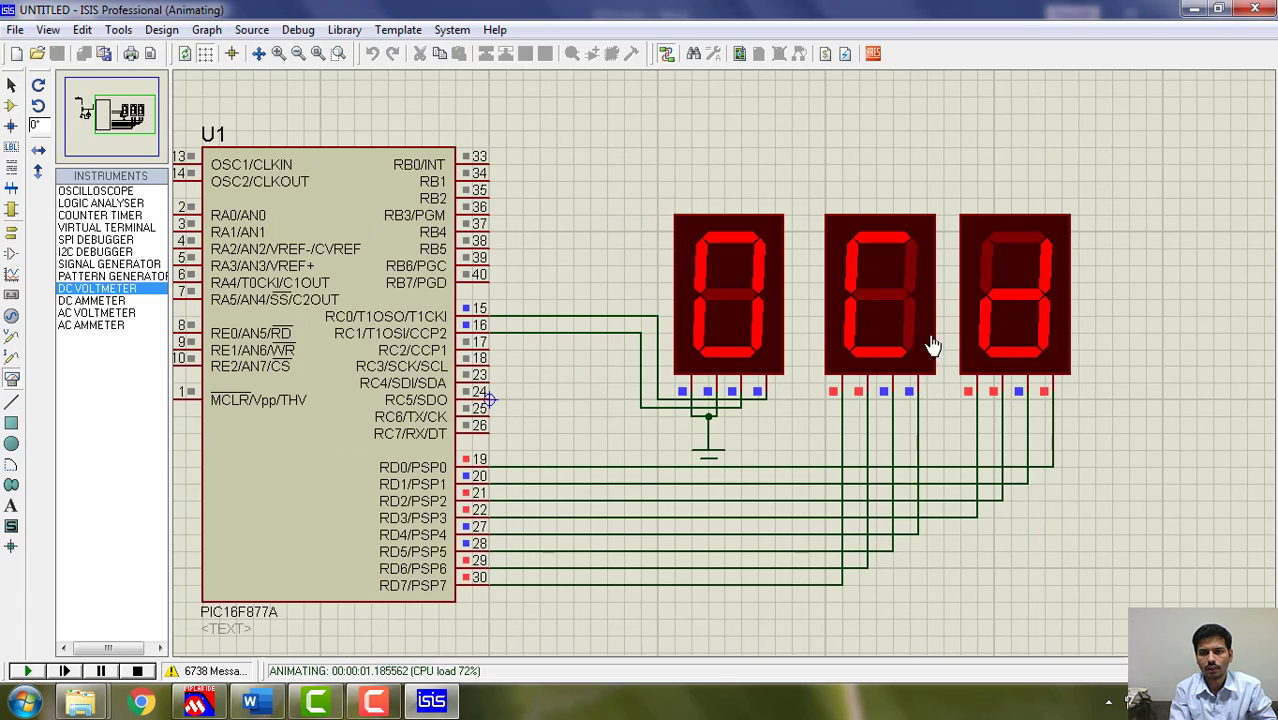
mouse_move(664, 524)
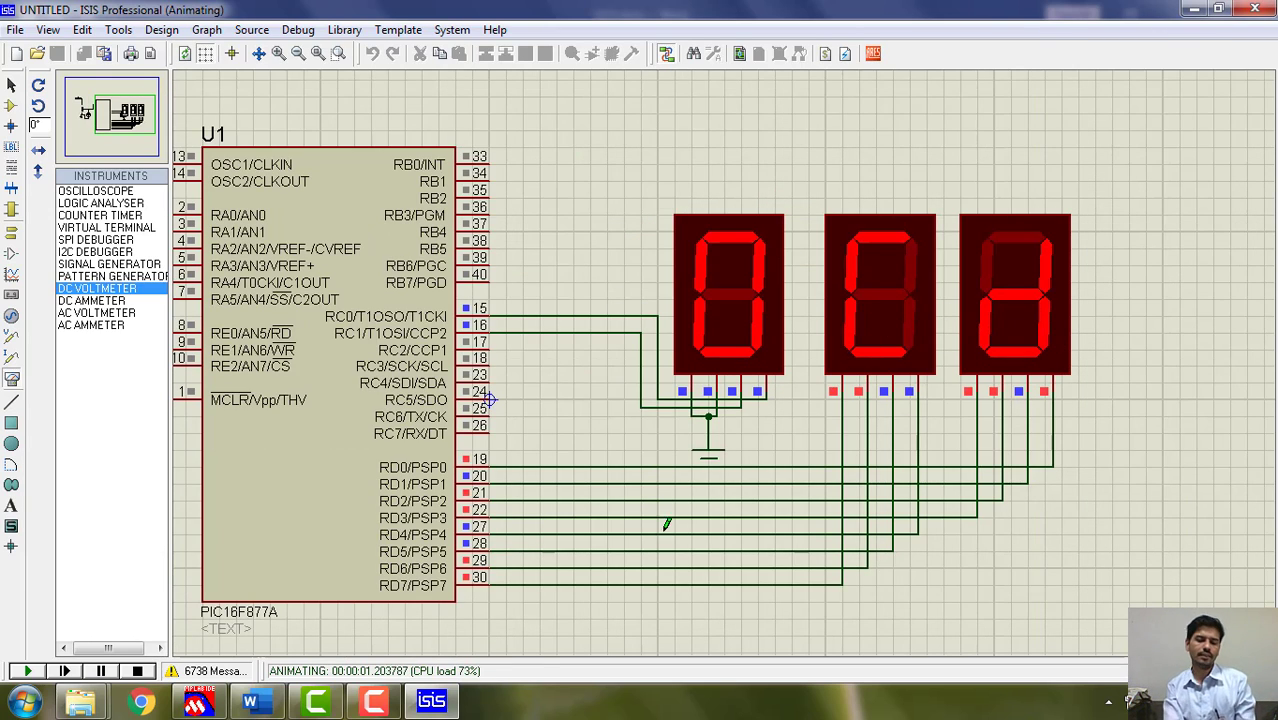
Switch to the Proteus simulation where the three displays read 0Cd.
click(256, 700)
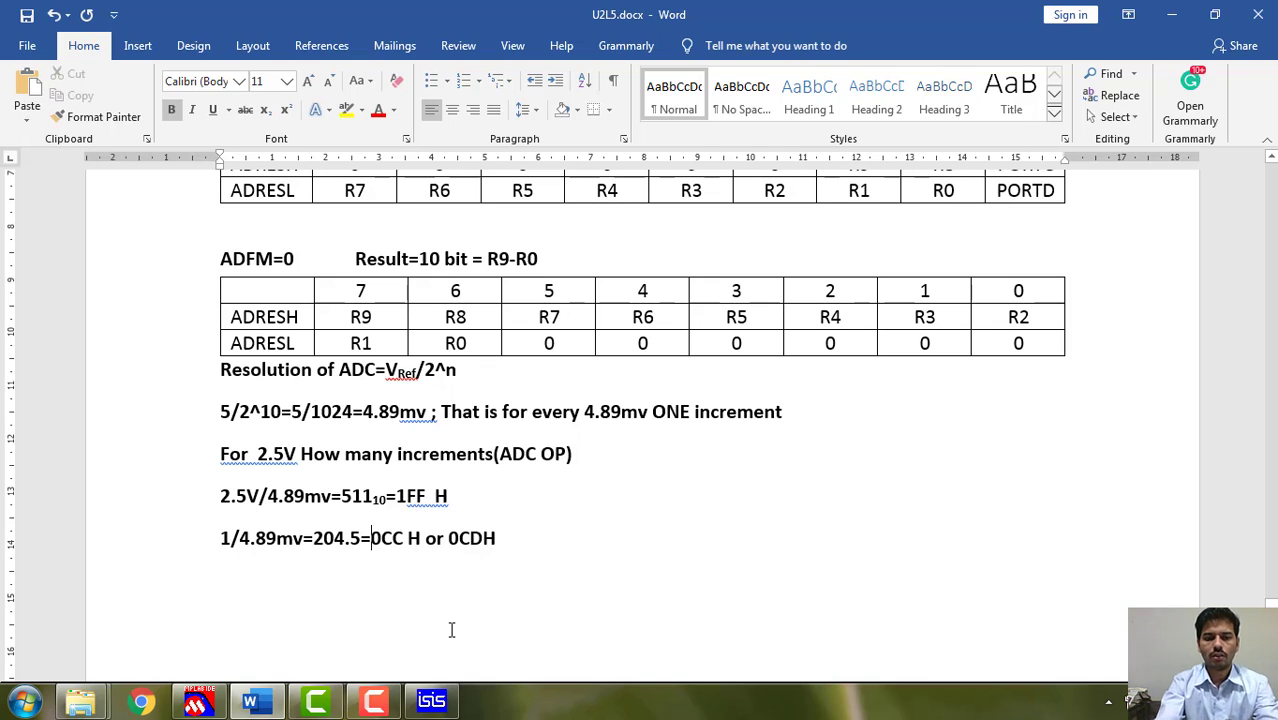
Insert 205 (decimal) before 0CD H in the 1 V line, then return to the simulation.
text(20510=)
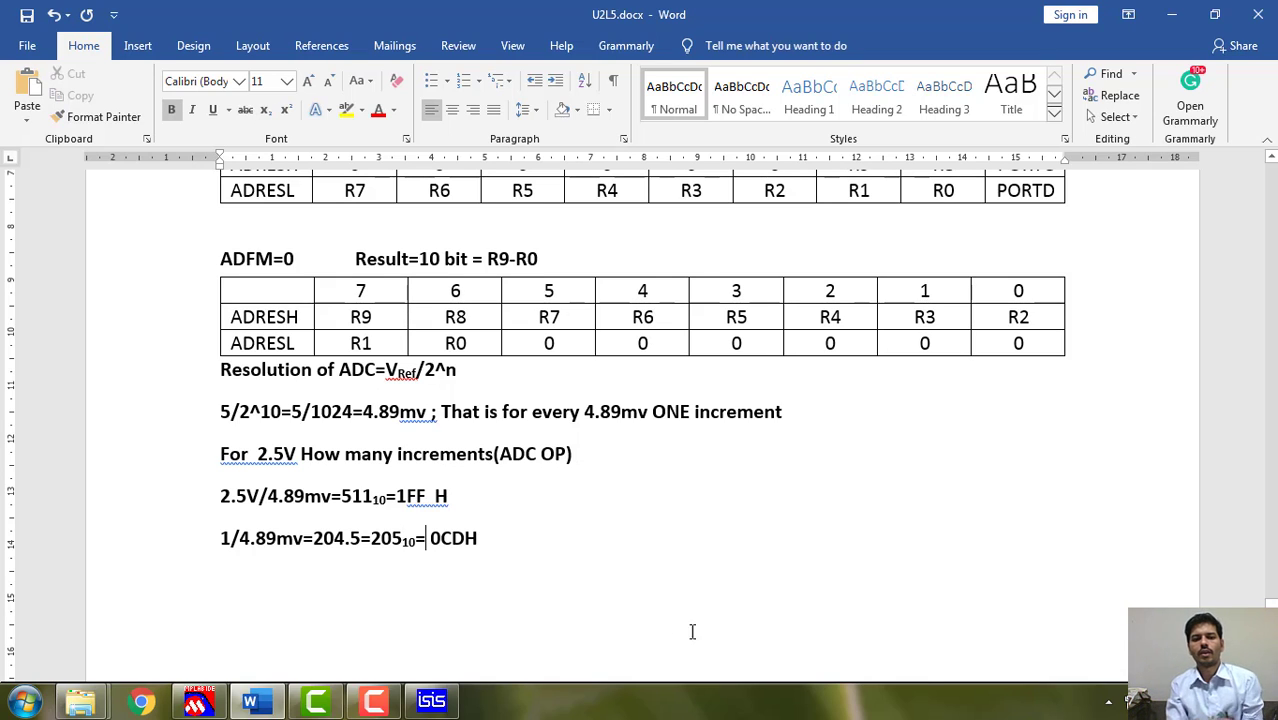
mouse_move(256, 572)
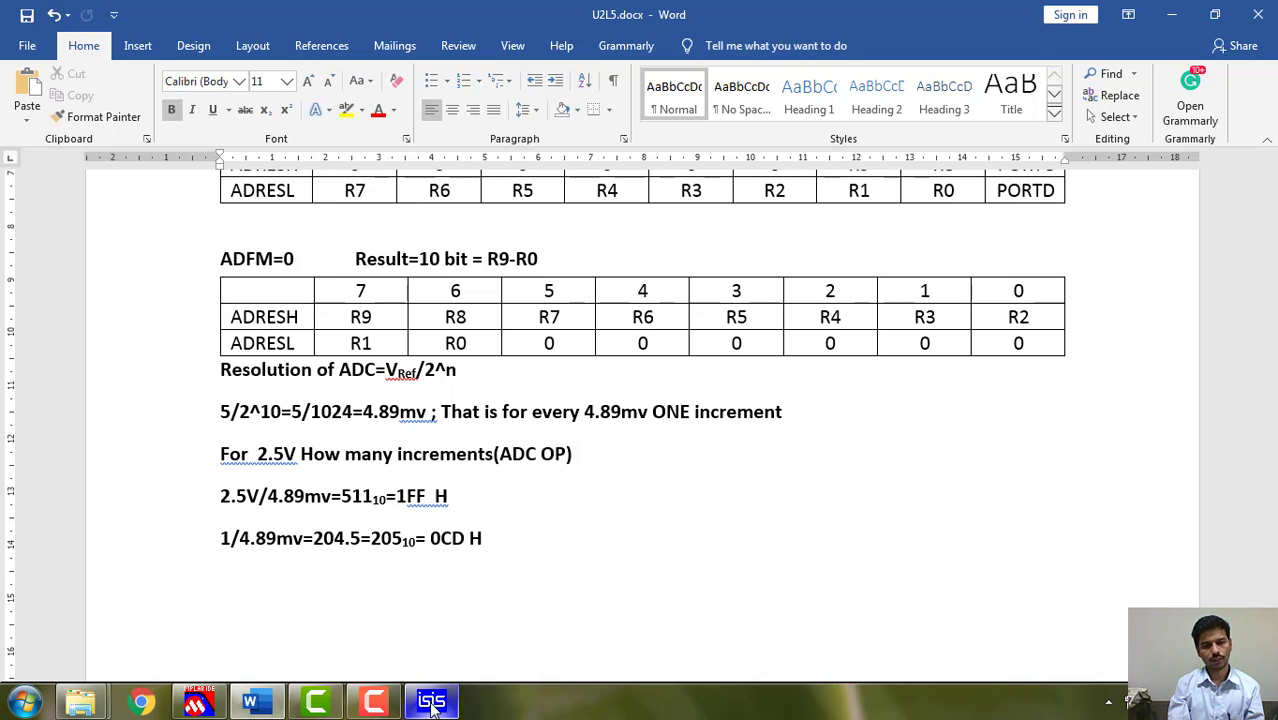
click(432, 700)
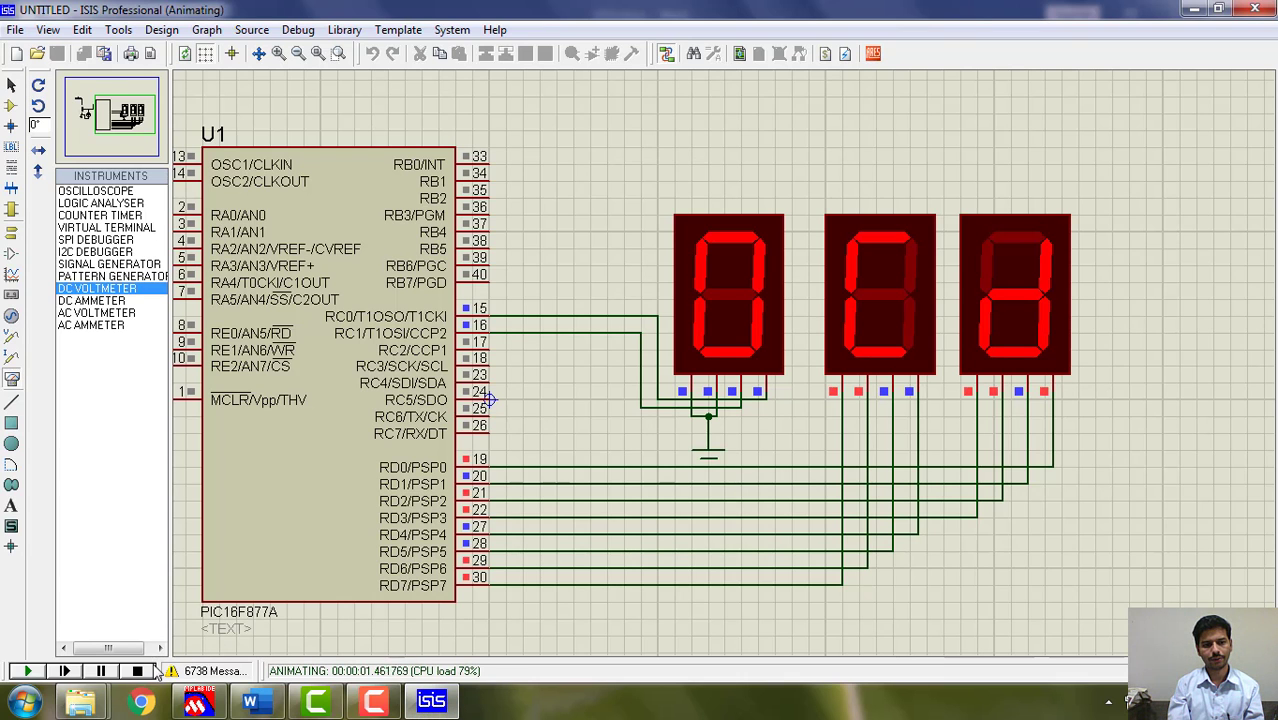